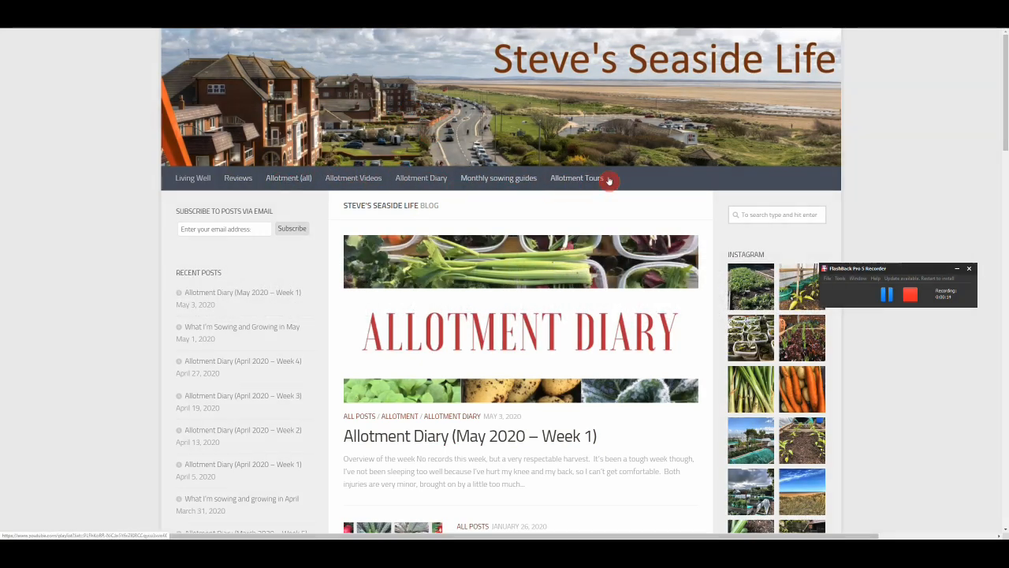
pyautogui.moveTo(916, 159)
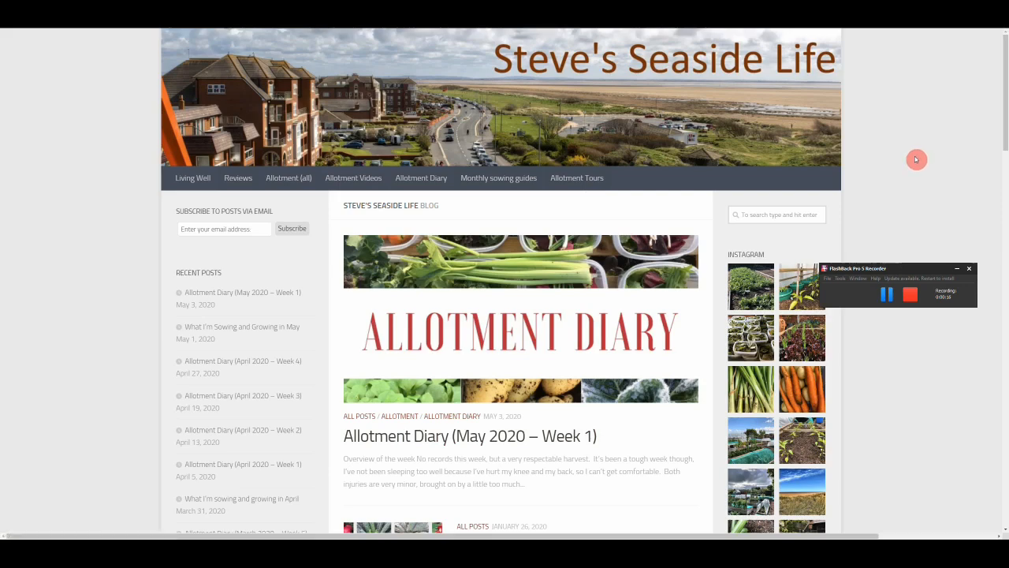
# Open the all-year-round vegetable sowing guide and begin reading down it.
pyautogui.scroll(-3)
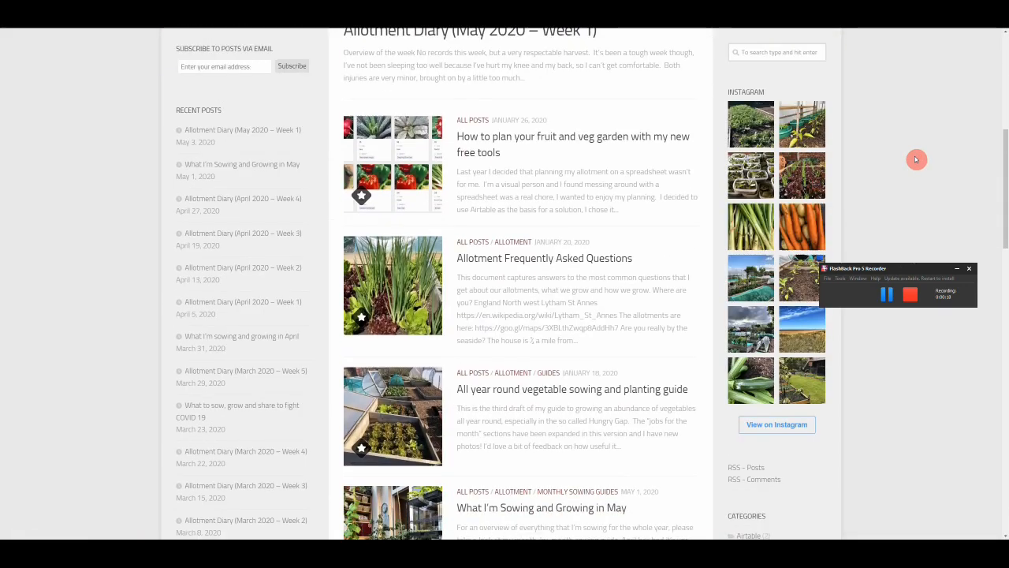
pyautogui.scroll(-3)
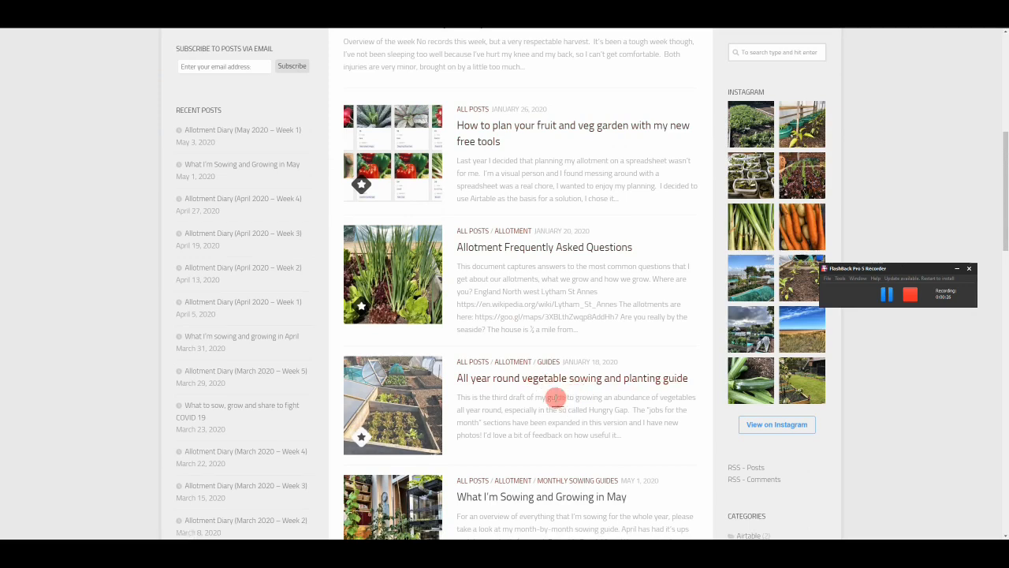
pyautogui.moveTo(556, 386)
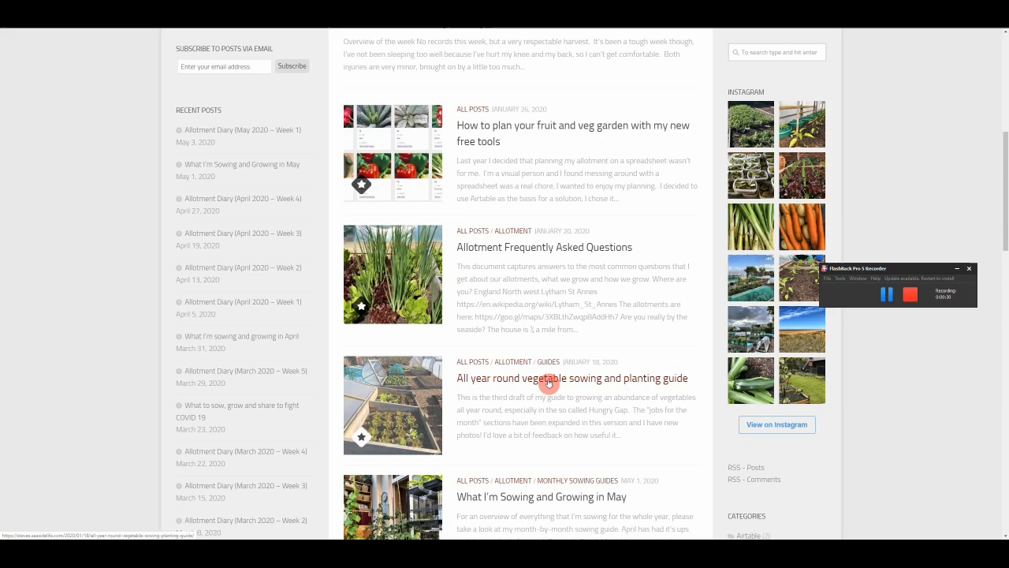
pyautogui.moveTo(550, 384)
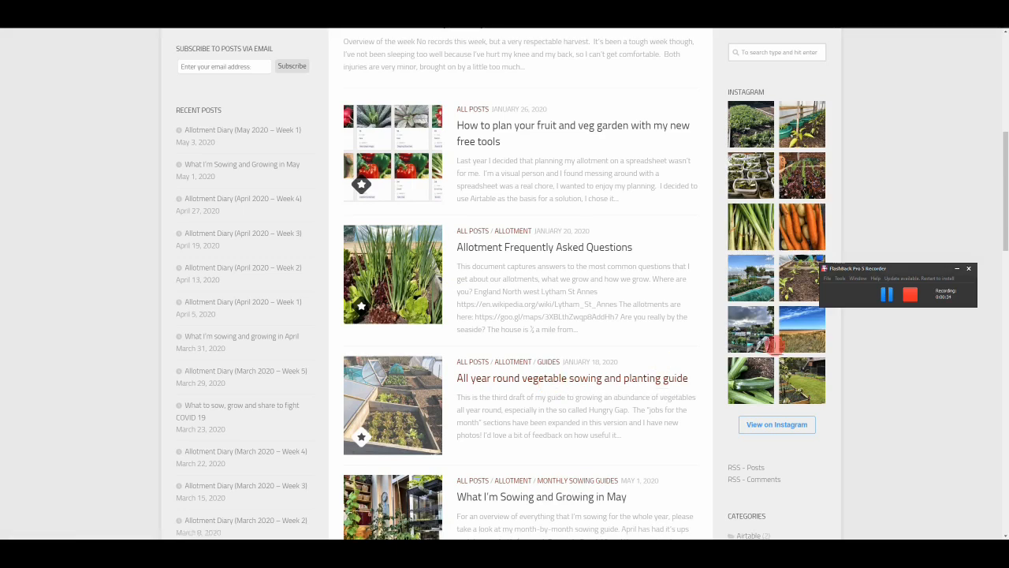
pyautogui.click(571, 377)
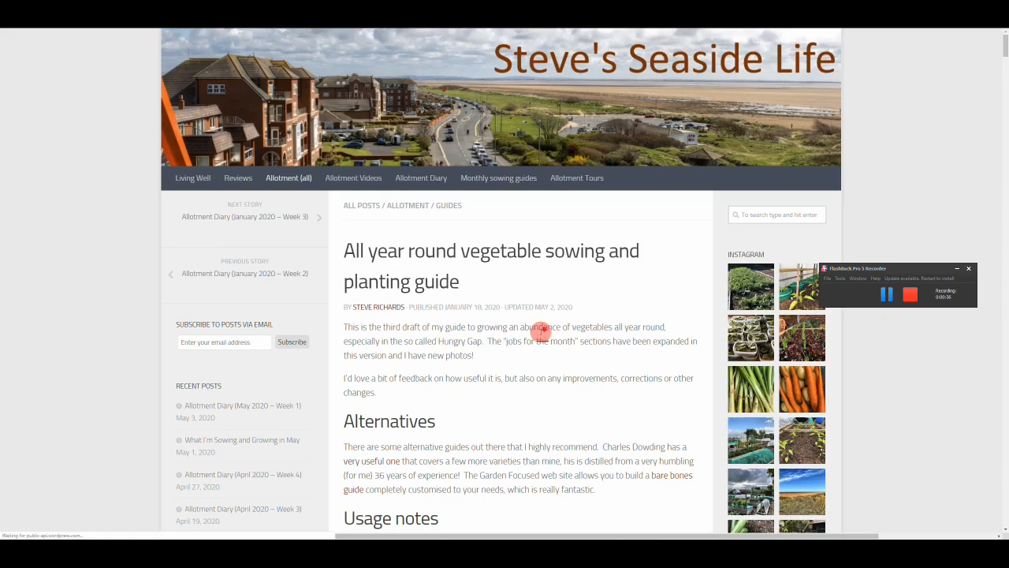
pyautogui.scroll(-3)
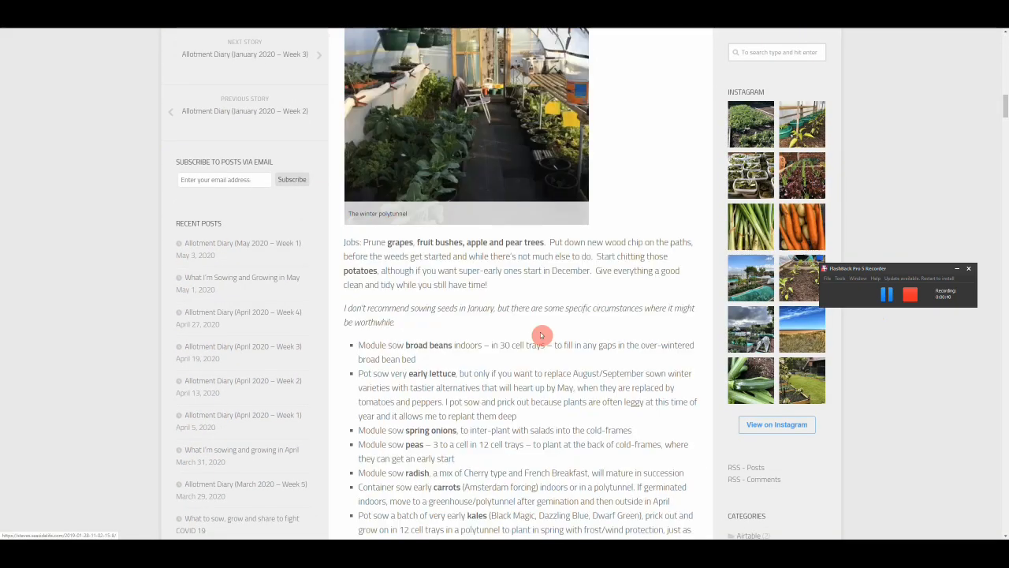
pyautogui.scroll(-3)
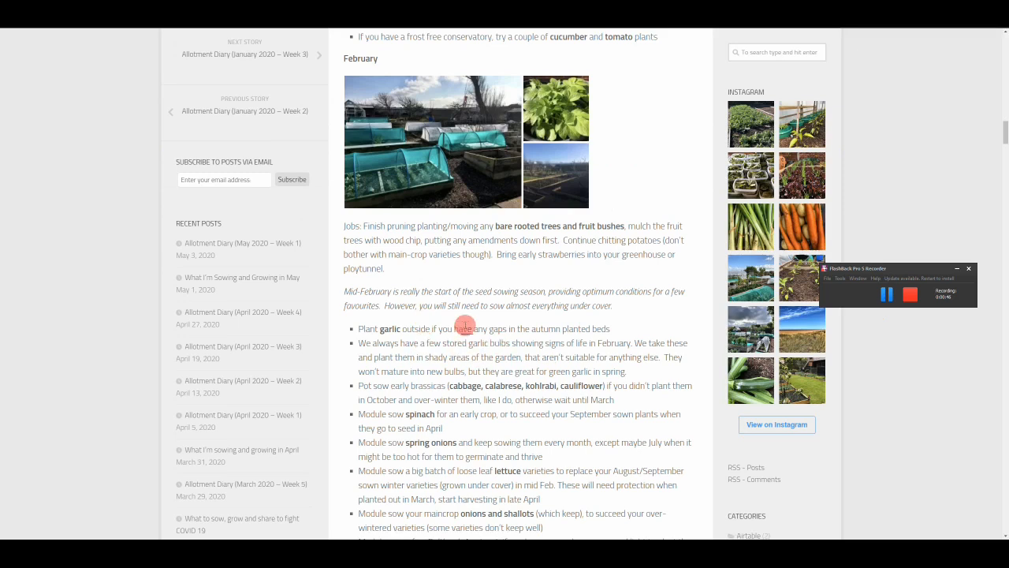
pyautogui.moveTo(345, 226)
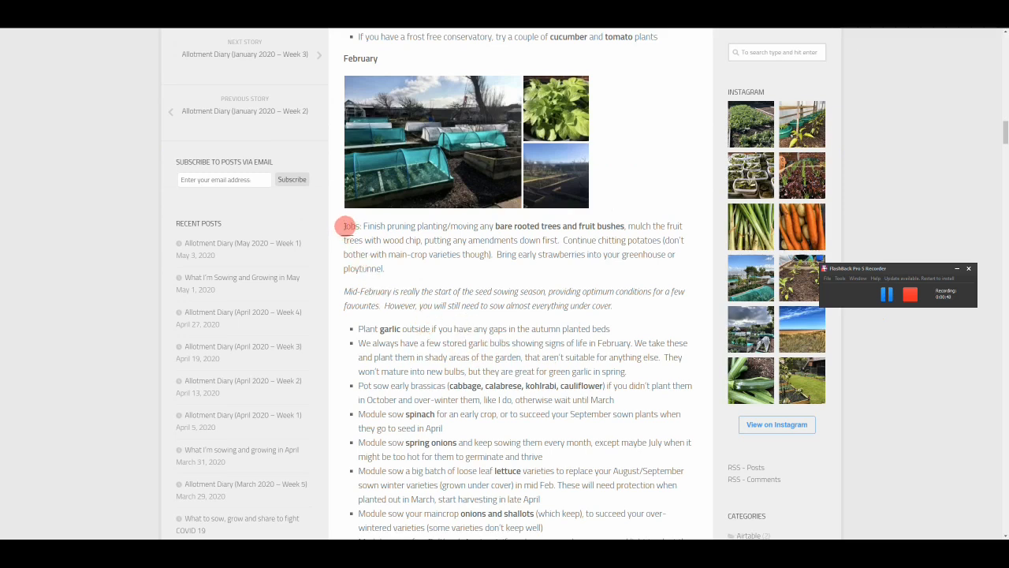
# Highlight the February jobs and sowing list, then read the guide through to its end.
pyautogui.moveTo(341, 226); pyautogui.dragTo(654, 510)
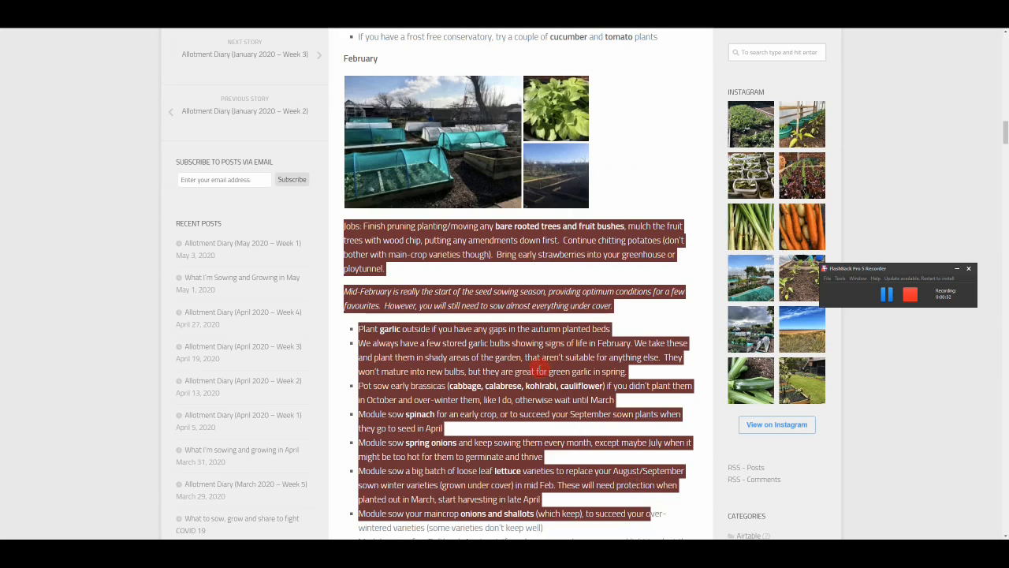
pyautogui.click(573, 341)
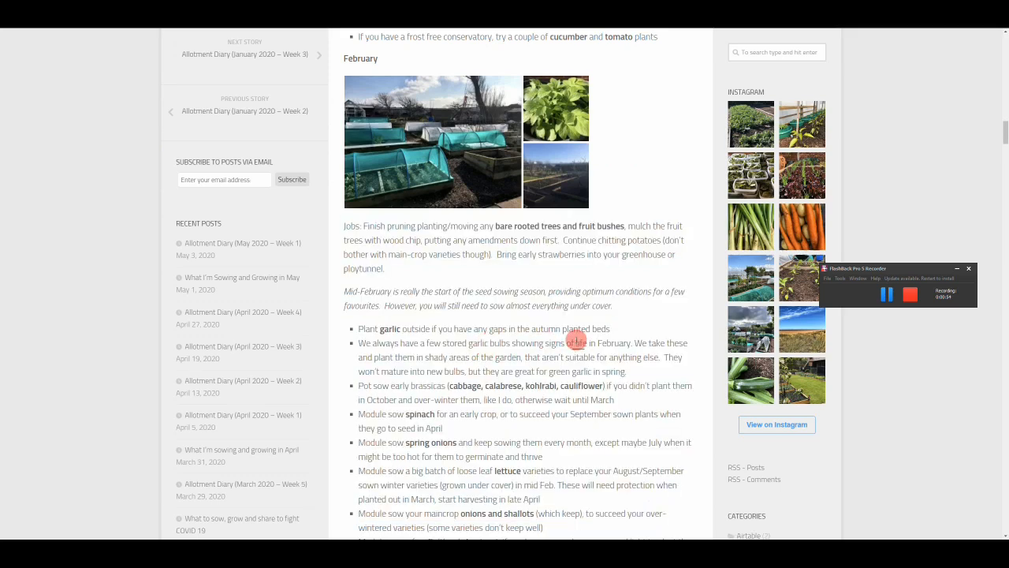
pyautogui.scroll(-3)
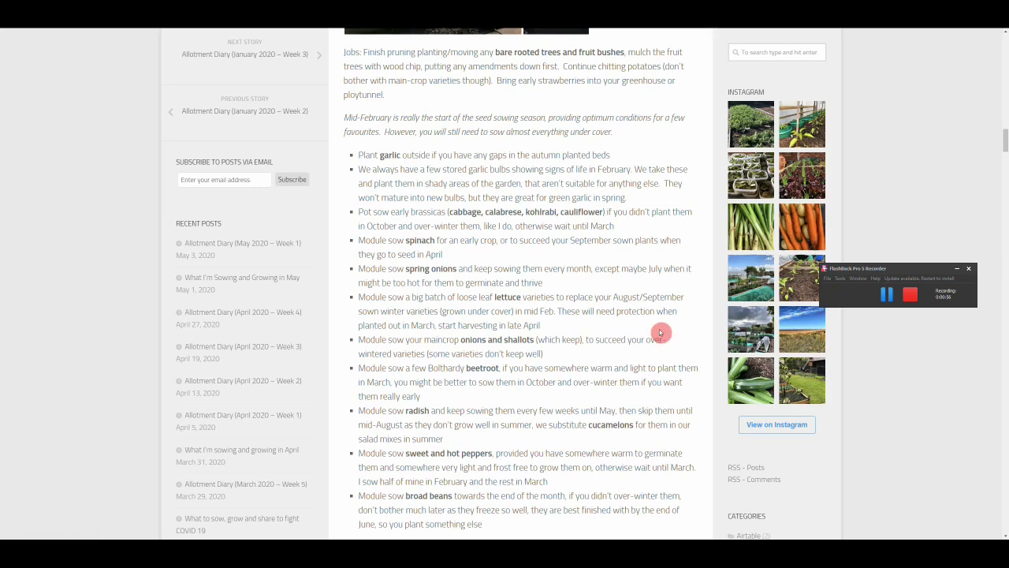
pyautogui.scroll(-3)
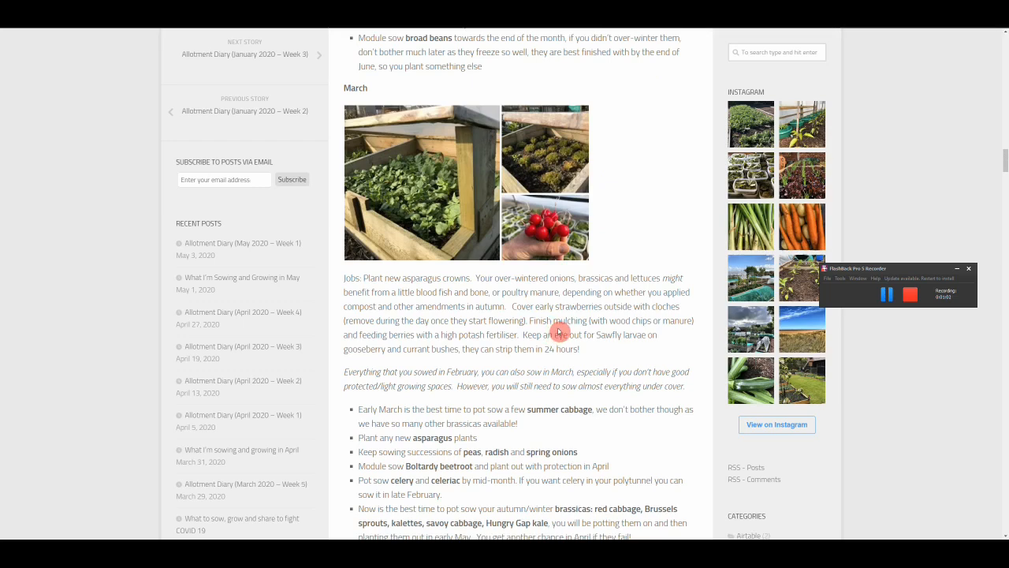
pyautogui.scroll(-3)
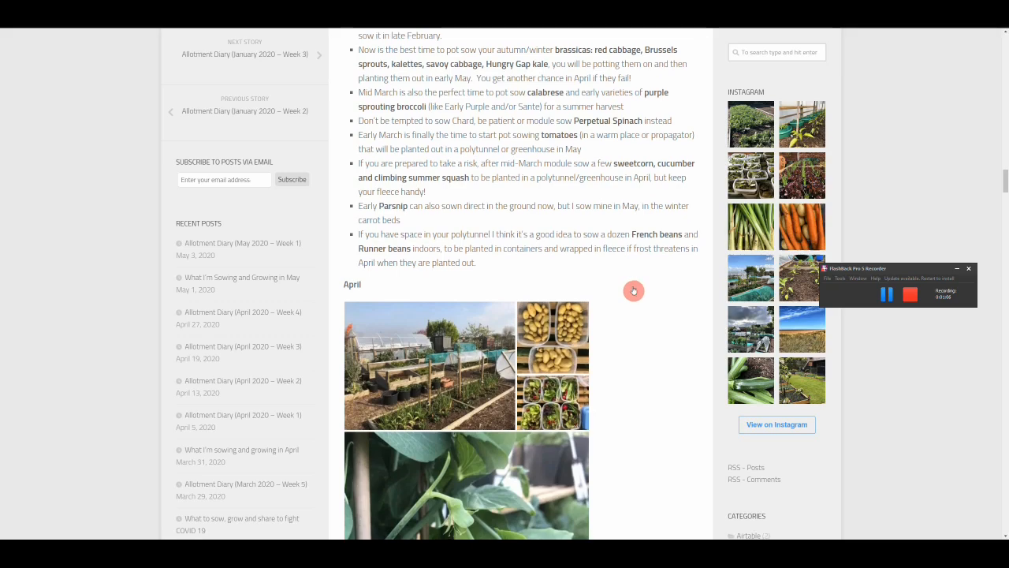
pyautogui.scroll(-3)
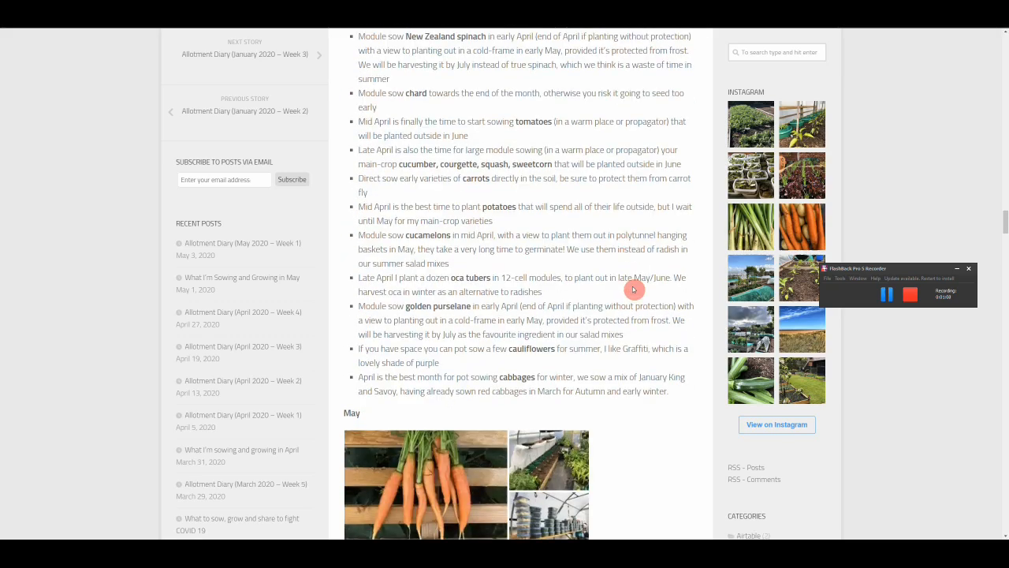
pyautogui.scroll(-3)
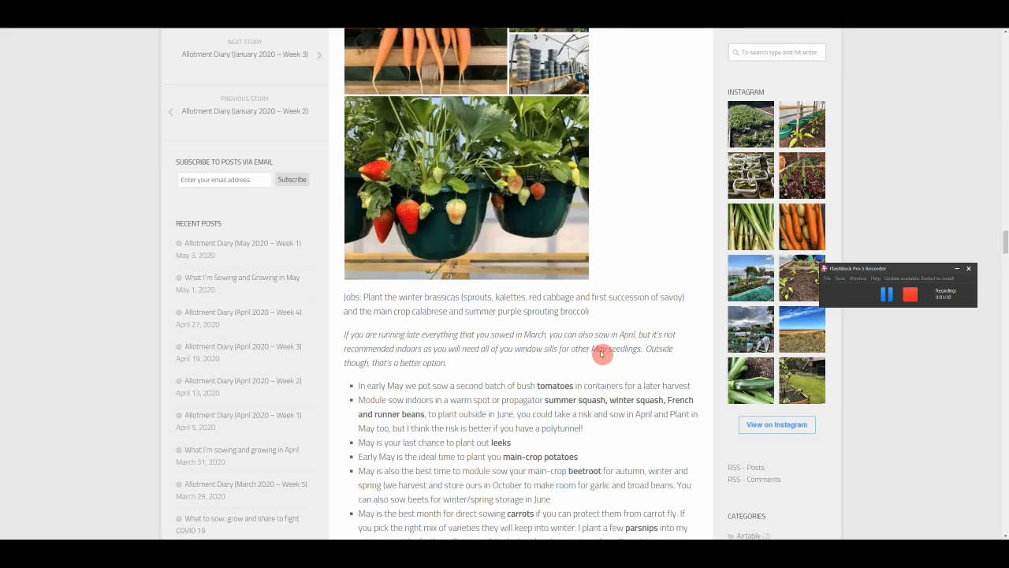
pyautogui.moveTo(617, 301)
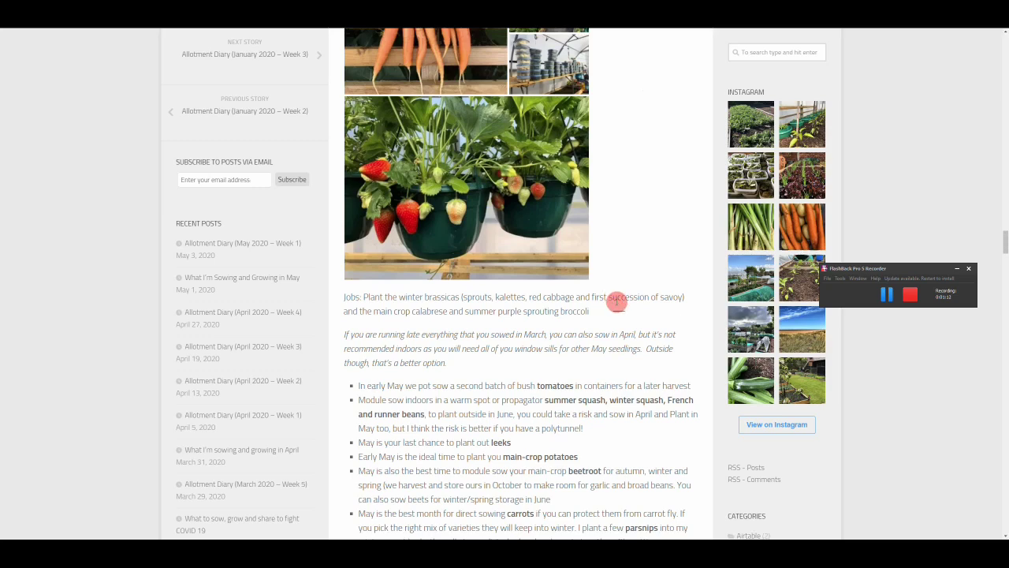
pyautogui.moveTo(622, 345)
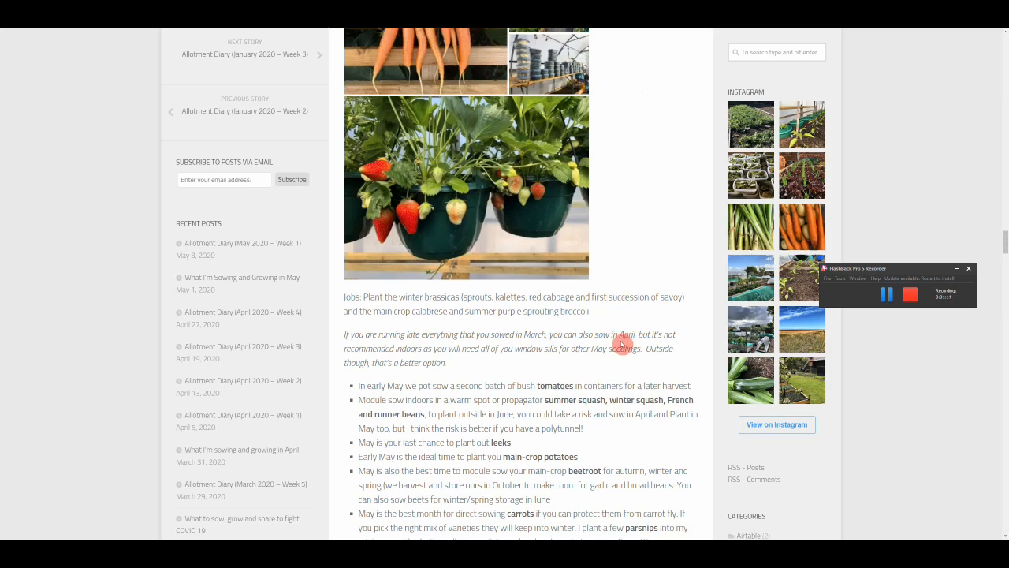
pyautogui.scroll(-3)
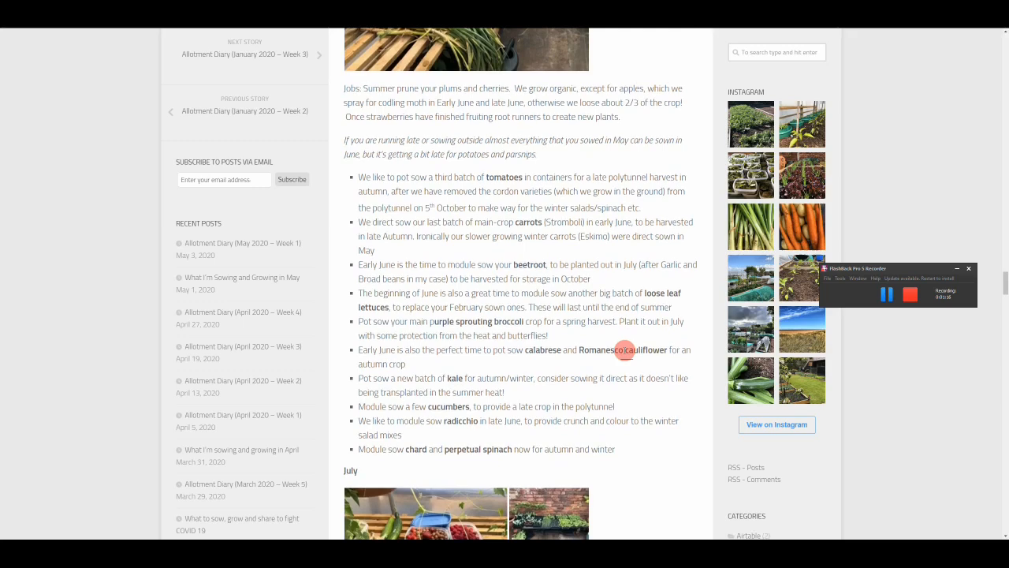
pyautogui.scroll(-3)
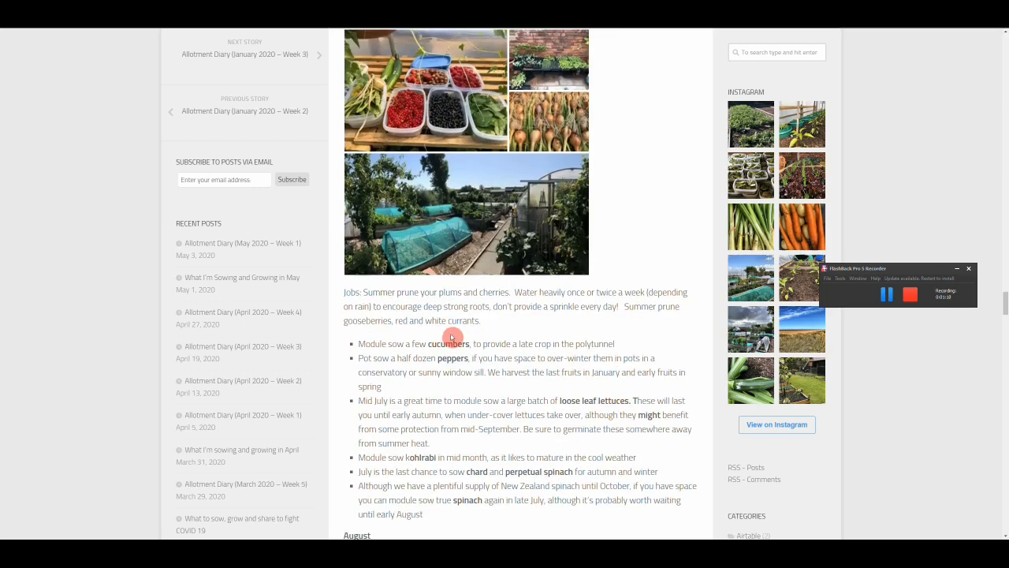
pyautogui.scroll(-3)
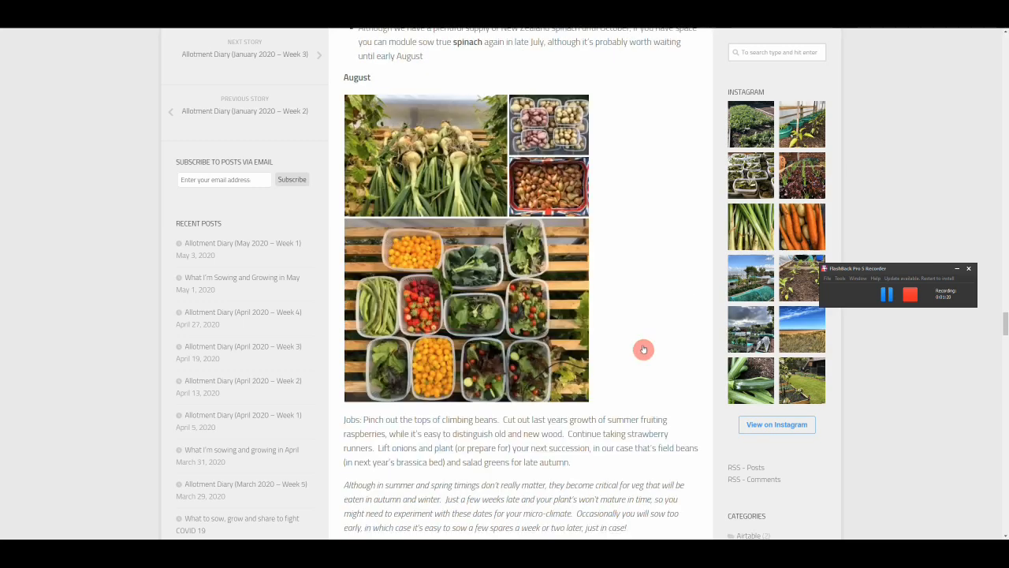
pyautogui.scroll(-3)
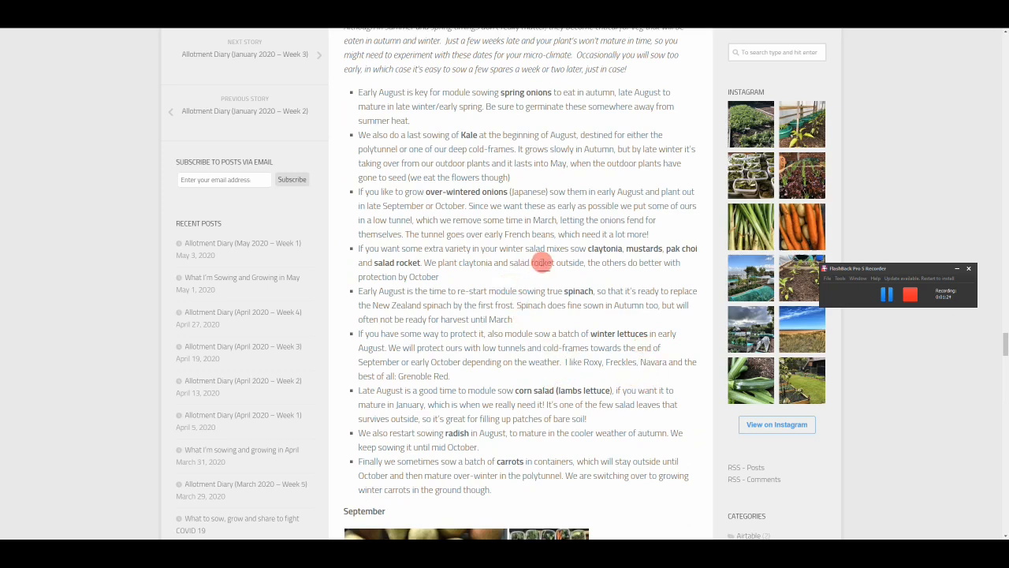
pyautogui.moveTo(578, 286)
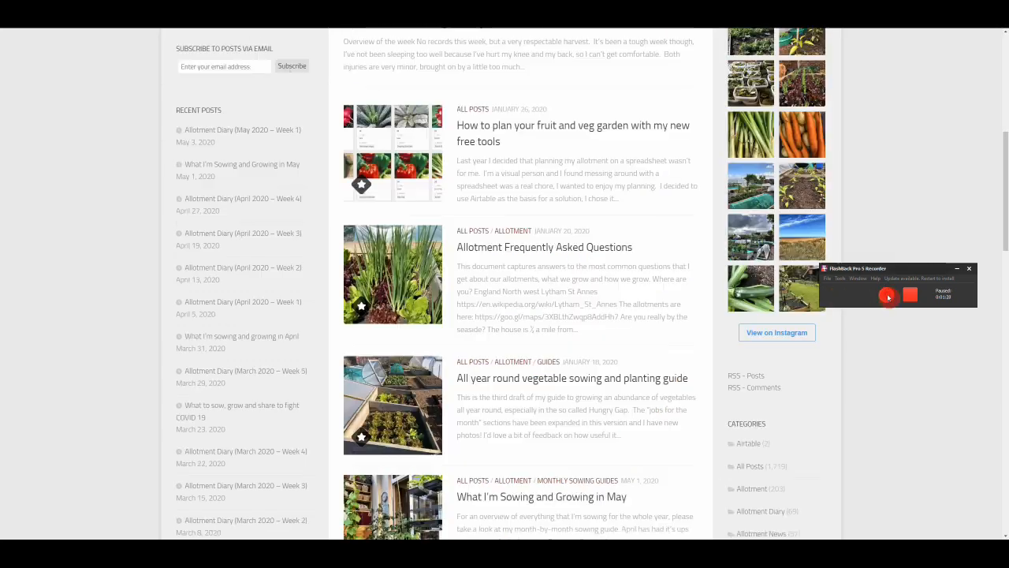
# Open the Allotment Frequently Asked Questions post and read it through to the end.
pyautogui.click(888, 298)
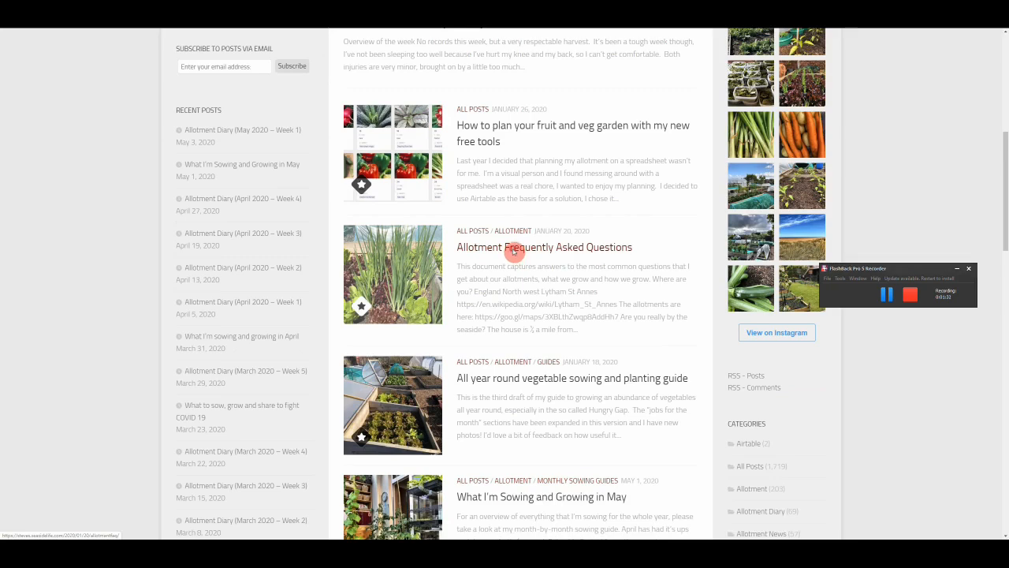
pyautogui.click(540, 247)
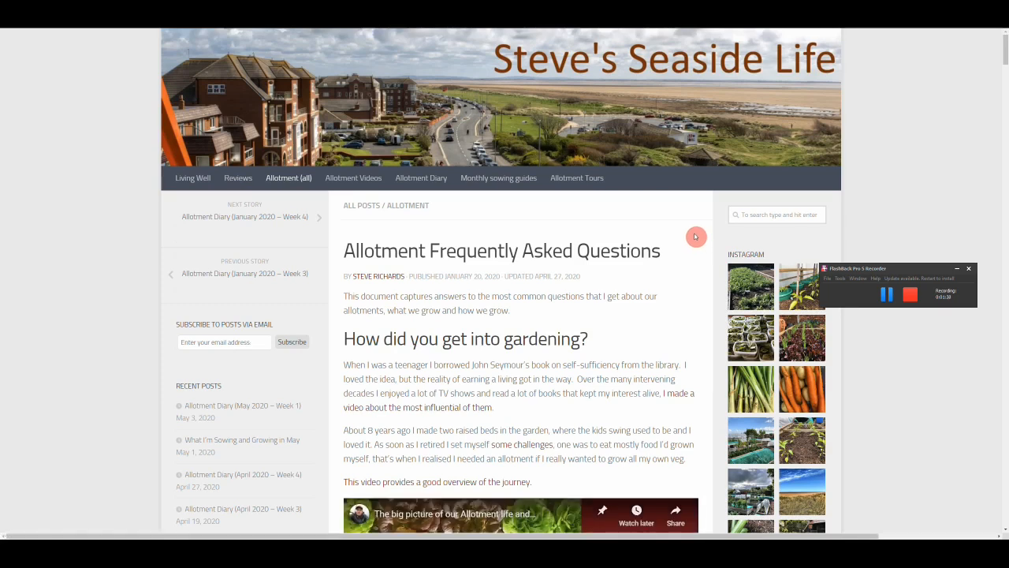
pyautogui.moveTo(679, 242)
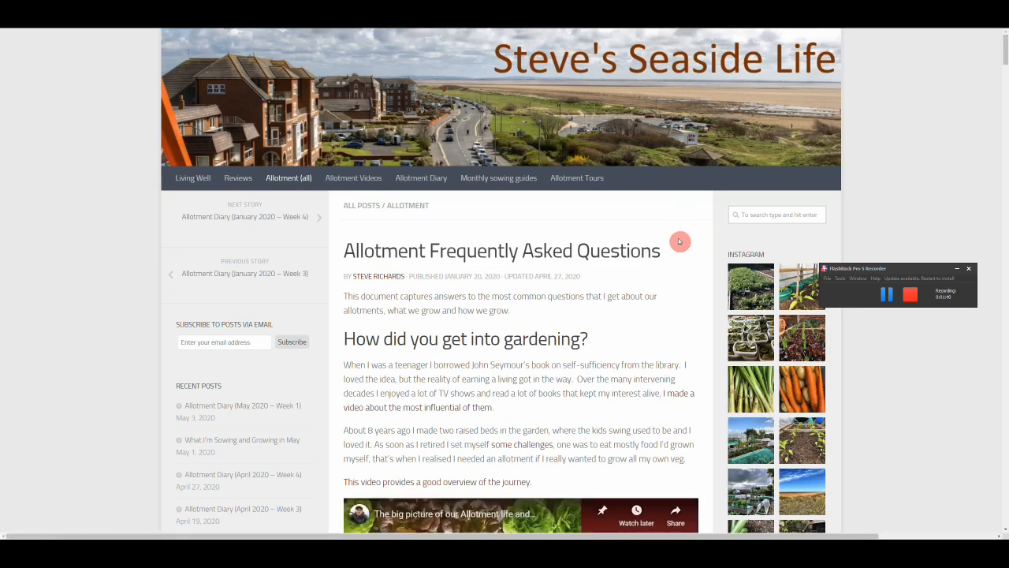
pyautogui.moveTo(681, 253)
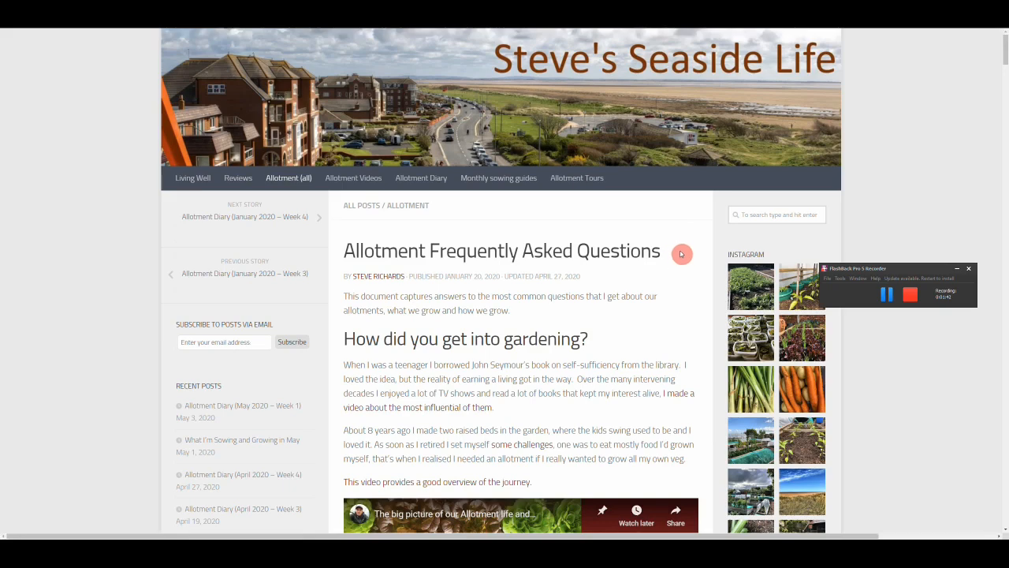
pyautogui.scroll(-3)
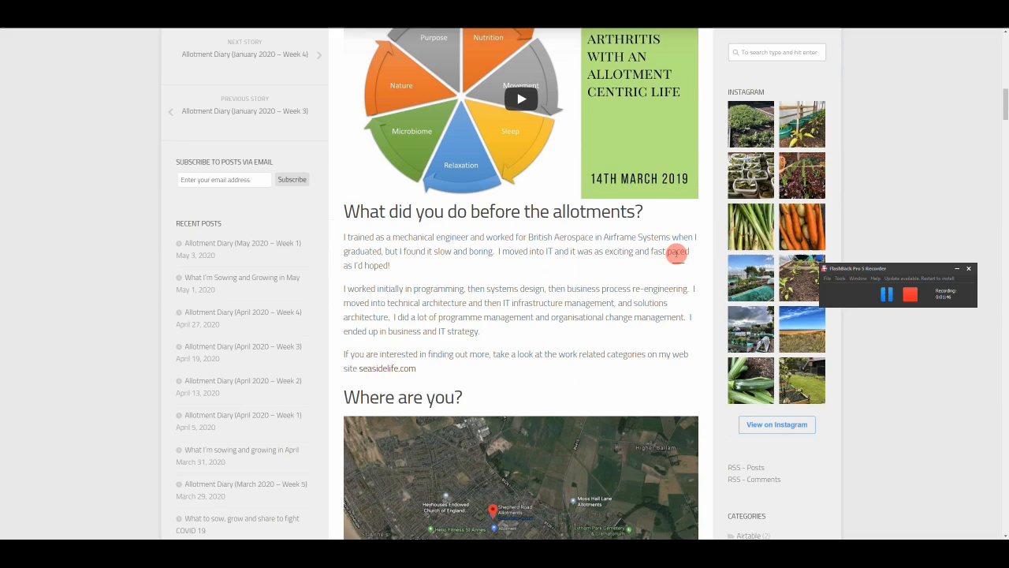
pyautogui.scroll(-3)
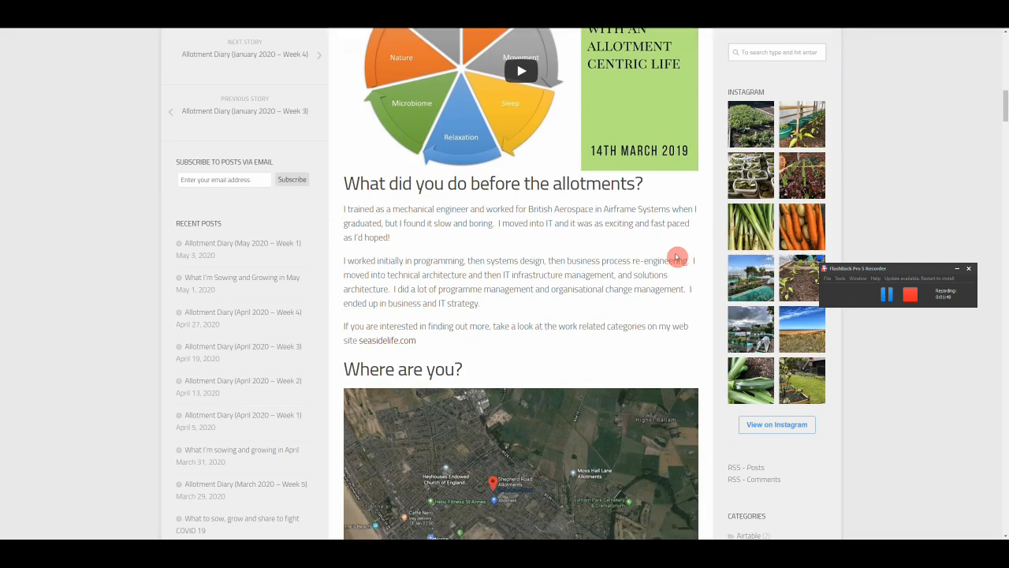
pyautogui.scroll(-3)
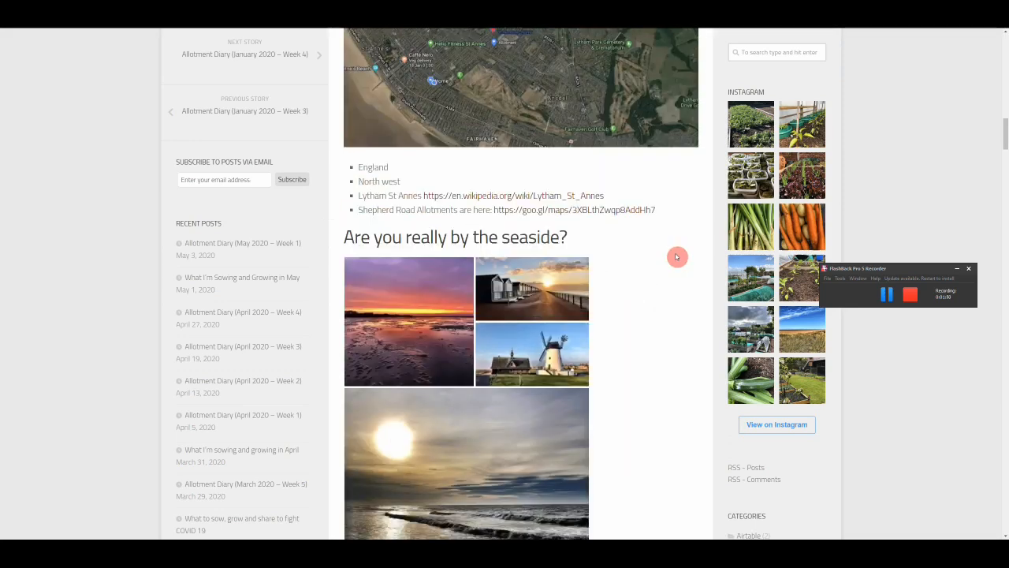
pyautogui.scroll(-3)
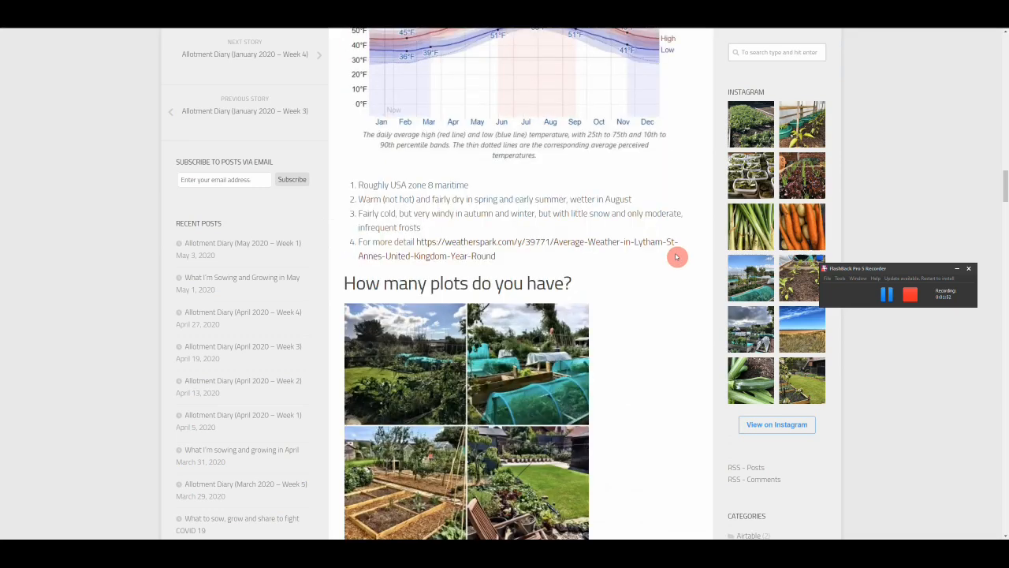
pyautogui.scroll(-3)
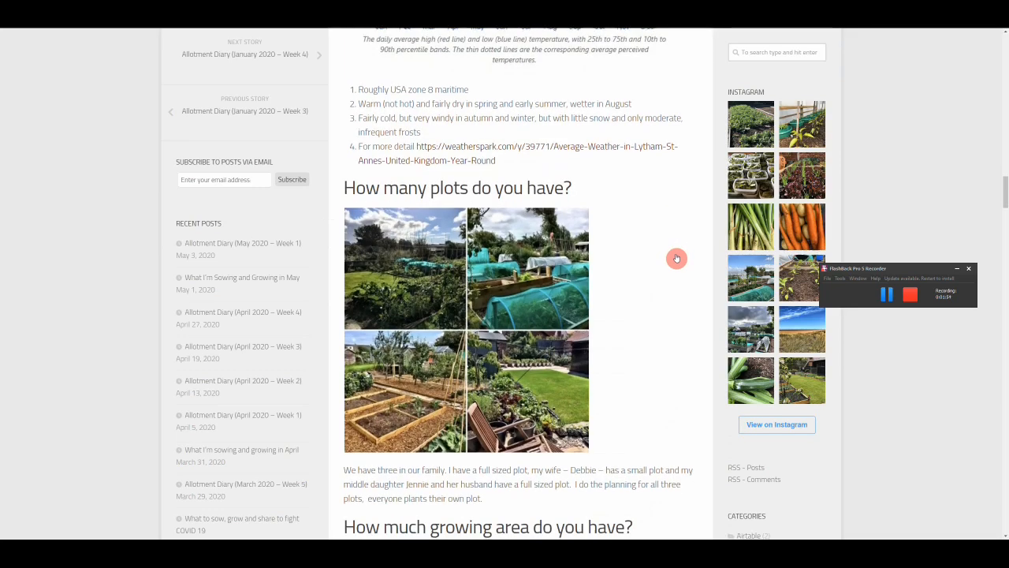
pyautogui.scroll(-3)
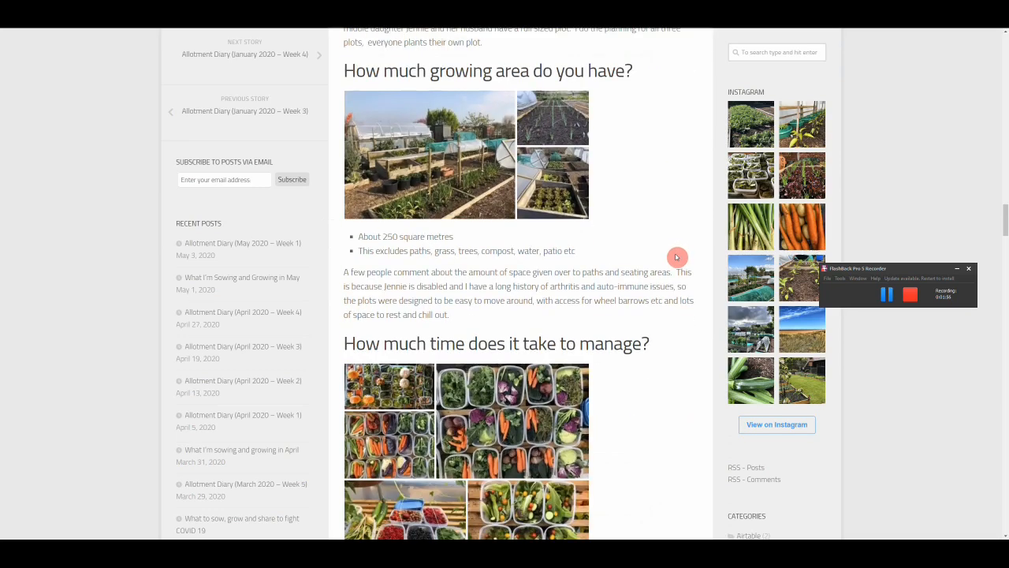
pyautogui.scroll(-3)
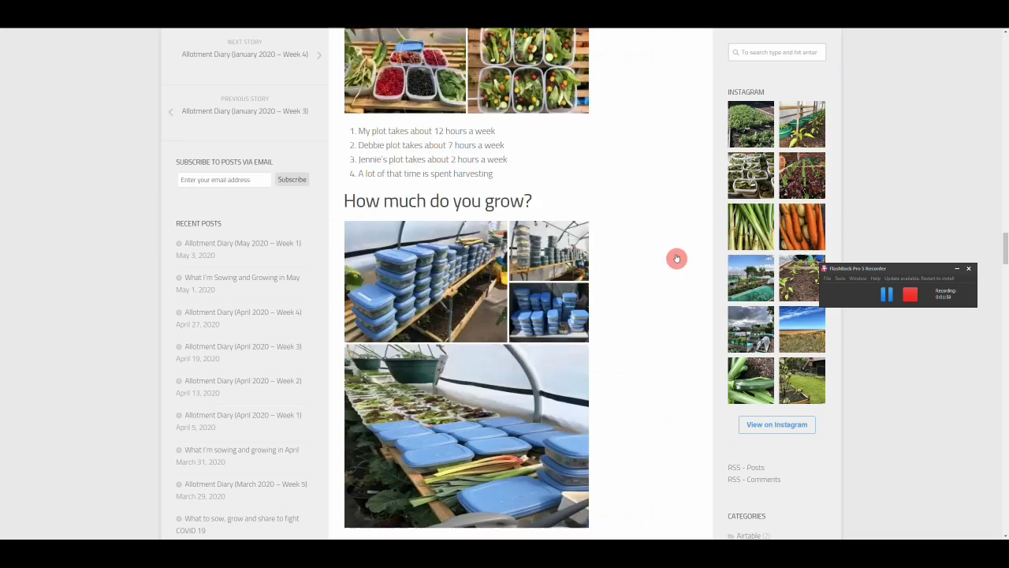
pyautogui.scroll(-3)
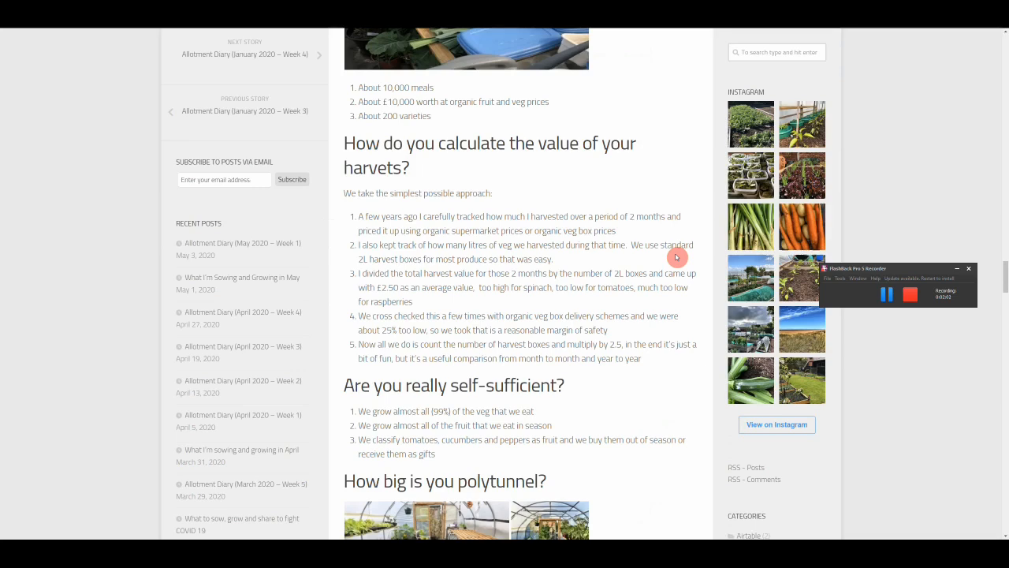
pyautogui.scroll(-3)
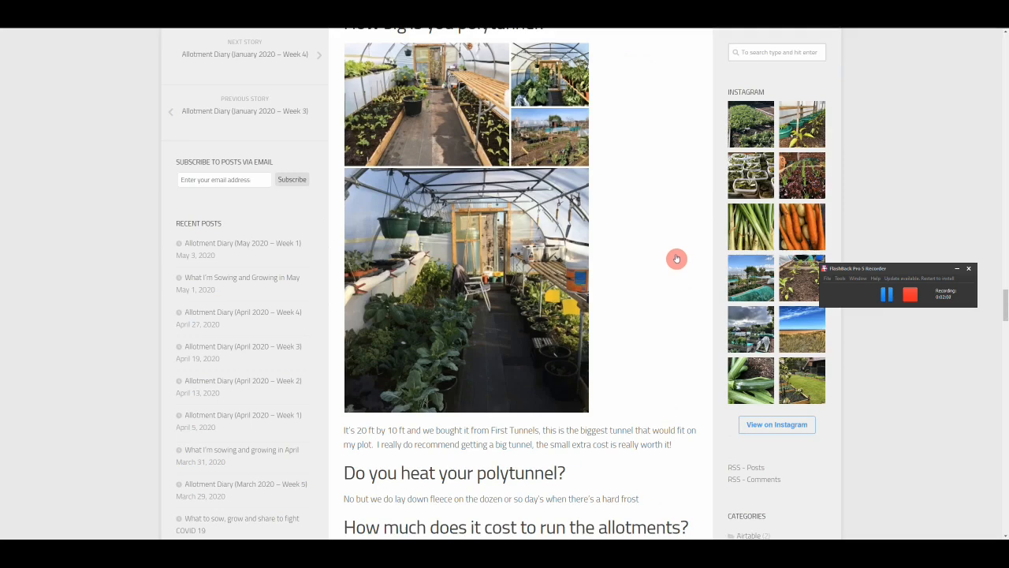
pyautogui.scroll(-3)
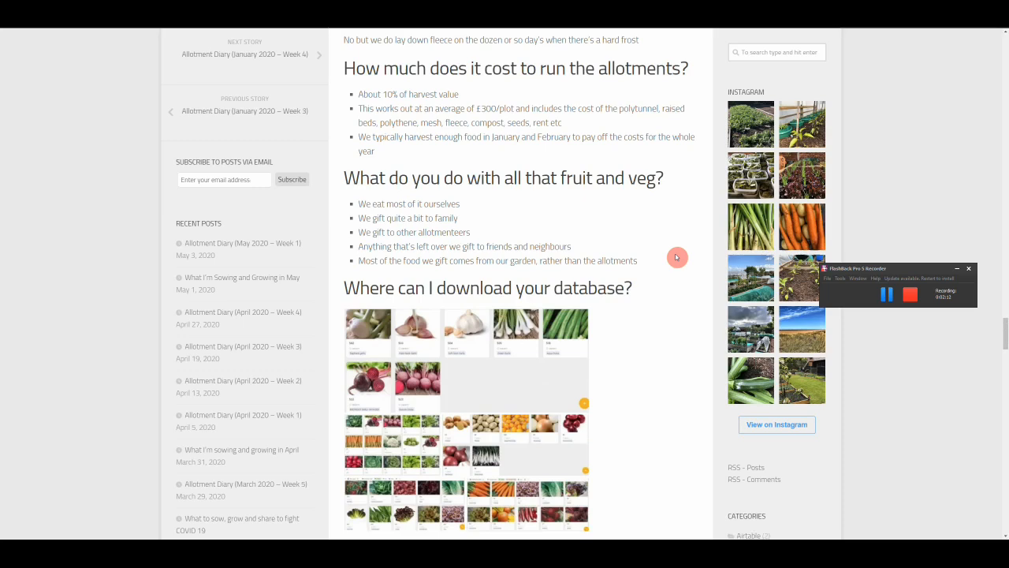
pyautogui.scroll(-3)
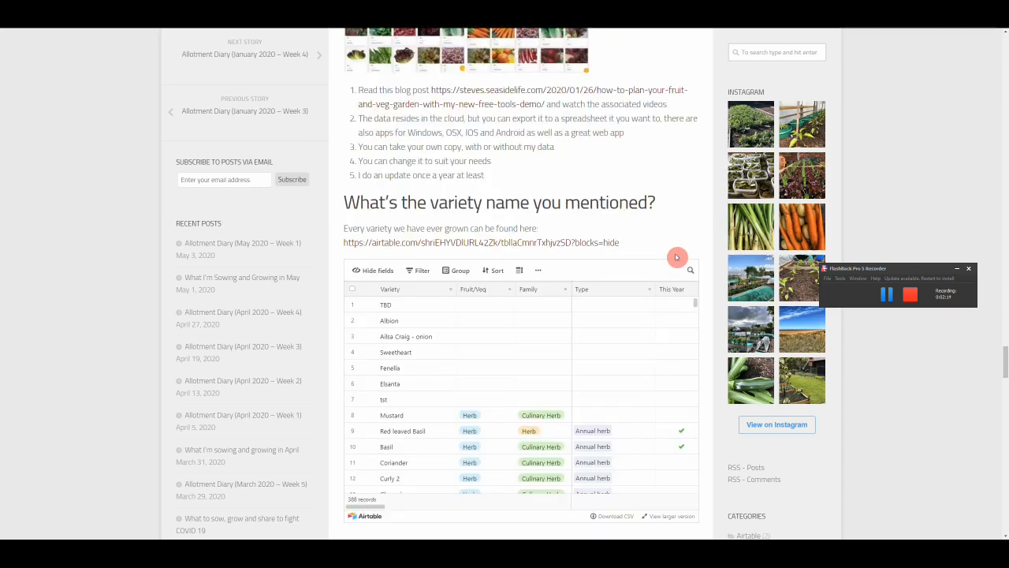
pyautogui.moveTo(696, 215)
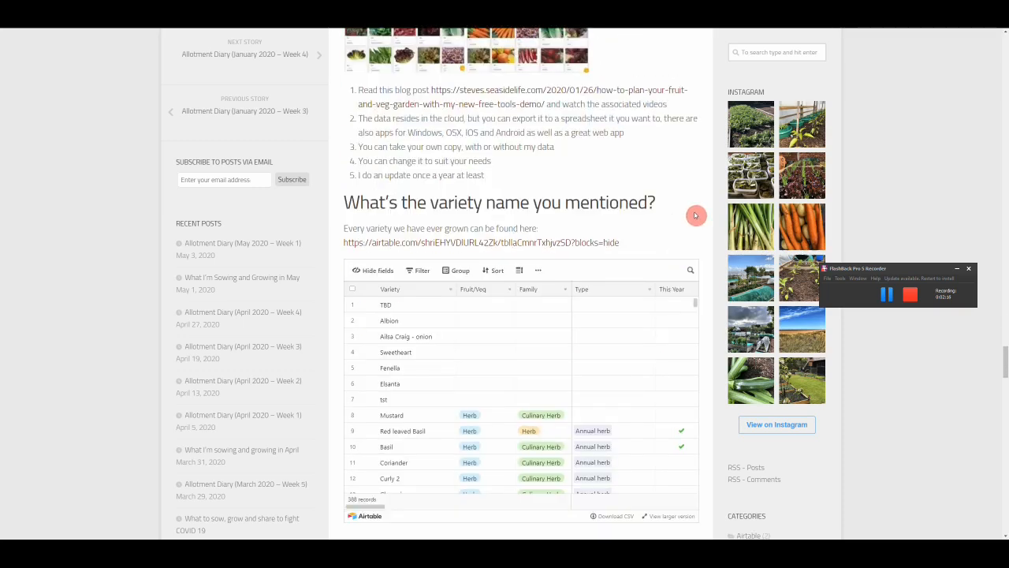
pyautogui.scroll(-3)
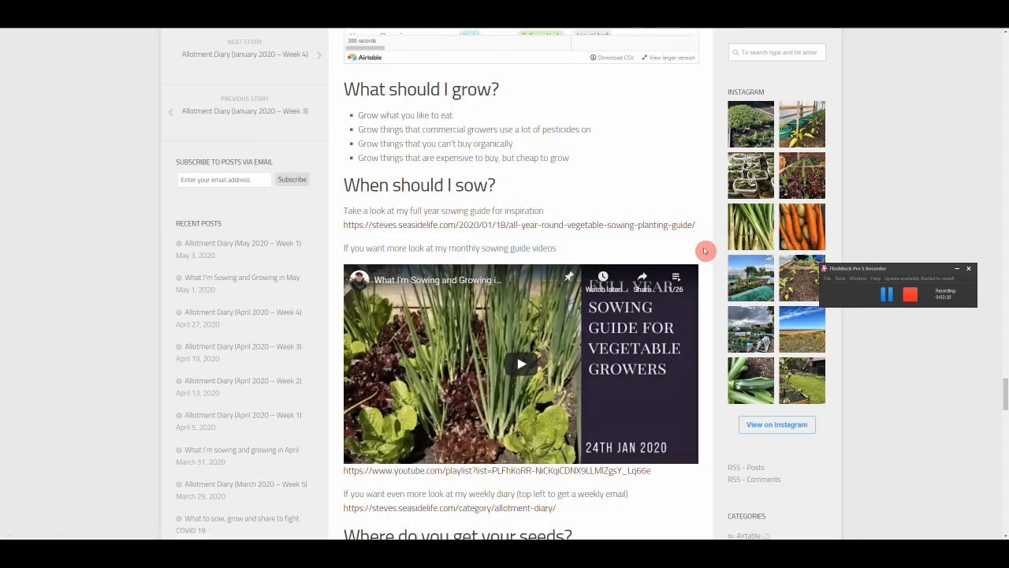
pyautogui.scroll(-3)
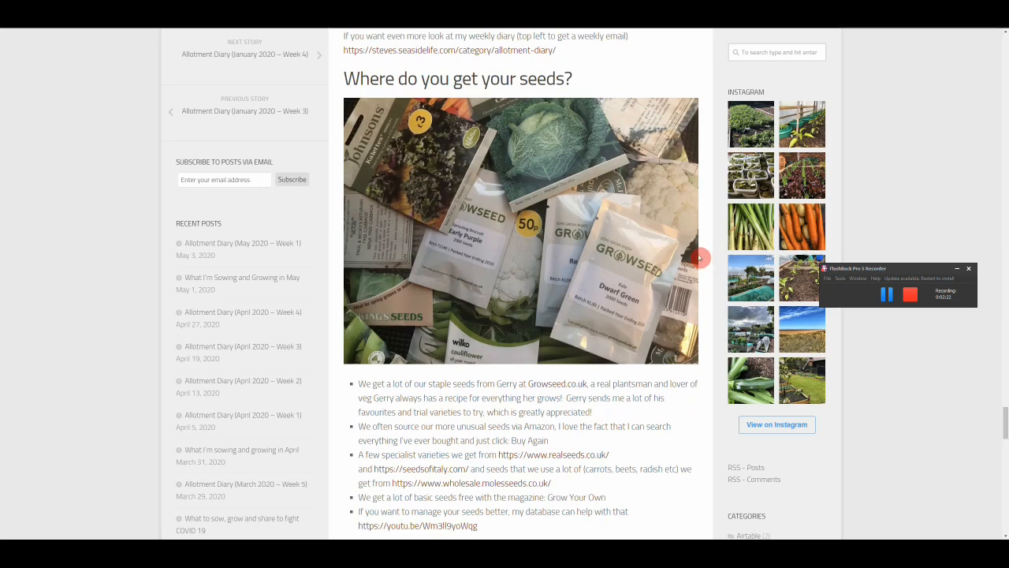
pyautogui.scroll(-3)
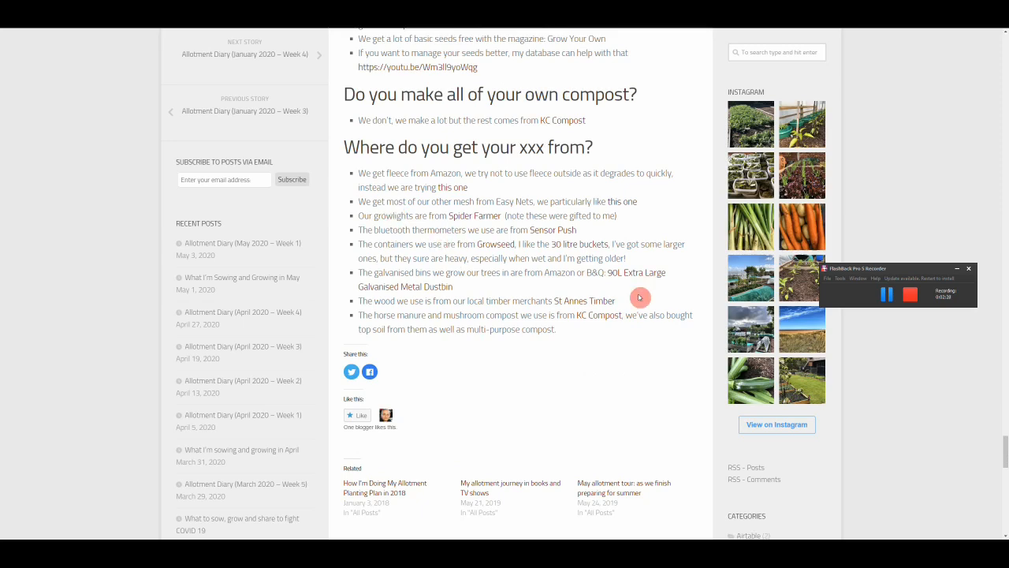
pyautogui.scroll(-3)
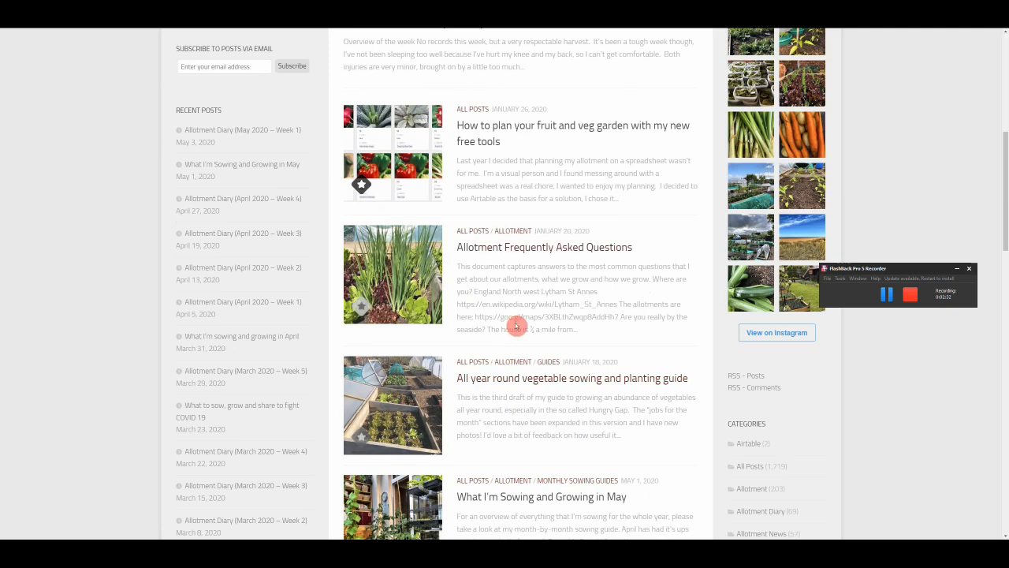
pyautogui.moveTo(552, 496)
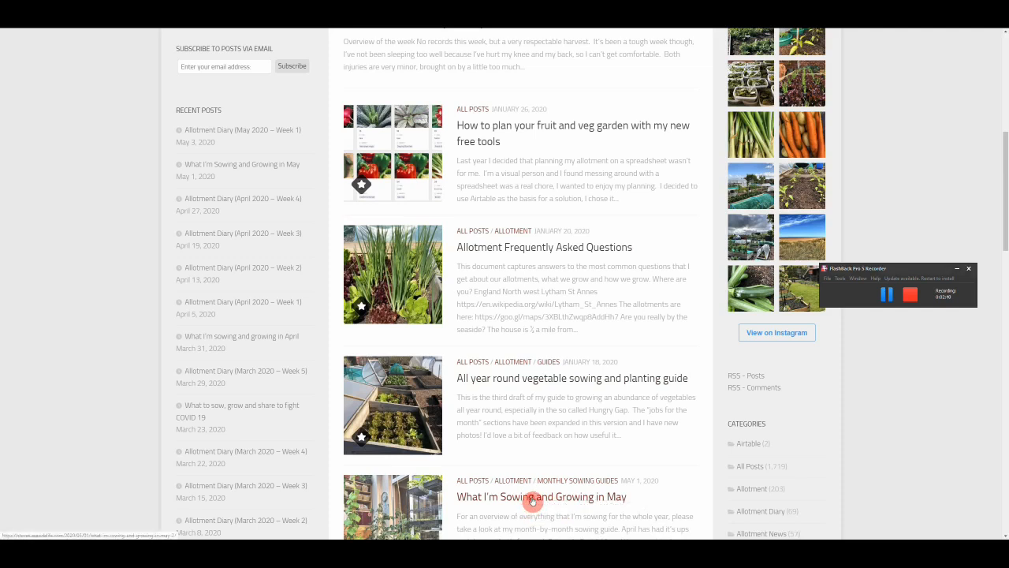
# Open 'What I'm Sowing and Growing in May' and read past its videos to the embedded April sowing gallery.
pyautogui.click(541, 496)
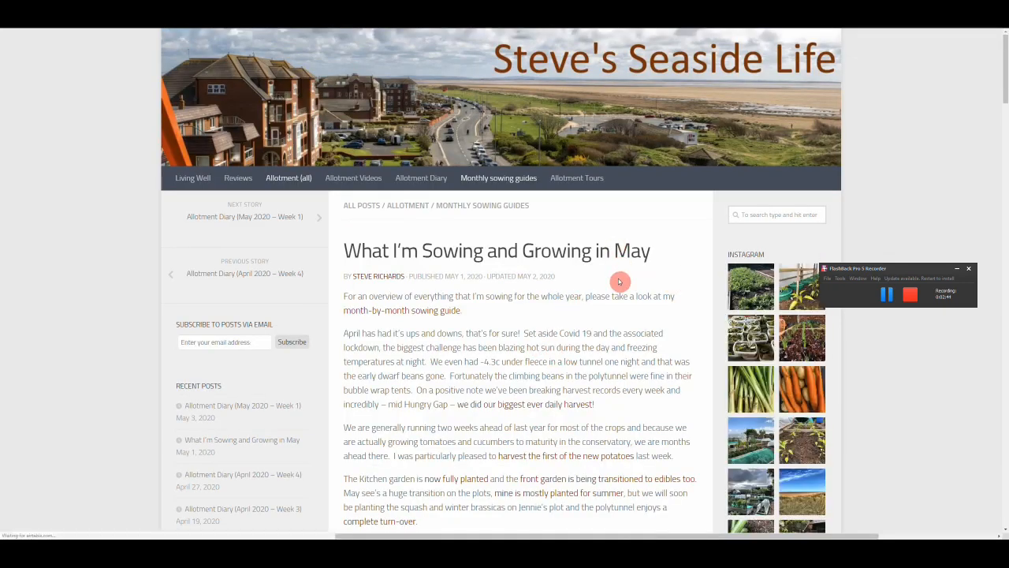
pyautogui.scroll(-3)
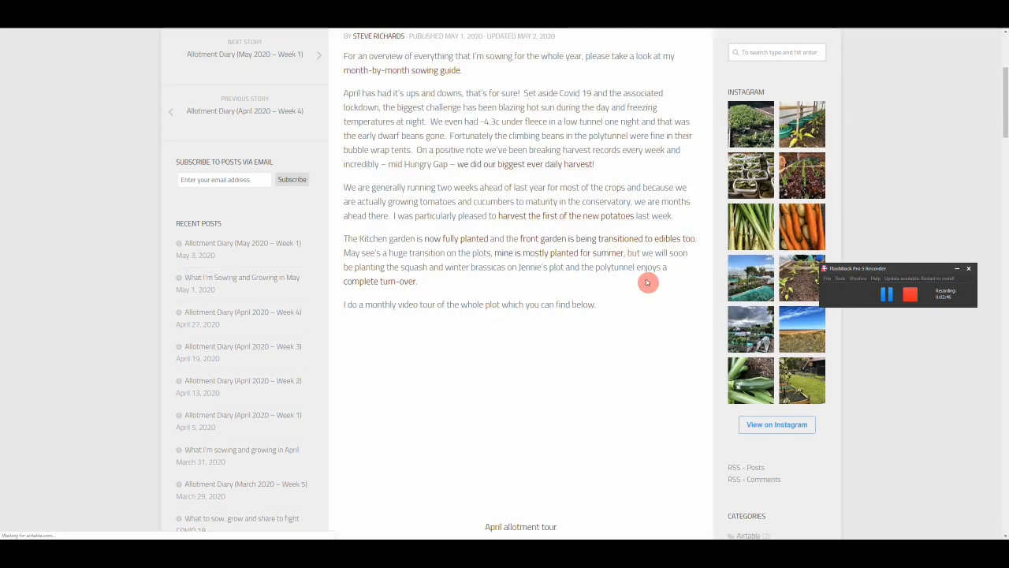
pyautogui.scroll(-3)
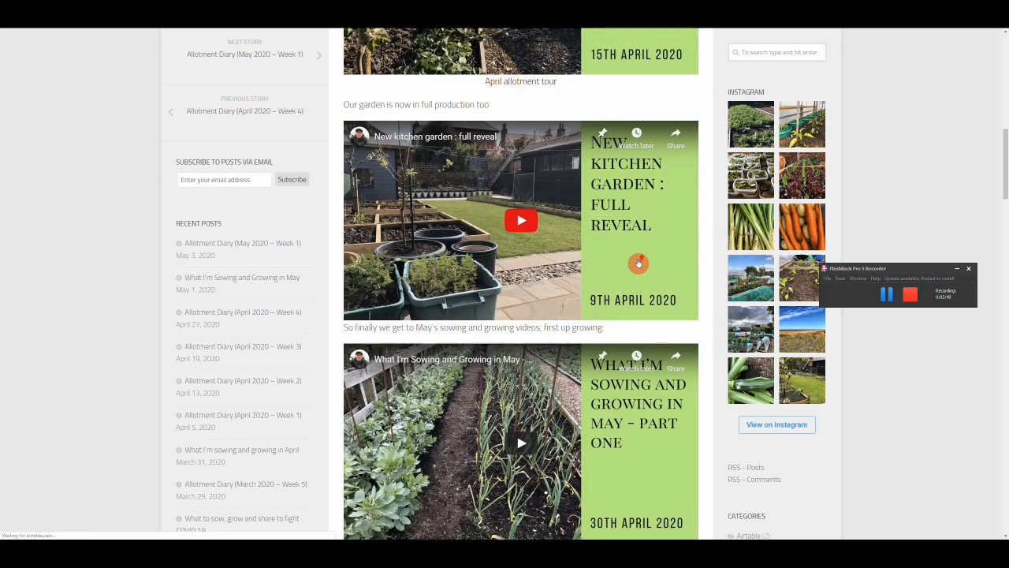
pyautogui.scroll(3)
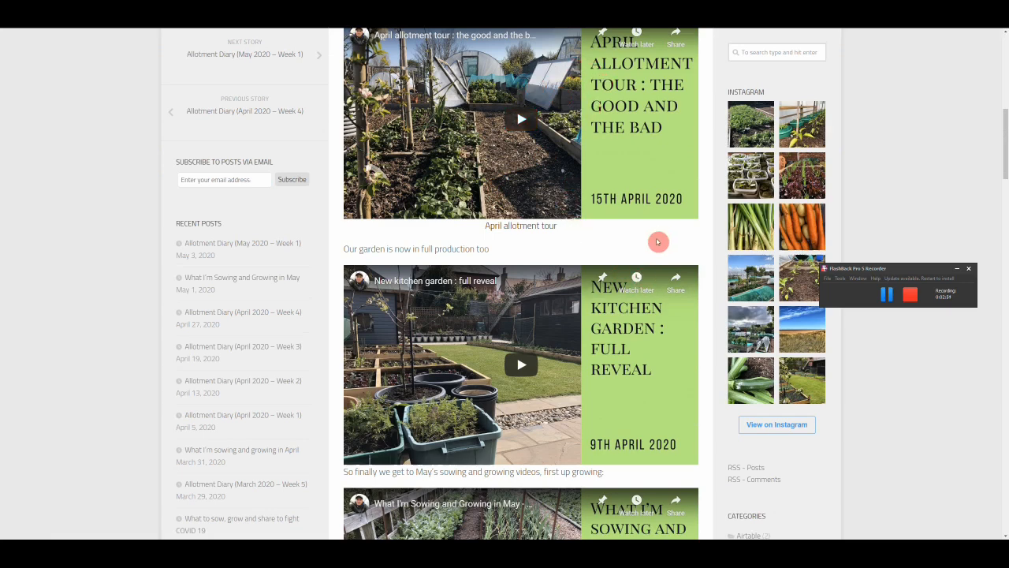
pyautogui.scroll(-3)
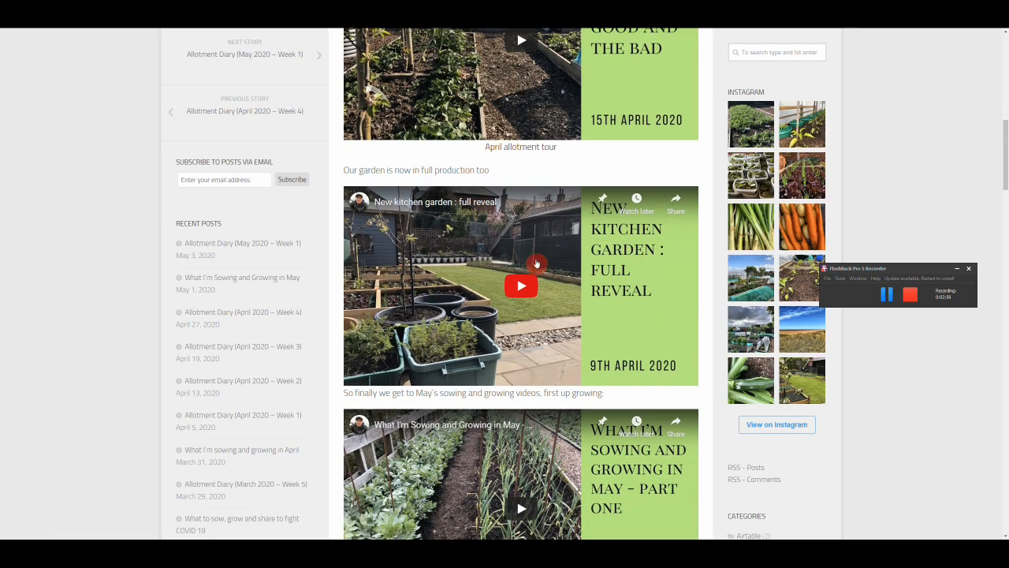
pyautogui.scroll(-3)
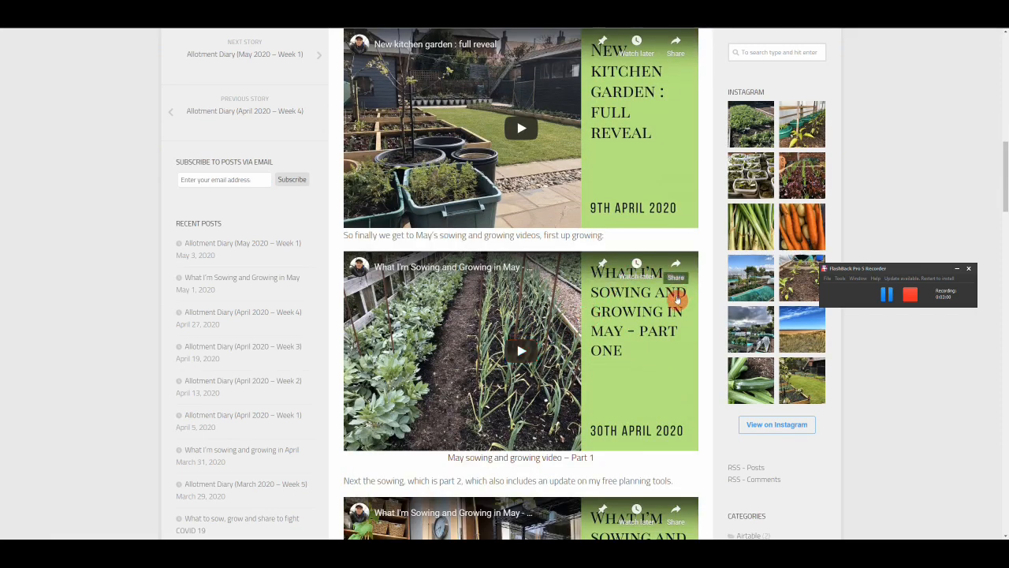
pyautogui.scroll(-3)
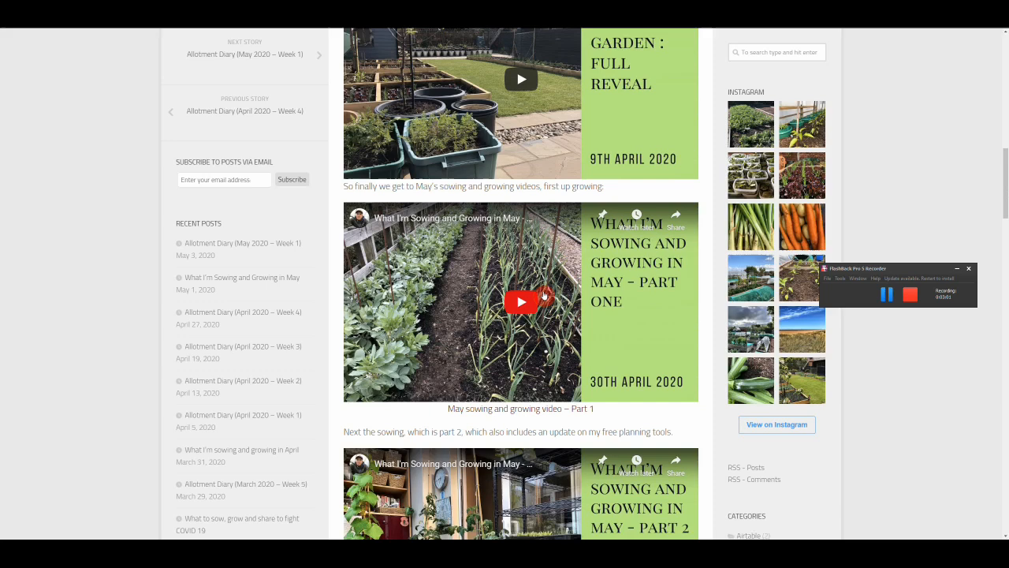
pyautogui.scroll(-3)
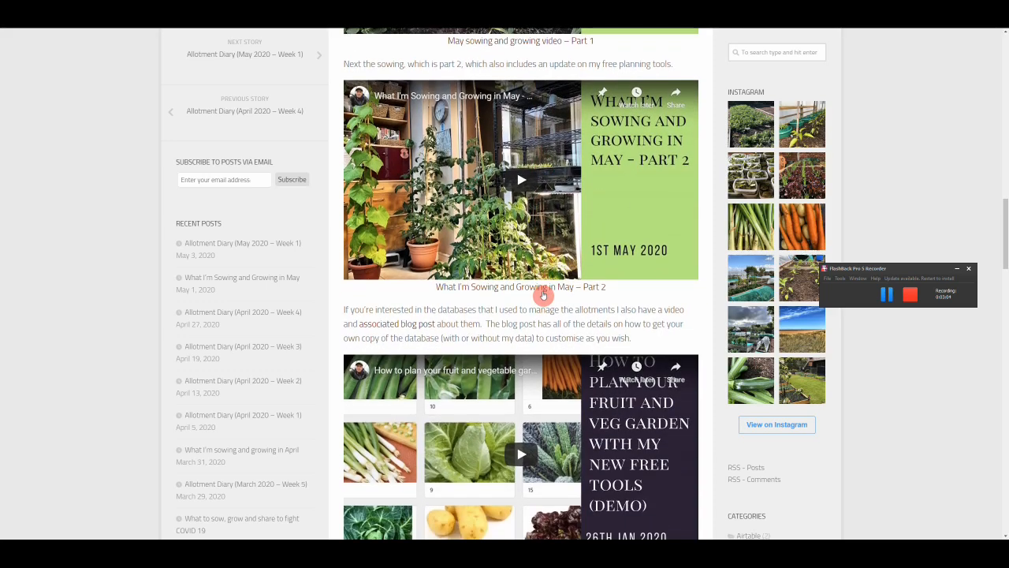
pyautogui.scroll(-3)
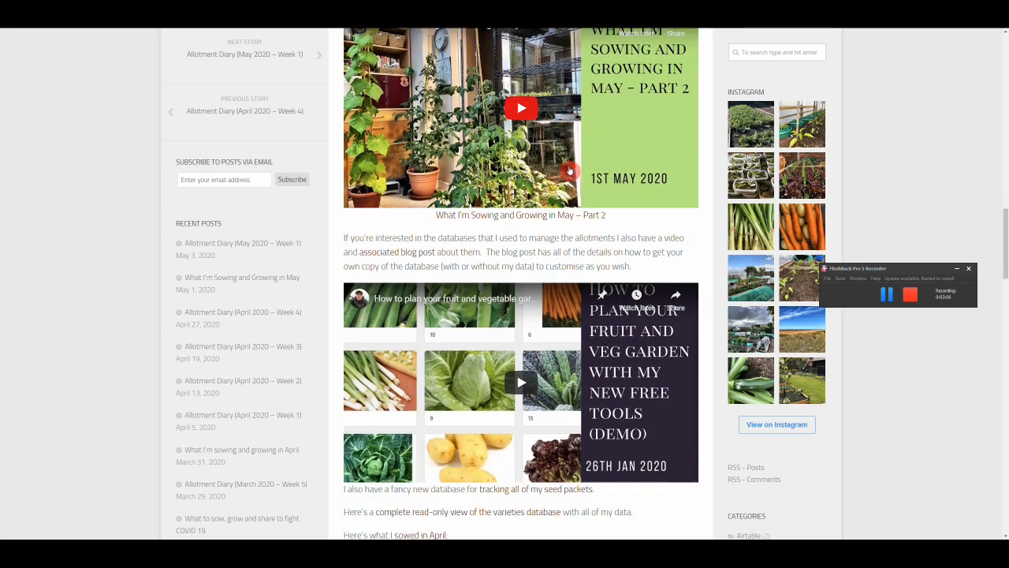
pyautogui.scroll(-3)
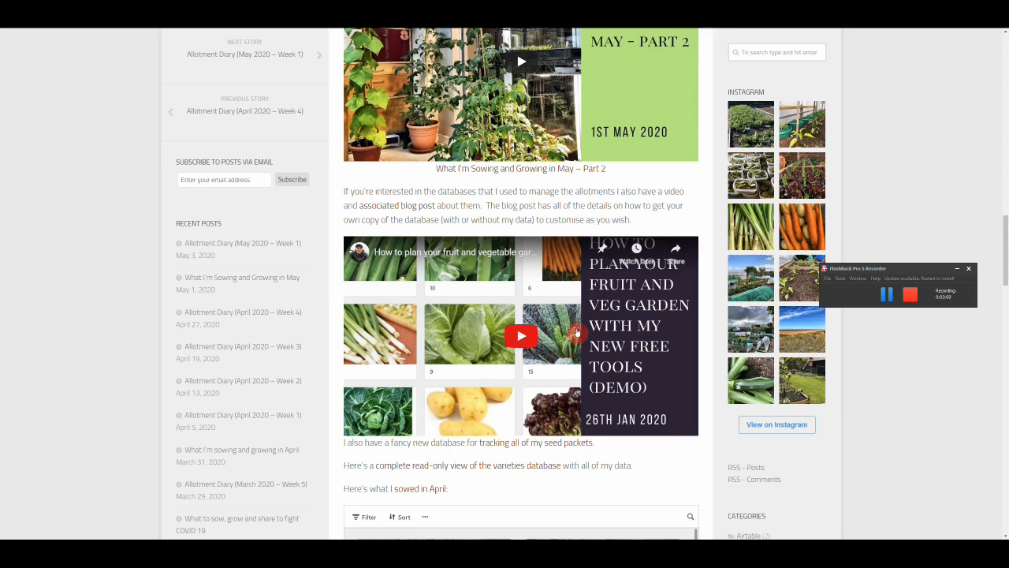
pyautogui.scroll(-3)
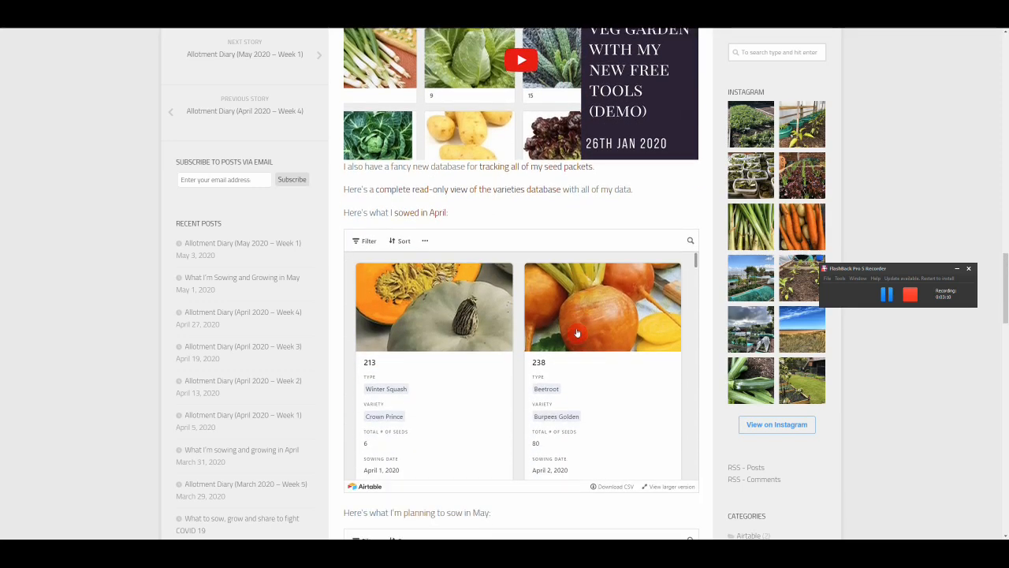
pyautogui.scroll(-3)
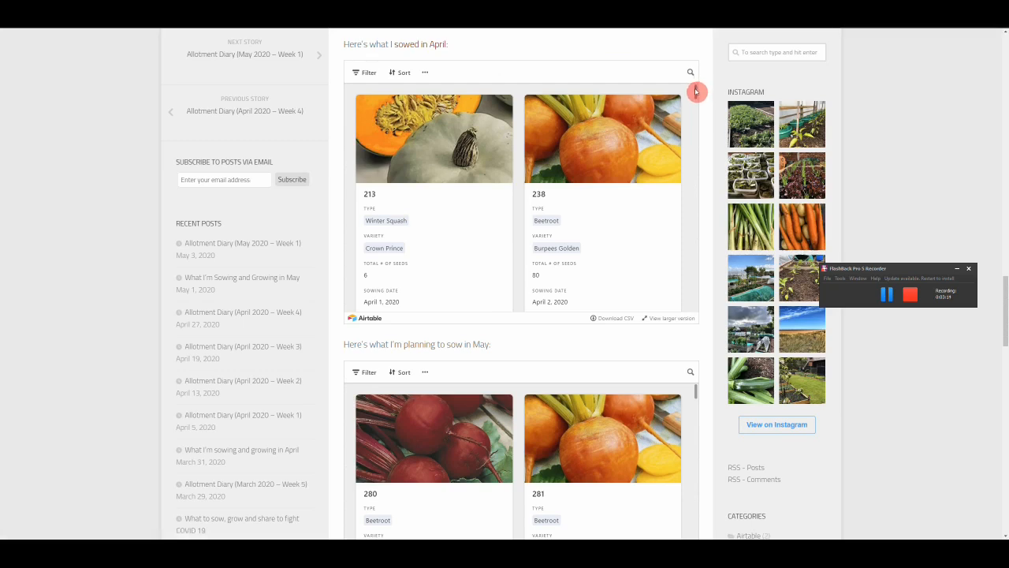
pyautogui.scroll(-3)
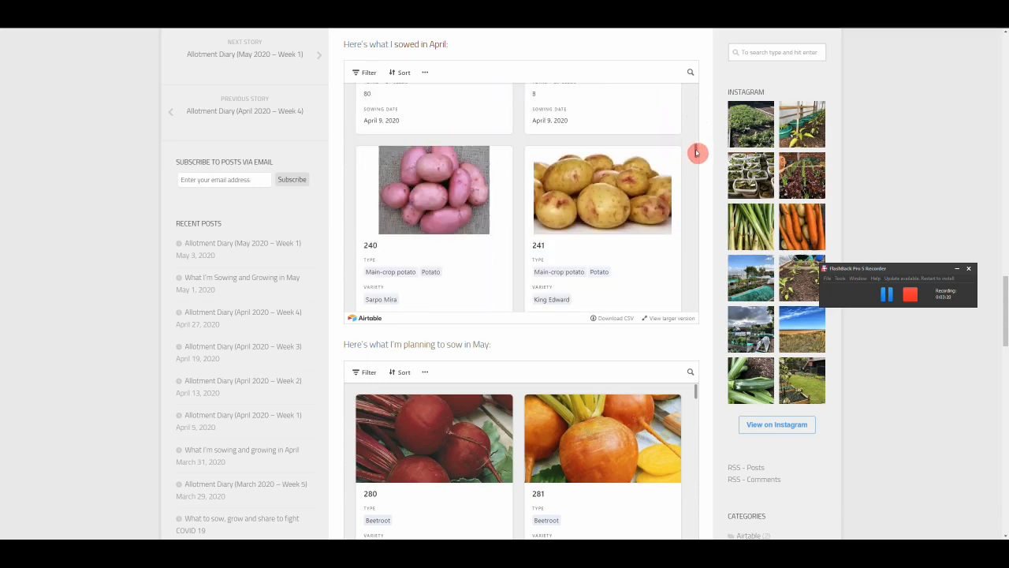
pyautogui.scroll(-3)
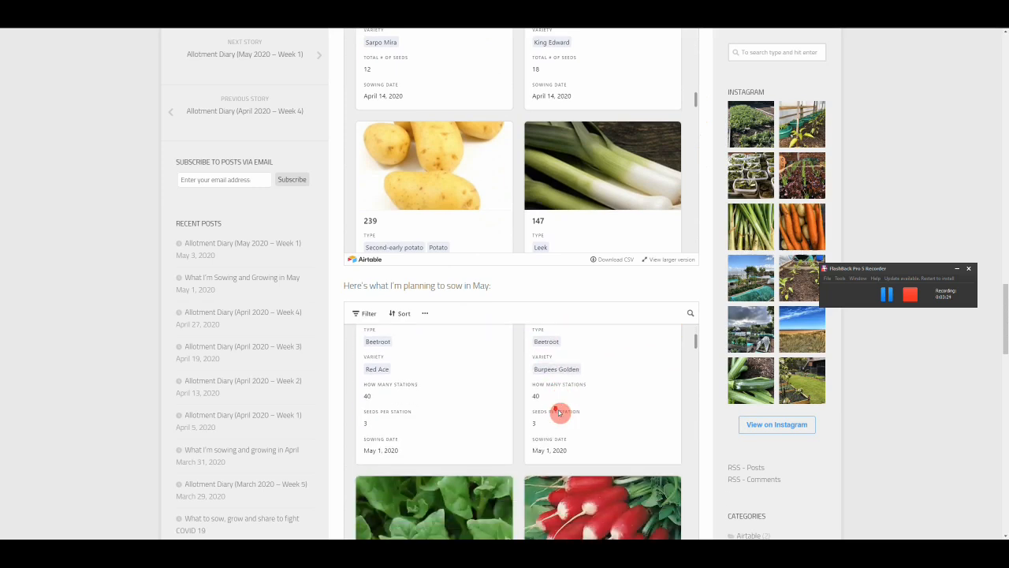
pyautogui.scroll(-3)
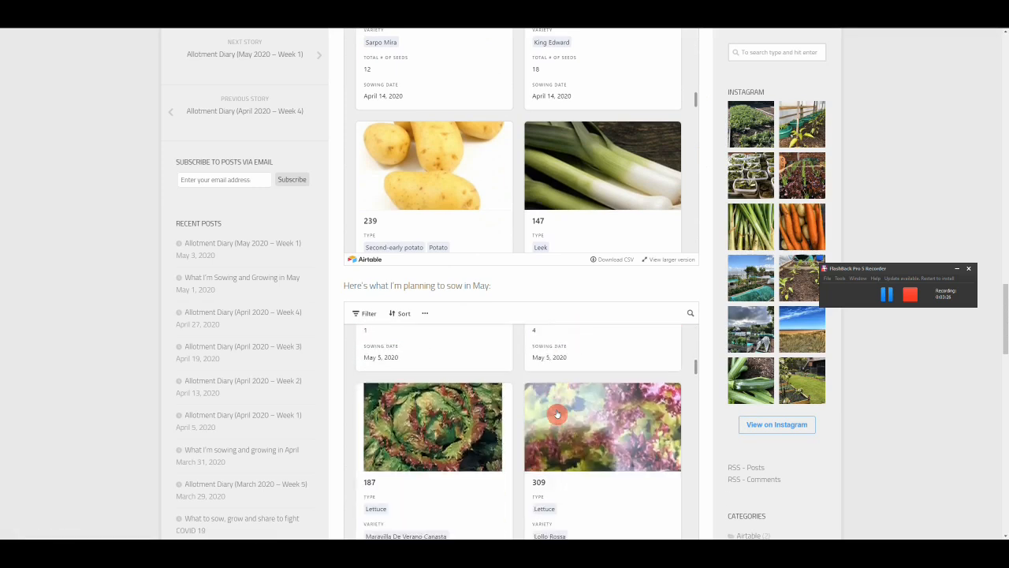
pyautogui.scroll(-3)
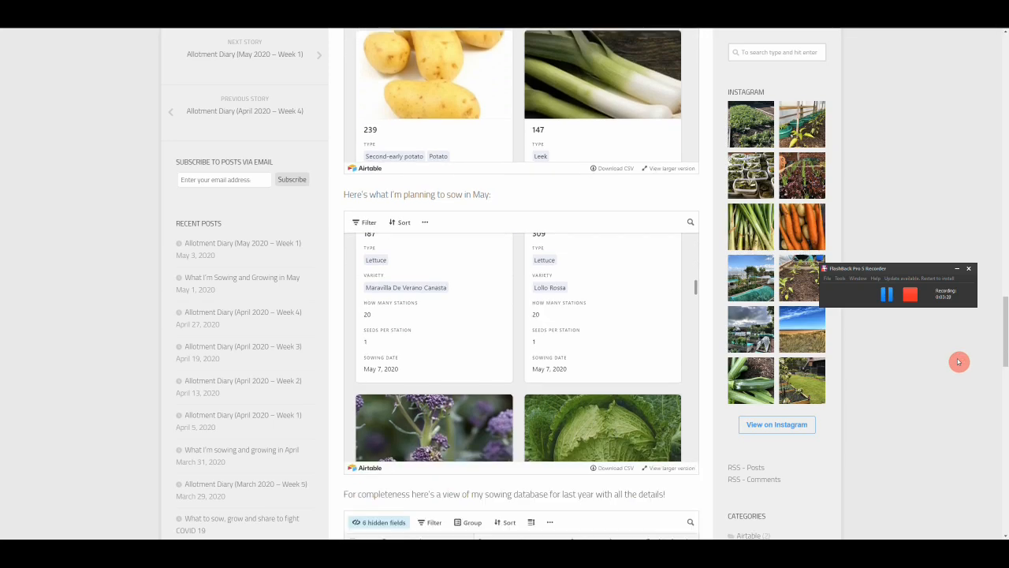
pyautogui.scroll(-3)
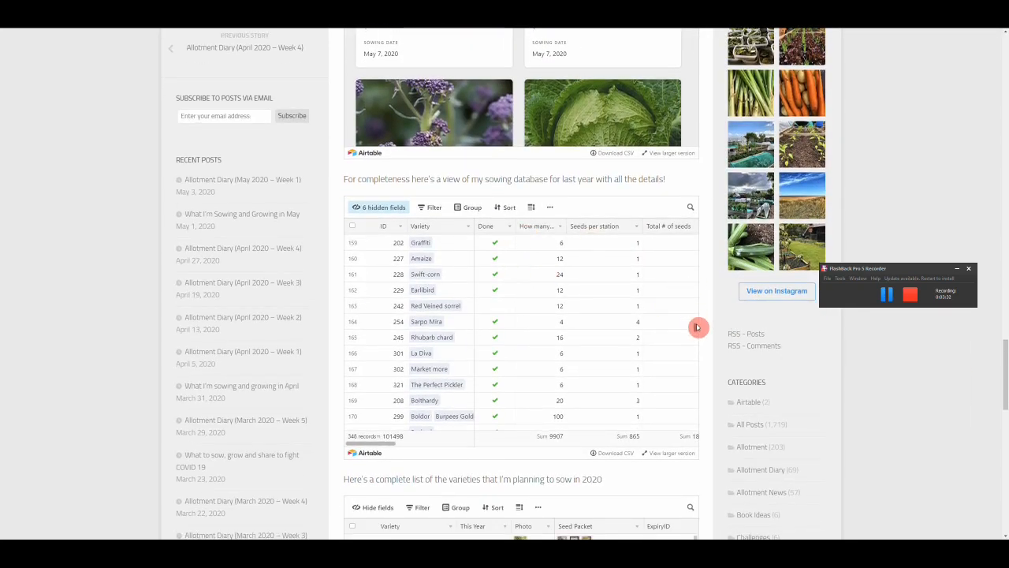
# Bring the embedded 2020 varieties grid into view and browse further down its rows.
pyautogui.scroll(3)
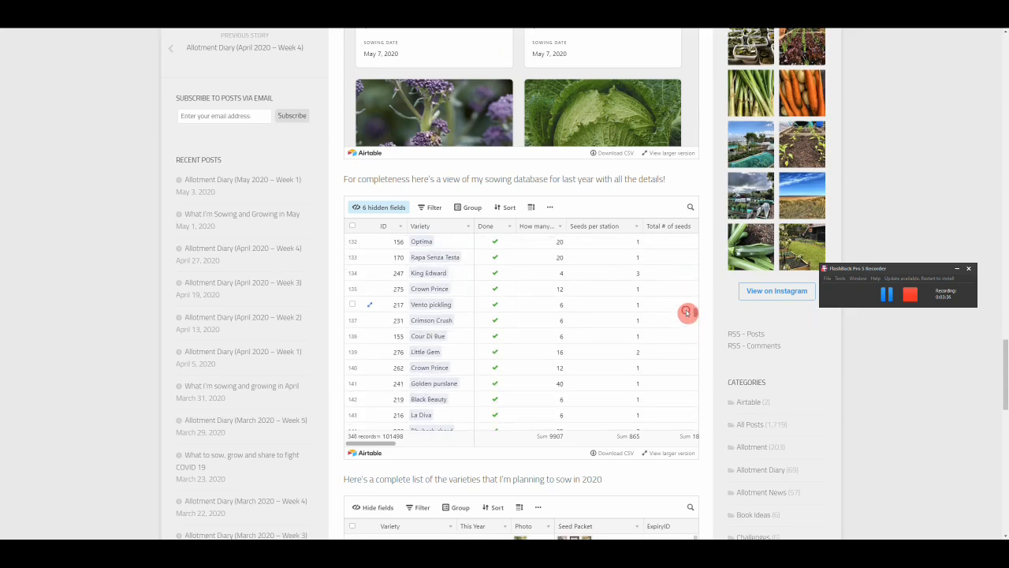
pyautogui.scroll(-3)
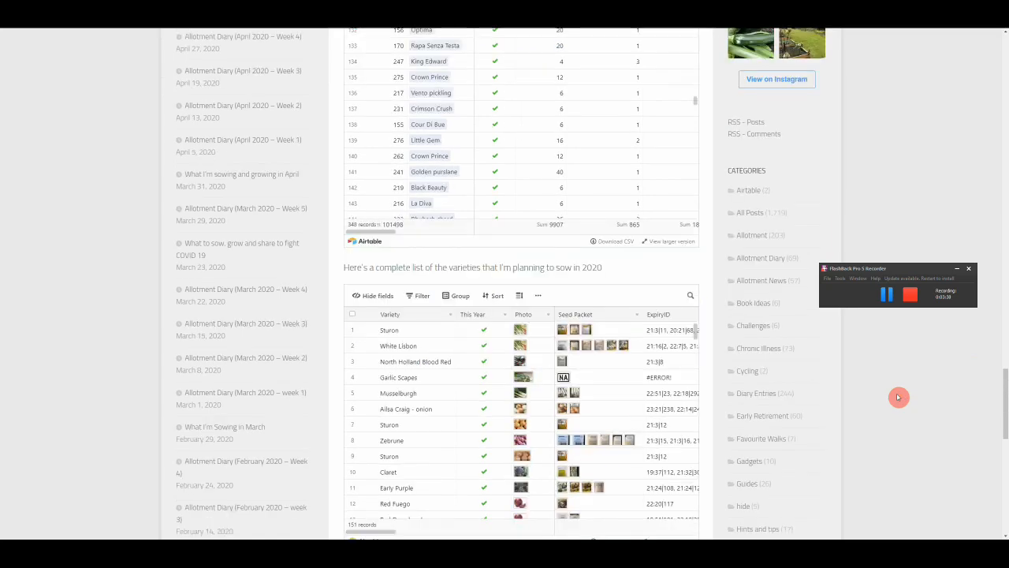
pyautogui.scroll(-3)
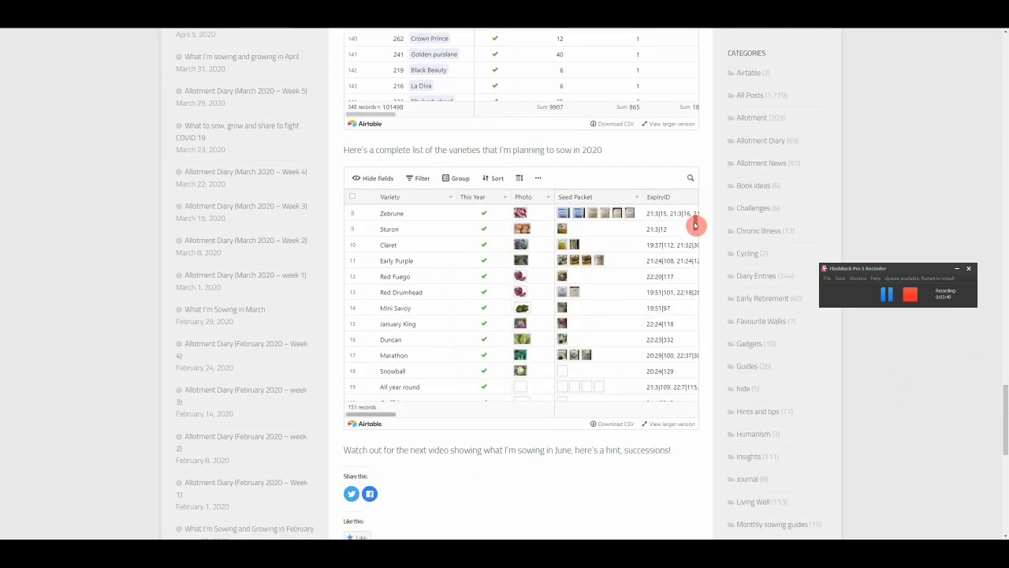
pyautogui.scroll(-3)
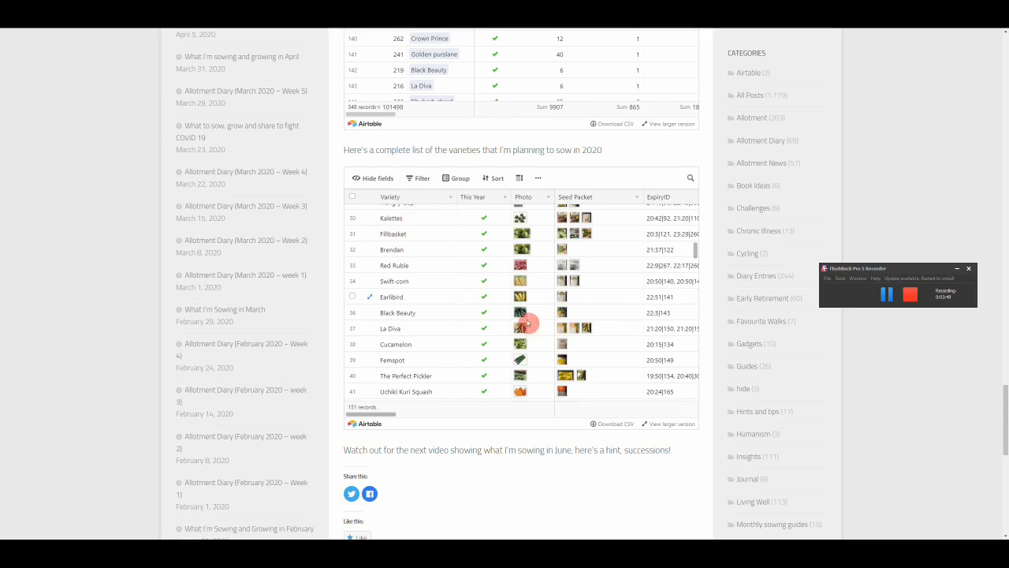
pyautogui.moveTo(494, 345)
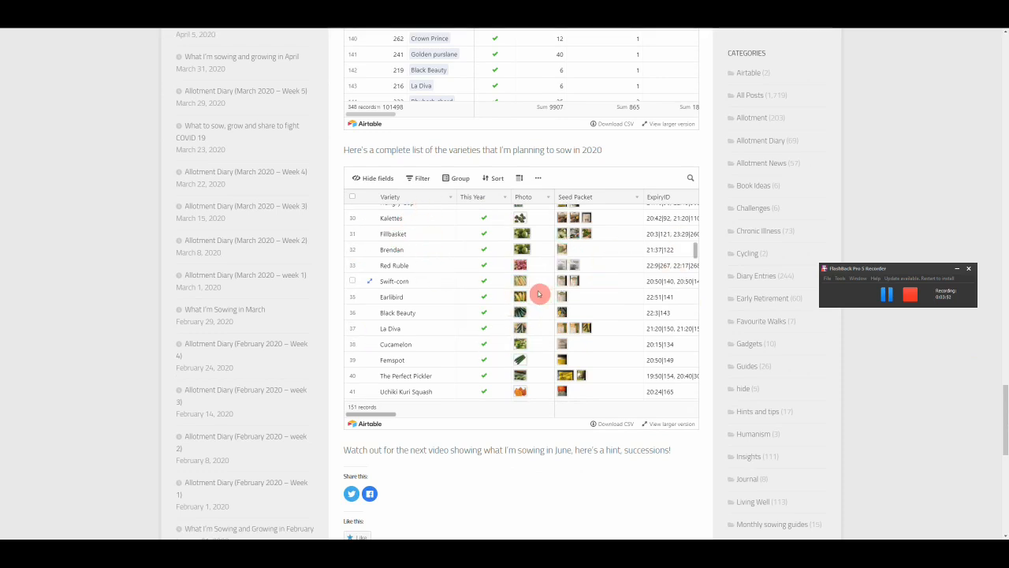
pyautogui.moveTo(617, 305)
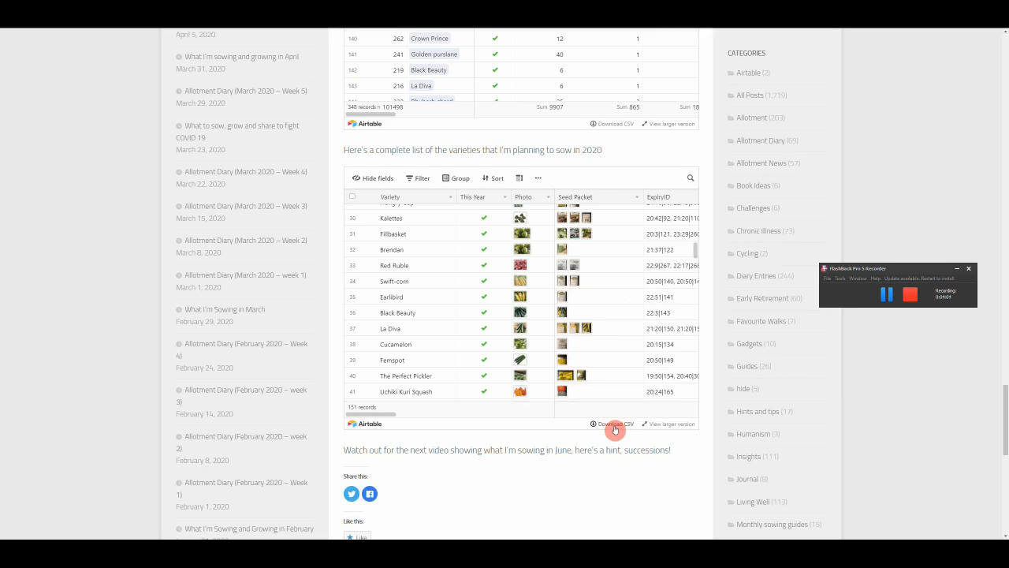
pyautogui.moveTo(589, 409)
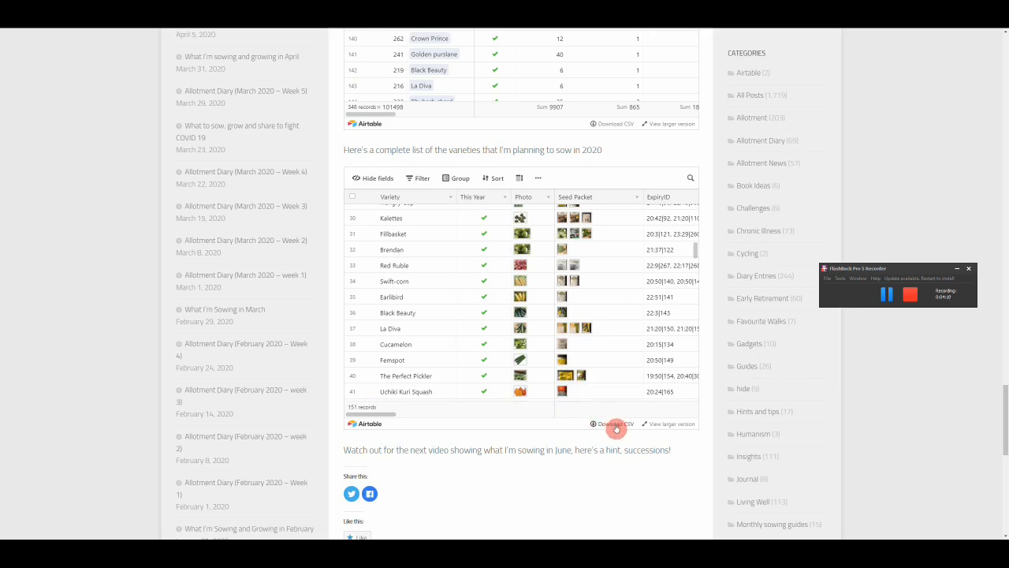
pyautogui.moveTo(838, 328)
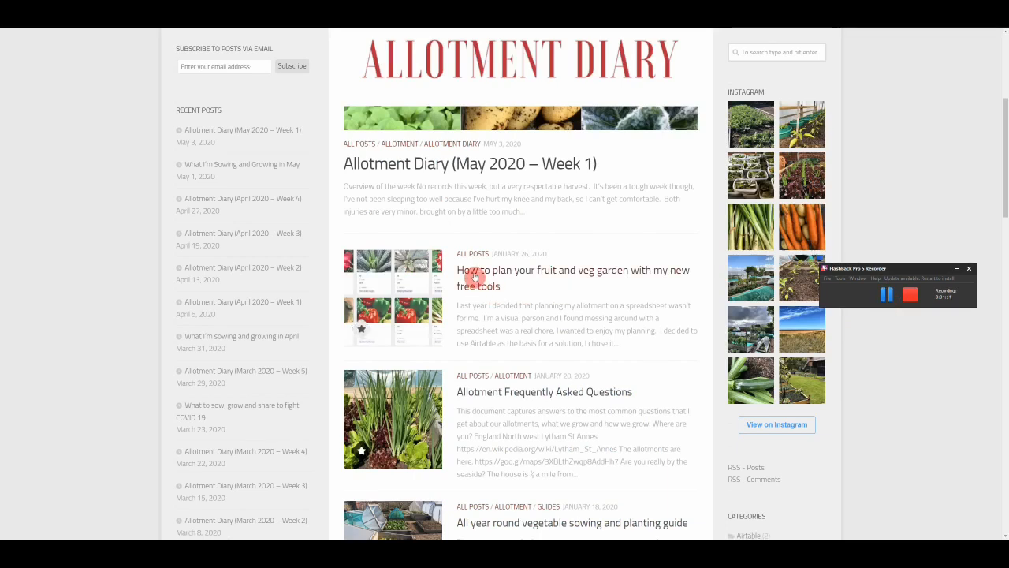
pyautogui.moveTo(540, 280)
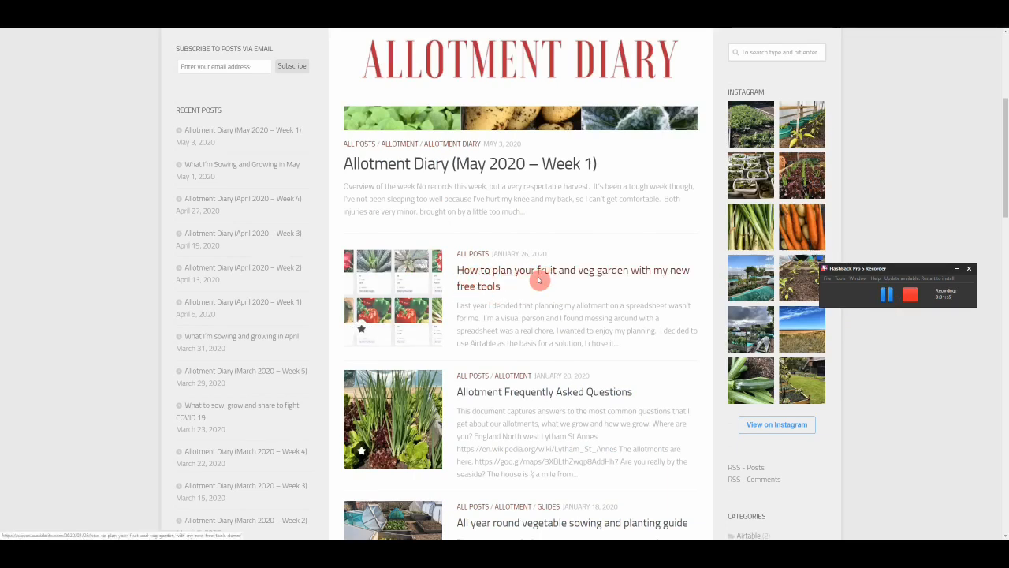
pyautogui.moveTo(566, 277)
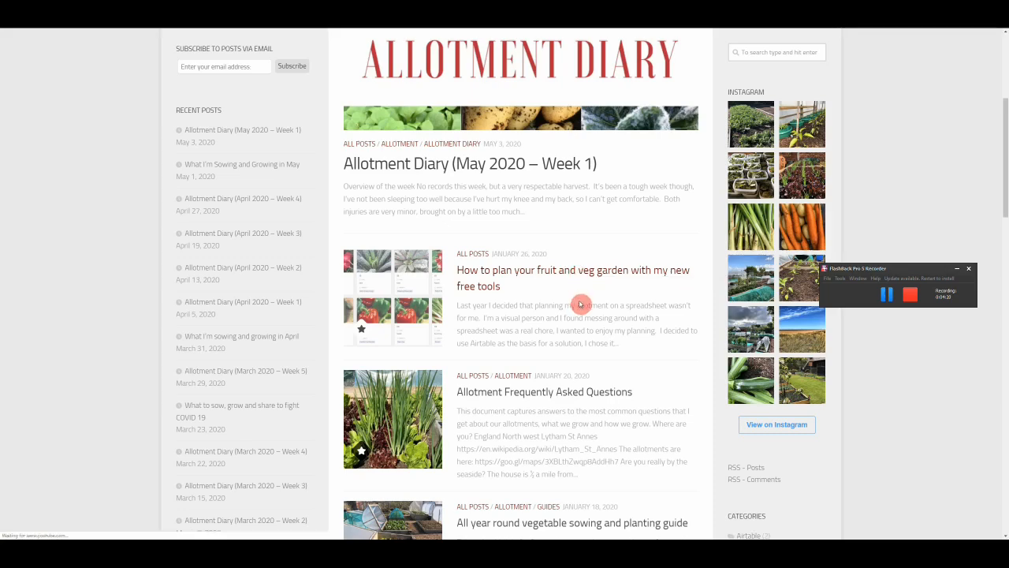
# Open the fruit and veg garden planning post and read down through its demo and user guide videos.
pyautogui.click(573, 277)
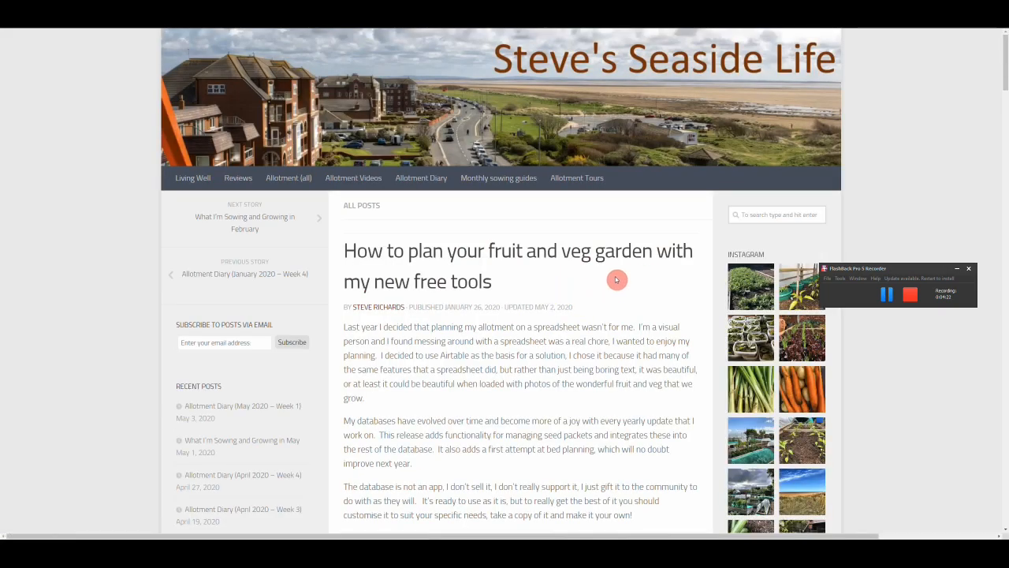
pyautogui.scroll(-3)
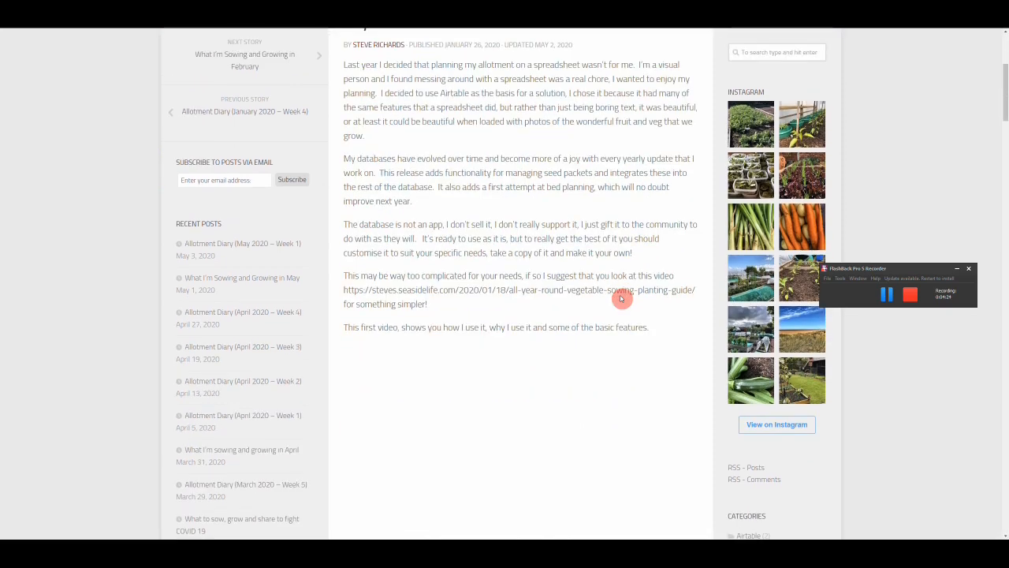
pyautogui.scroll(-3)
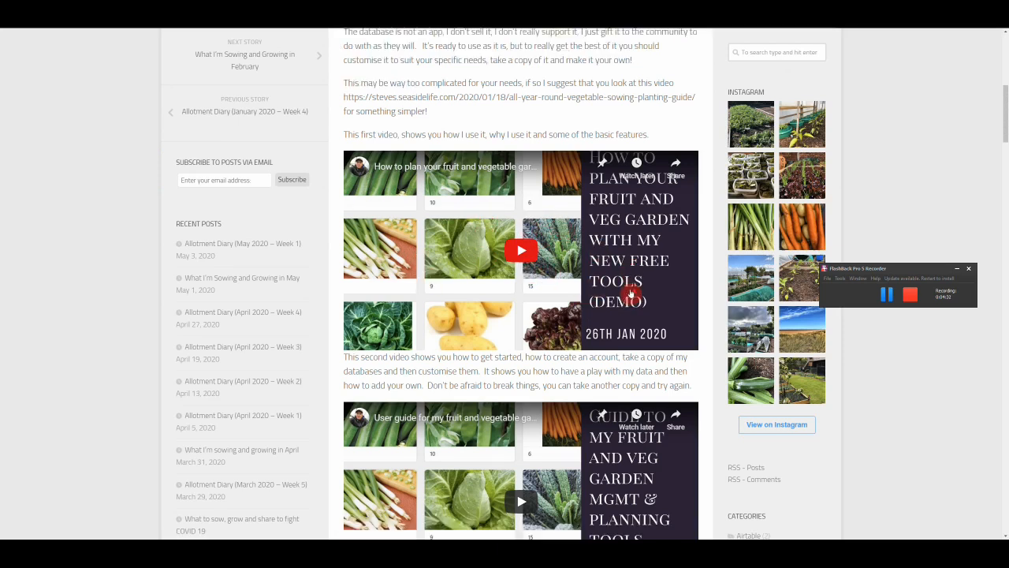
pyautogui.scroll(-3)
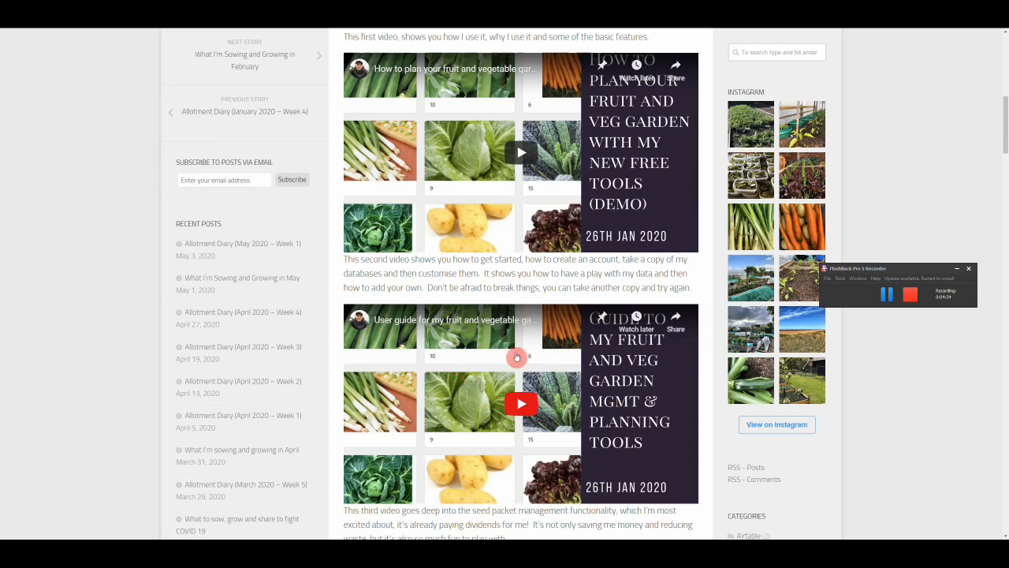
pyautogui.moveTo(613, 388)
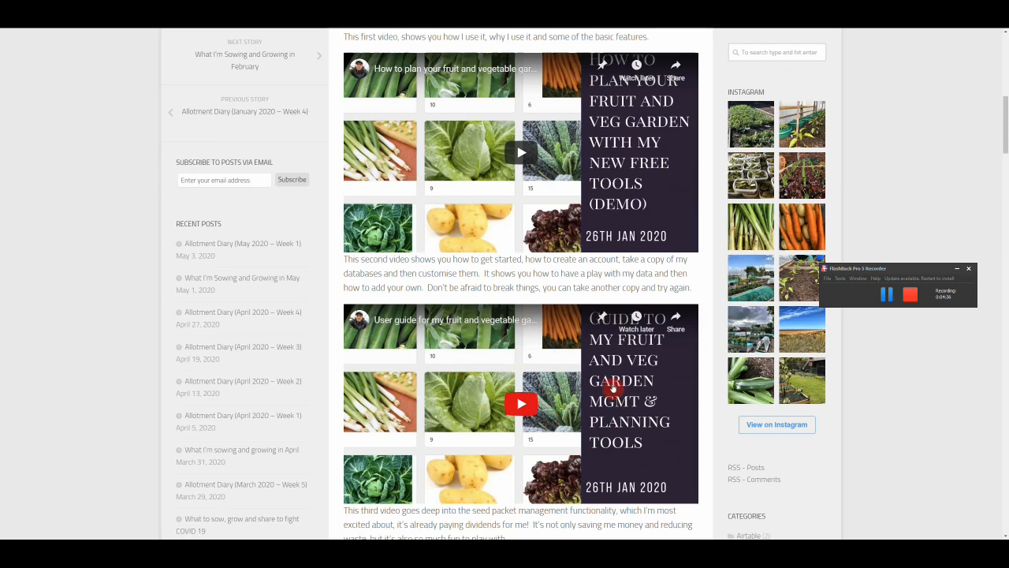
pyautogui.scroll(-3)
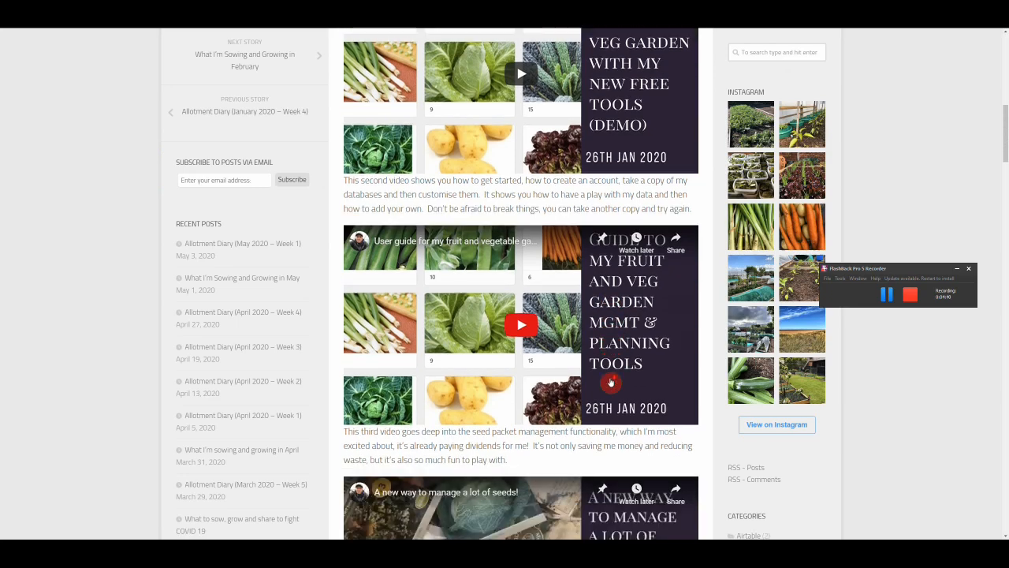
pyautogui.scroll(-3)
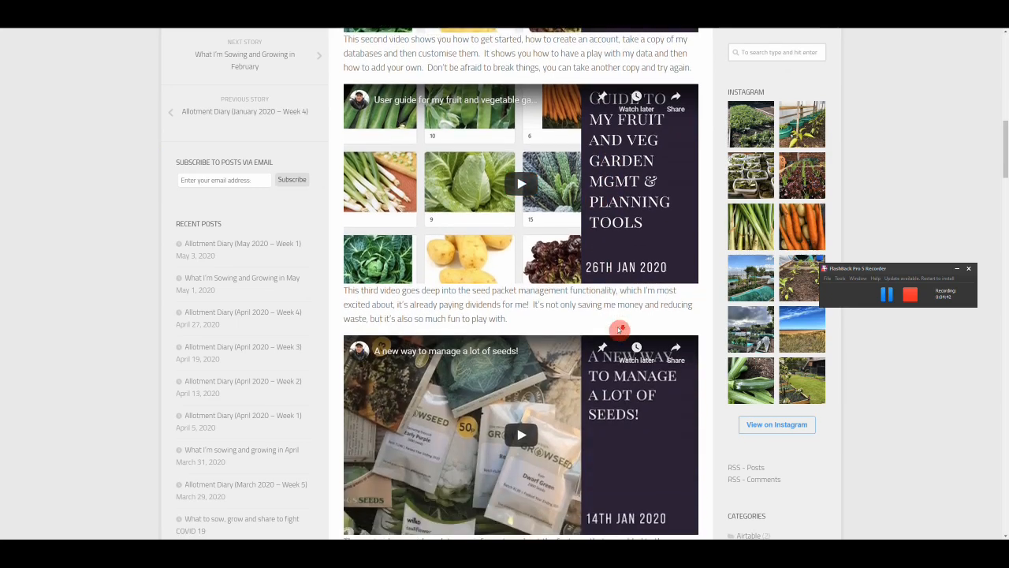
# Continue past the seed and preserves videos to the two older tool videos near the end.
pyautogui.scroll(-3)
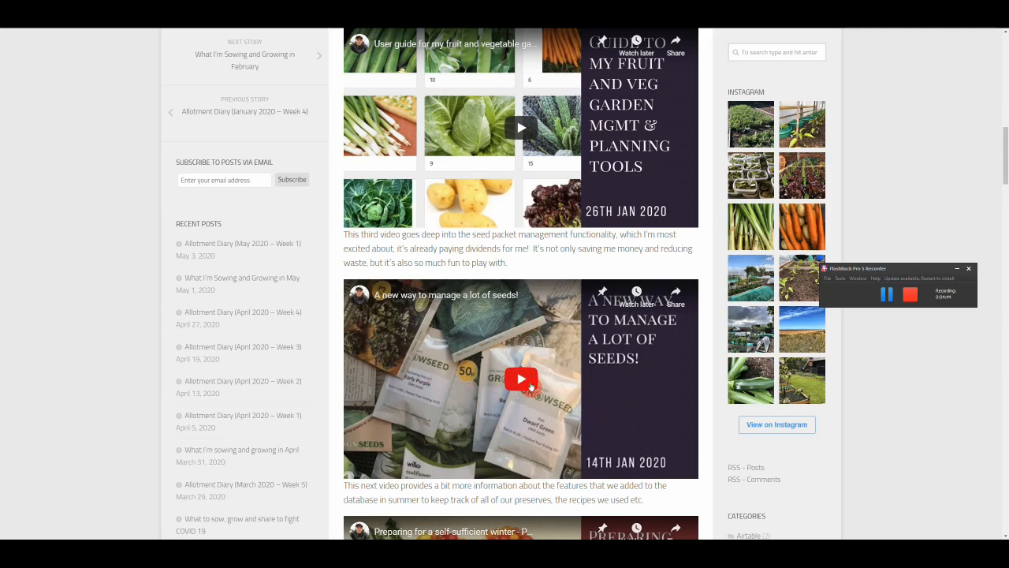
pyautogui.scroll(-3)
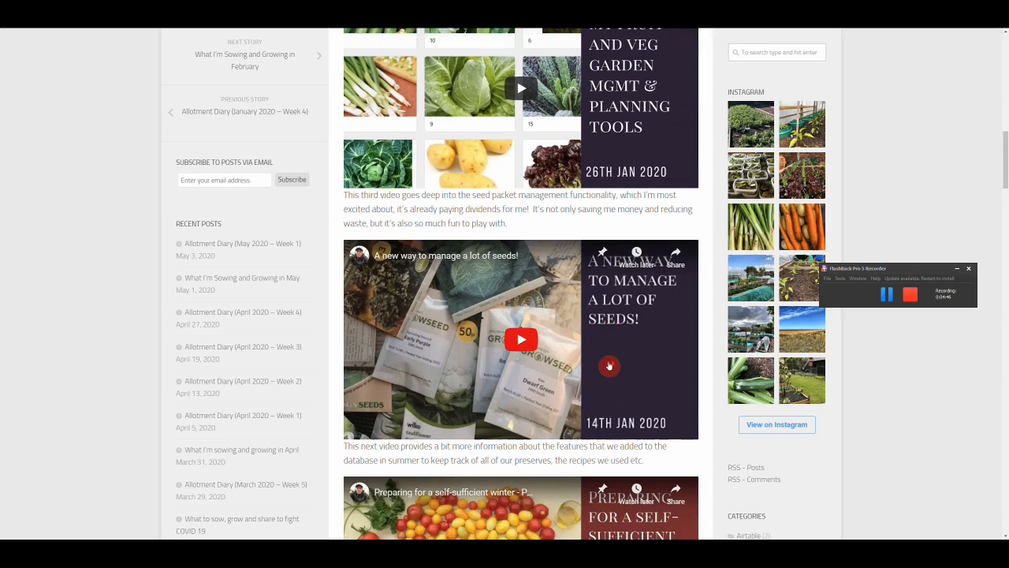
pyautogui.scroll(-3)
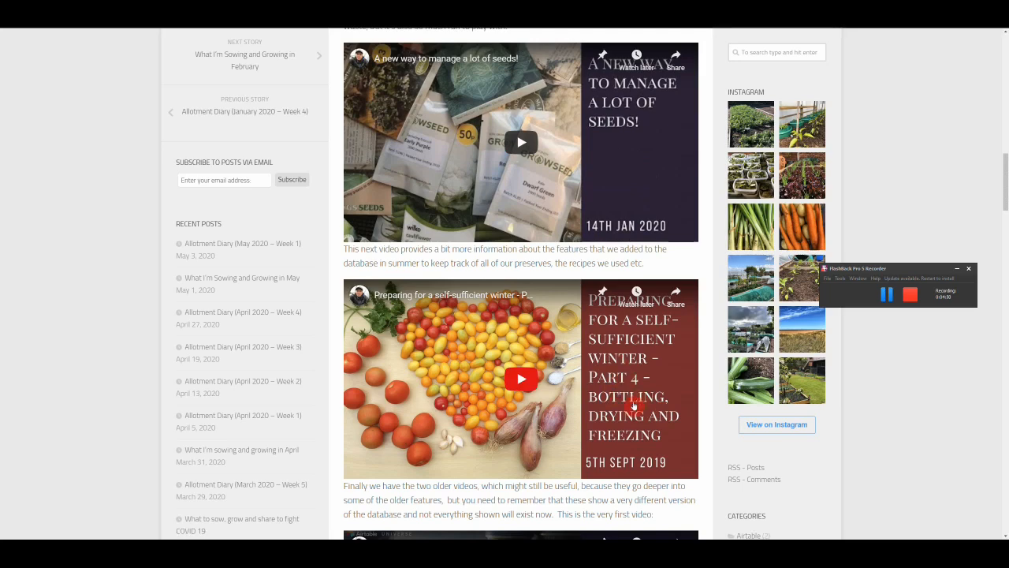
pyautogui.scroll(-3)
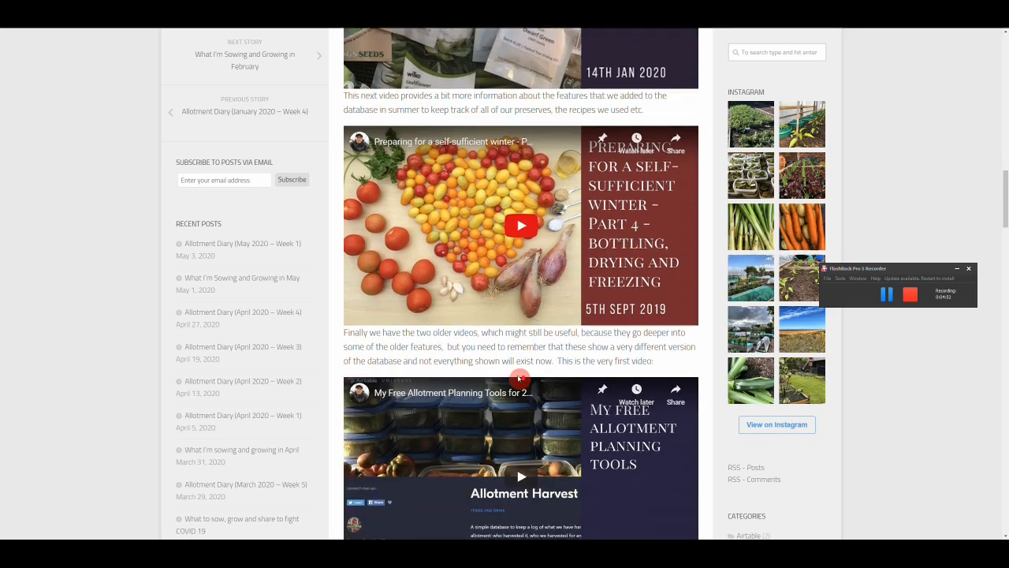
pyautogui.scroll(-3)
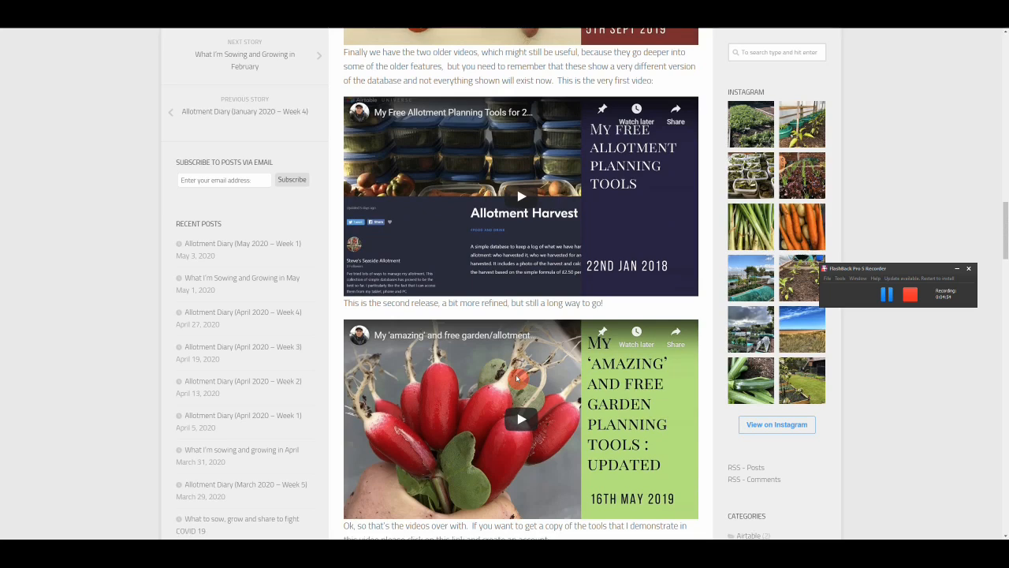
pyautogui.click(886, 294)
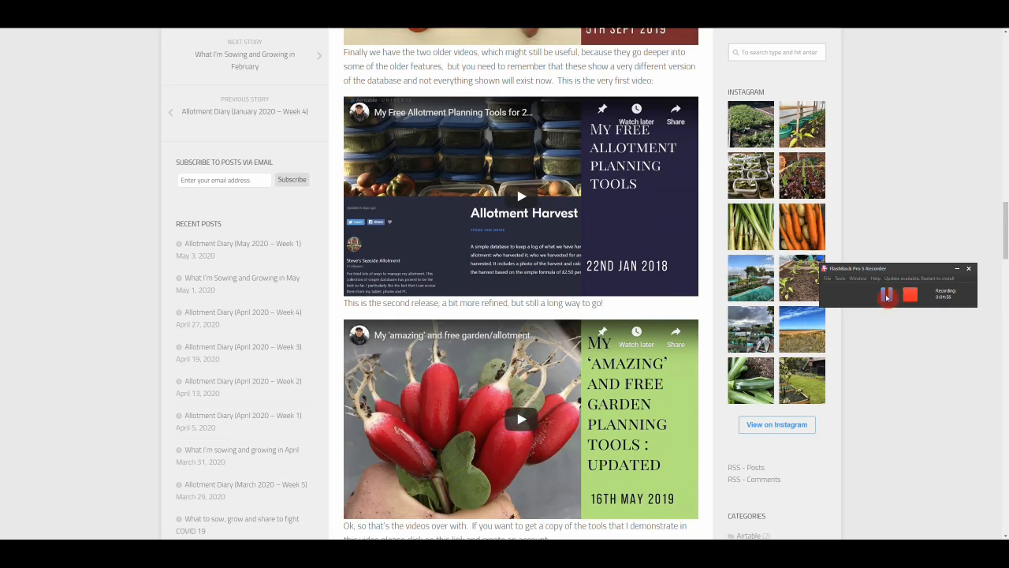
# From the home page, filter to the Allotment Diary category and open the May 2020 – Week 1 post.
pyautogui.click(420, 177)
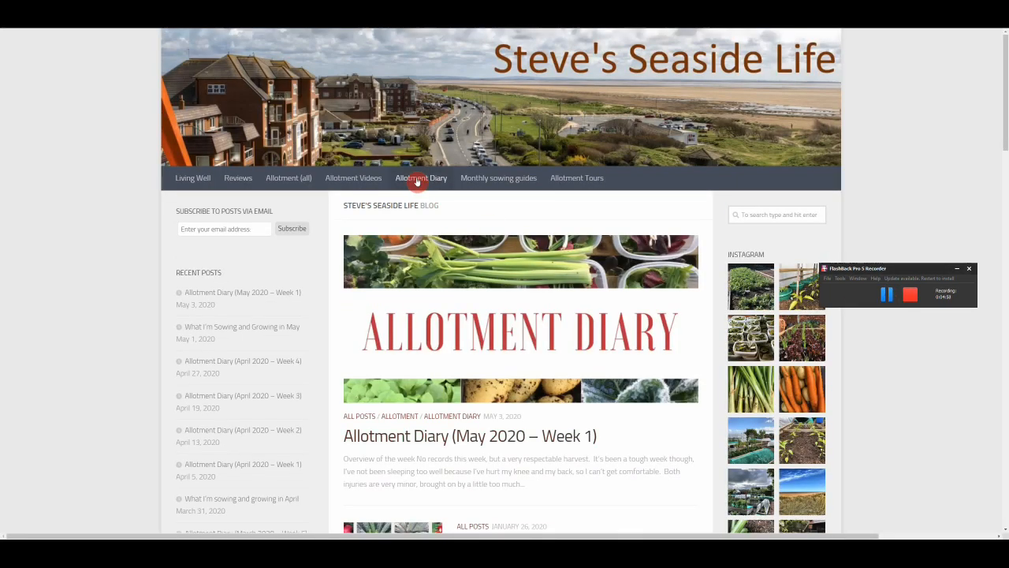
pyautogui.click(421, 177)
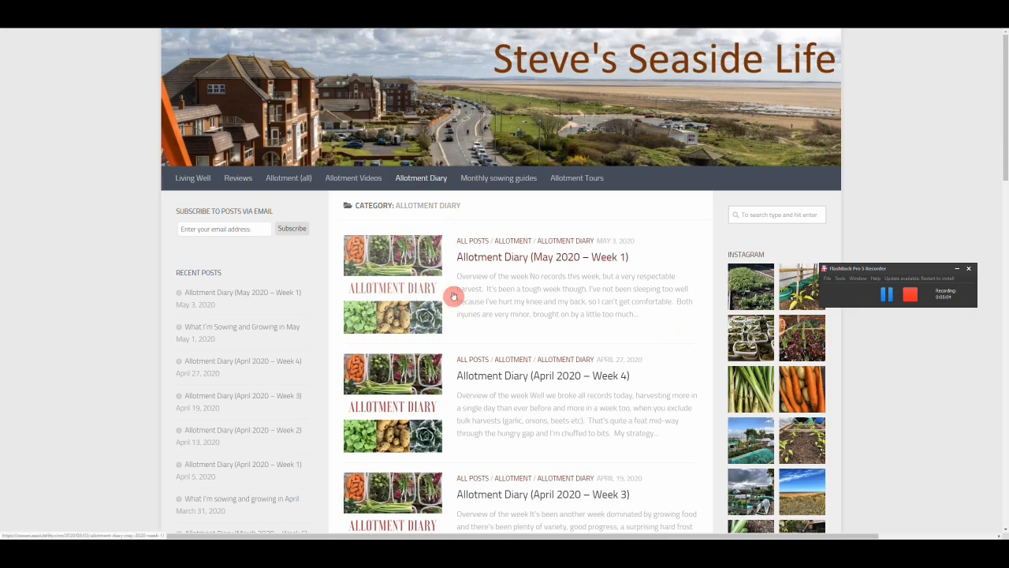
pyautogui.moveTo(505, 261)
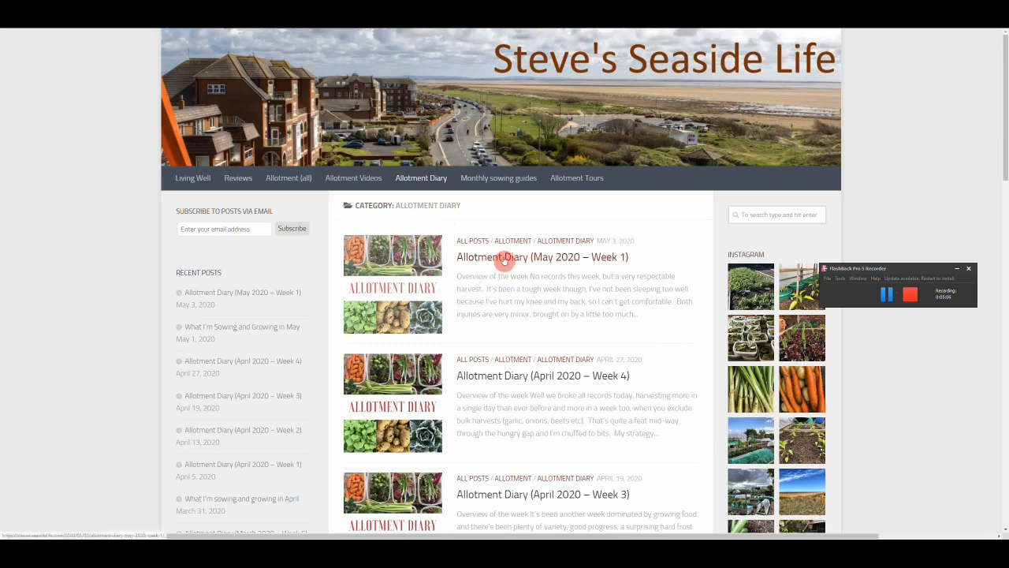
pyautogui.click(543, 257)
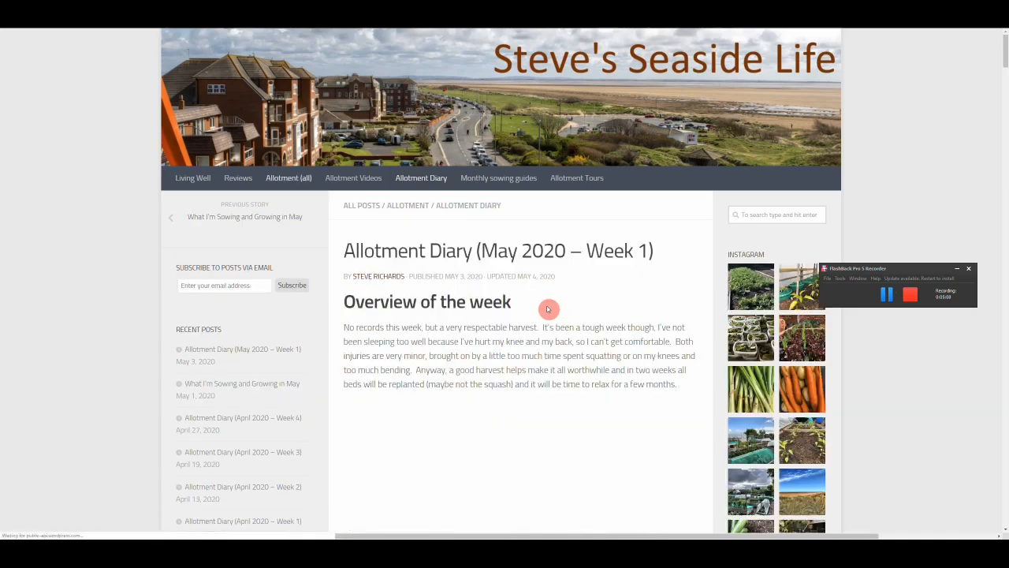
# Read down the week's overview into the Allotment Finances and harvest figures.
pyautogui.scroll(-3)
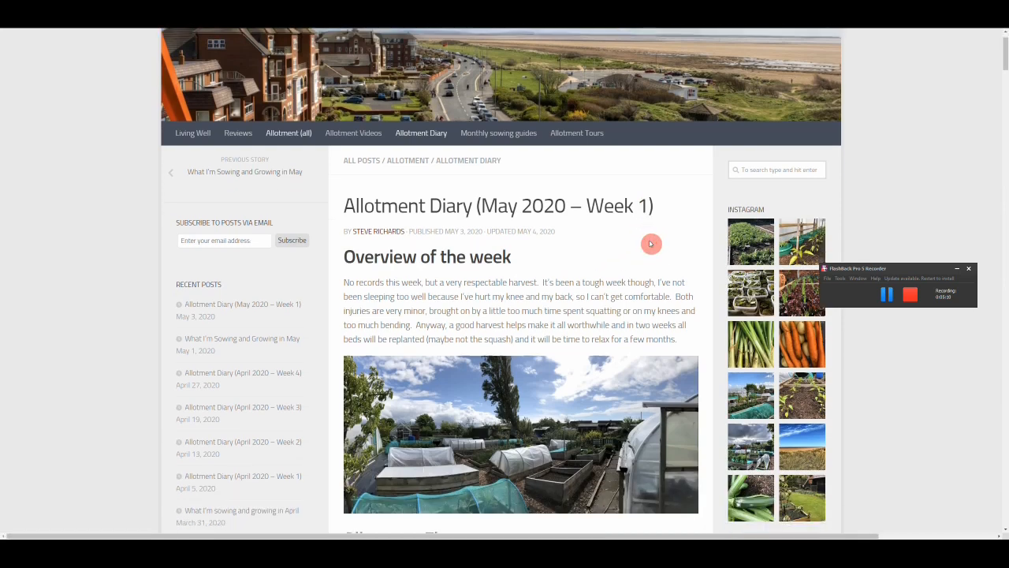
pyautogui.scroll(-3)
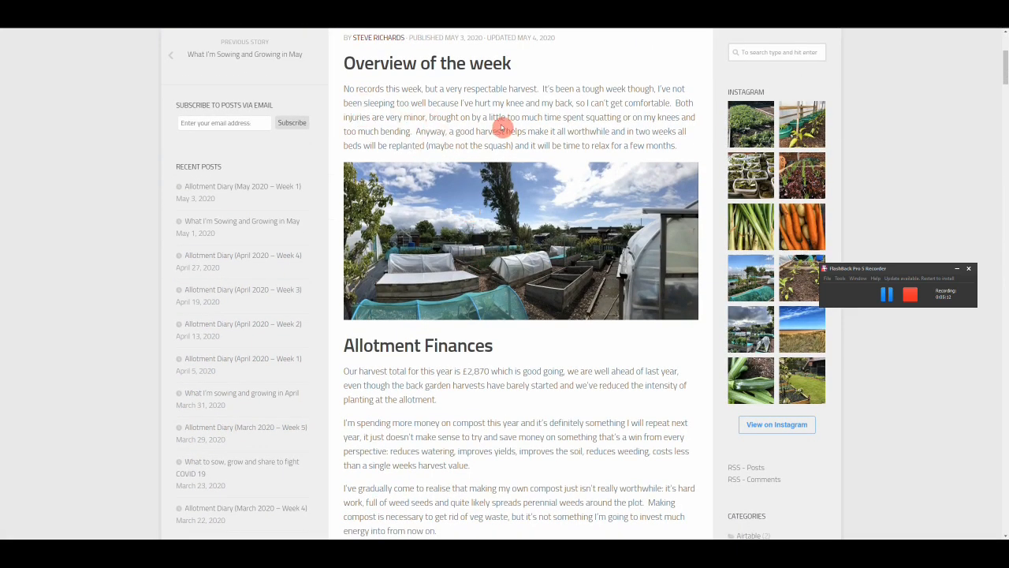
pyautogui.moveTo(468, 154)
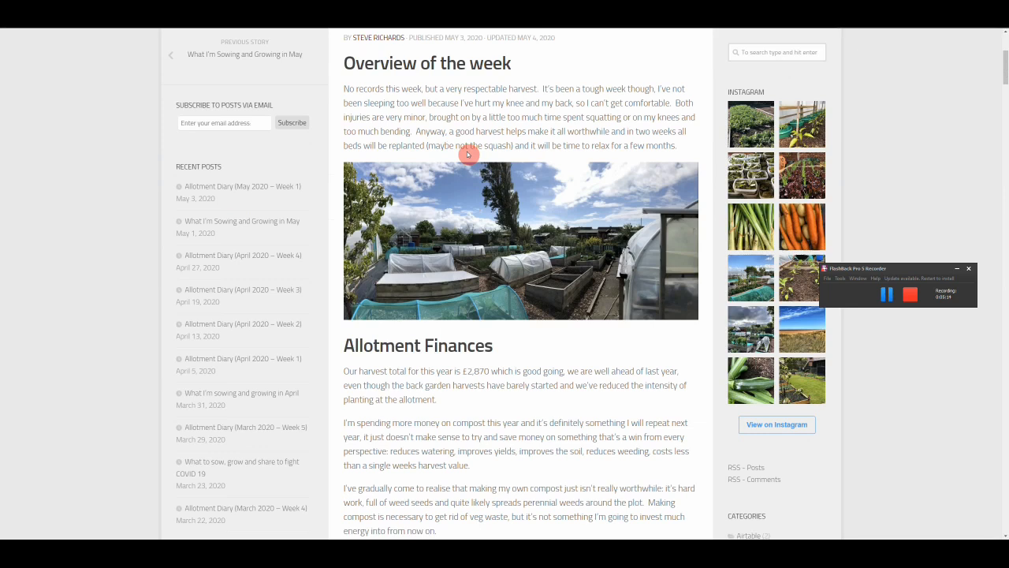
pyautogui.moveTo(510, 134)
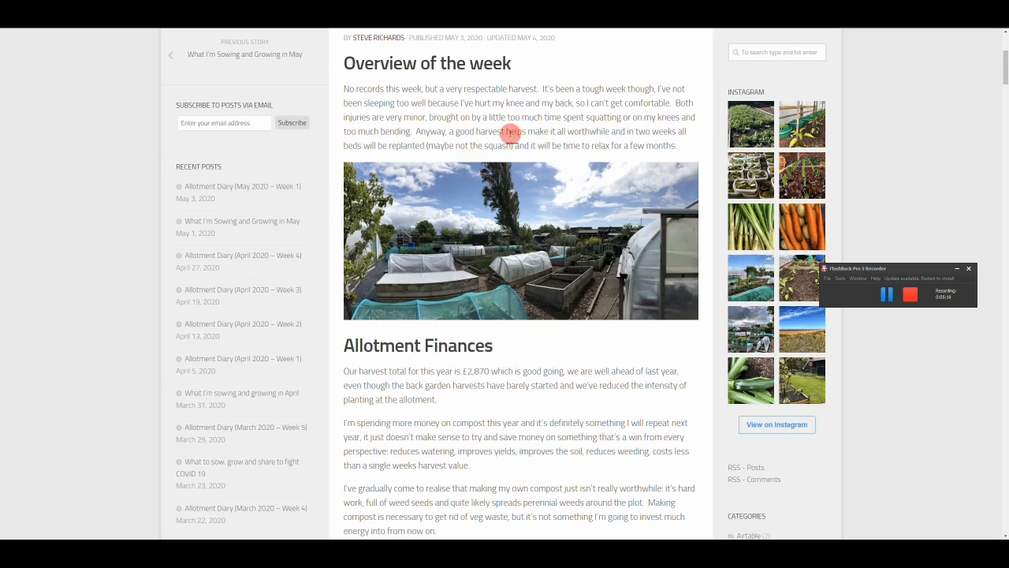
pyautogui.scroll(-3)
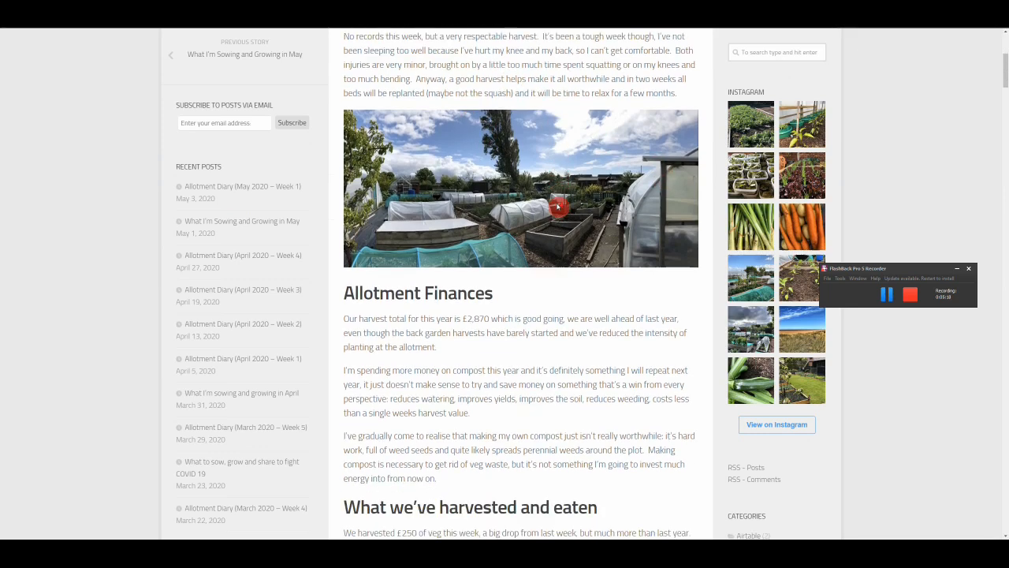
pyautogui.scroll(-3)
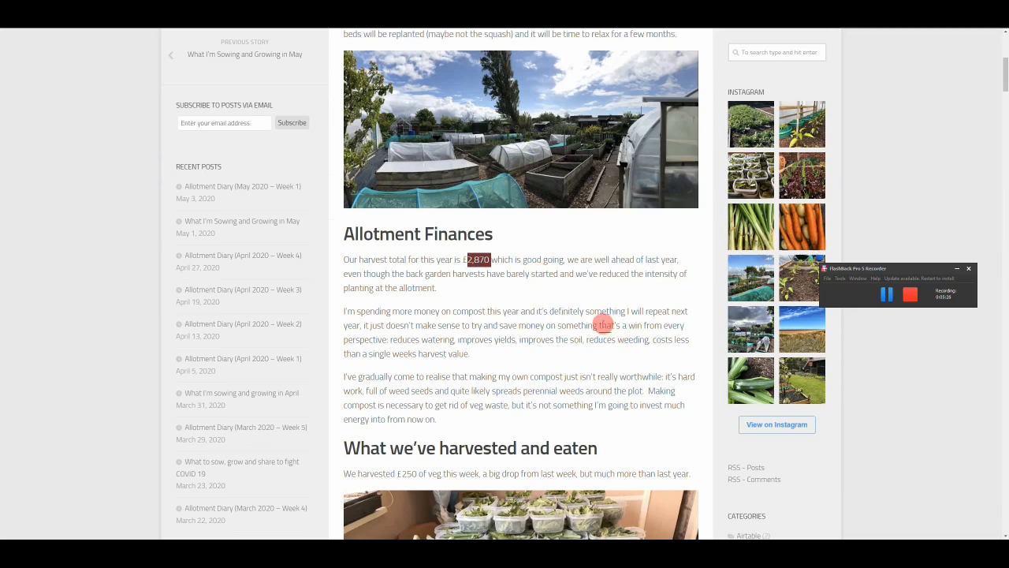
pyautogui.scroll(-3)
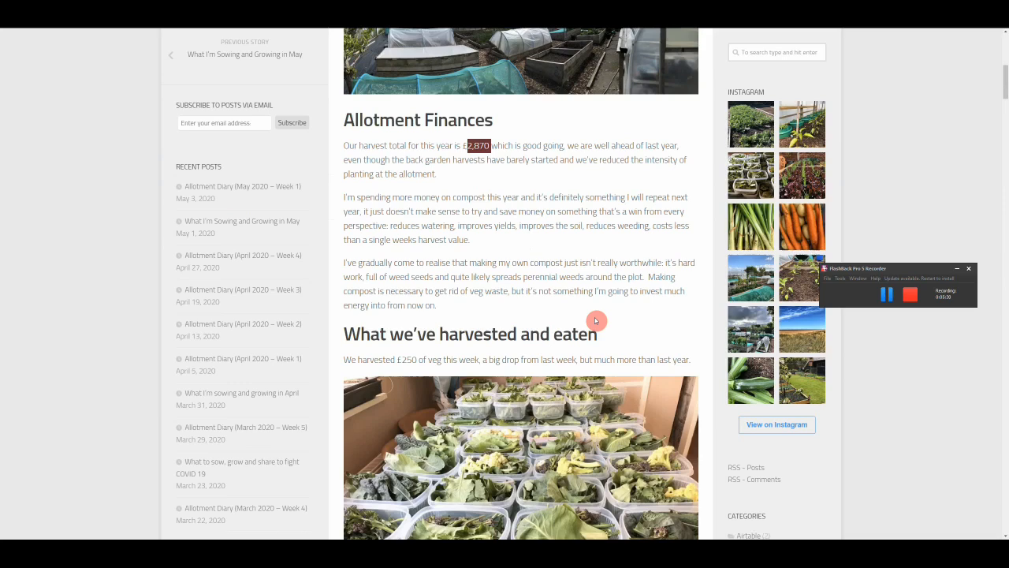
pyautogui.scroll(-3)
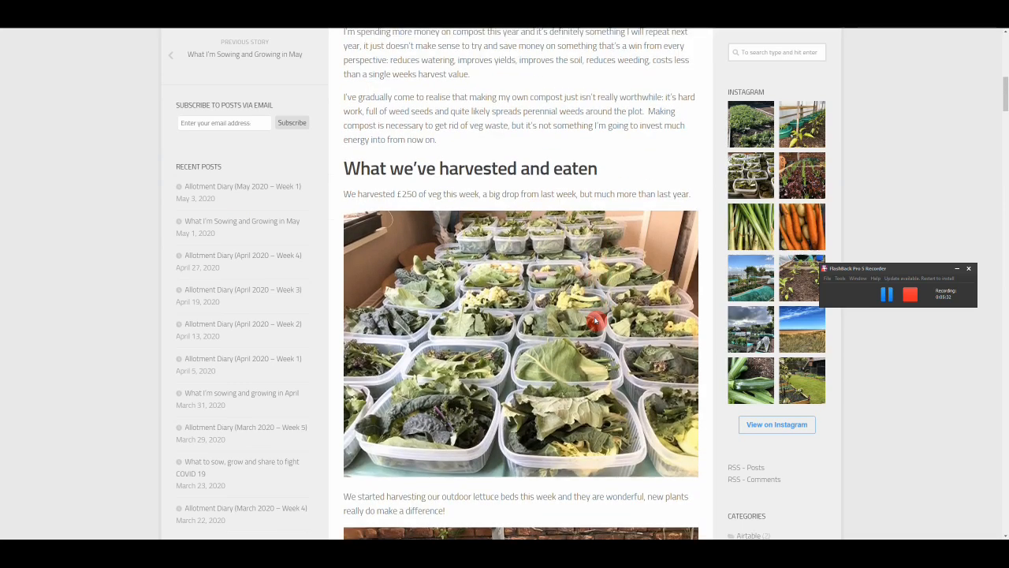
pyautogui.moveTo(407, 192)
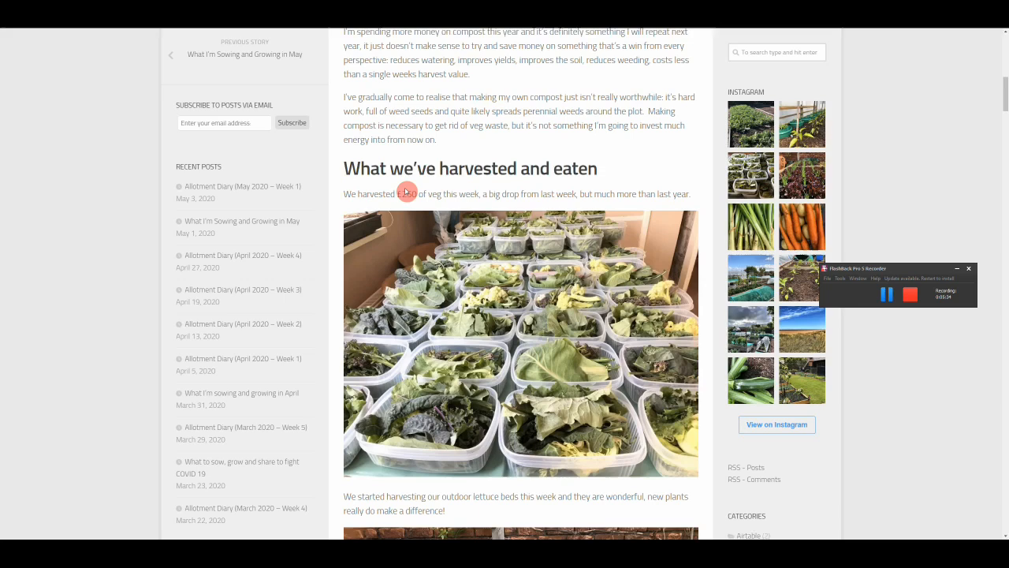
# Highlight the £250 weekly harvest total and continue to the 'We picked' list and purchases.
pyautogui.doubleClick(408, 193)
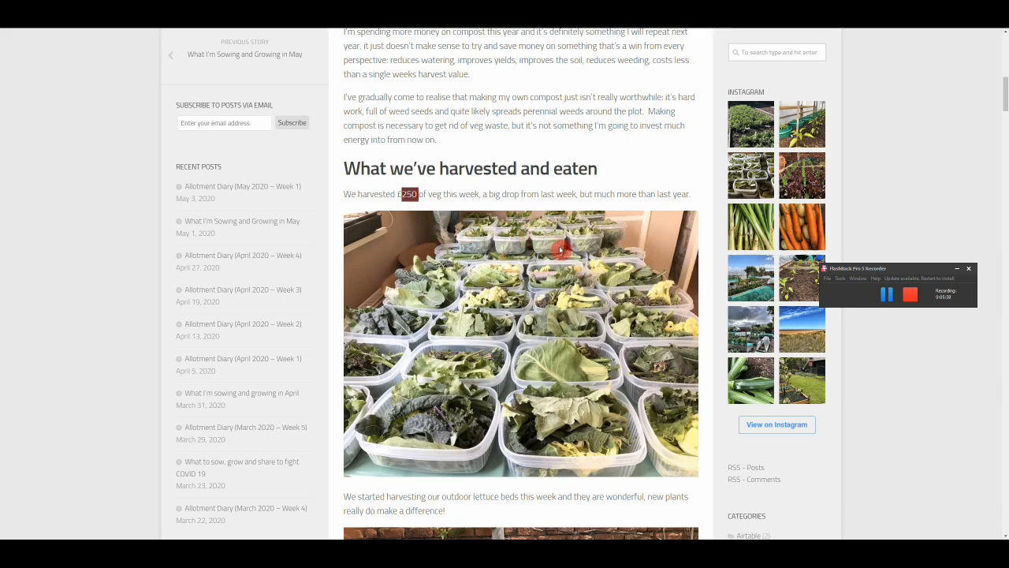
pyautogui.scroll(-3)
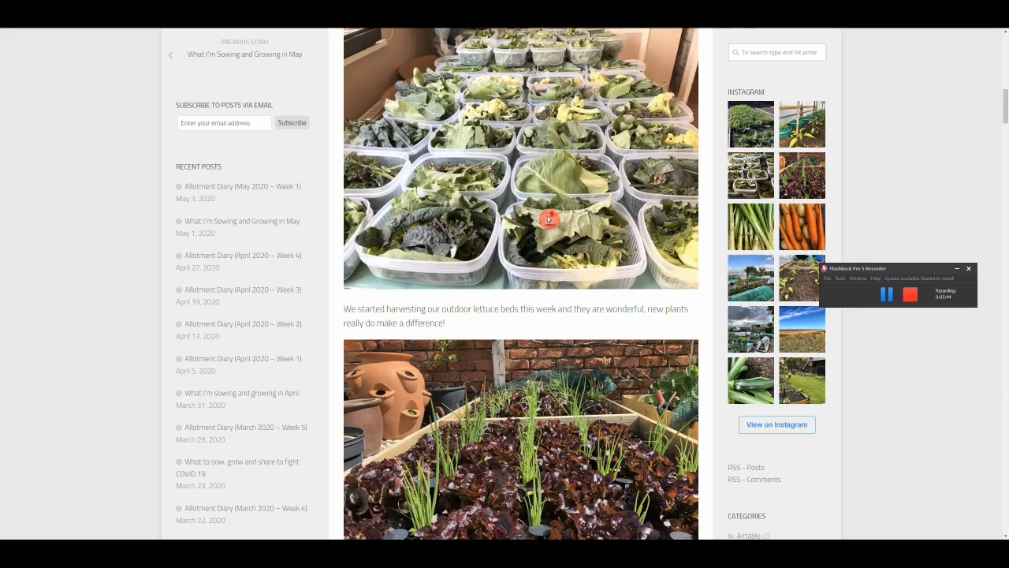
pyautogui.scroll(-3)
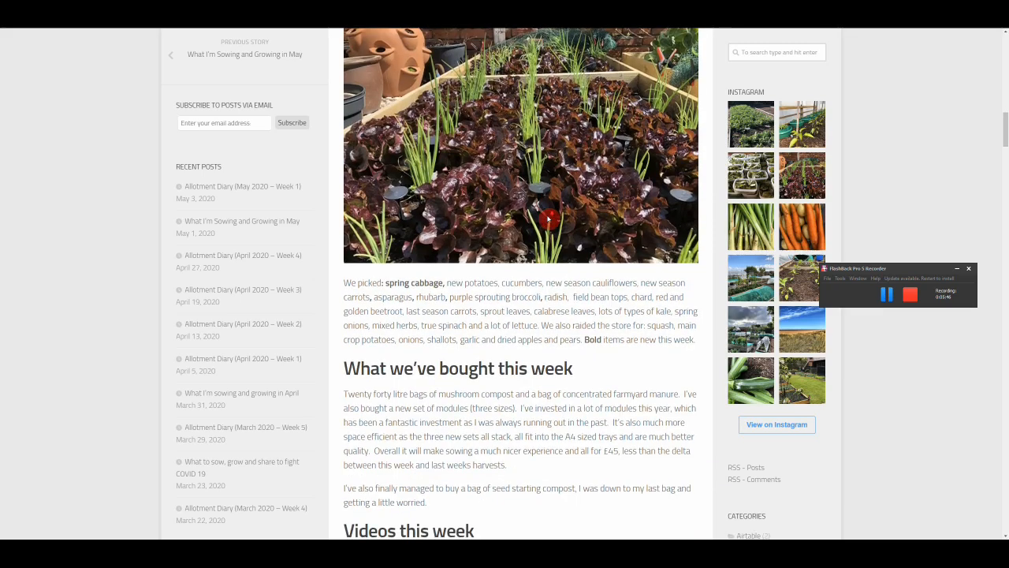
# Read past the purchases section to the 'Videos this week' heading and its embedded YouTube videos.
pyautogui.scroll(-3)
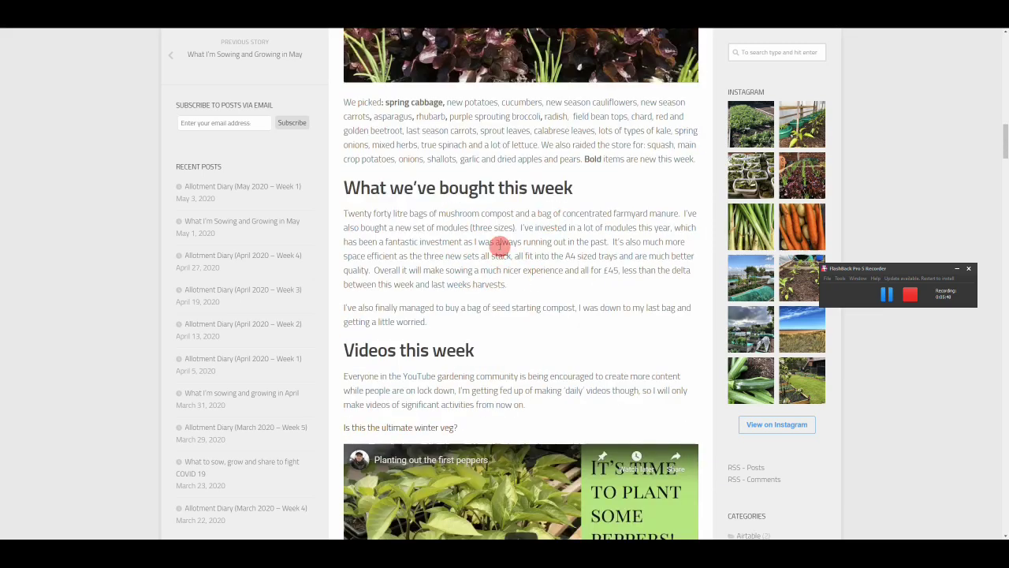
pyautogui.moveTo(560, 240)
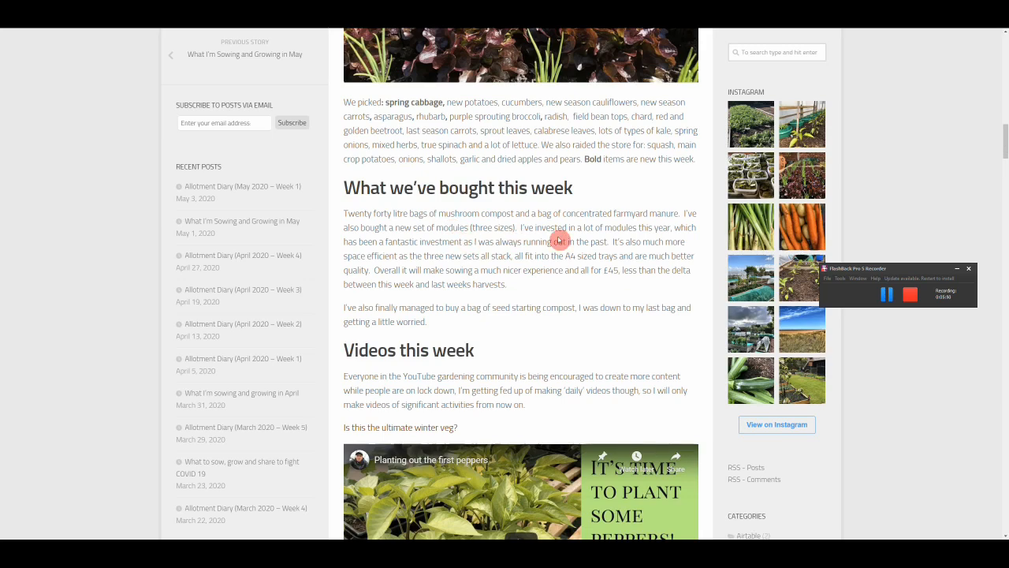
pyautogui.scroll(-3)
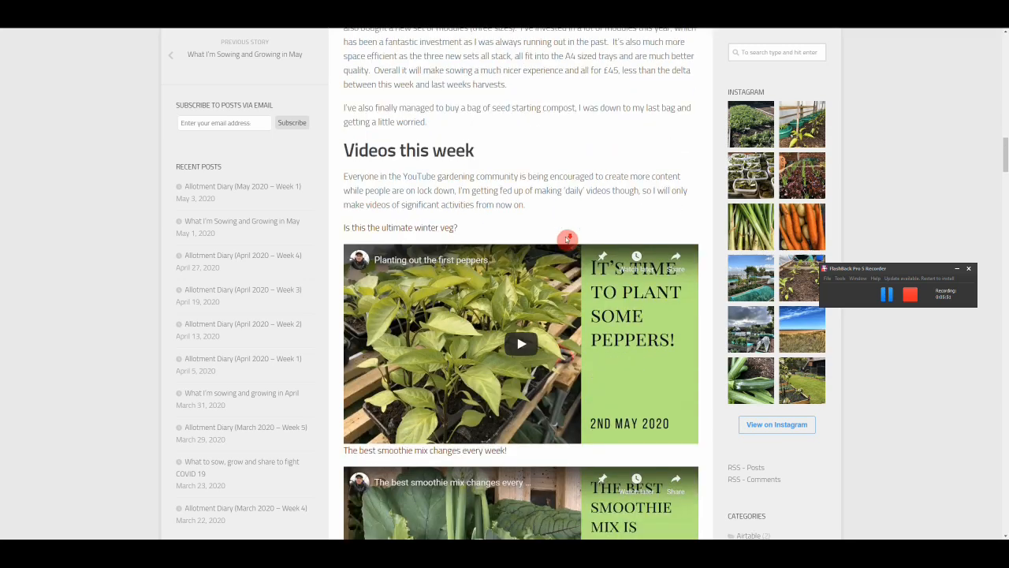
pyautogui.scroll(-3)
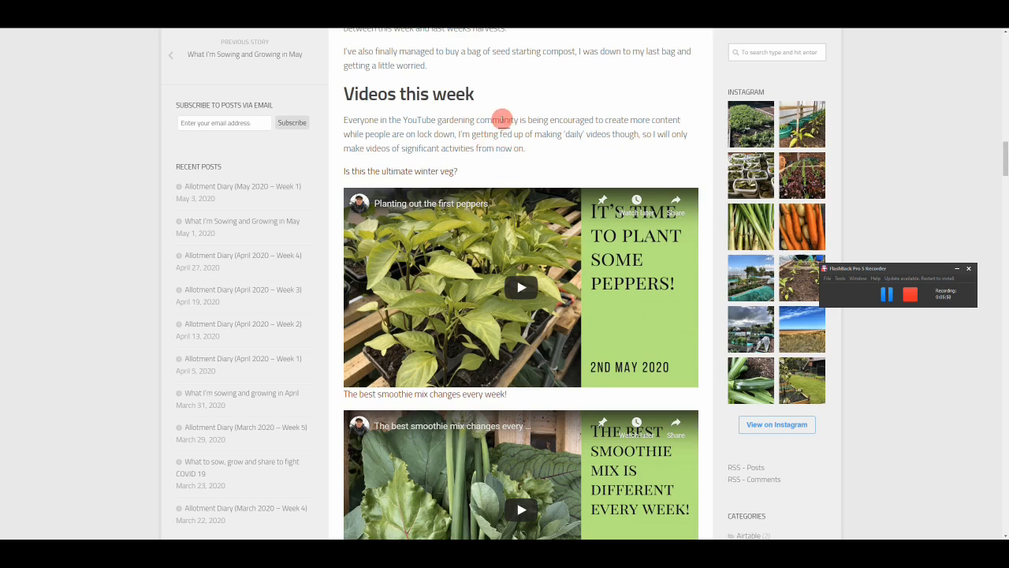
pyautogui.moveTo(509, 129)
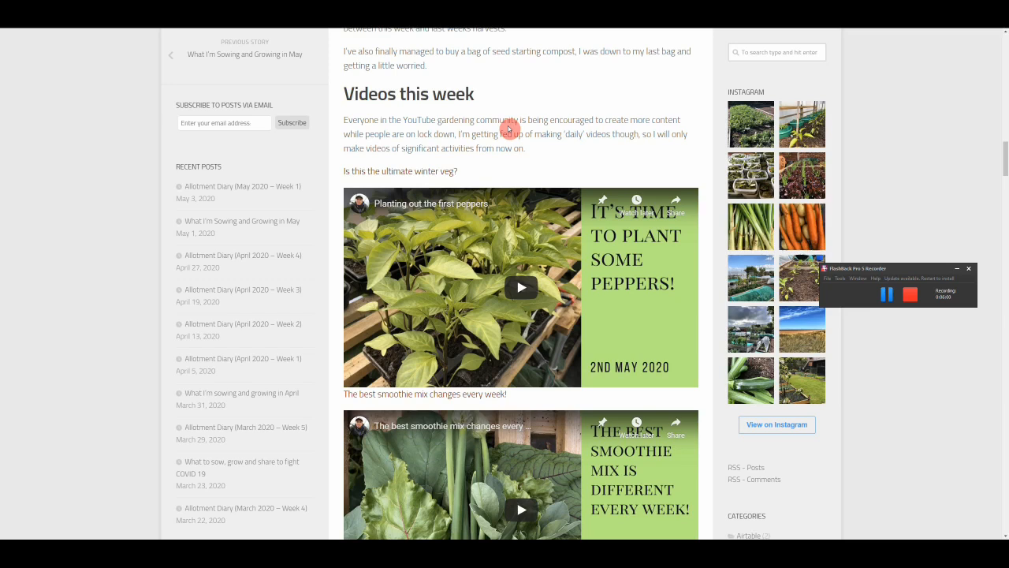
pyautogui.moveTo(524, 152)
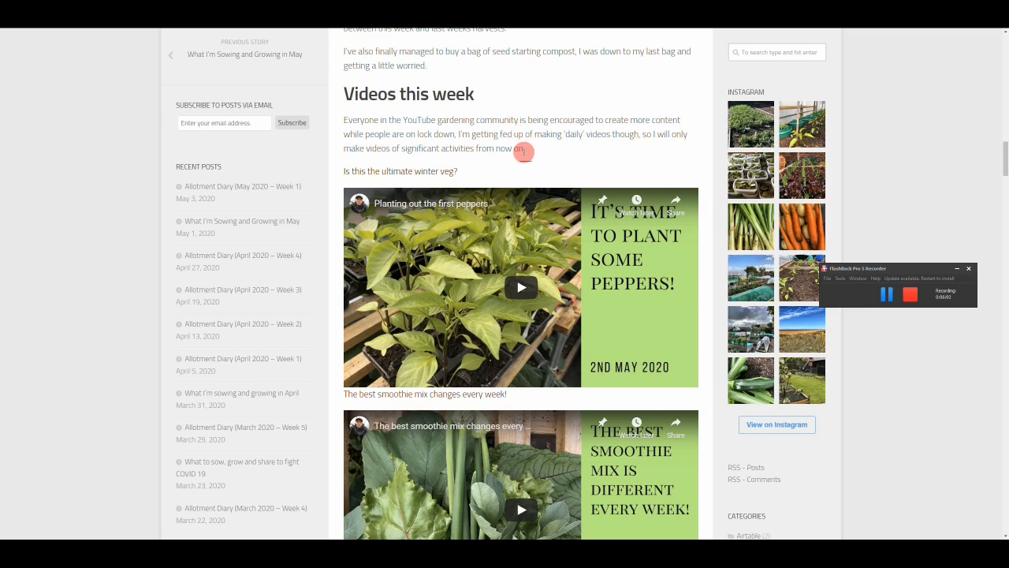
pyautogui.scroll(-3)
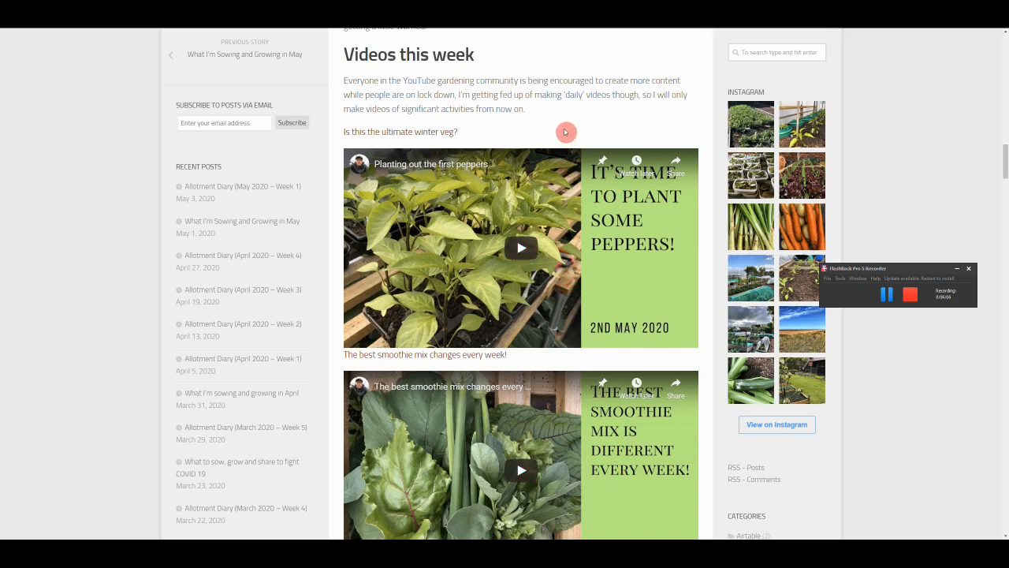
pyautogui.moveTo(400, 104)
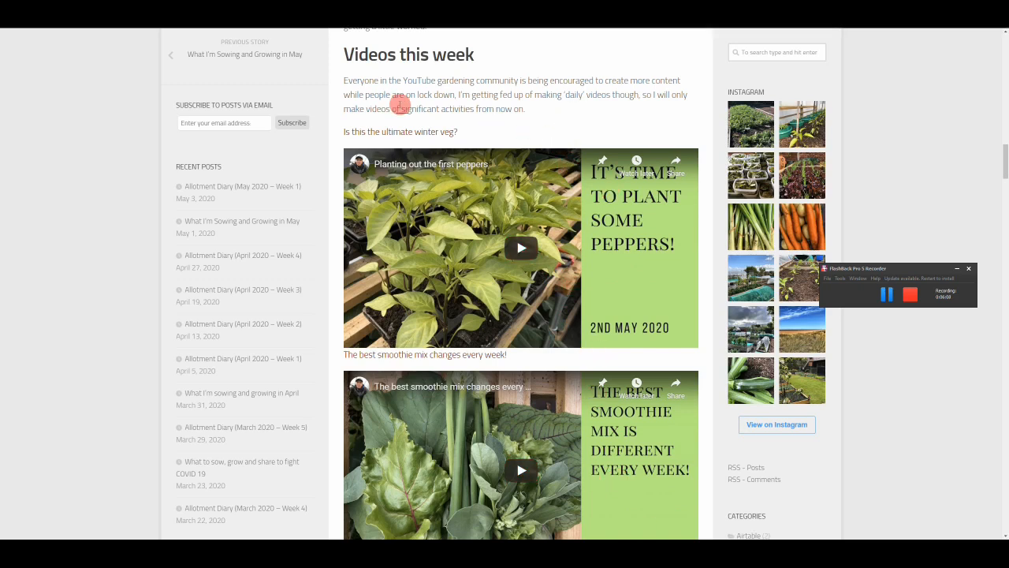
pyautogui.click(224, 122)
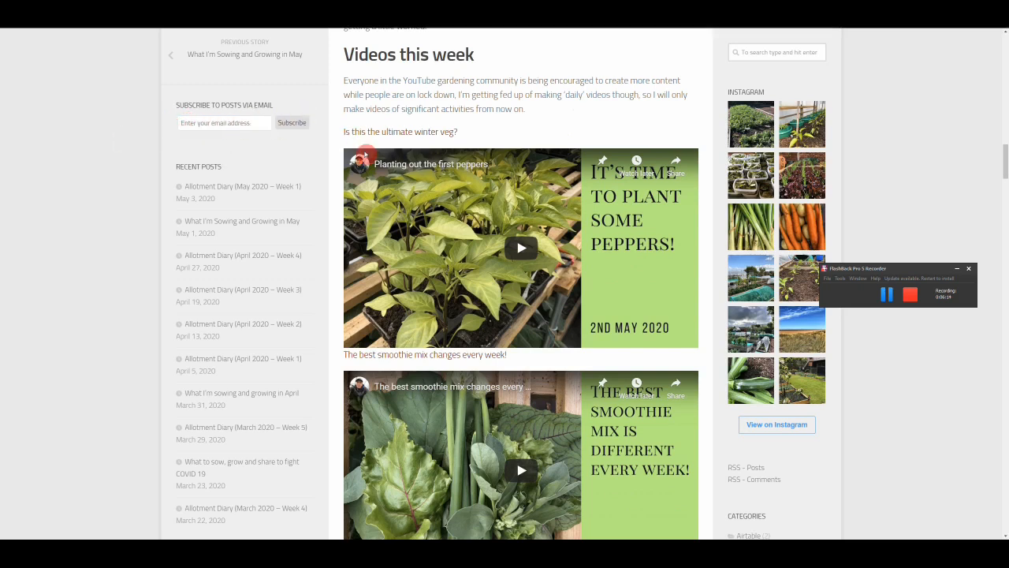
pyautogui.moveTo(710, 128)
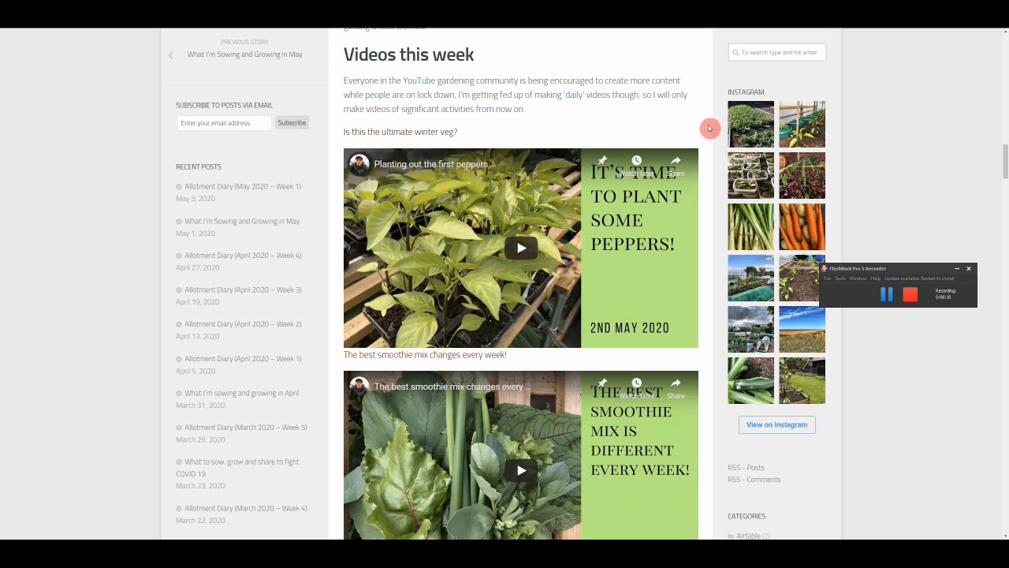
pyautogui.moveTo(707, 113)
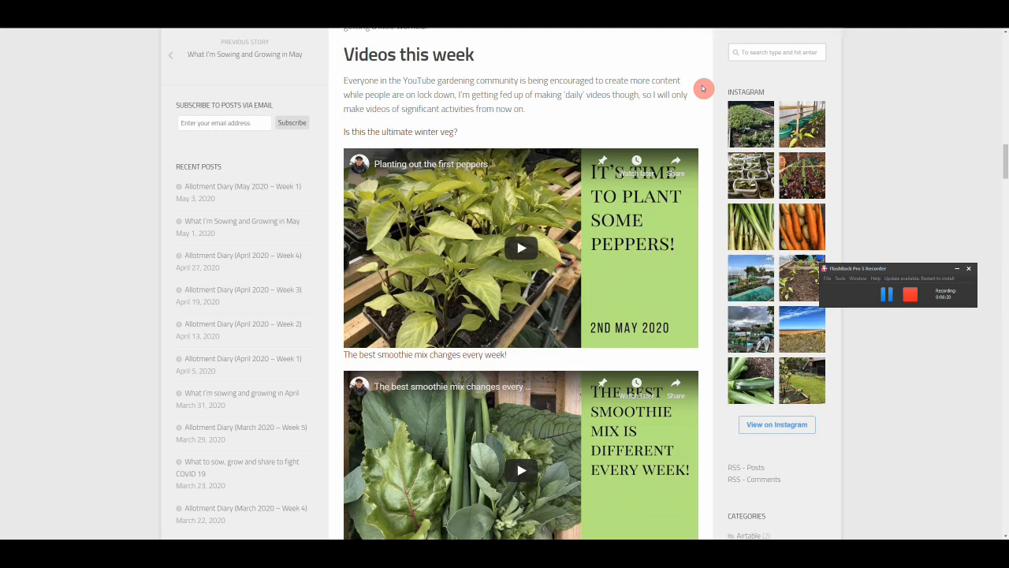
# Move past the weekly videos to the 'What I've sown' cards for spring onion and sweetcorn.
pyautogui.scroll(-3)
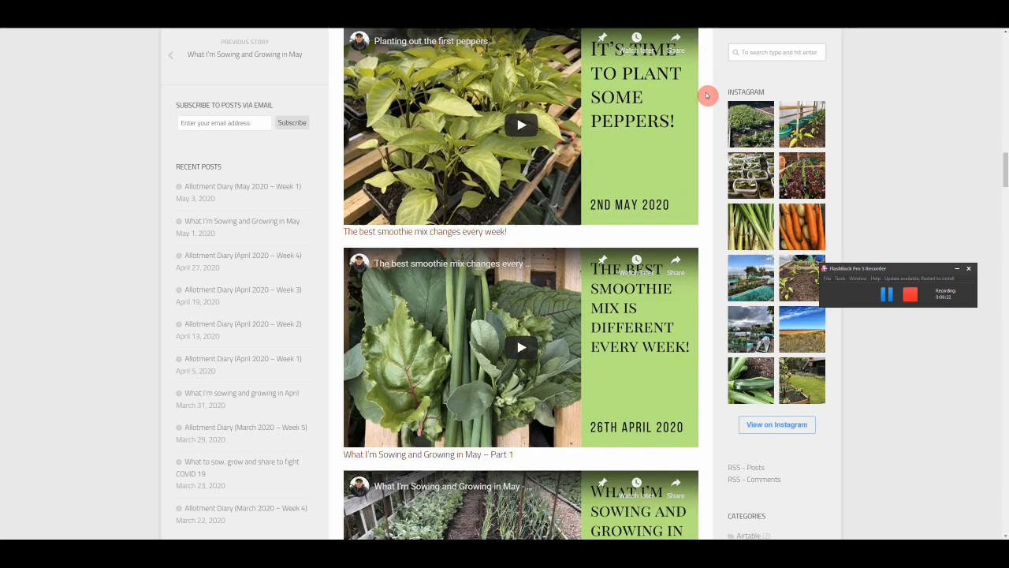
pyautogui.scroll(-3)
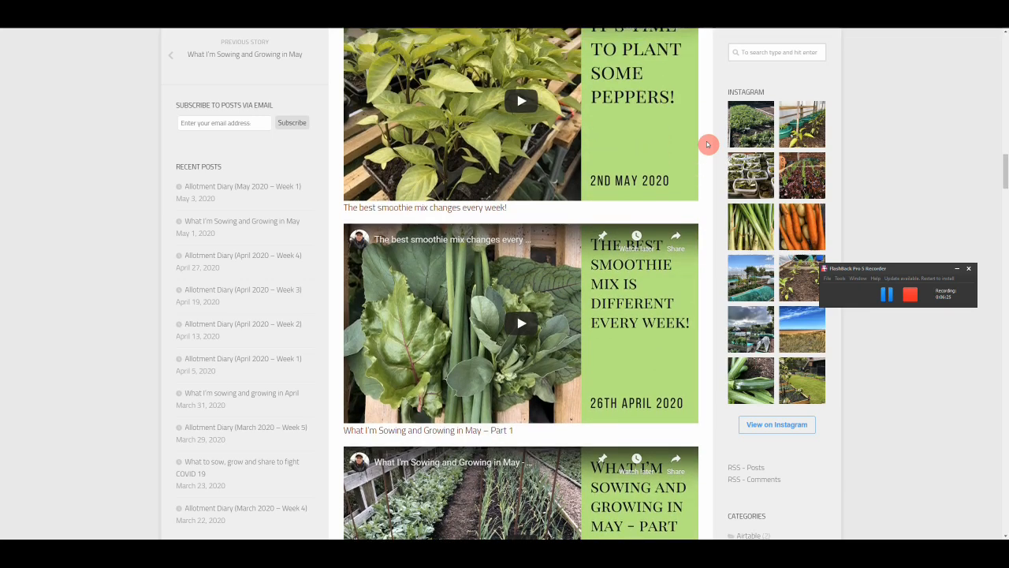
pyautogui.scroll(-3)
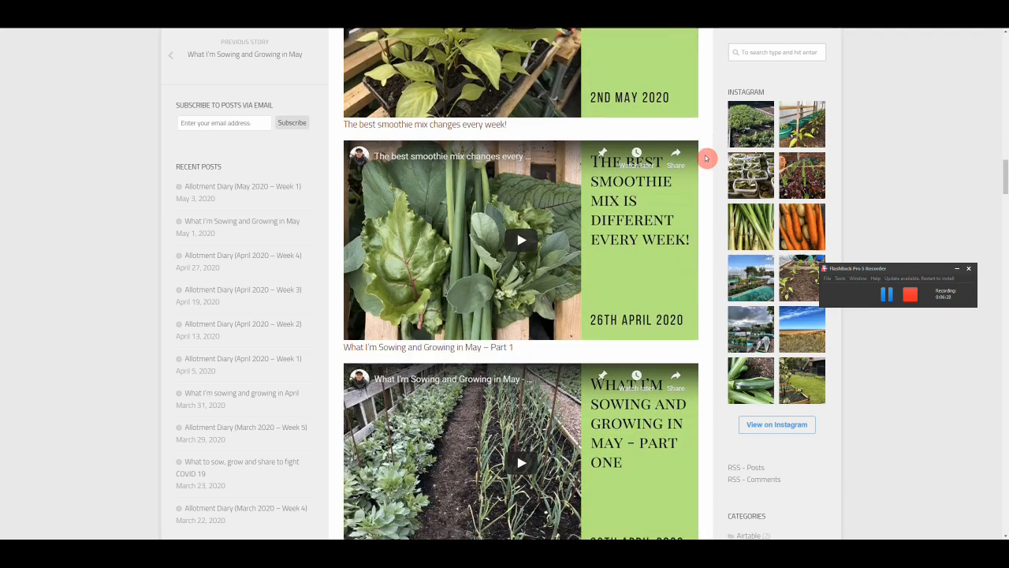
pyautogui.scroll(-3)
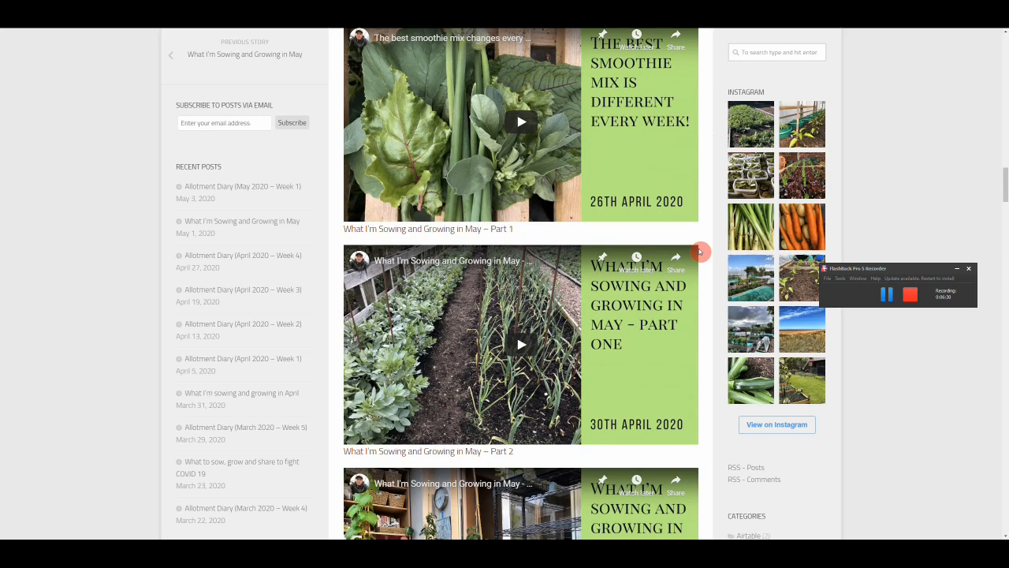
pyautogui.scroll(-3)
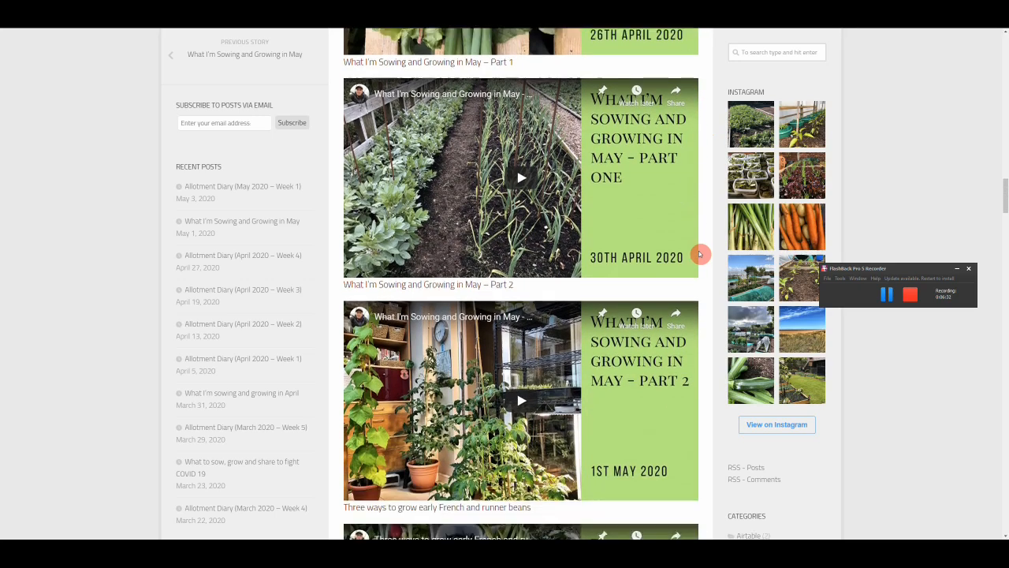
pyautogui.scroll(-3)
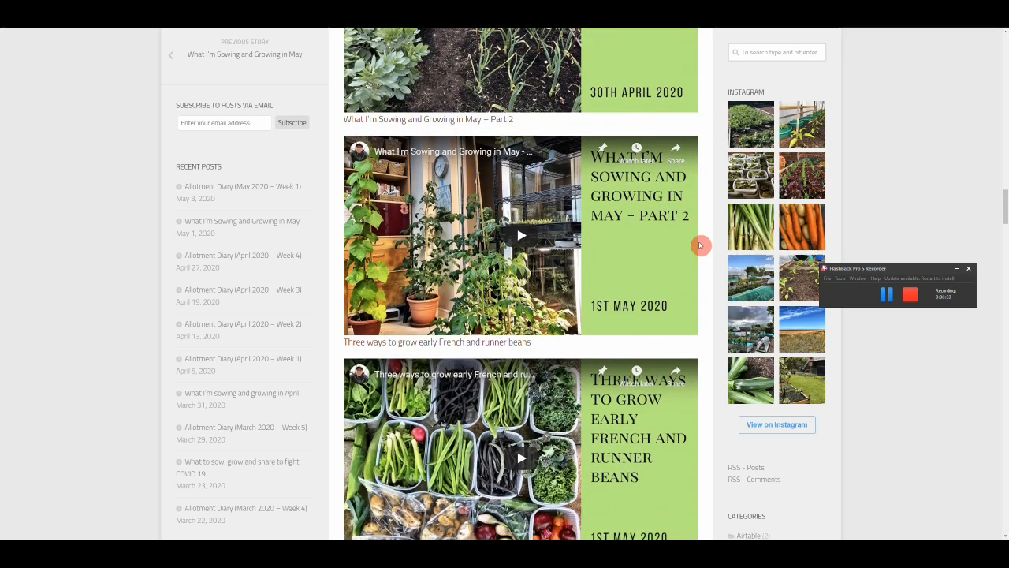
pyautogui.scroll(-3)
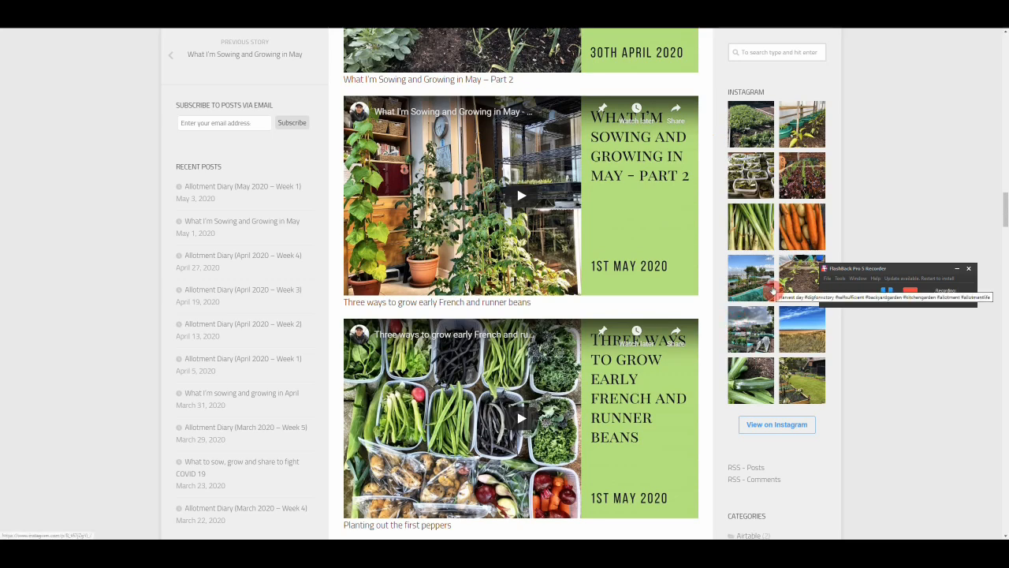
pyautogui.scroll(-3)
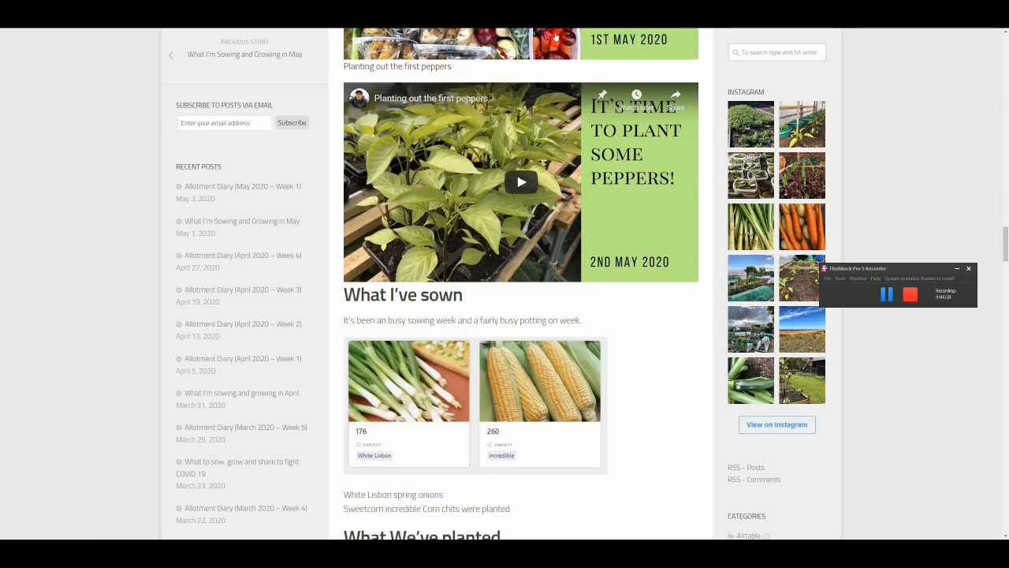
pyautogui.moveTo(707, 127)
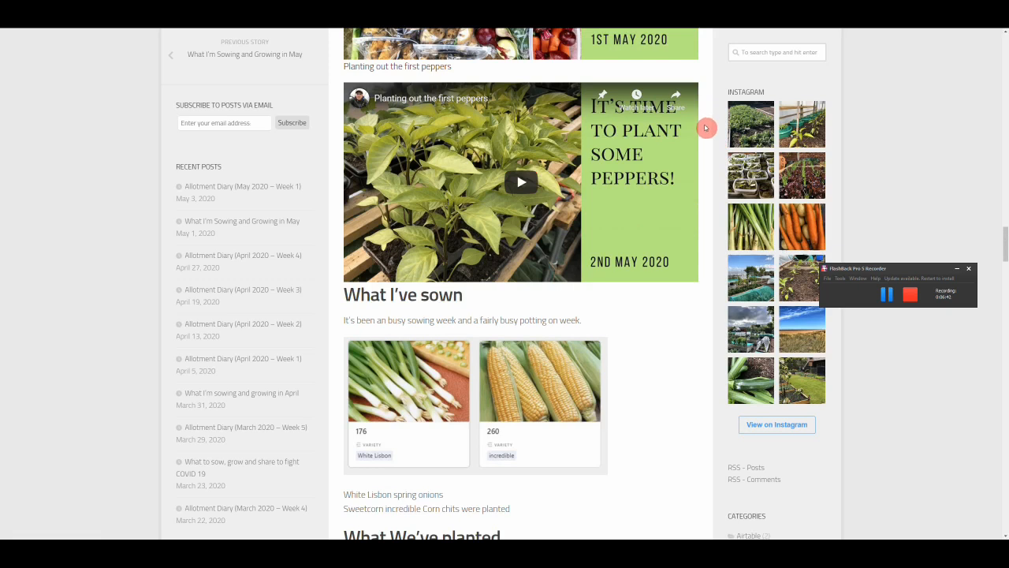
pyautogui.moveTo(487, 381)
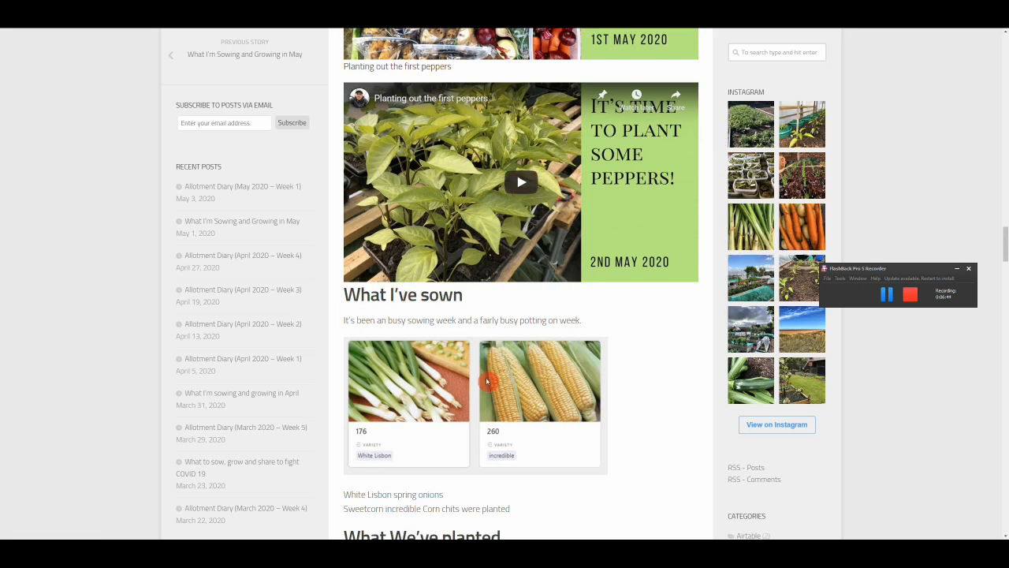
pyautogui.moveTo(579, 404)
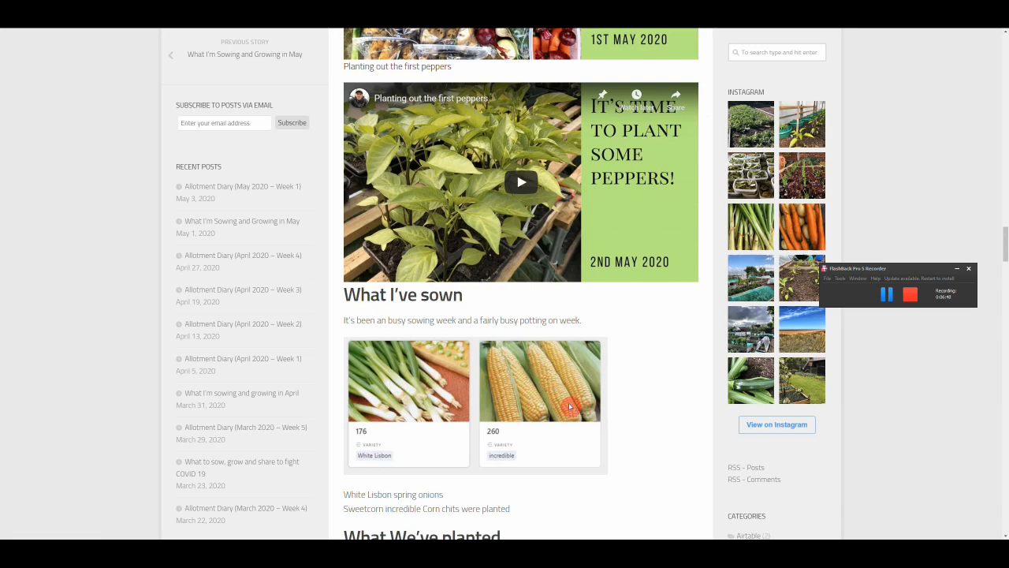
# Read past the harvest cards and store lists down to the closing Highlights and Lowlights.
pyautogui.scroll(-3)
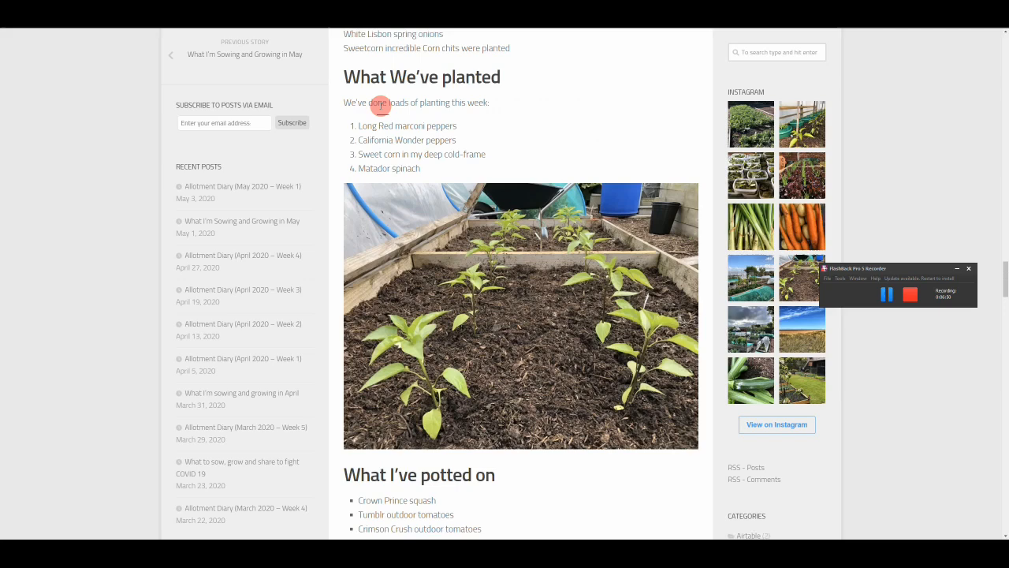
pyautogui.moveTo(558, 154)
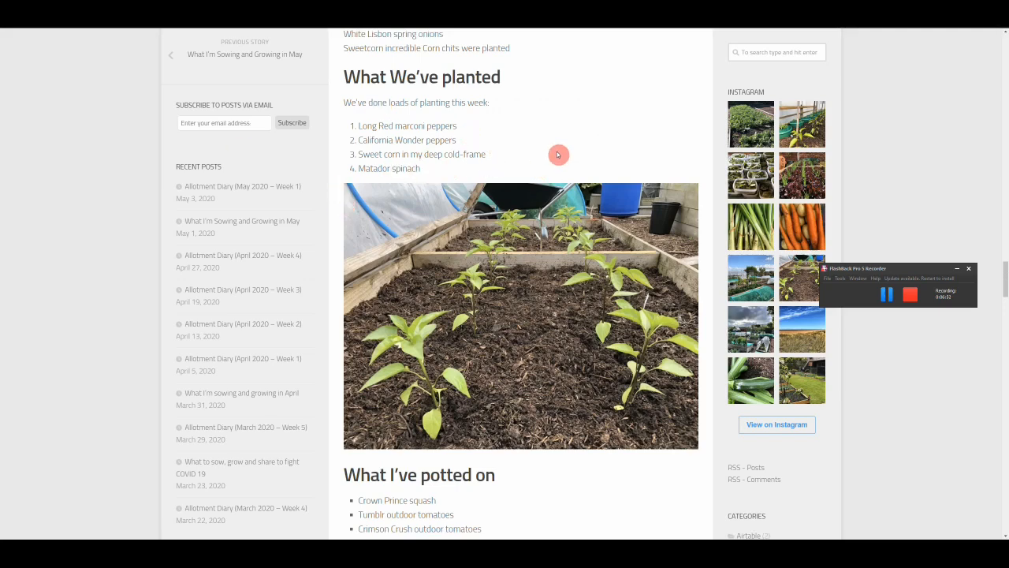
pyautogui.scroll(-3)
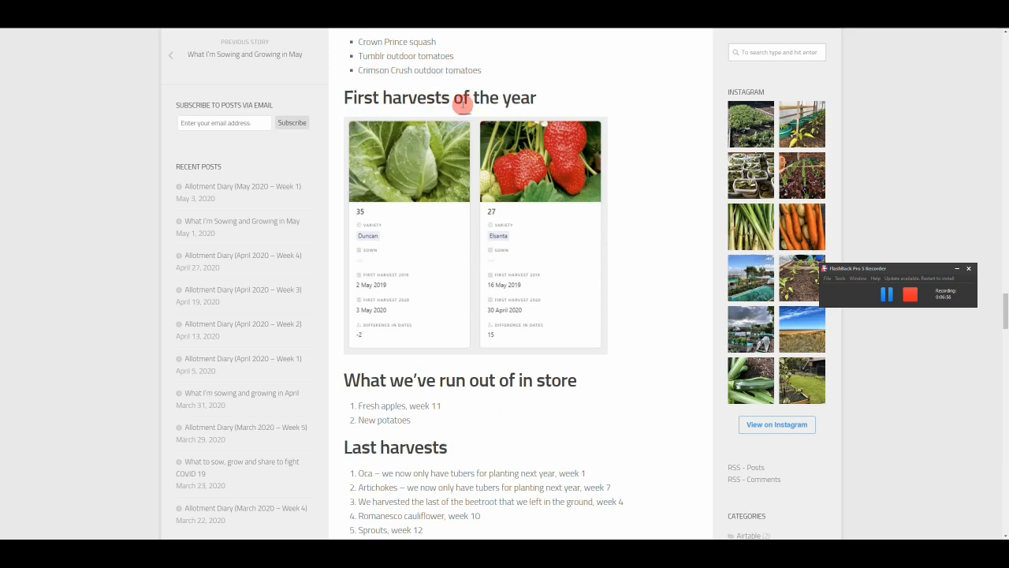
pyautogui.moveTo(400, 178)
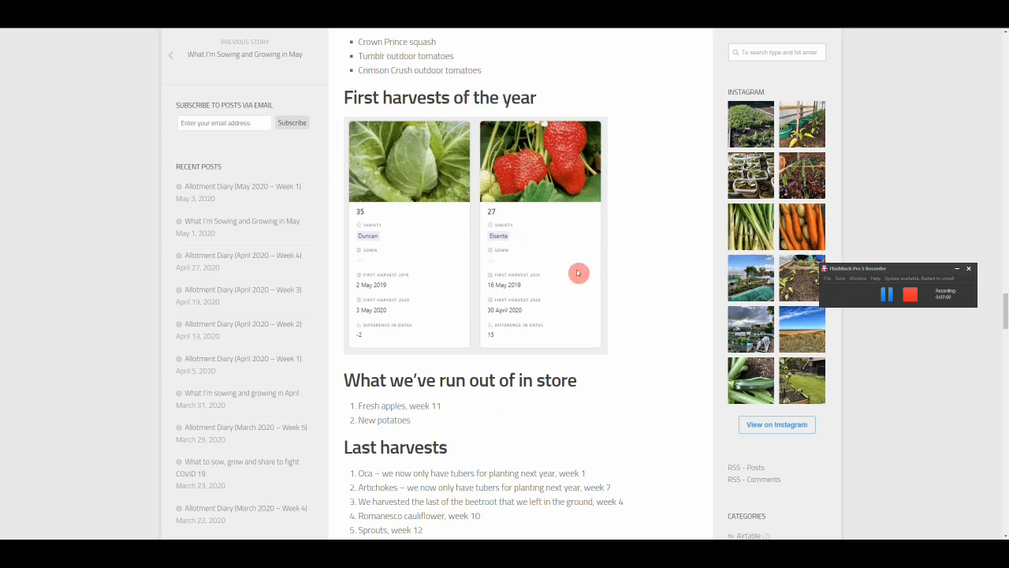
pyautogui.moveTo(640, 234)
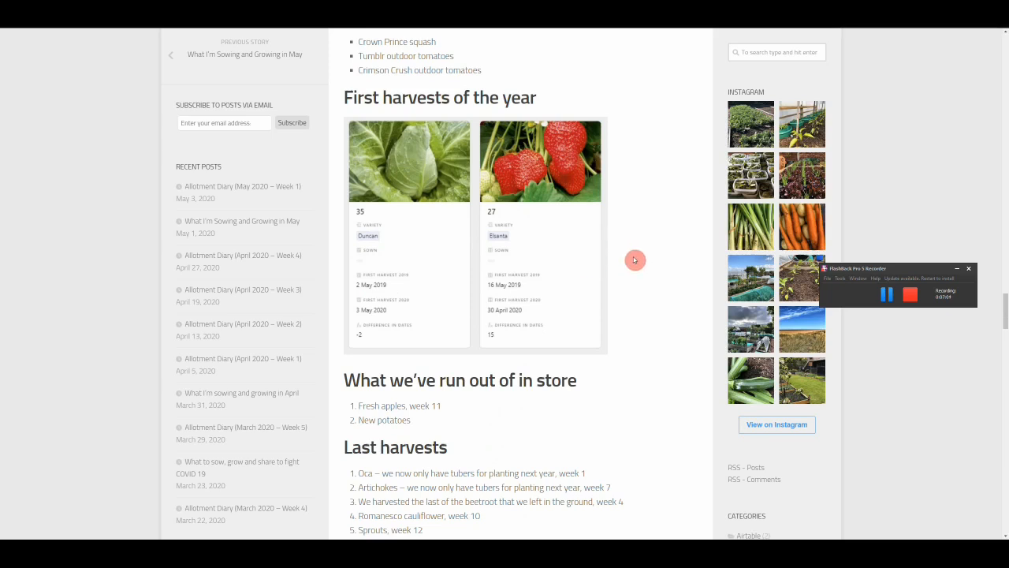
pyautogui.moveTo(669, 295)
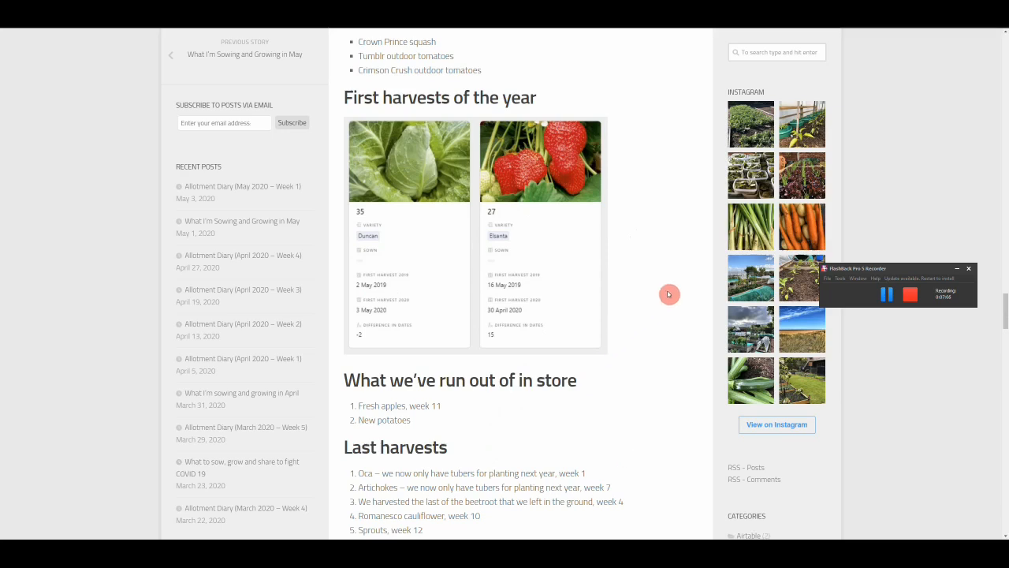
pyautogui.scroll(-3)
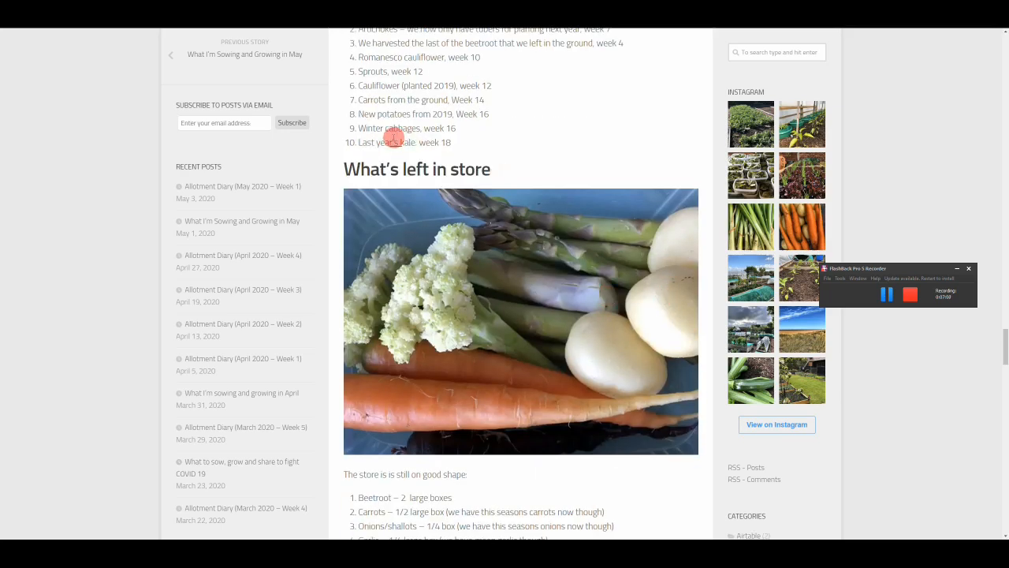
pyautogui.moveTo(589, 141)
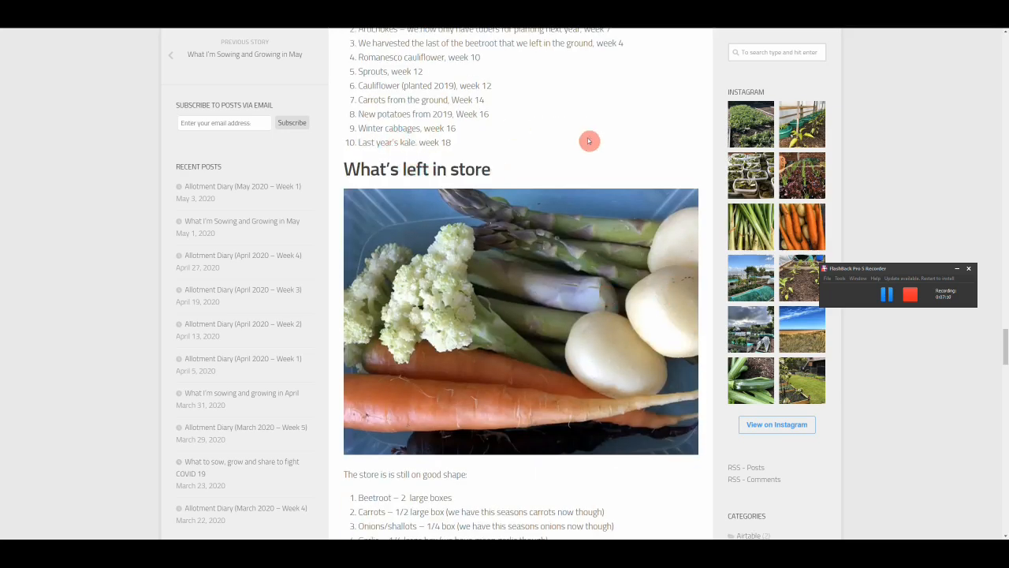
pyautogui.scroll(-3)
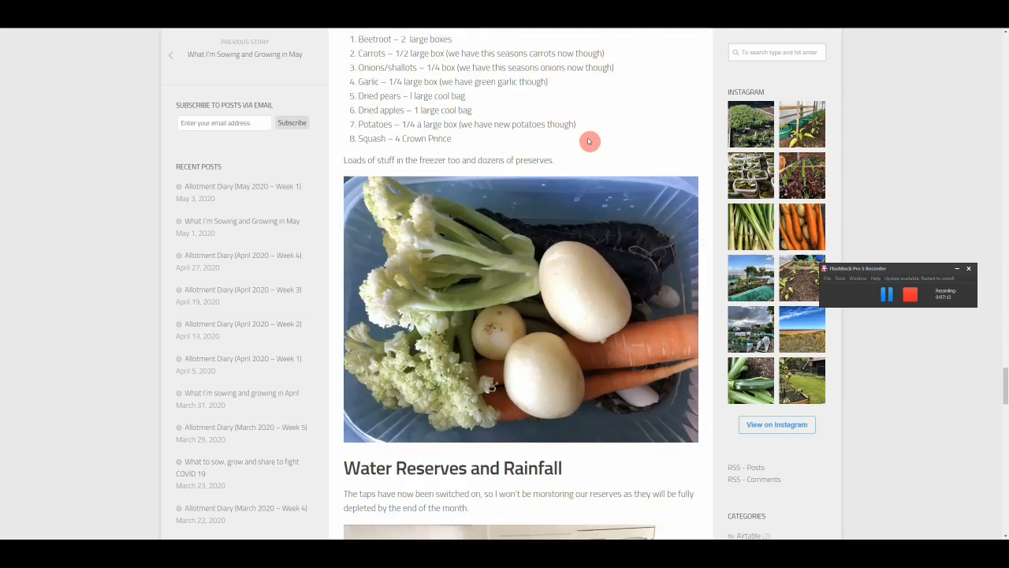
pyautogui.scroll(-3)
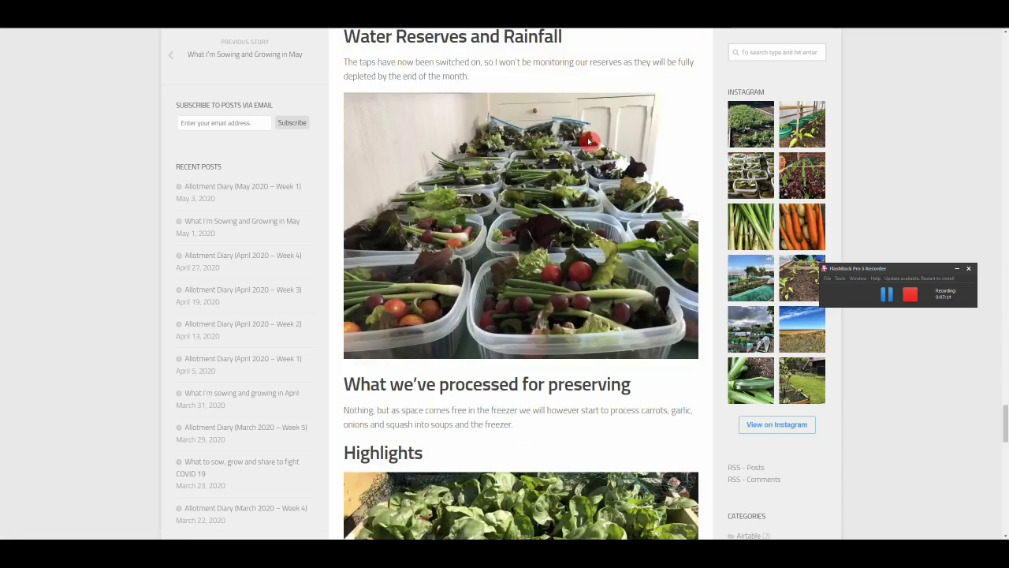
pyautogui.scroll(-3)
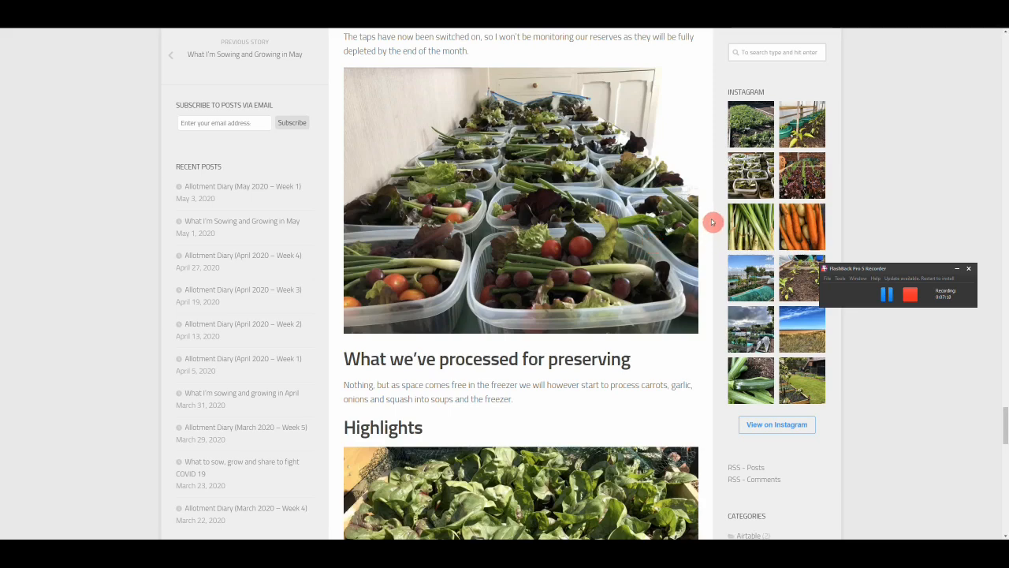
pyautogui.scroll(-3)
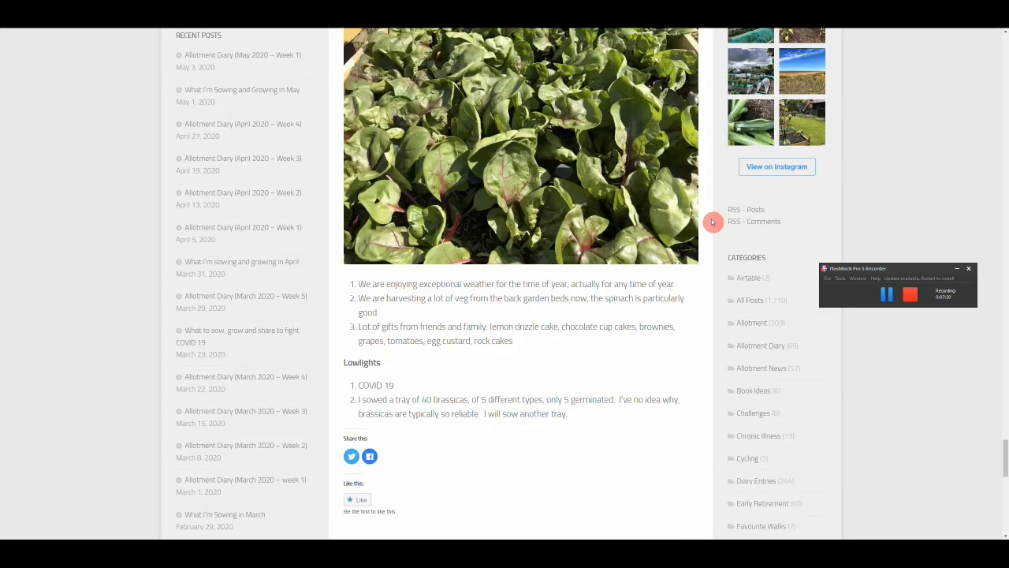
pyautogui.scroll(-3)
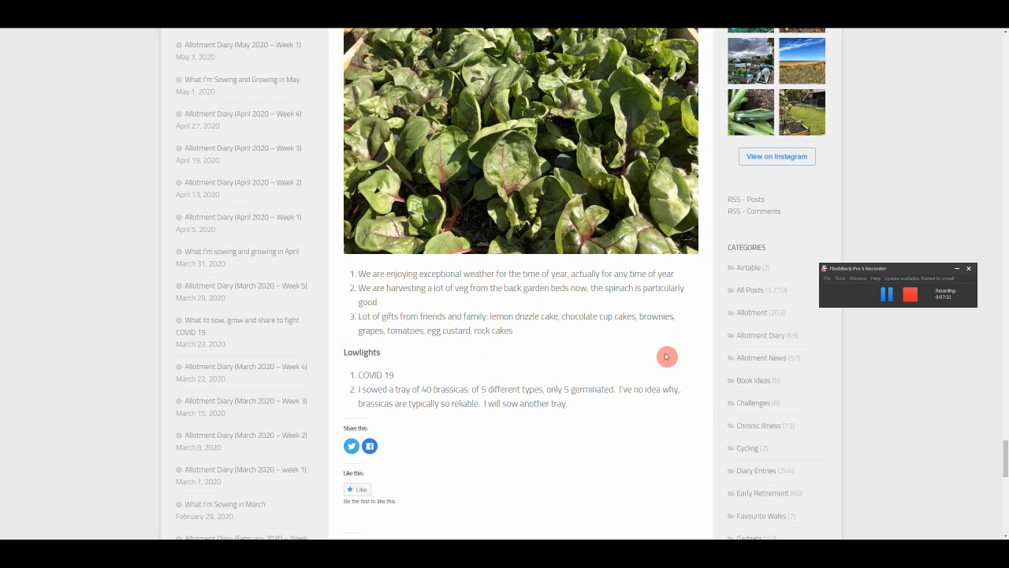
pyautogui.moveTo(716, 235)
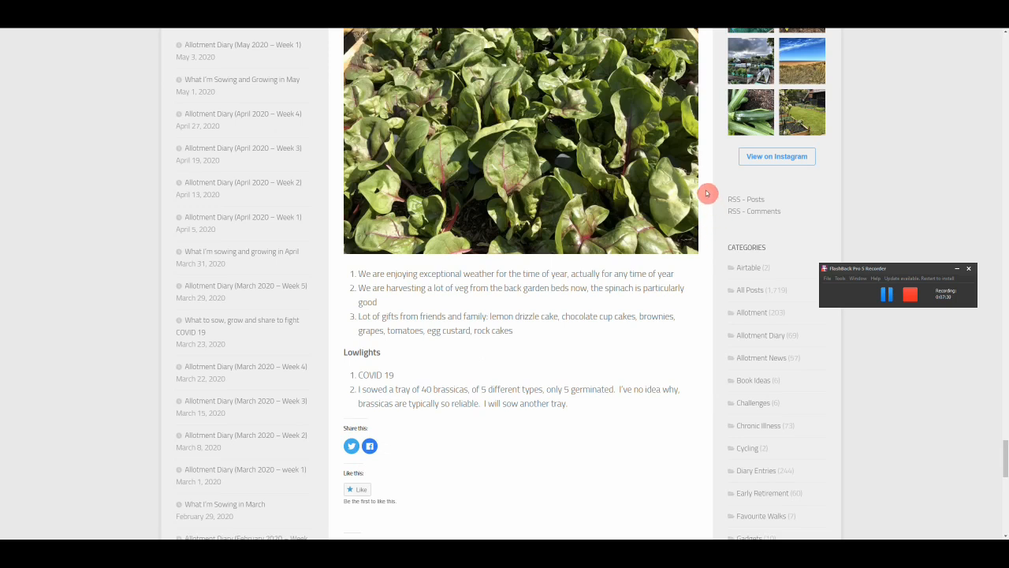
pyautogui.moveTo(753, 235)
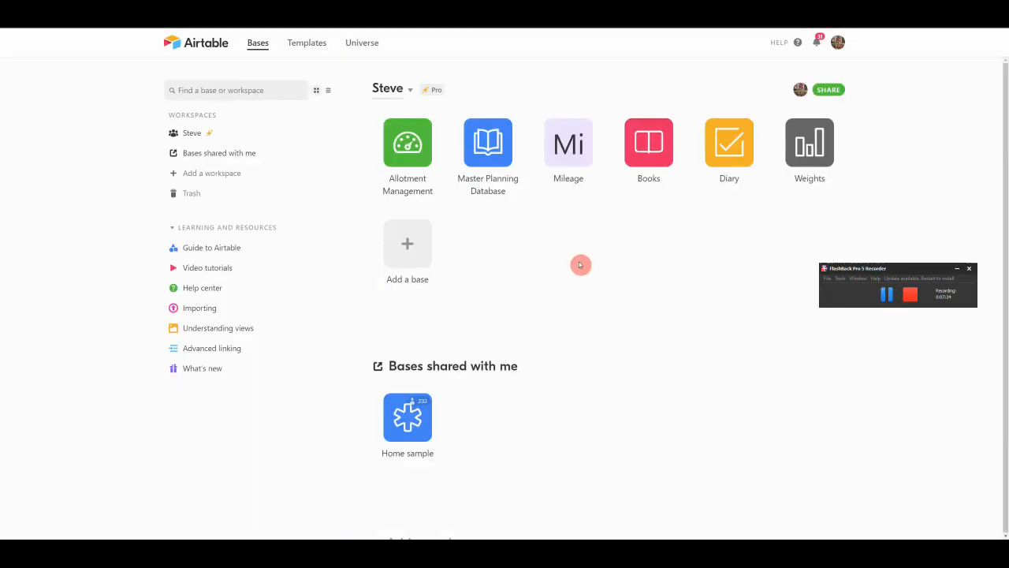
pyautogui.moveTo(500, 116)
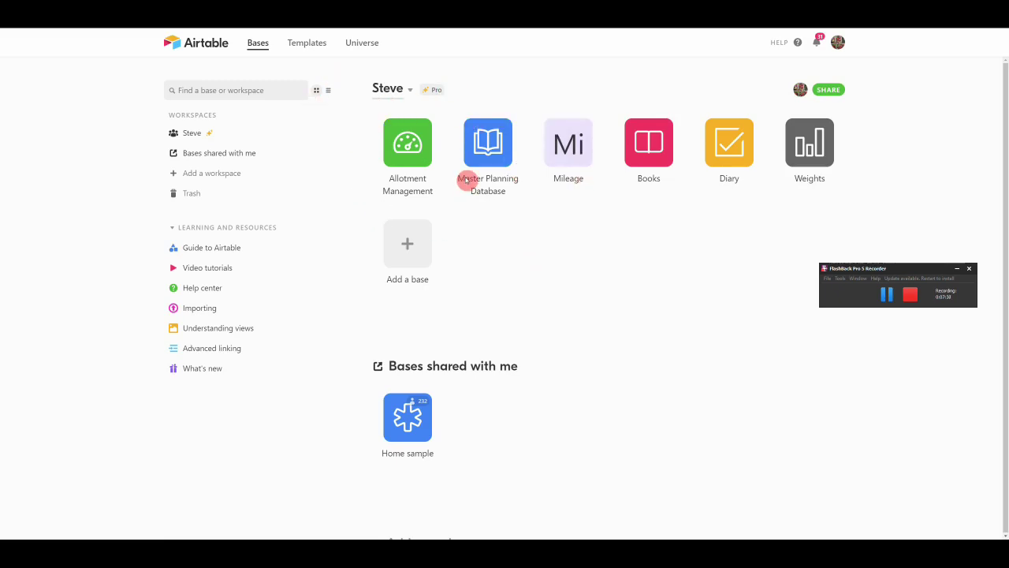
pyautogui.moveTo(408, 149)
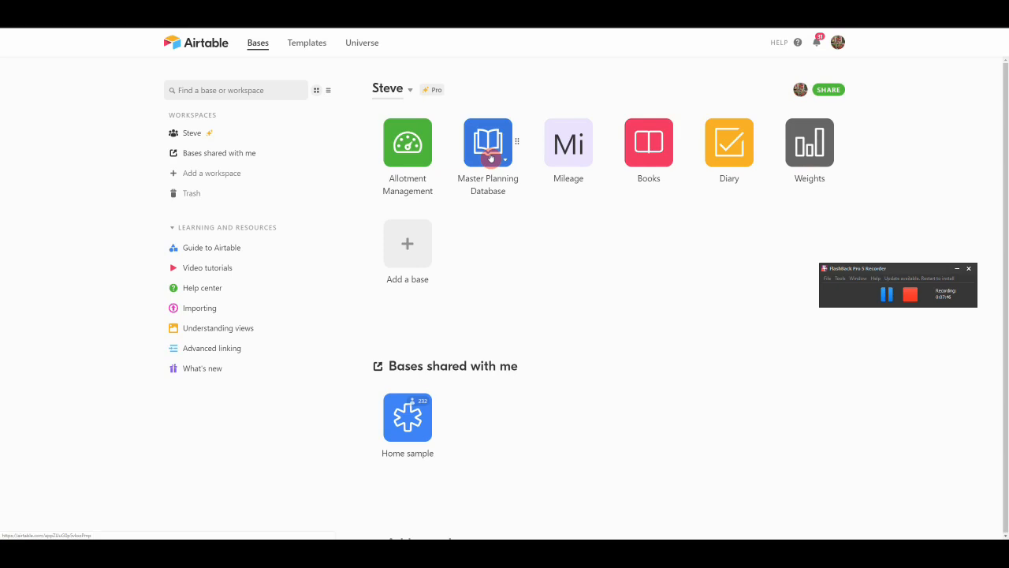
# Open the Master Planning Database base, view its Change log, then its Types table gallery.
pyautogui.click(488, 143)
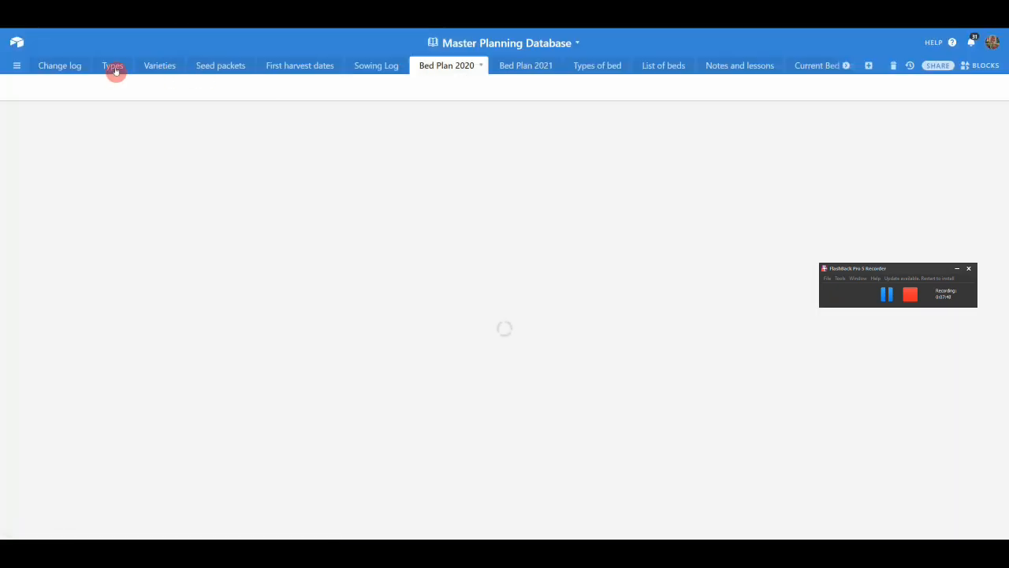
pyautogui.click(60, 64)
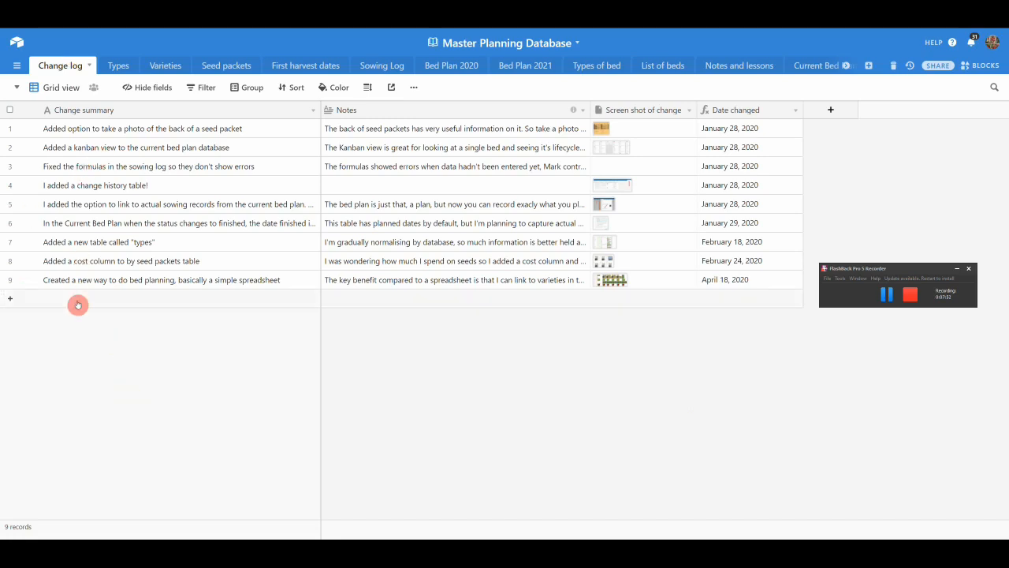
pyautogui.moveTo(143, 388)
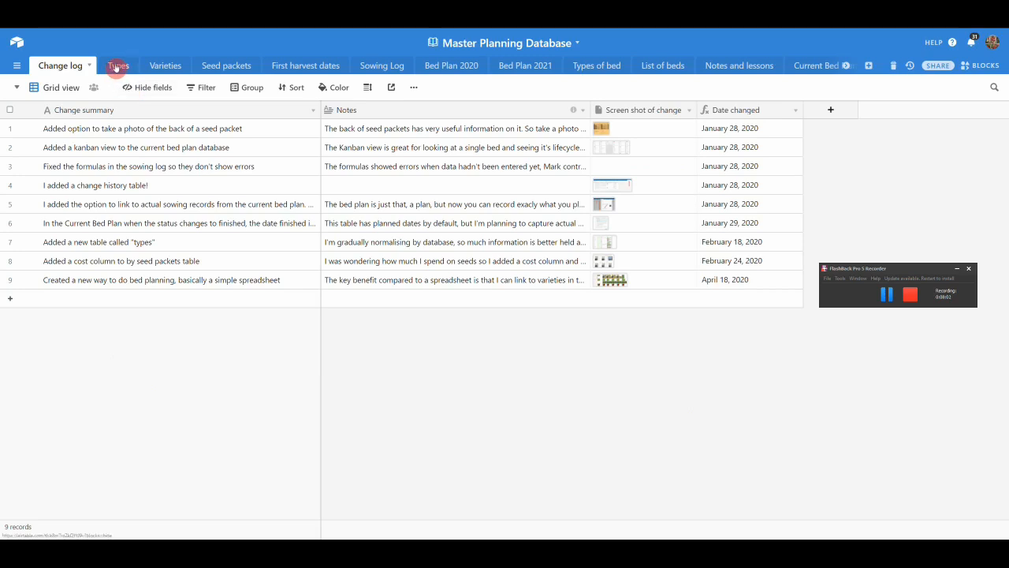
pyautogui.click(117, 64)
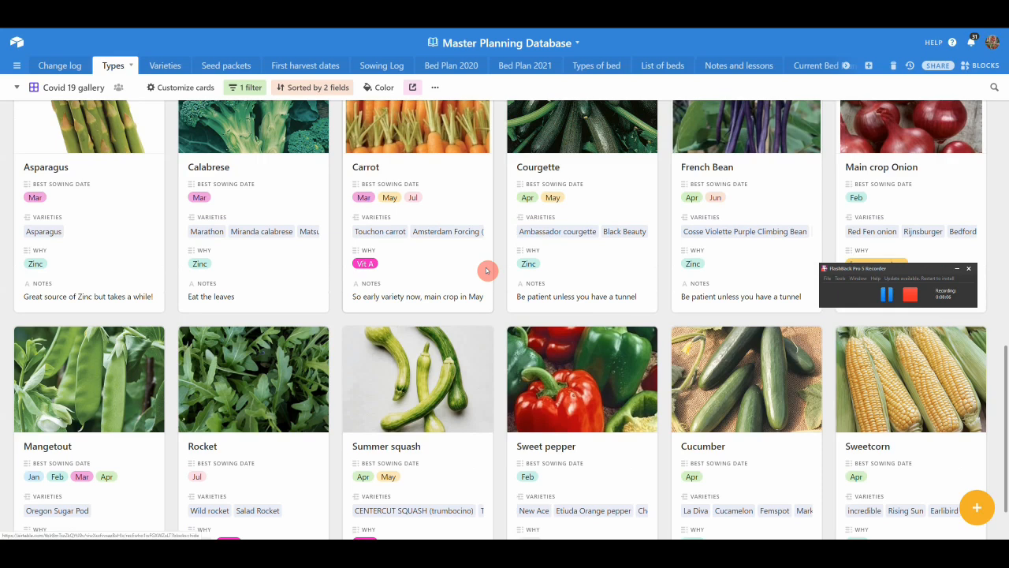
# Switch to the Varieties table and its 'Gallery - This Year' view.
pyautogui.scroll(3)
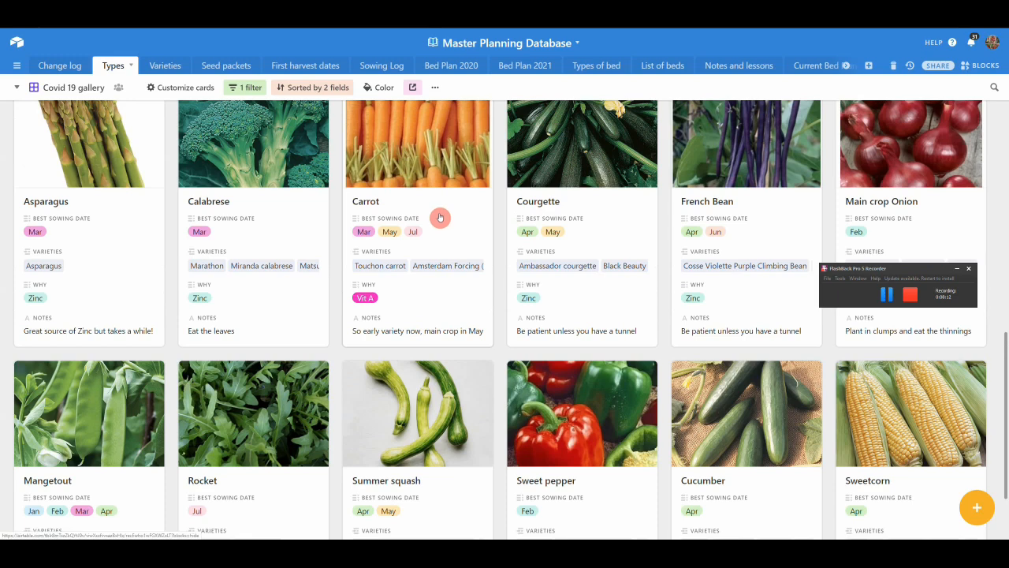
pyautogui.moveTo(165, 65)
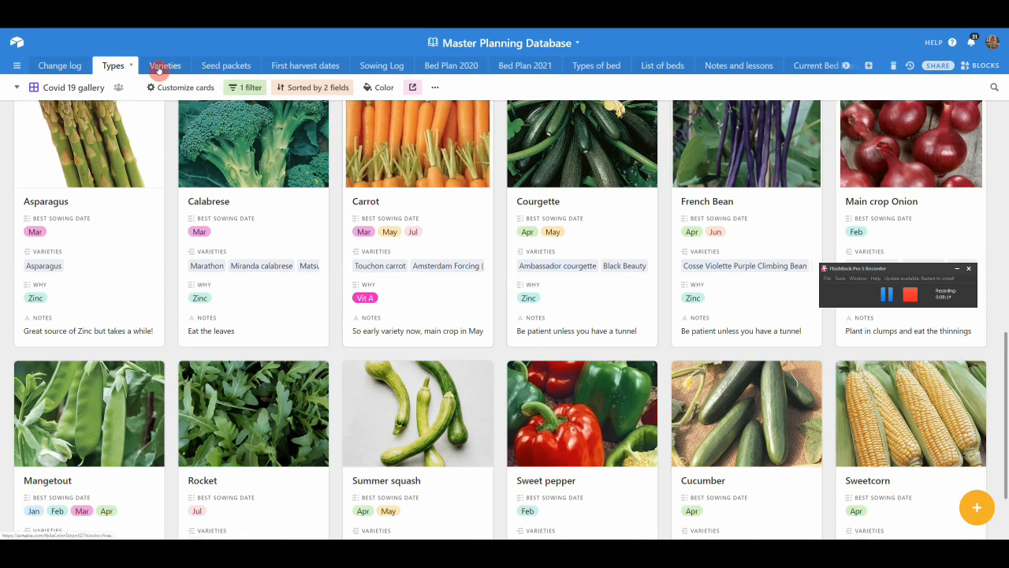
pyautogui.click(164, 66)
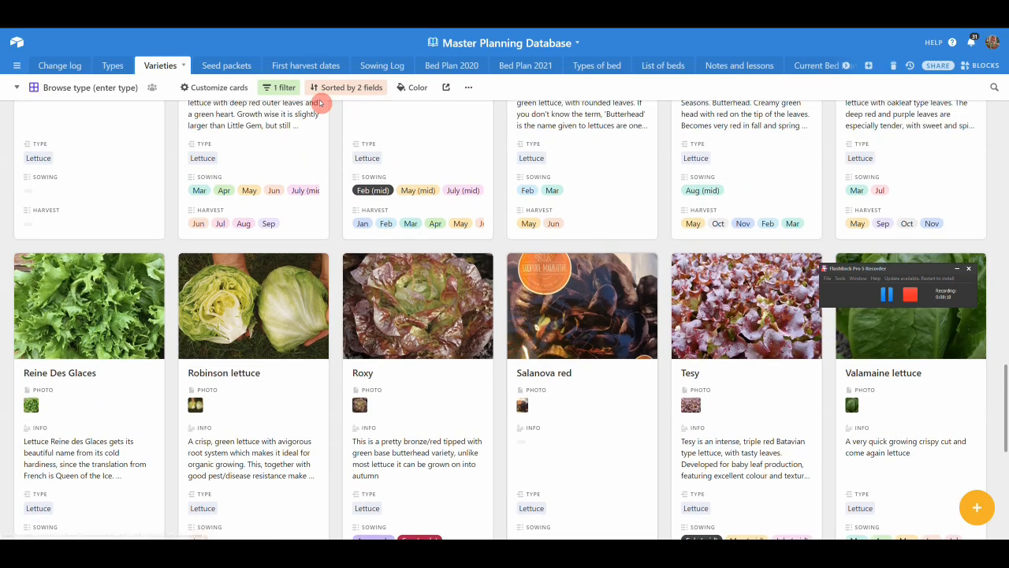
pyautogui.click(278, 88)
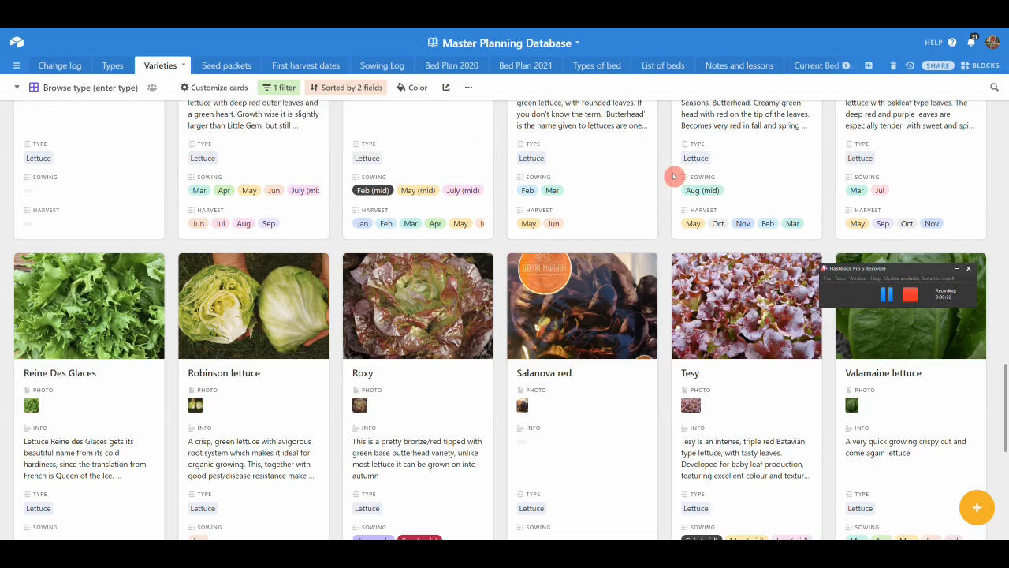
pyautogui.scroll(-3)
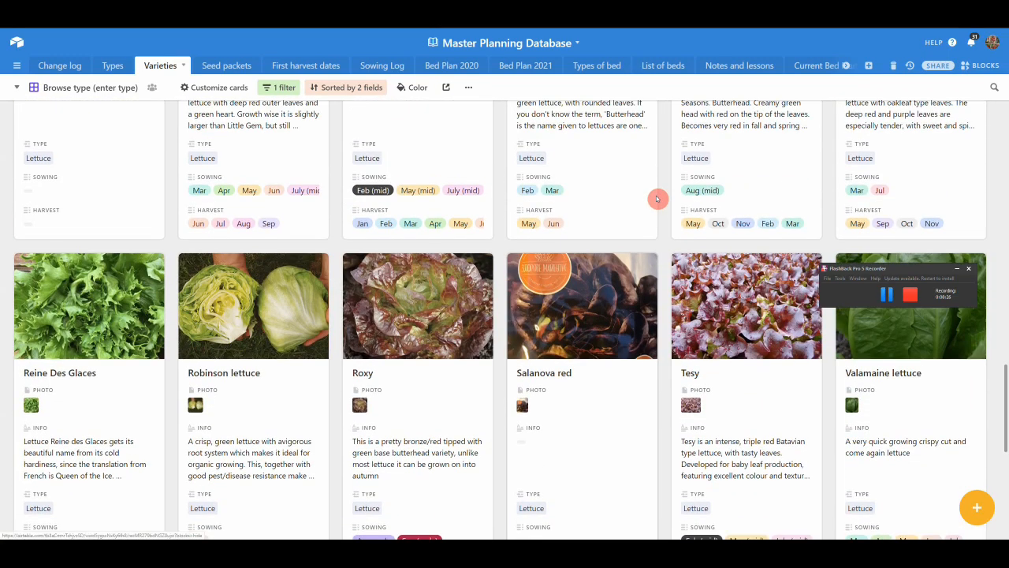
pyautogui.scroll(3)
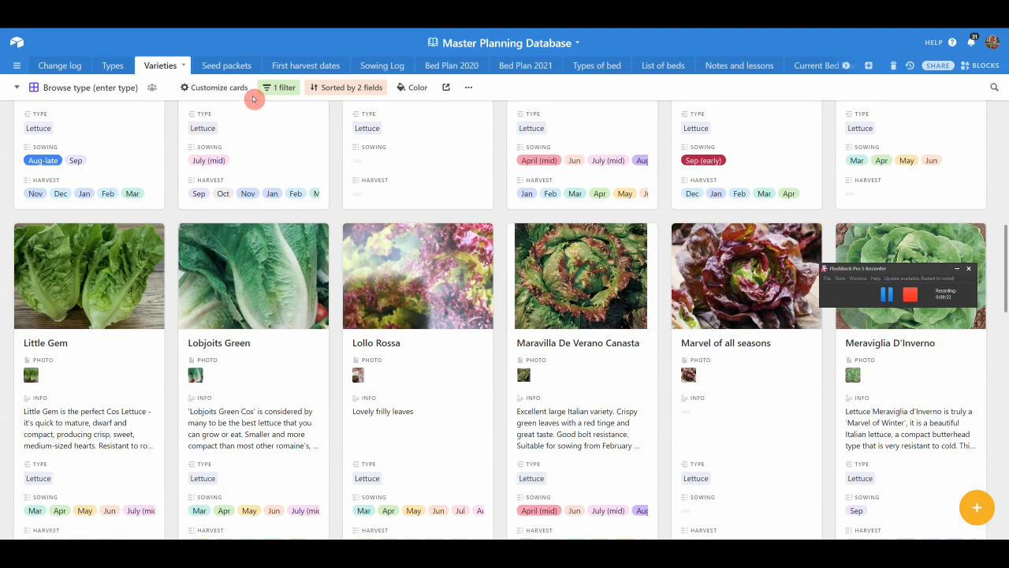
pyautogui.click(279, 87)
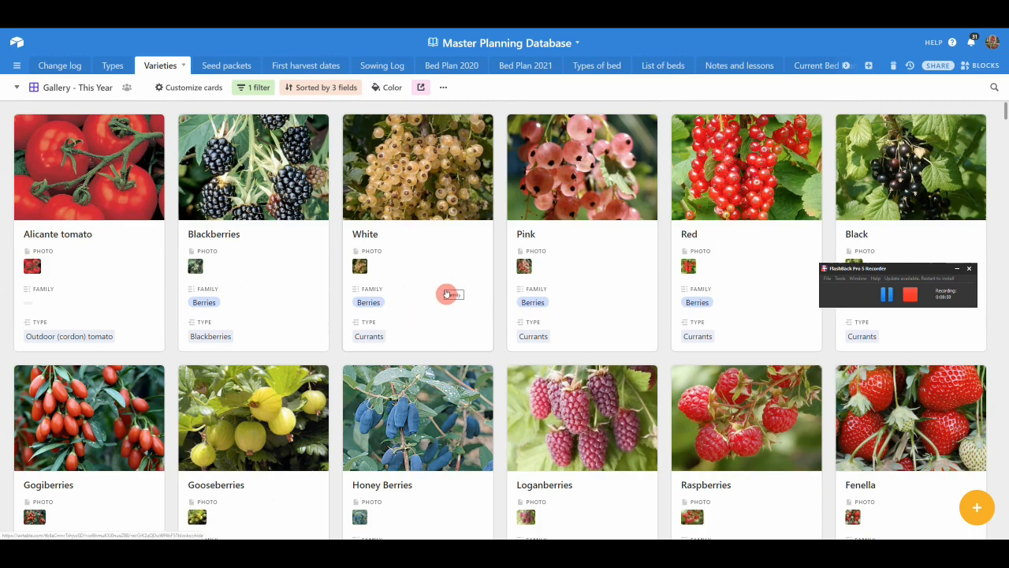
# Browse the gallery through berries, apples, pears, plums and cherries, then go to Seed packets.
pyautogui.scroll(-3)
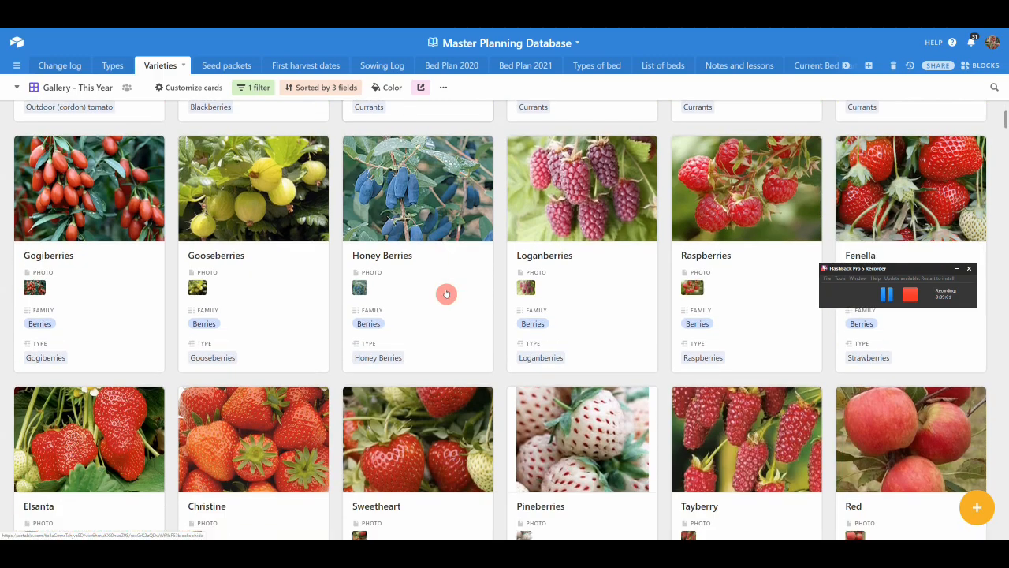
pyautogui.scroll(-3)
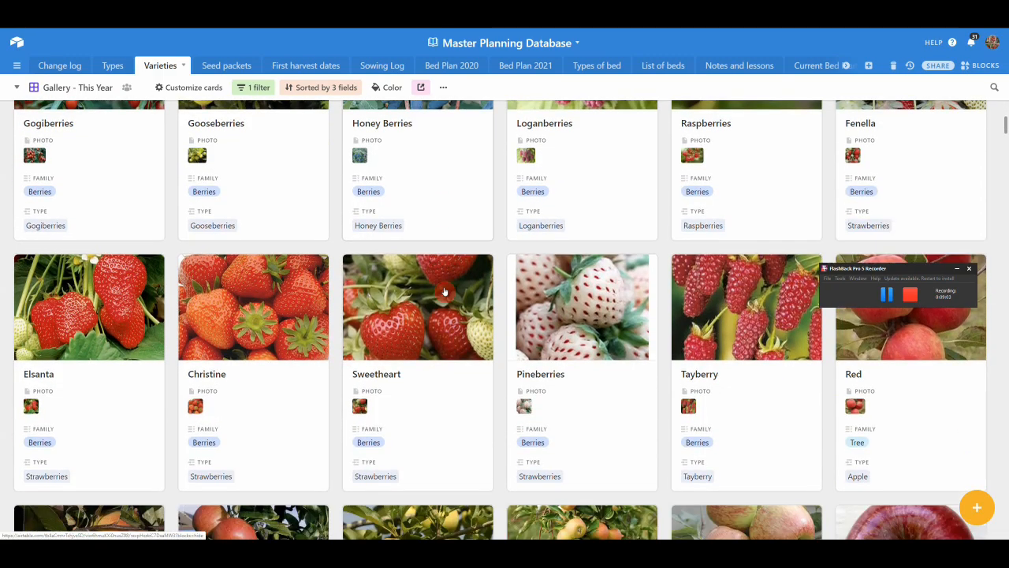
pyautogui.scroll(-3)
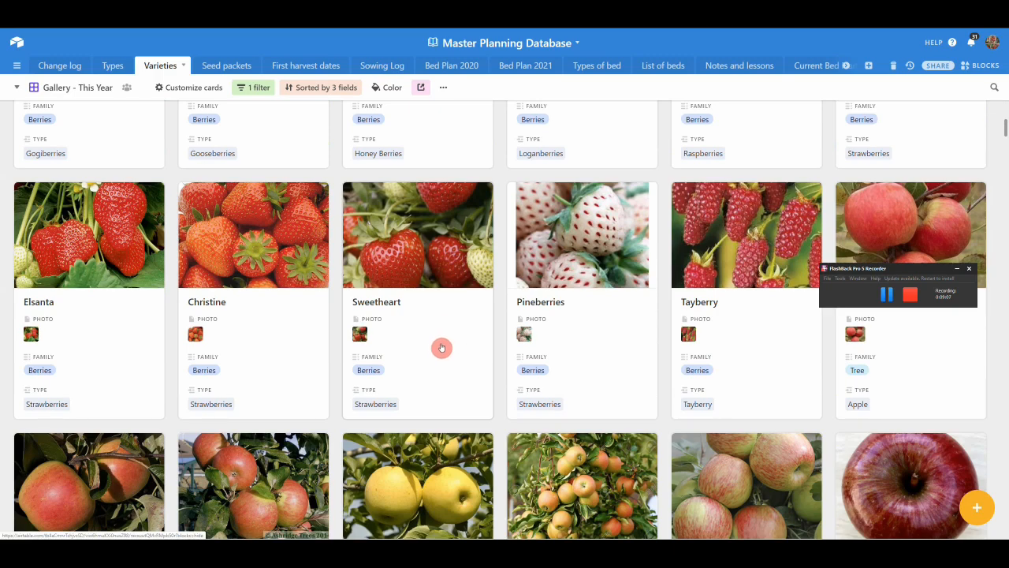
pyautogui.scroll(-3)
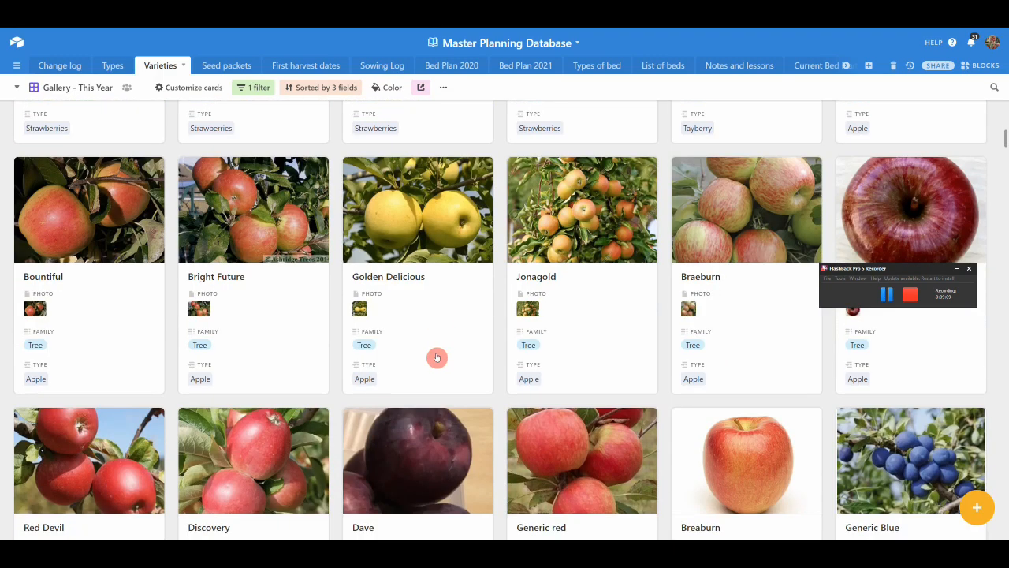
pyautogui.scroll(-3)
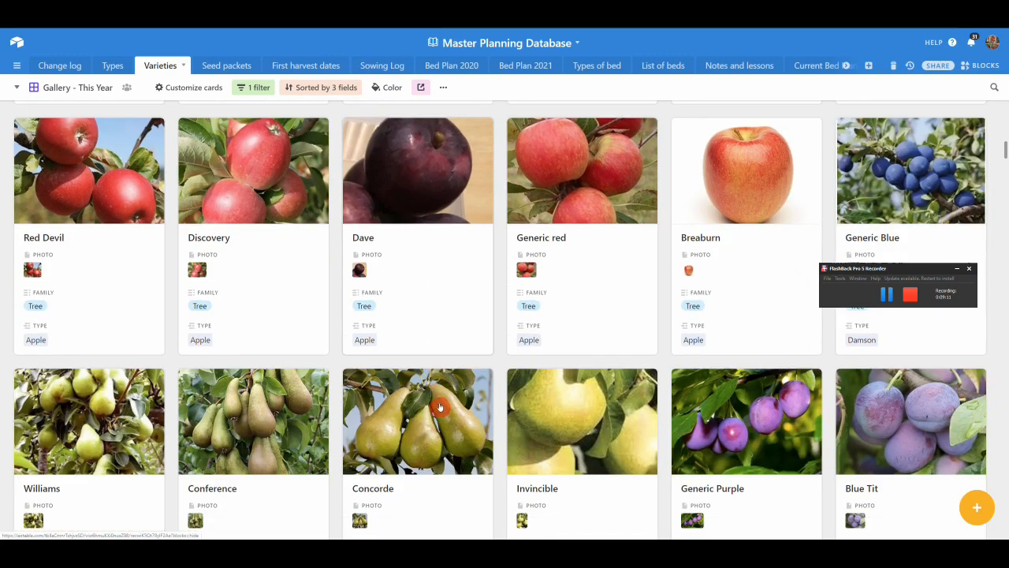
pyautogui.scroll(-3)
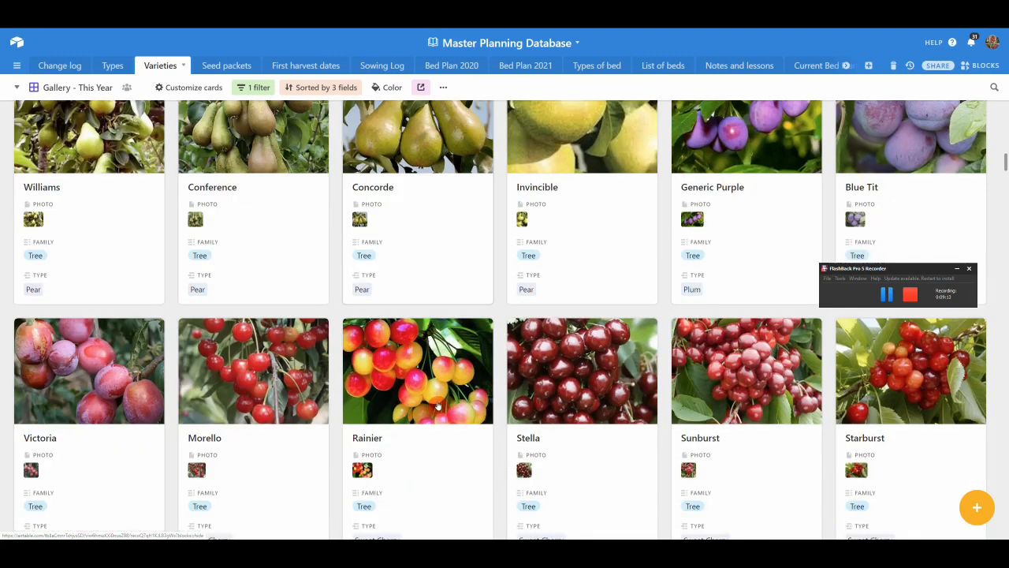
pyautogui.scroll(-3)
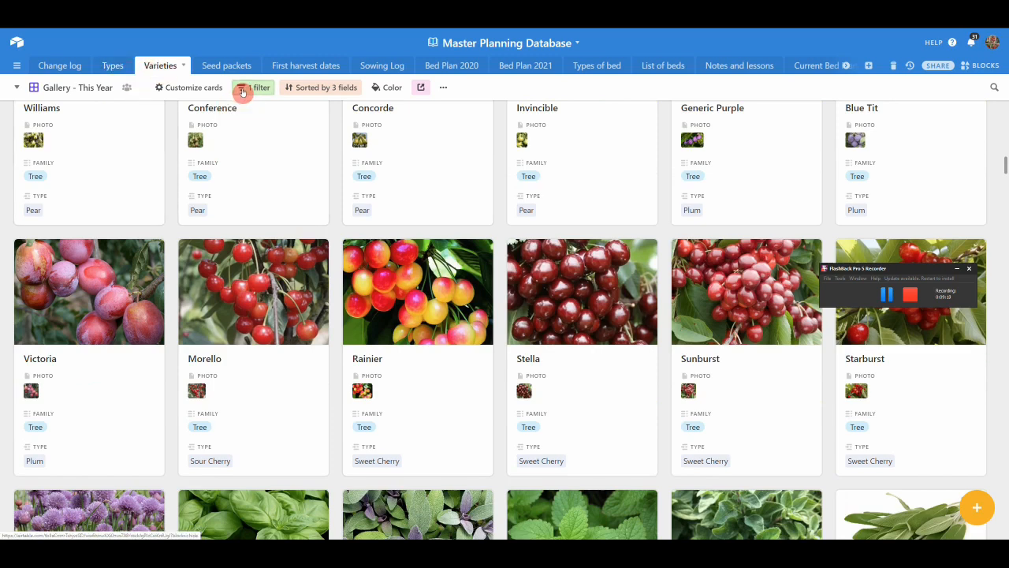
pyautogui.click(222, 66)
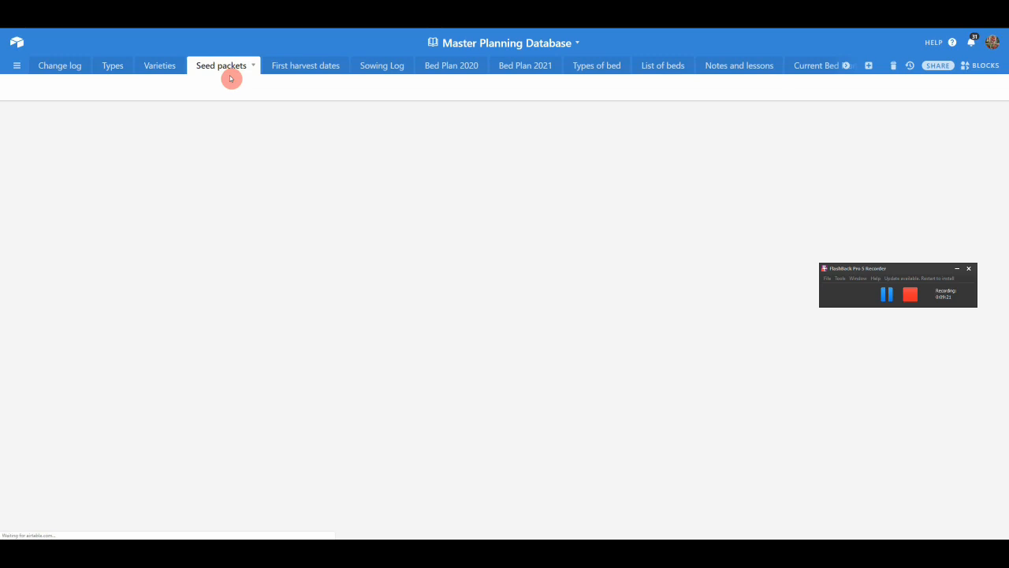
# Browse the seed packet gallery cards to spring onion and leek, then show the views list.
pyautogui.click(221, 65)
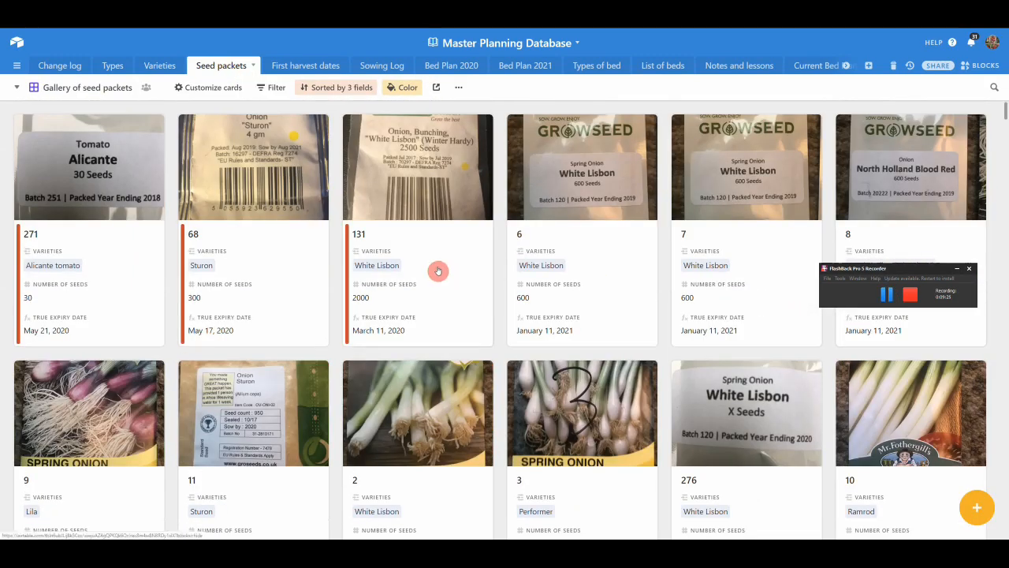
pyautogui.moveTo(238, 179)
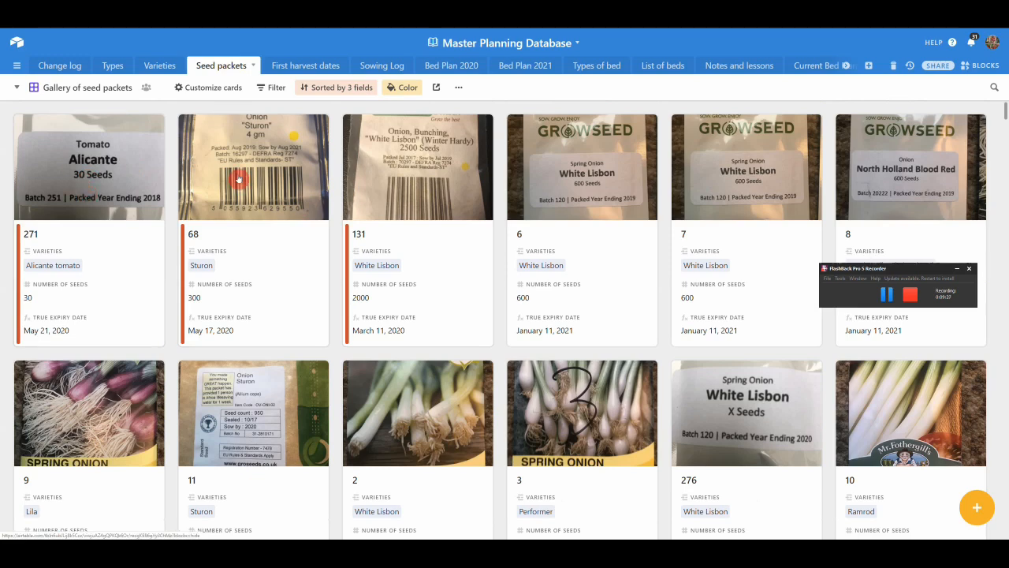
pyautogui.scroll(-3)
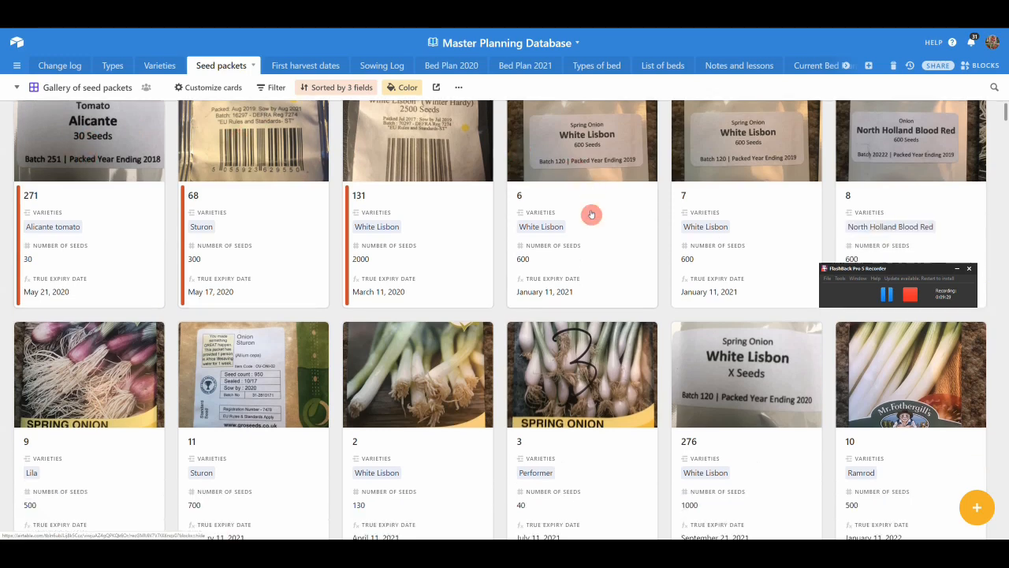
pyautogui.scroll(-3)
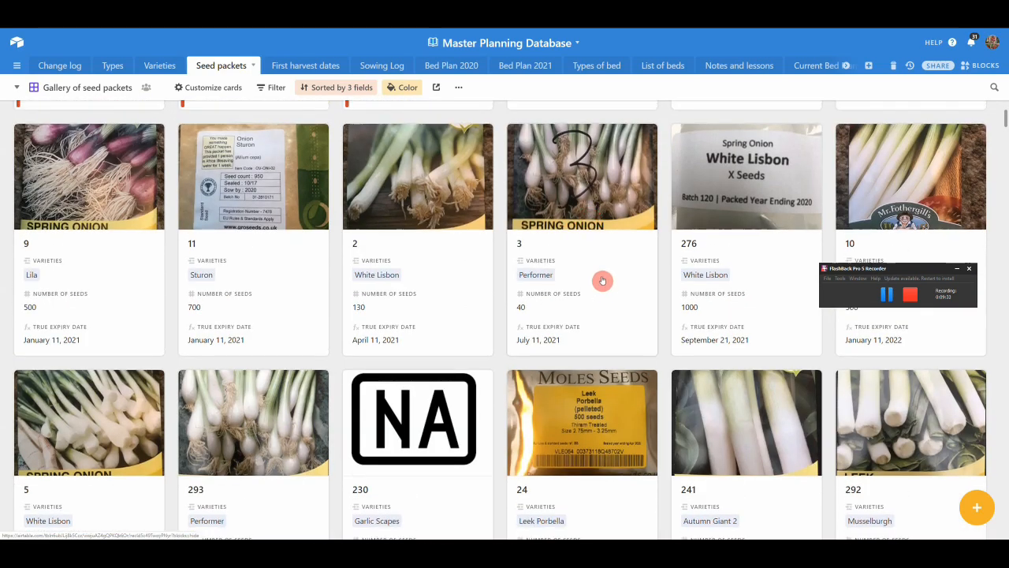
pyautogui.moveTo(590, 297)
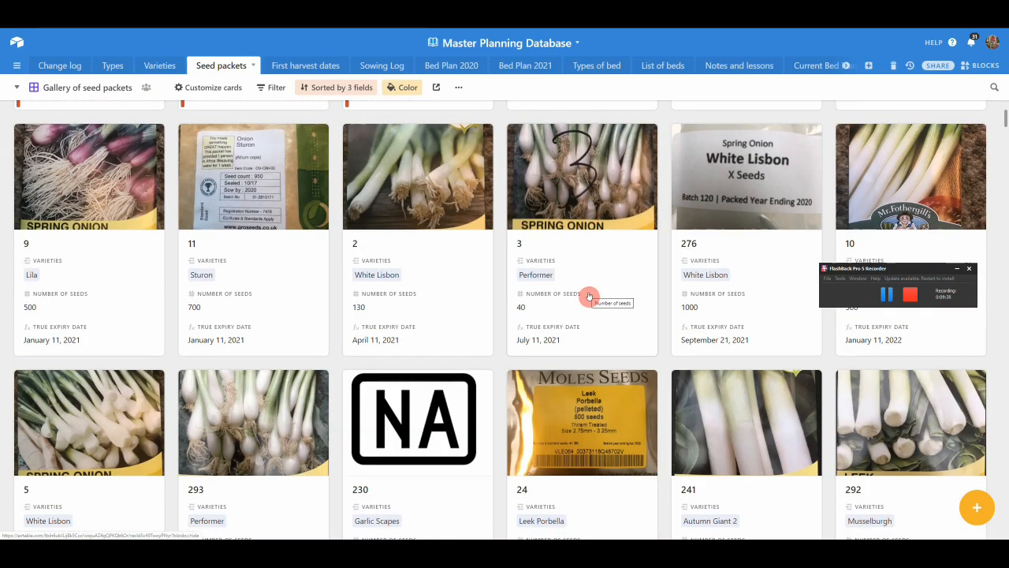
pyautogui.moveTo(594, 263)
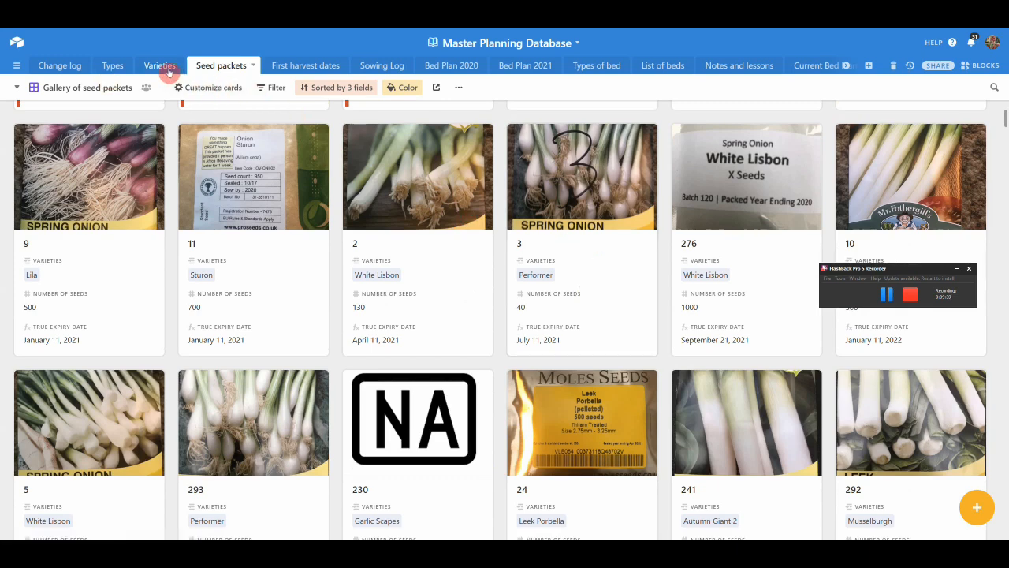
pyautogui.moveTo(596, 288)
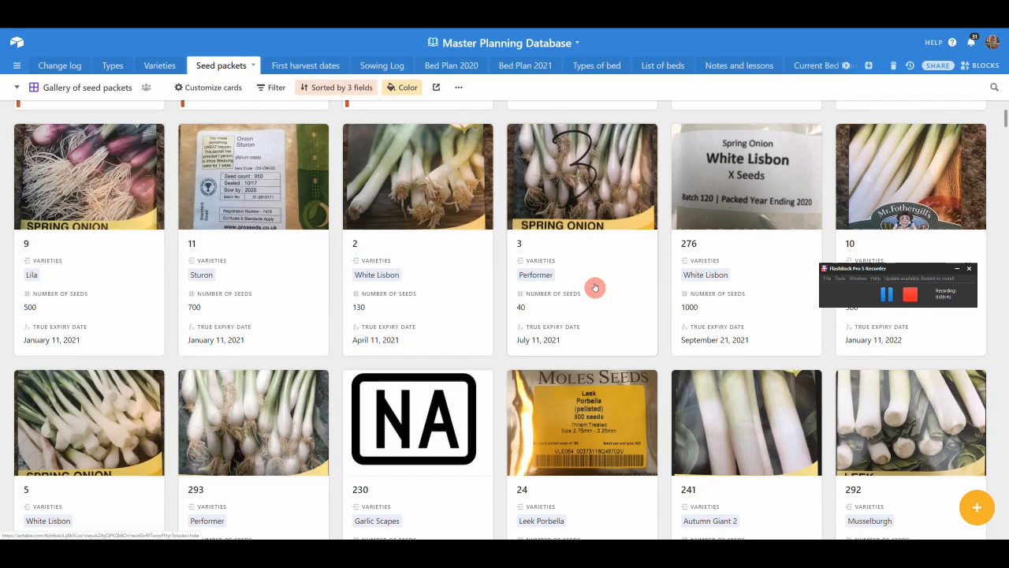
pyautogui.scroll(3)
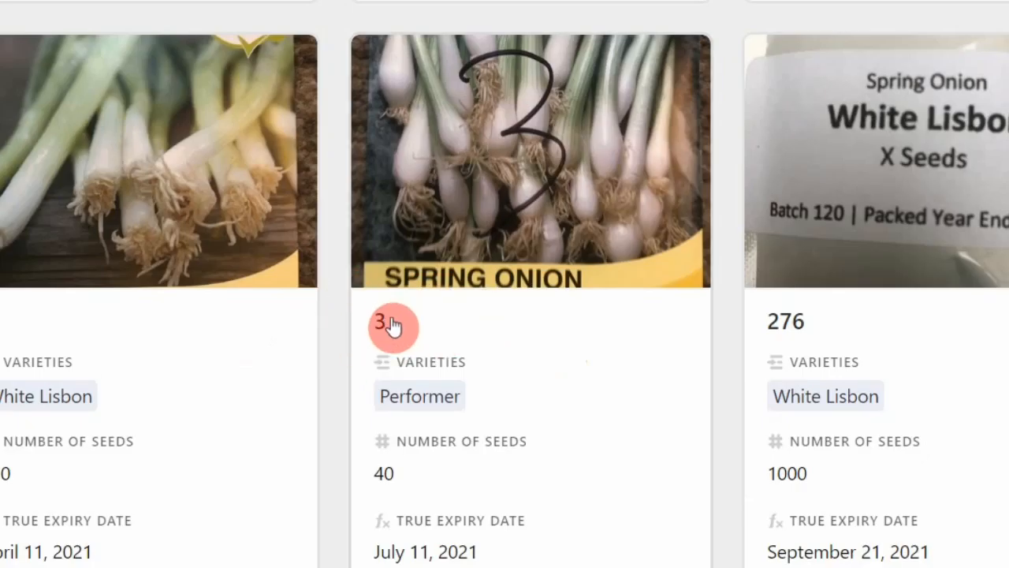
pyautogui.moveTo(505, 134)
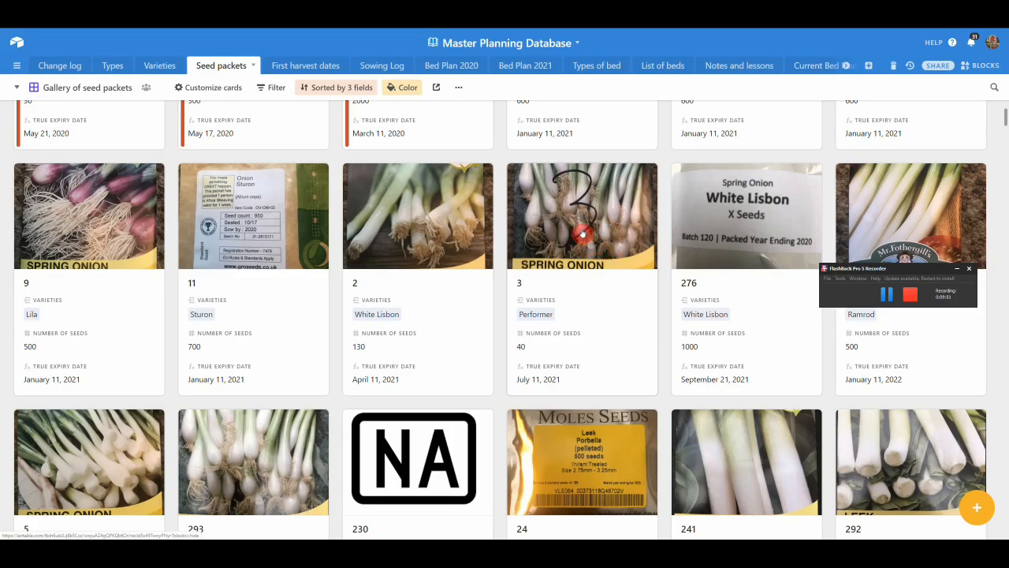
pyautogui.moveTo(582, 218)
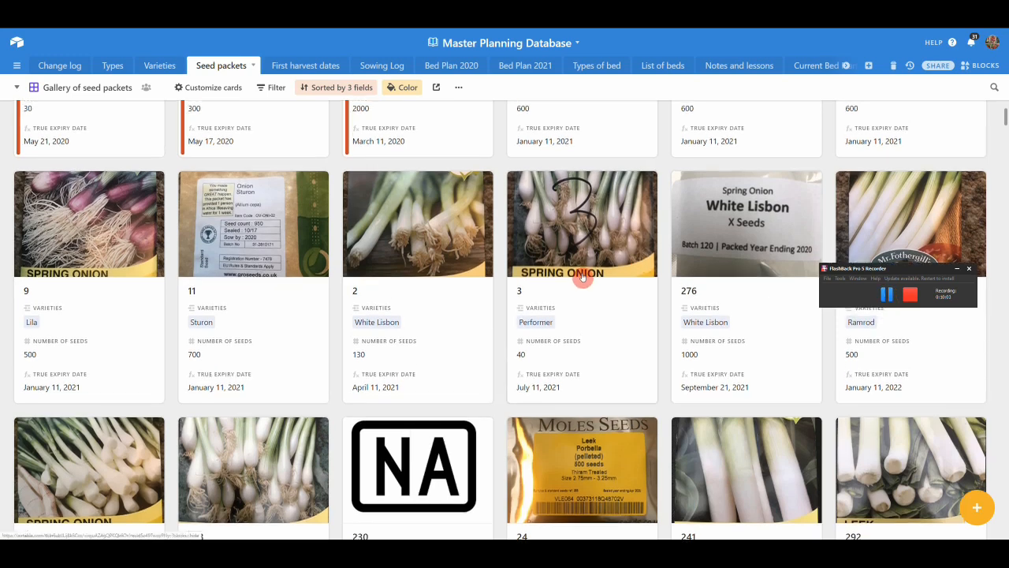
pyautogui.scroll(3)
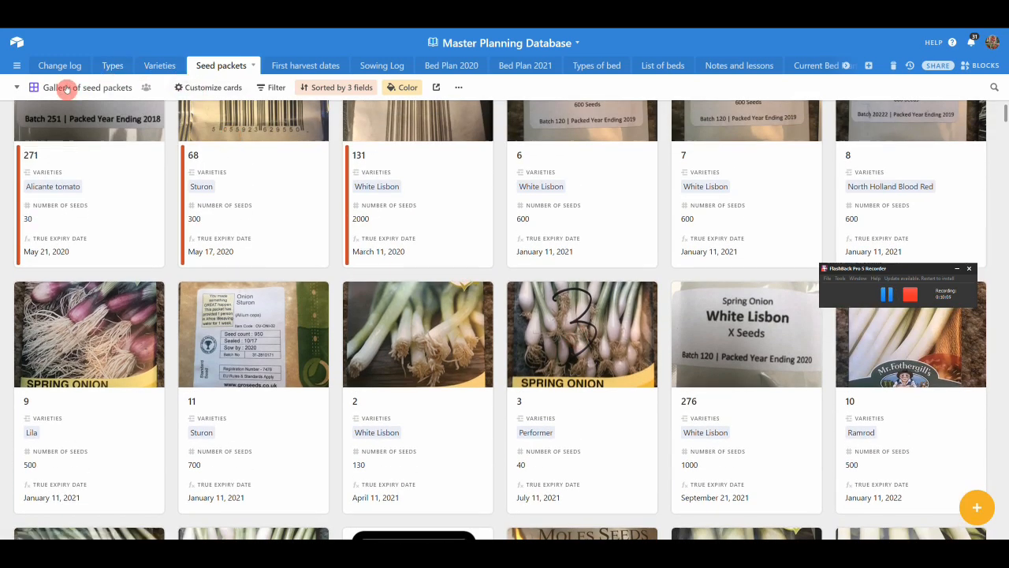
pyautogui.click(93, 87)
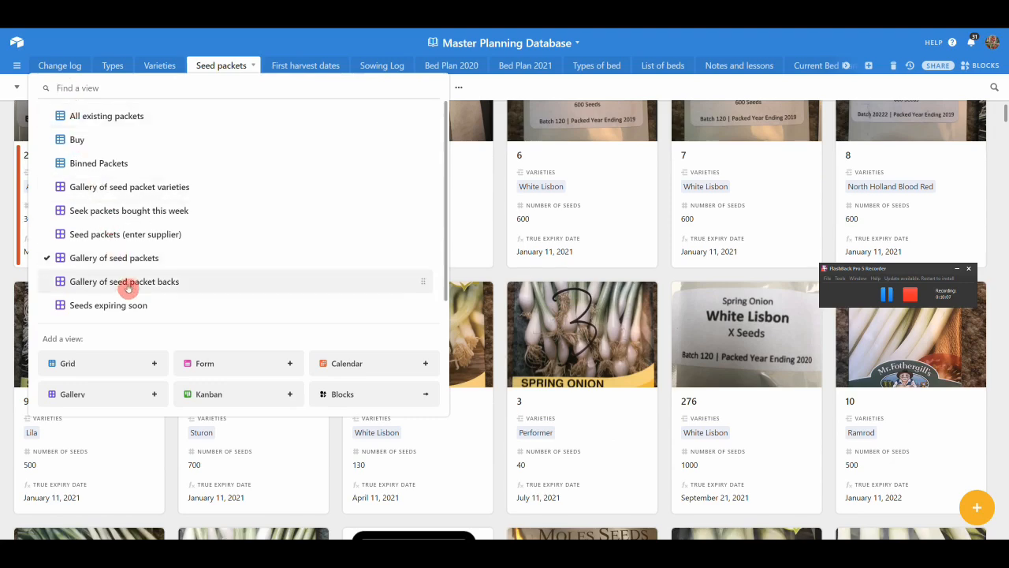
# View the 'Gallery of seed packet backs' and look over its cards.
pyautogui.click(124, 281)
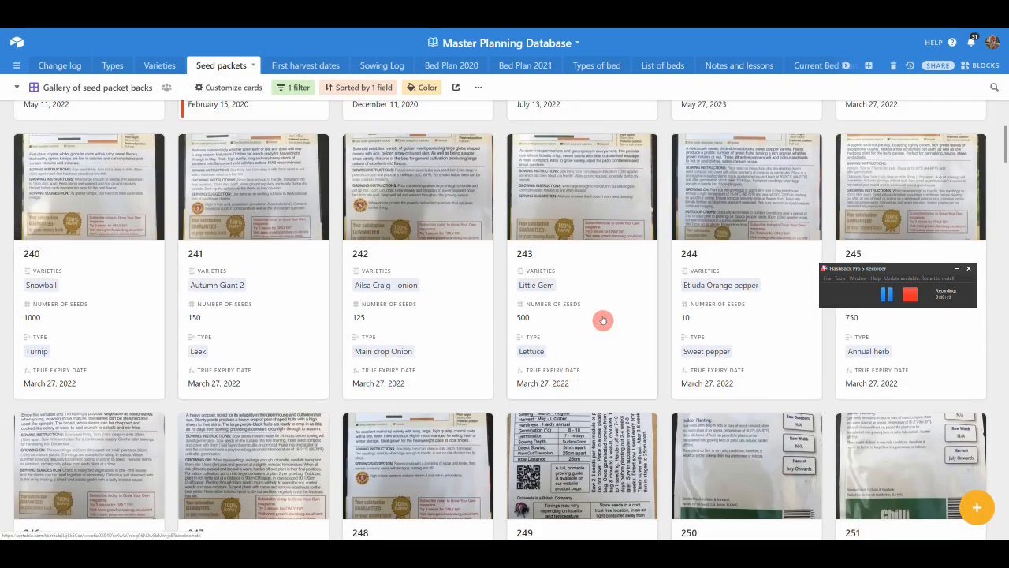
pyautogui.scroll(3)
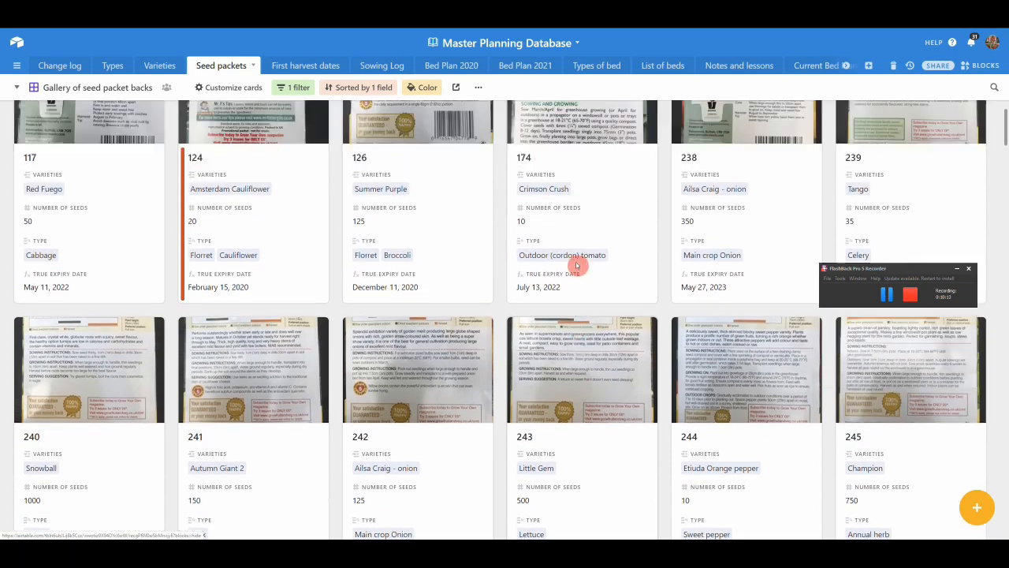
pyautogui.scroll(-3)
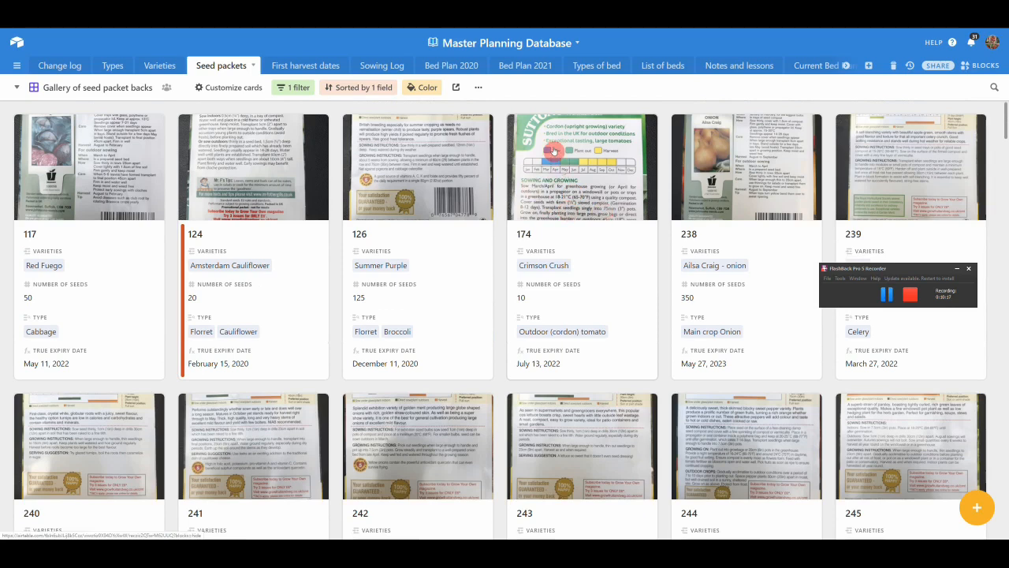
pyautogui.moveTo(582, 161)
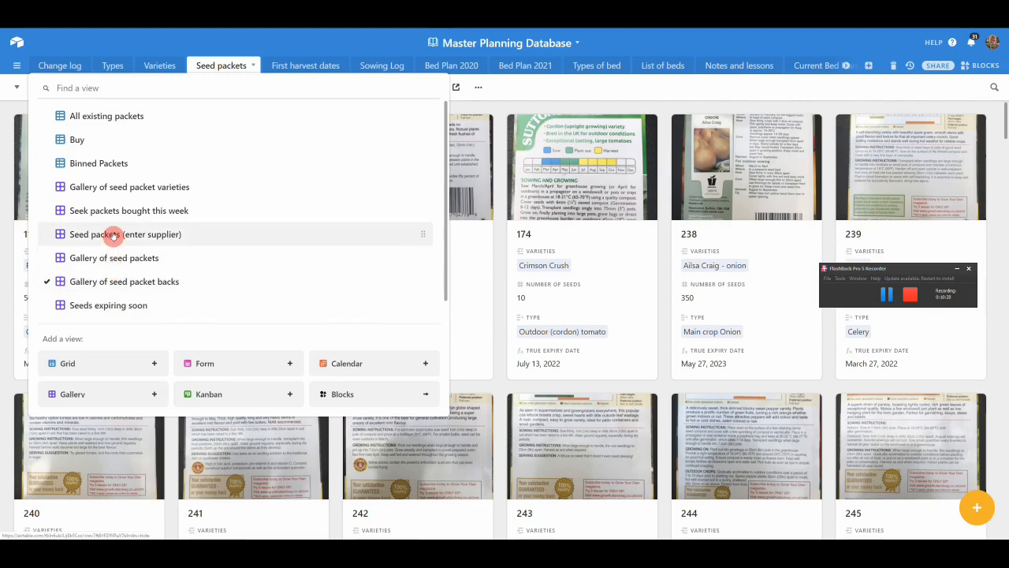
pyautogui.moveTo(135, 241)
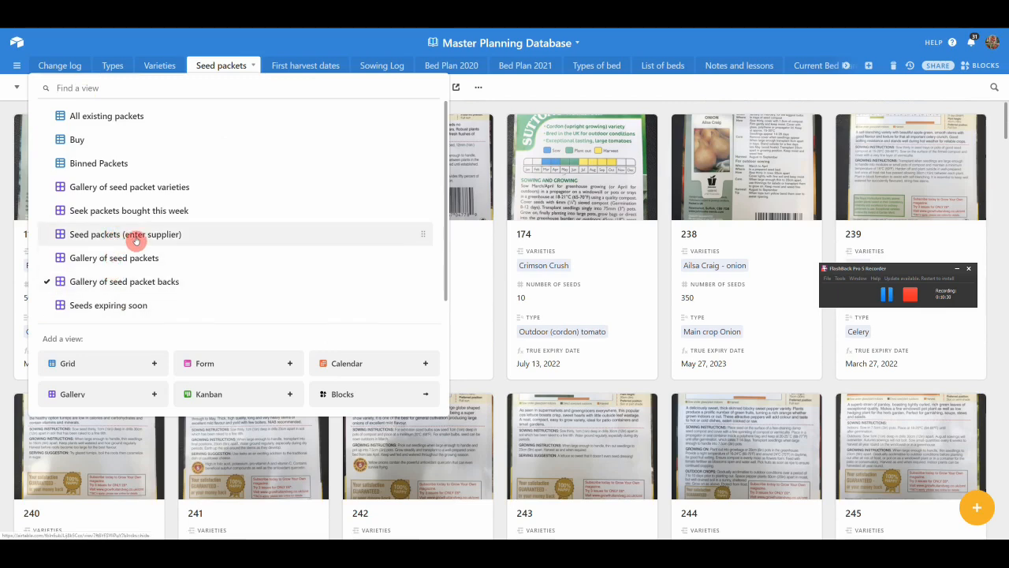
# Switch to the 'Seed packets (enter supplier)' gallery and browse down through vegetable and herb packets.
pyautogui.click(126, 233)
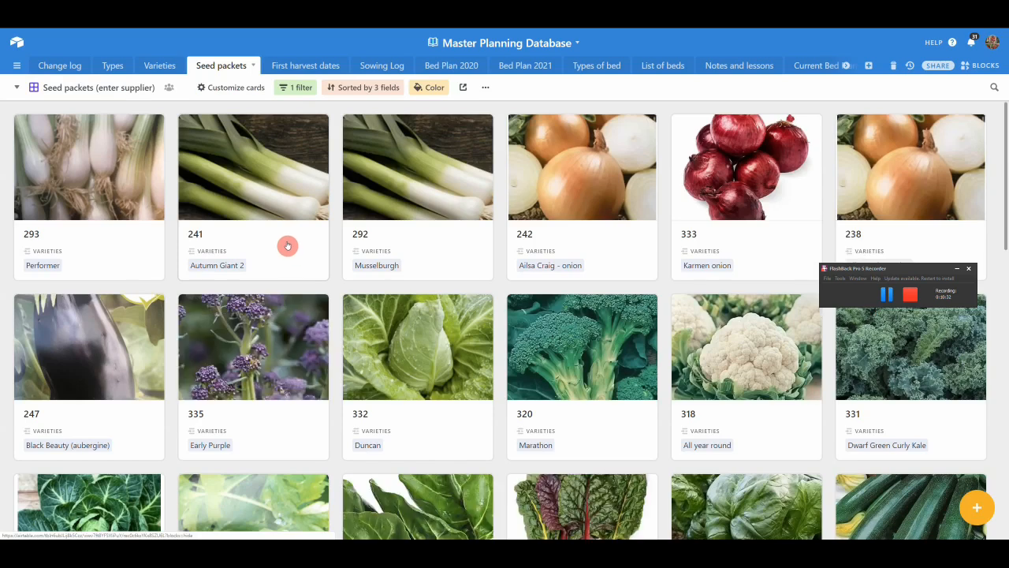
pyautogui.click(295, 88)
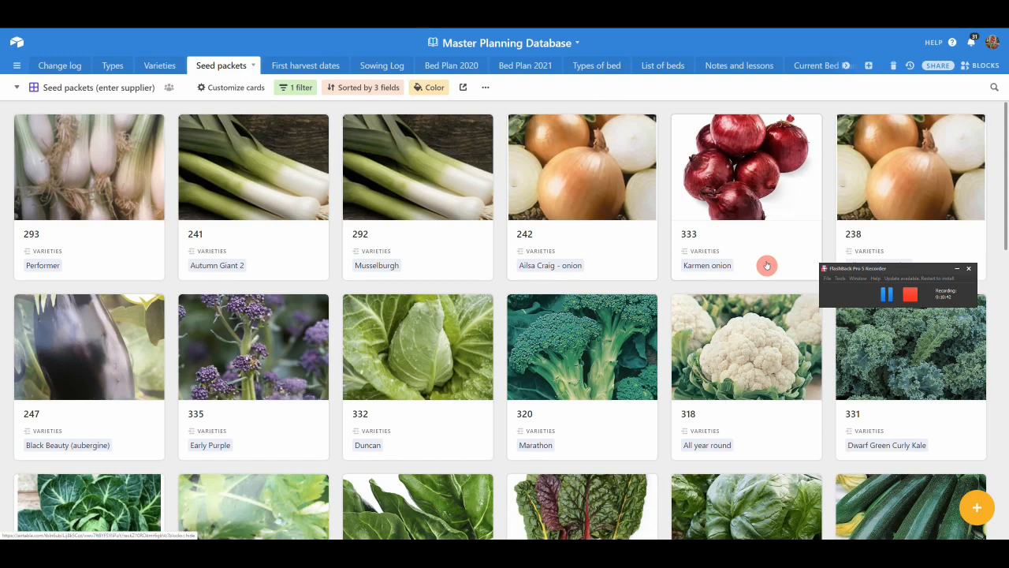
pyautogui.moveTo(572, 394)
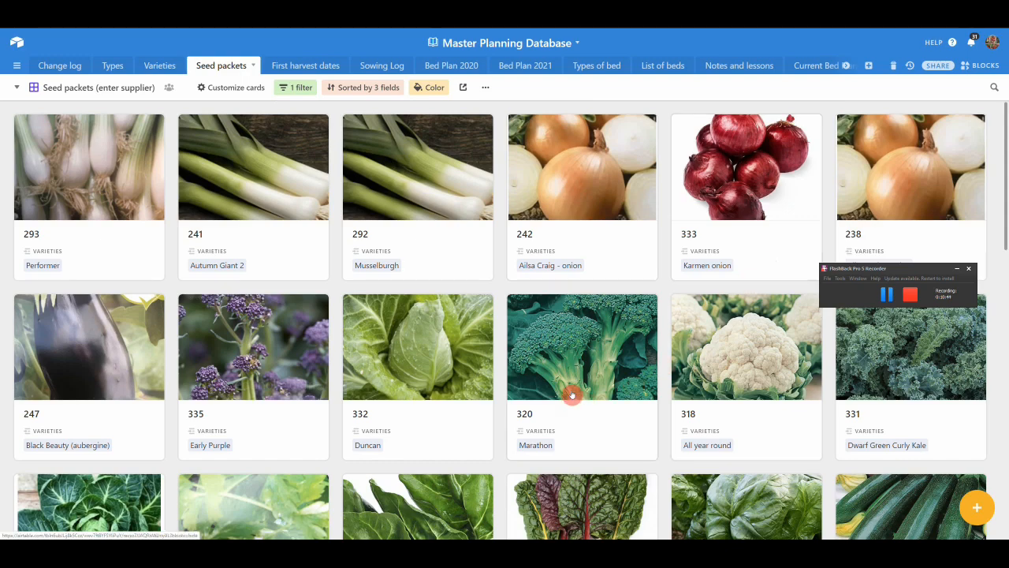
pyautogui.scroll(-3)
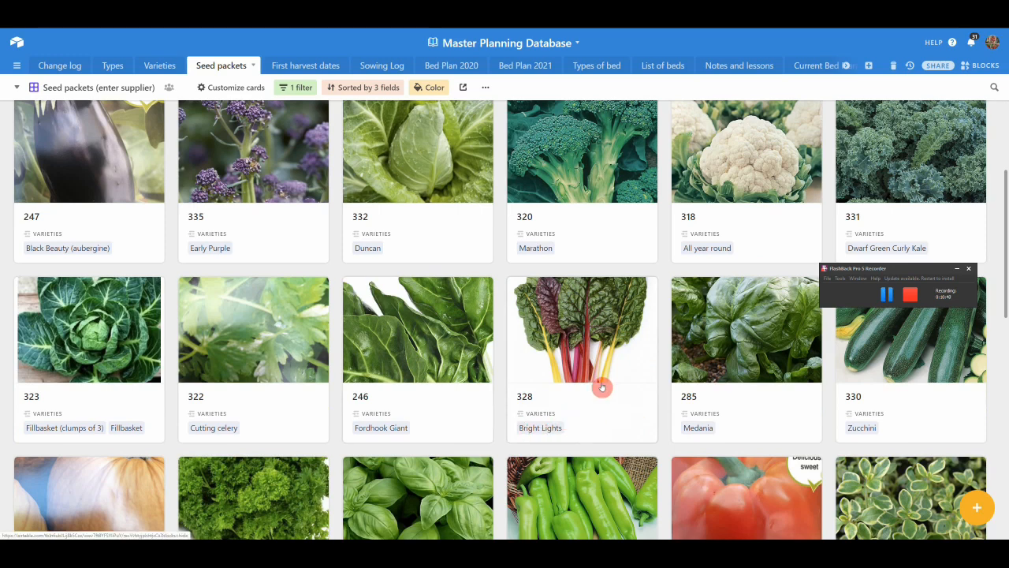
pyautogui.moveTo(466, 448)
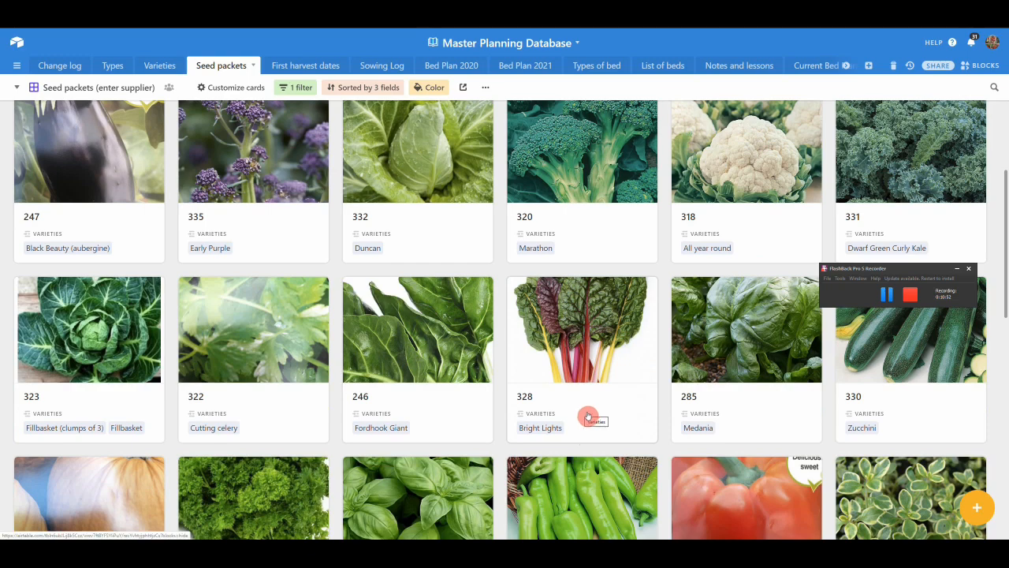
pyautogui.scroll(-3)
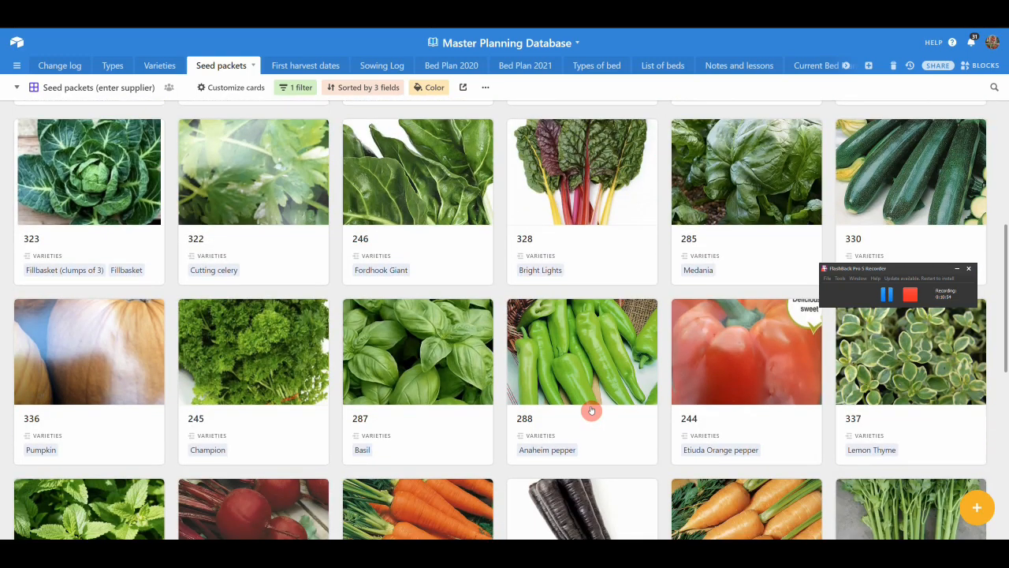
pyautogui.scroll(-3)
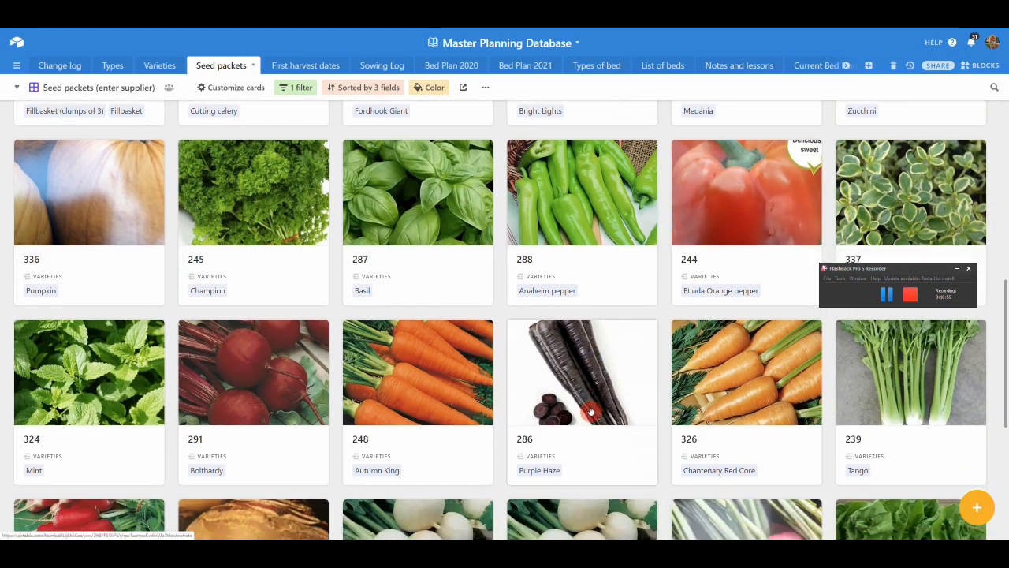
pyautogui.scroll(-3)
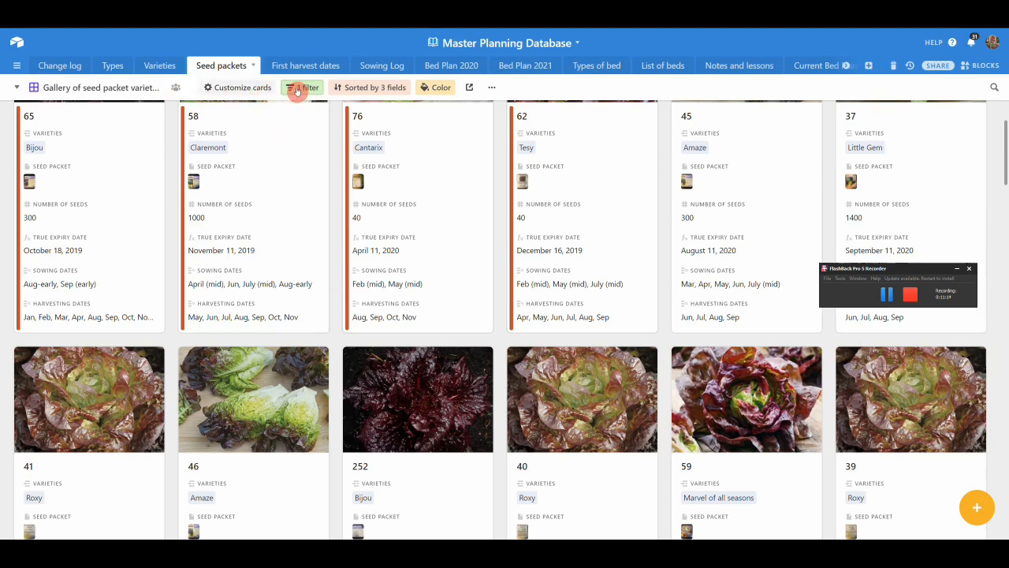
pyautogui.click(302, 87)
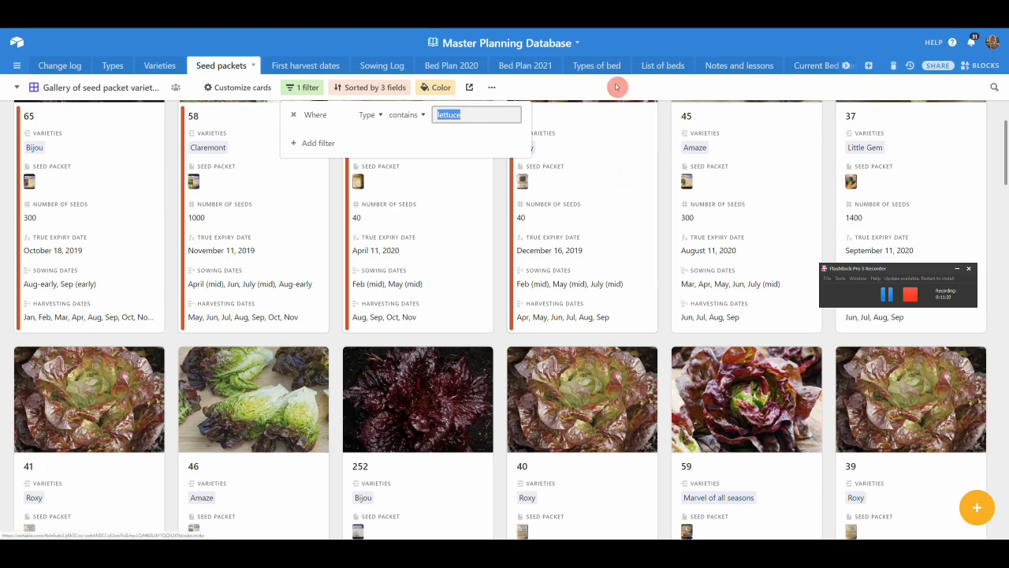
pyautogui.scroll(-3)
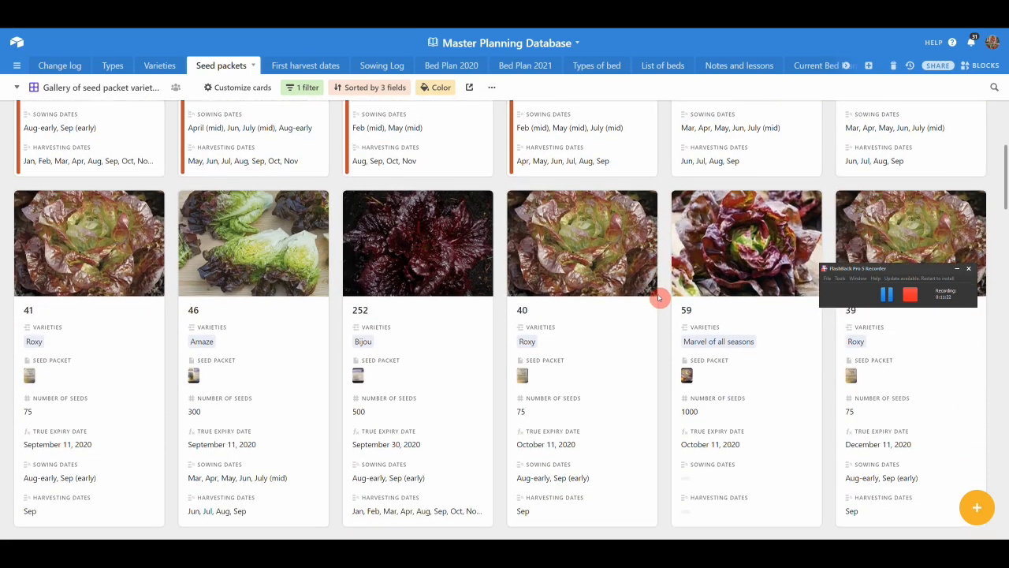
pyautogui.scroll(3)
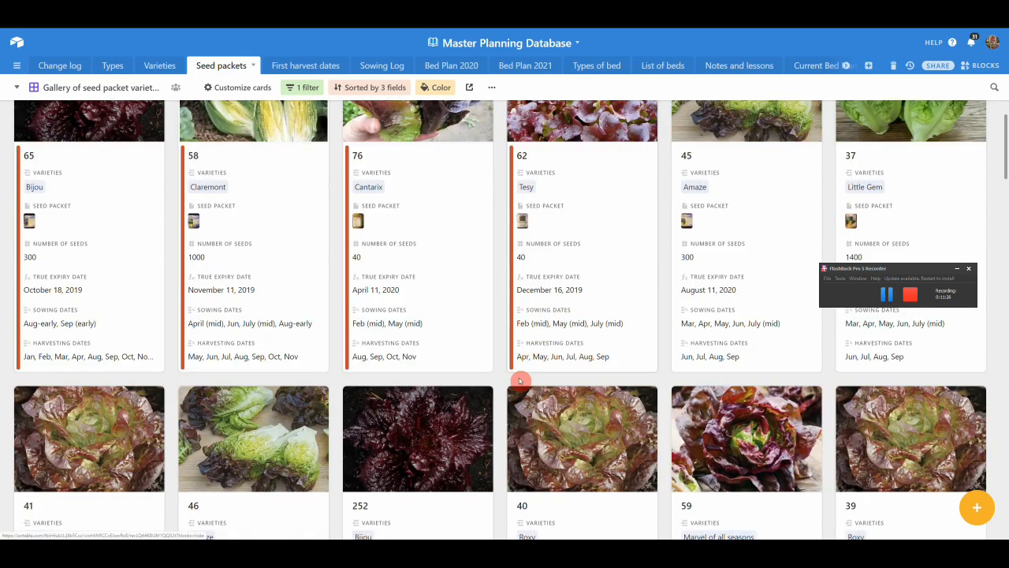
pyautogui.moveTo(598, 281)
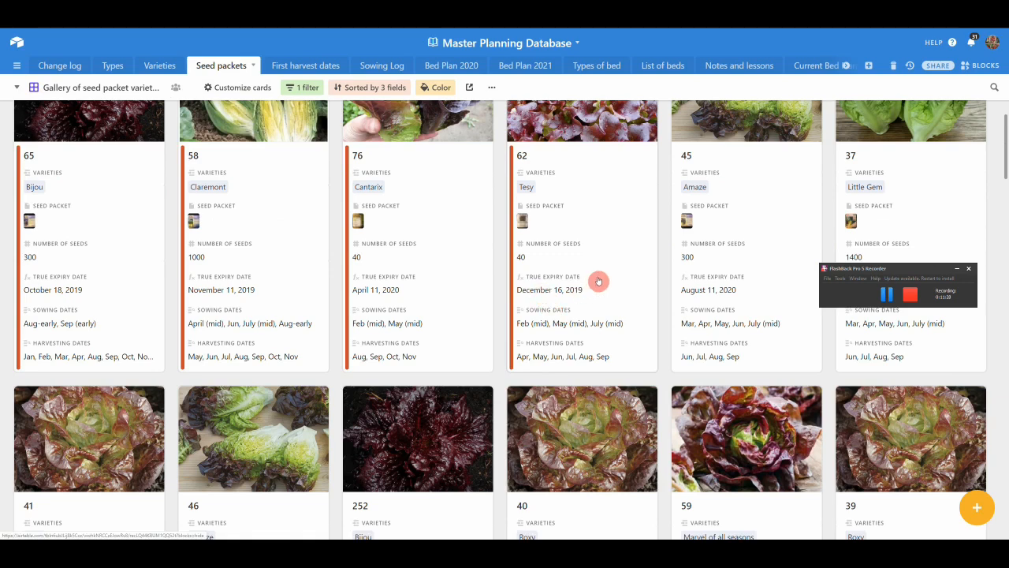
pyautogui.moveTo(595, 265)
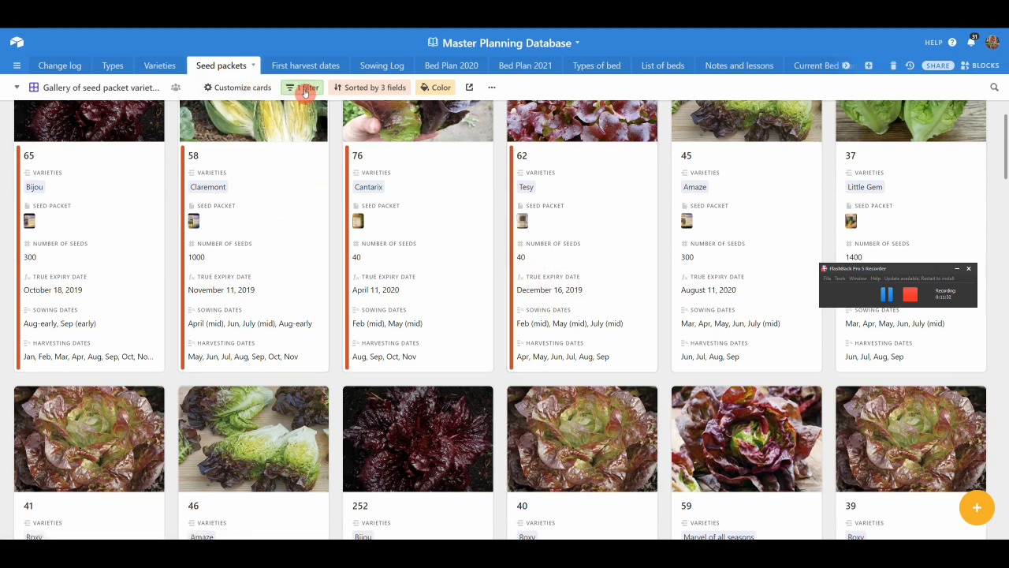
# Filter the gallery to Type contains 'carr' and look through the Stromboli packet record.
pyautogui.click(303, 88)
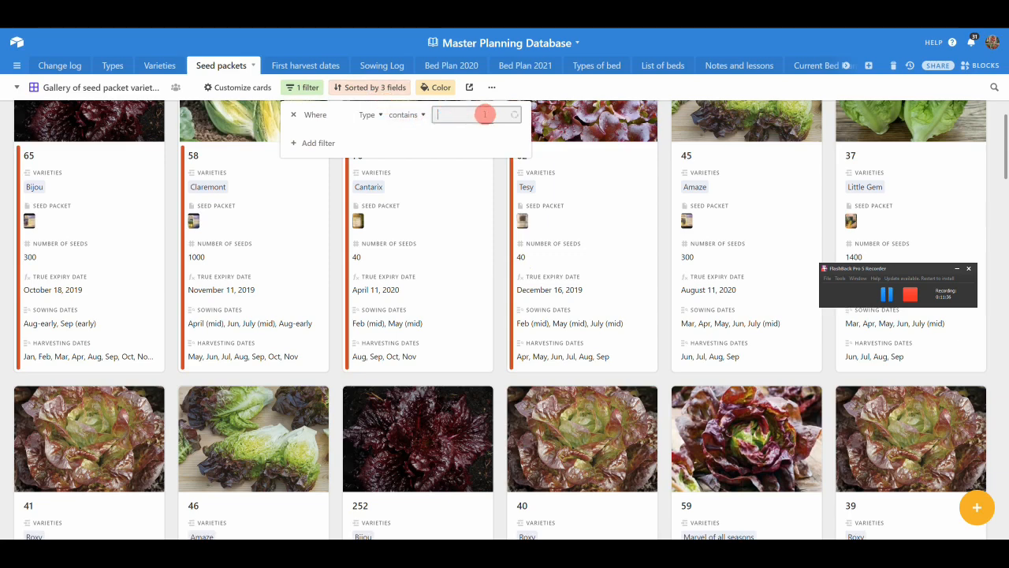
pyautogui.write('carr')
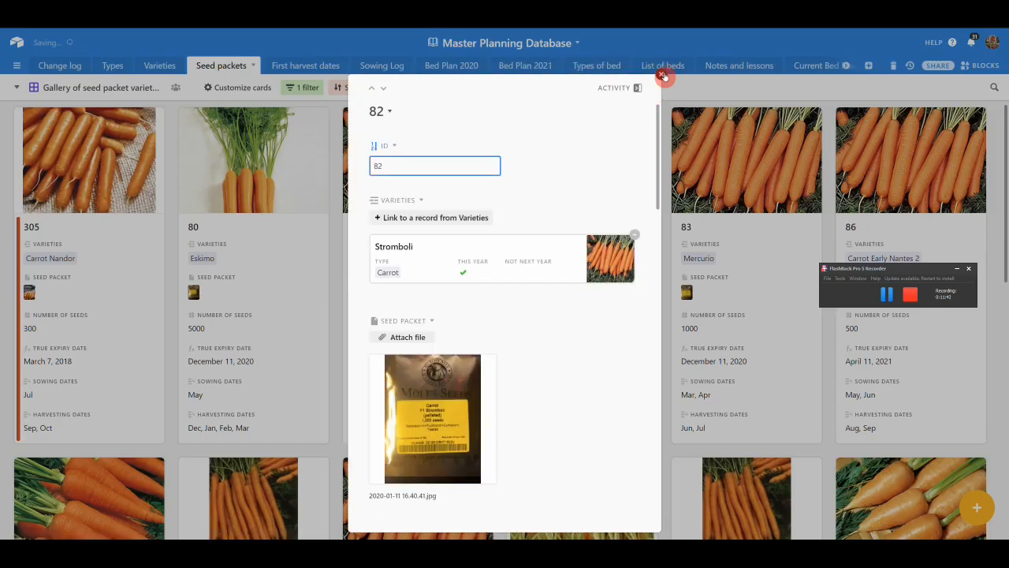
pyautogui.scroll(-3)
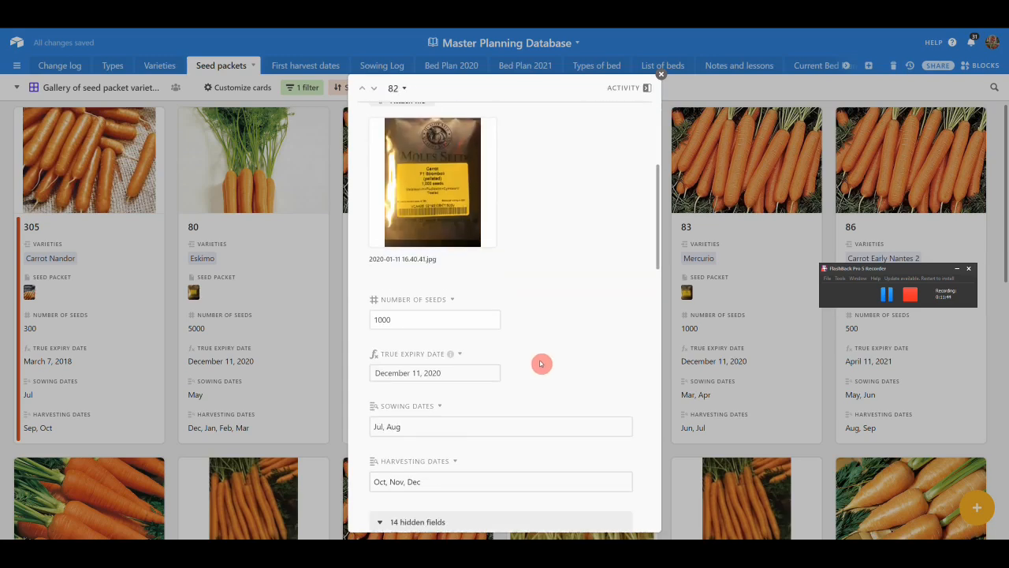
pyautogui.scroll(-3)
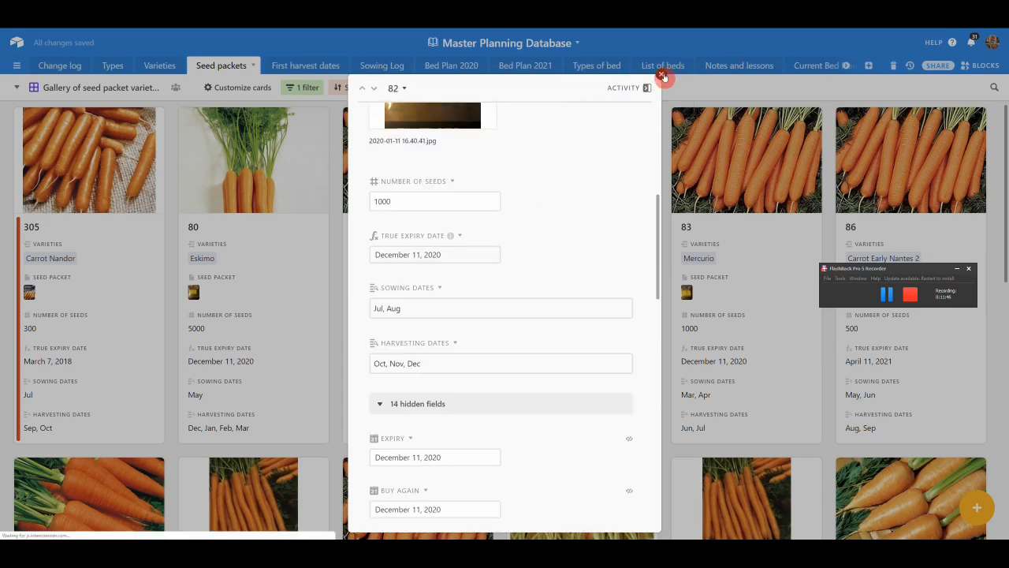
pyautogui.click(664, 77)
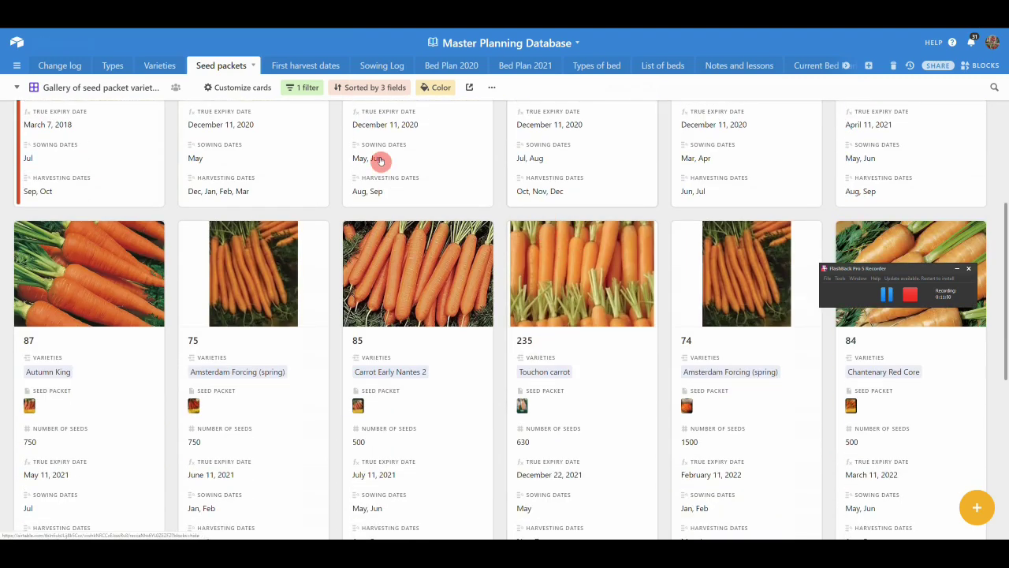
pyautogui.moveTo(180, 119)
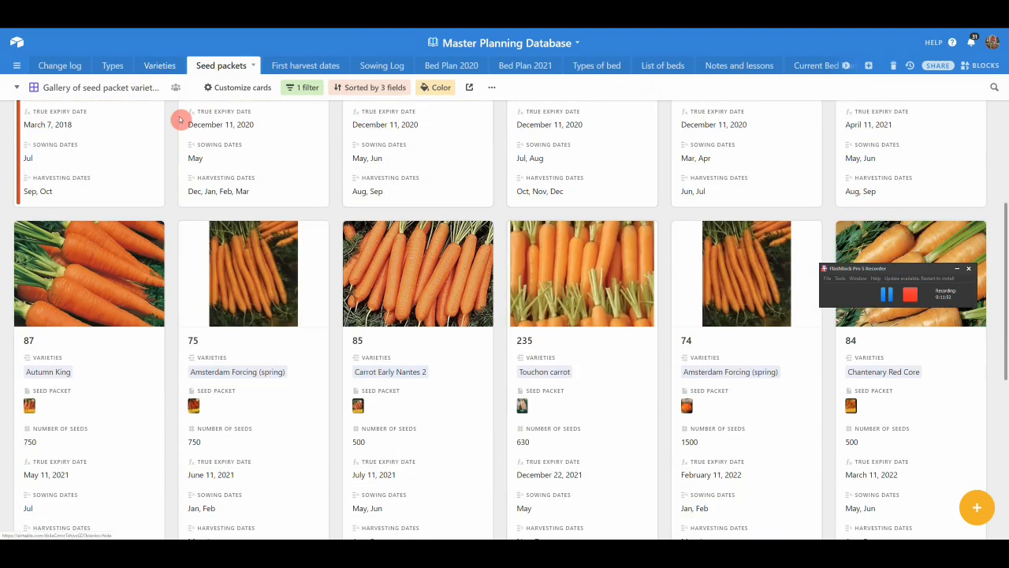
pyautogui.moveTo(375, 100)
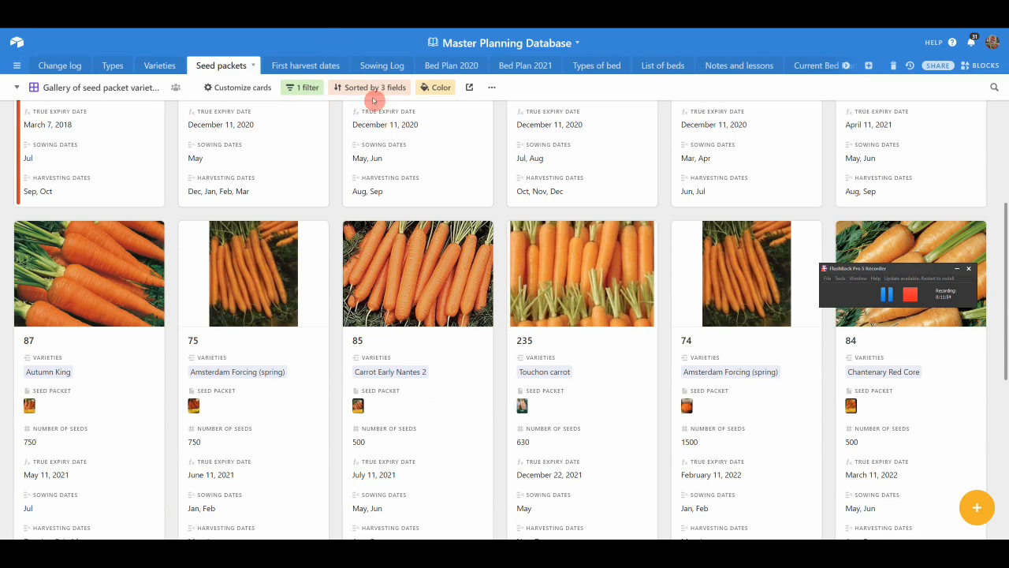
pyautogui.moveTo(118, 103)
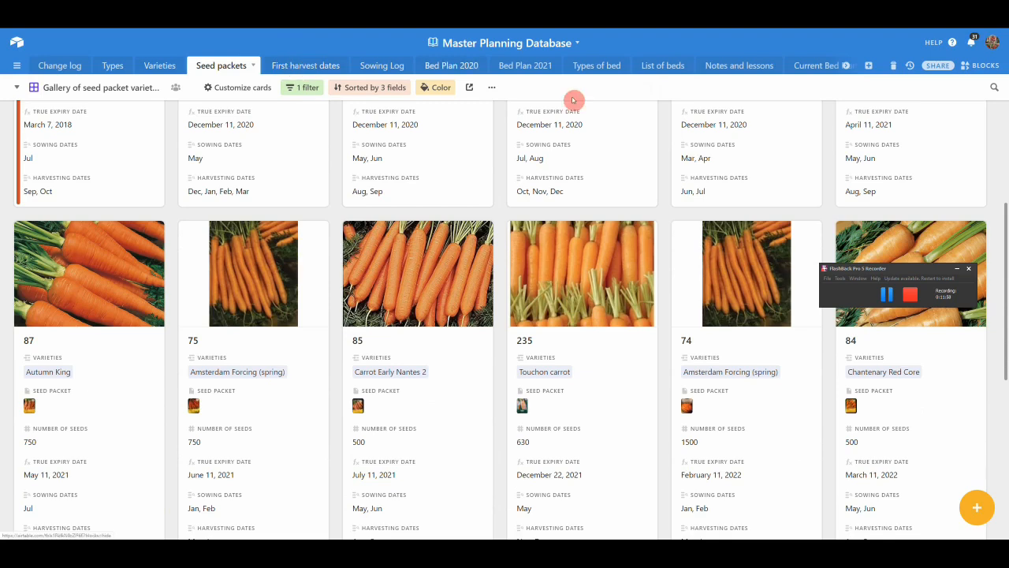
# Switch to First harvest dates and browse the First Harvests This Month gallery of 2019 and 2020 dates.
pyautogui.click(303, 66)
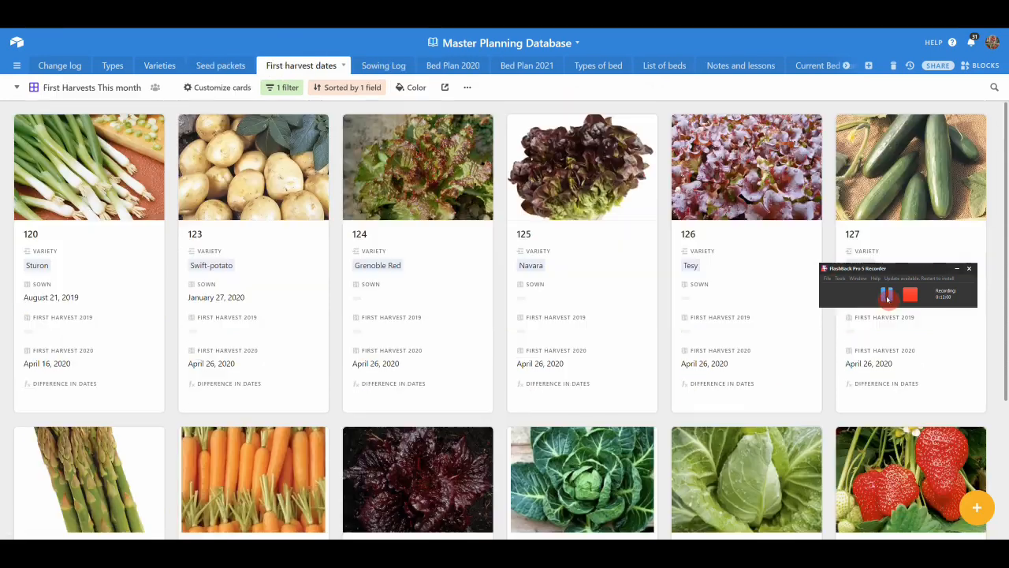
pyautogui.moveTo(381, 172)
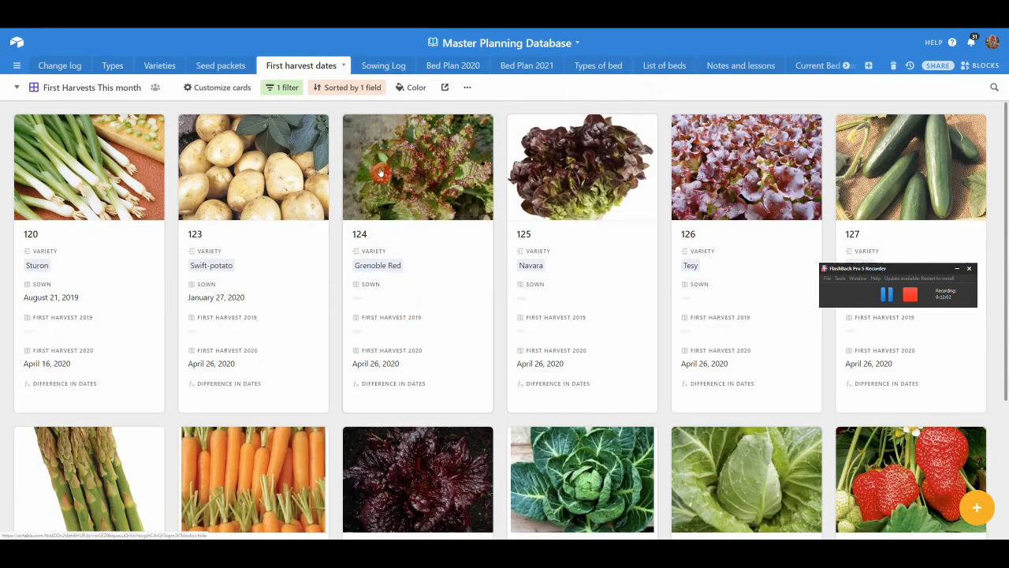
pyautogui.moveTo(424, 185)
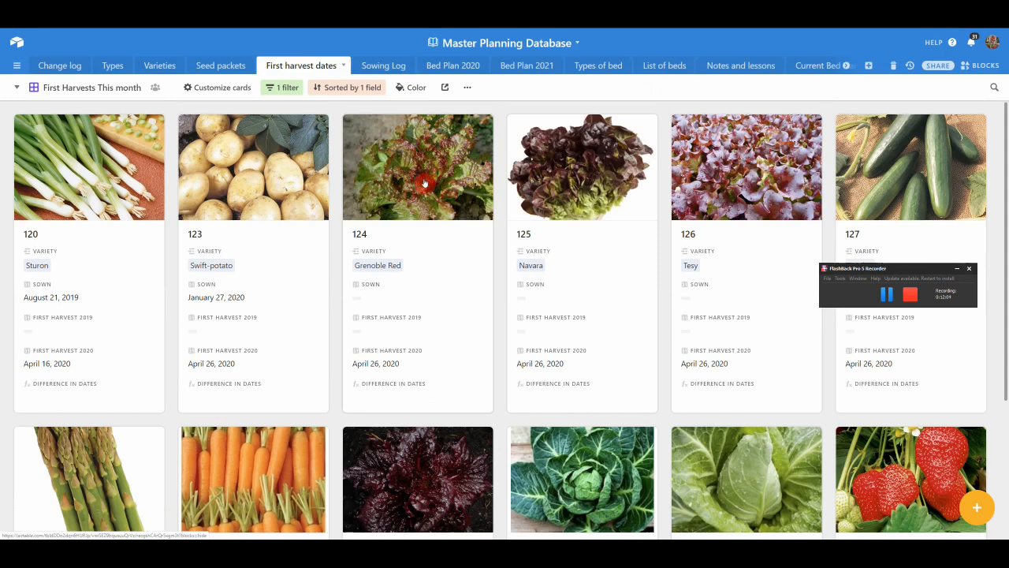
pyautogui.moveTo(467, 333)
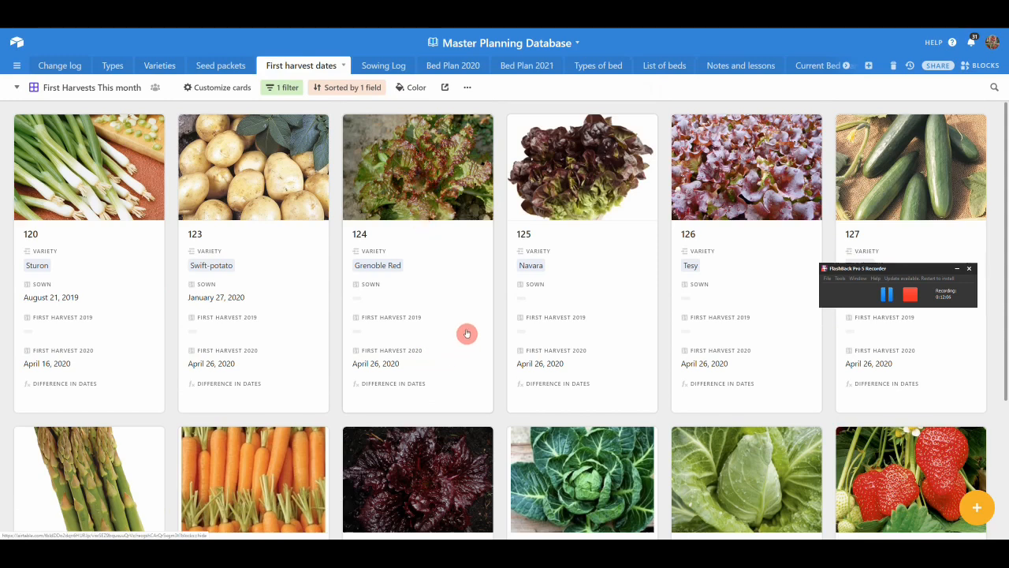
pyautogui.moveTo(177, 150)
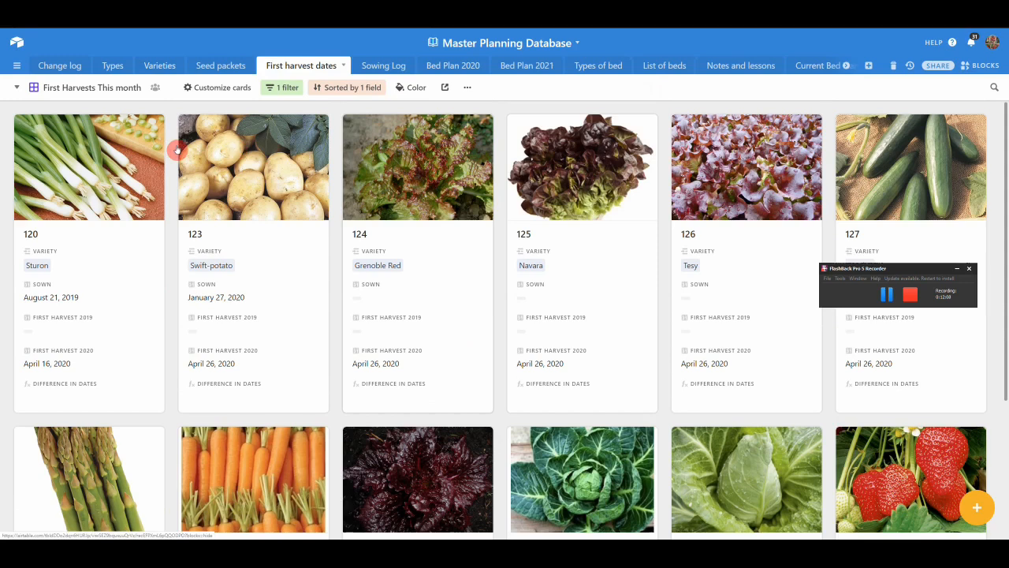
pyautogui.moveTo(609, 328)
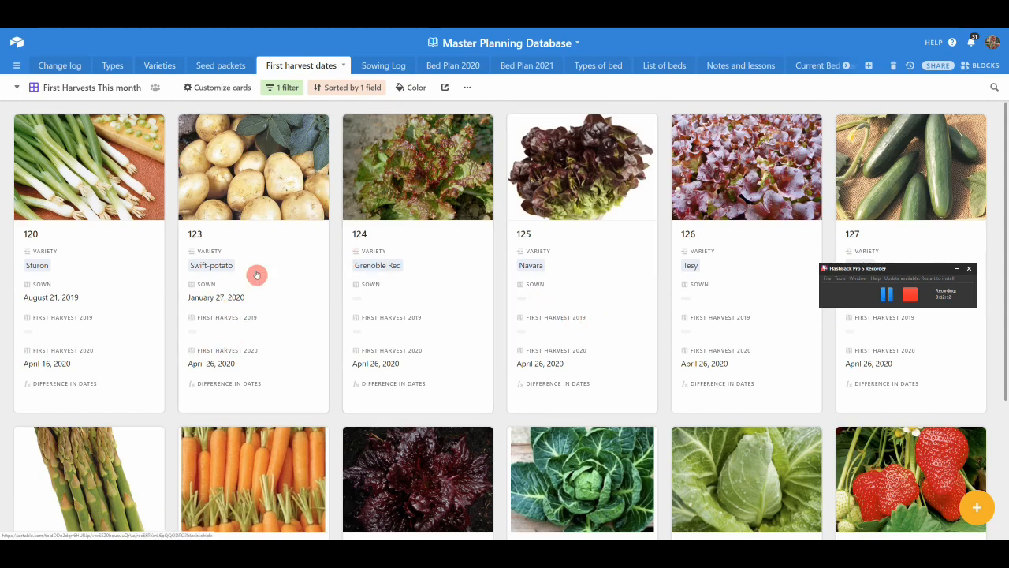
pyautogui.moveTo(209, 369)
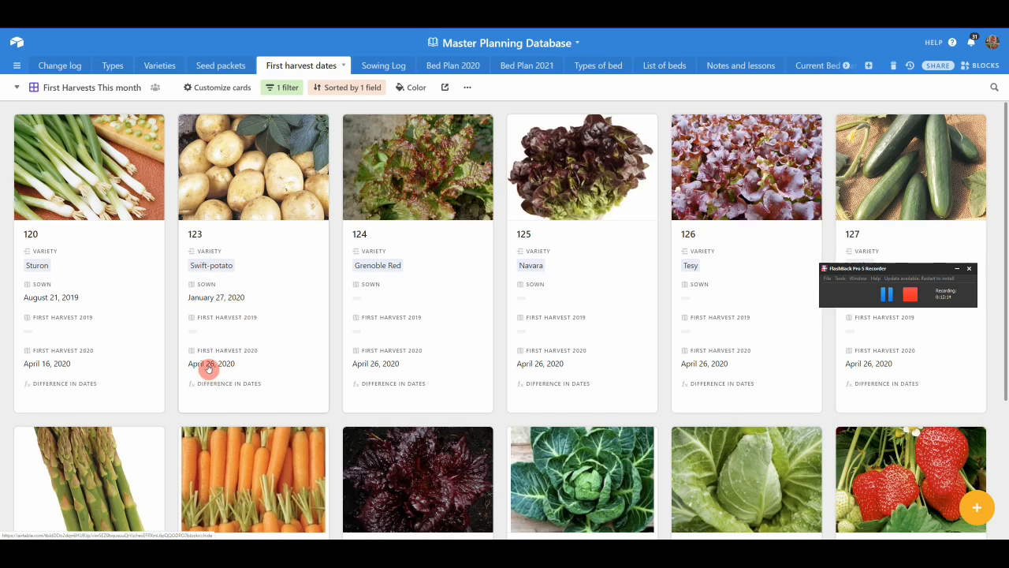
pyautogui.moveTo(462, 151)
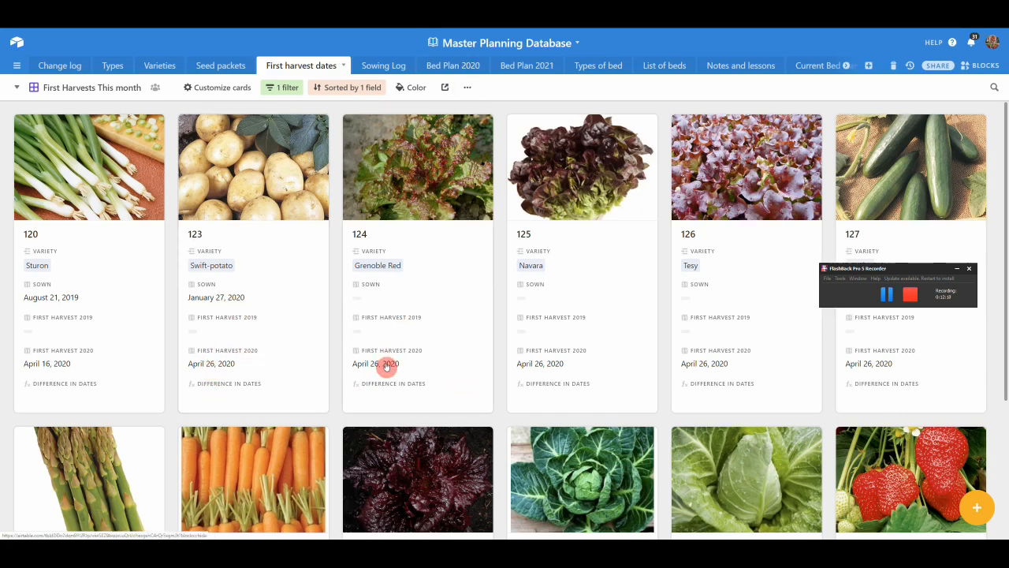
pyautogui.moveTo(410, 374)
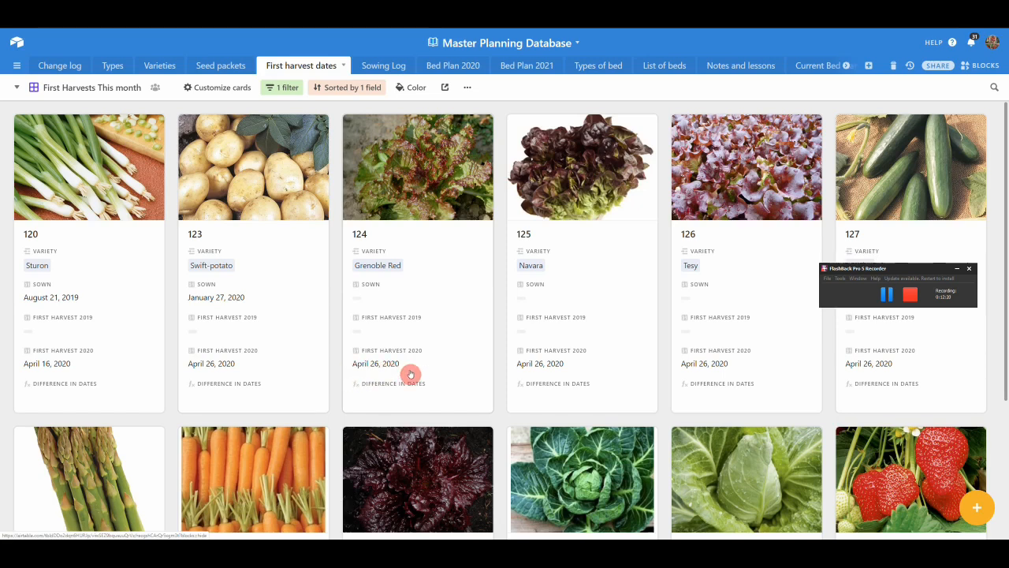
pyautogui.moveTo(920, 365)
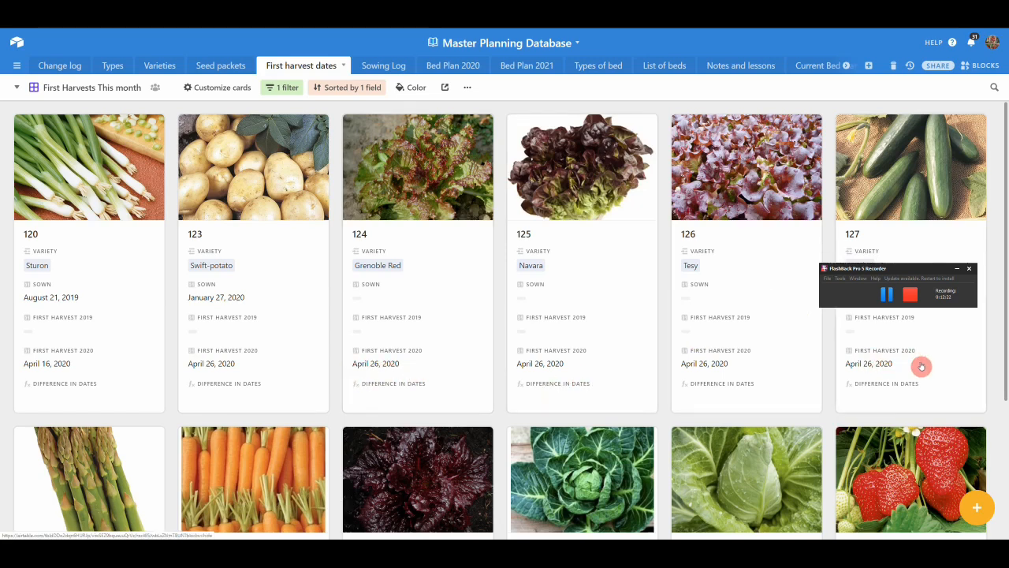
pyautogui.scroll(-3)
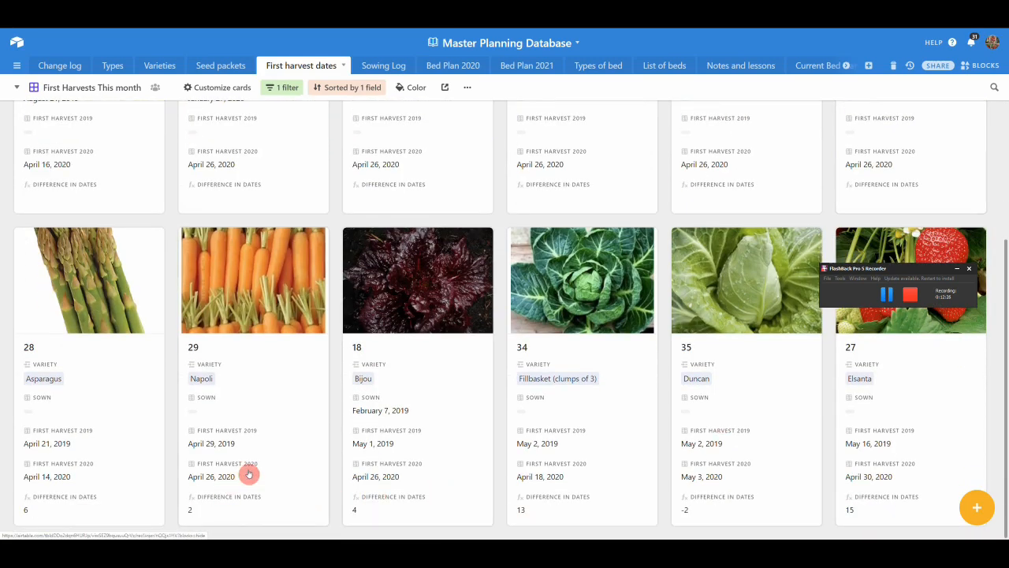
pyautogui.moveTo(205, 485)
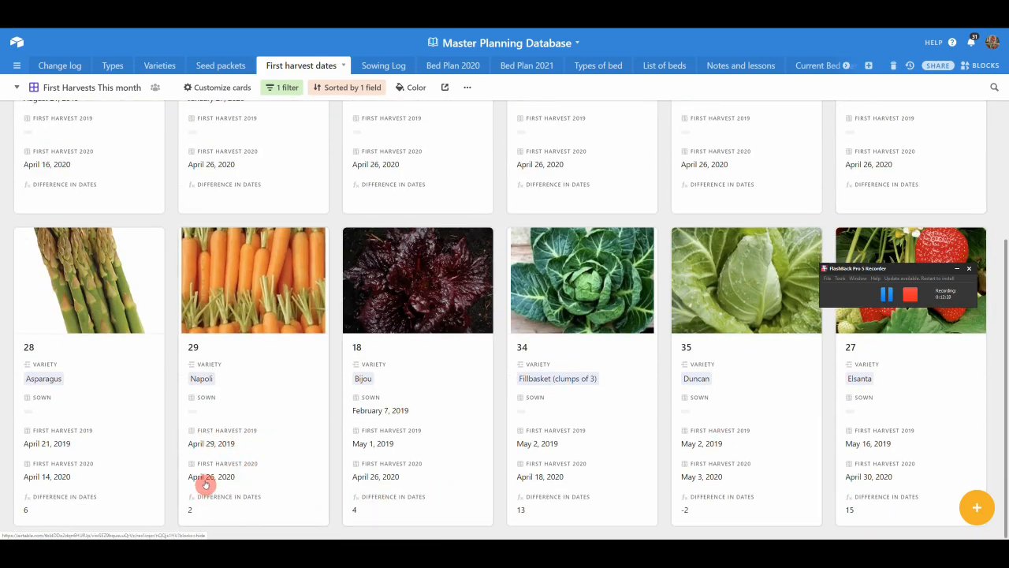
pyautogui.moveTo(421, 459)
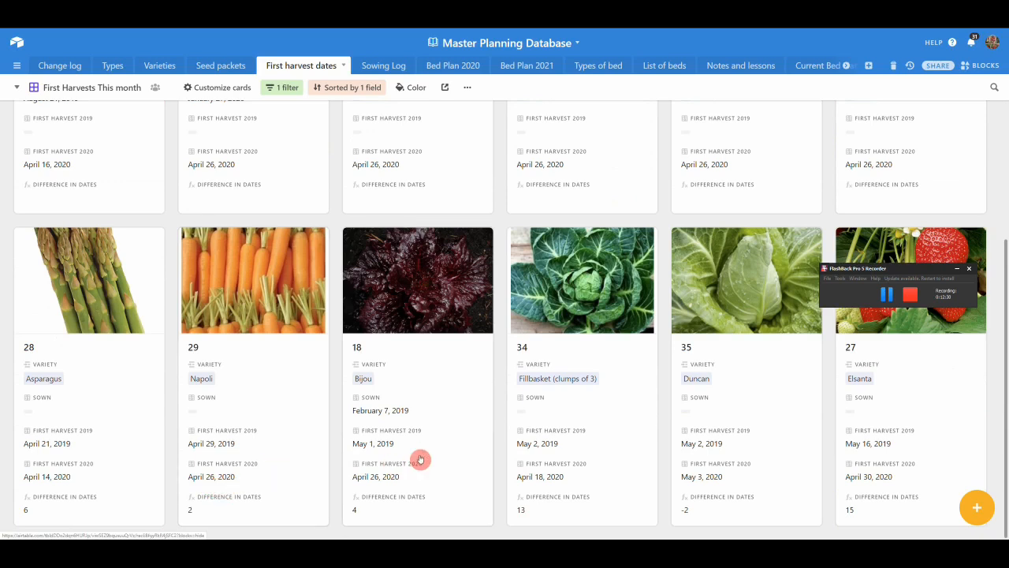
pyautogui.moveTo(584, 400)
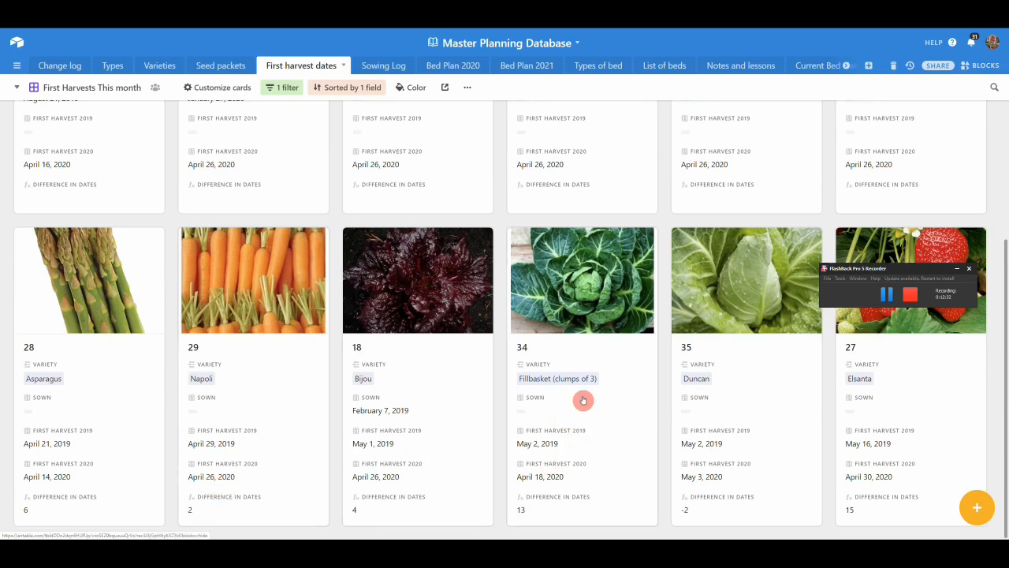
pyautogui.moveTo(530, 486)
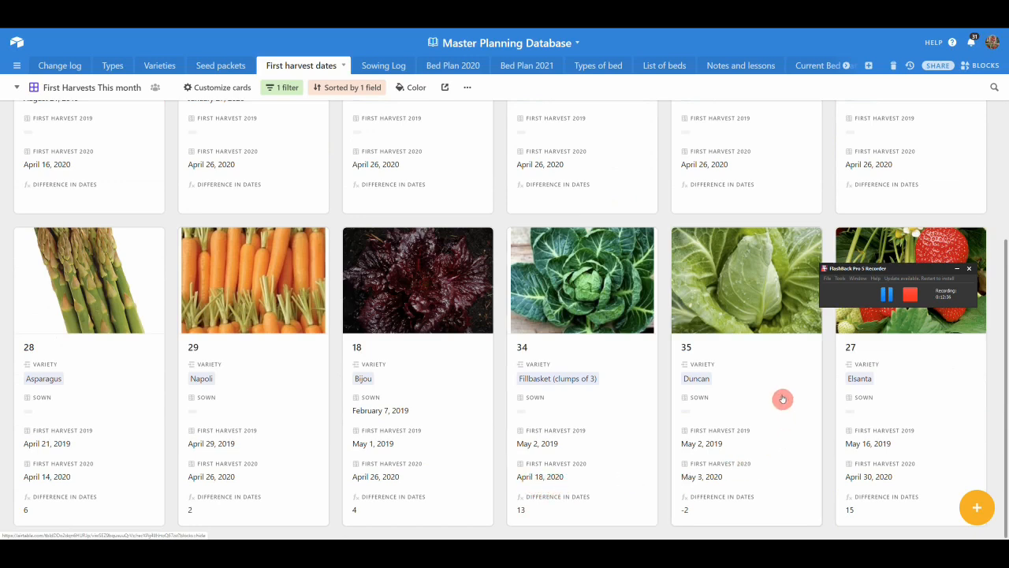
pyautogui.moveTo(891, 415)
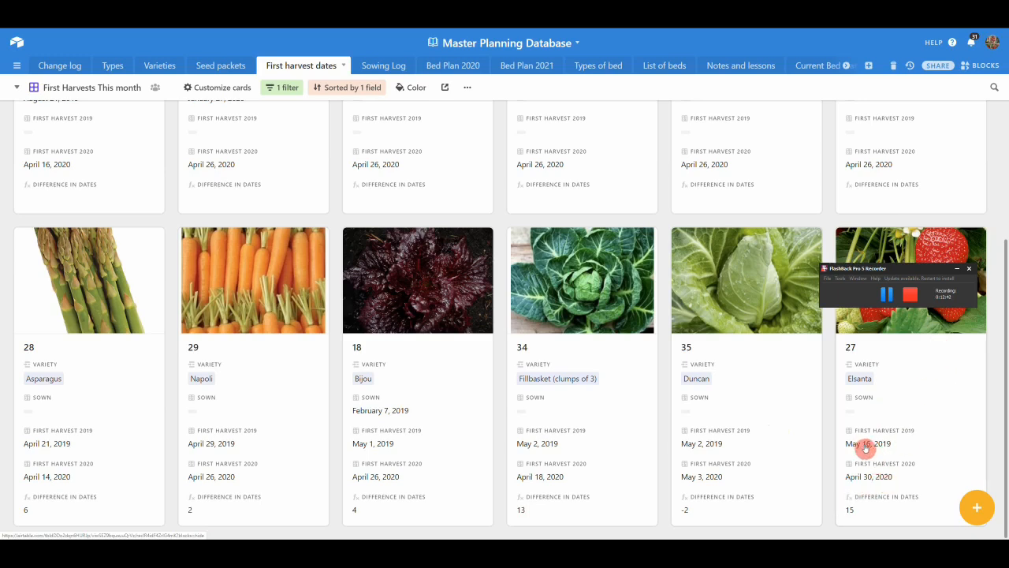
pyautogui.click(887, 294)
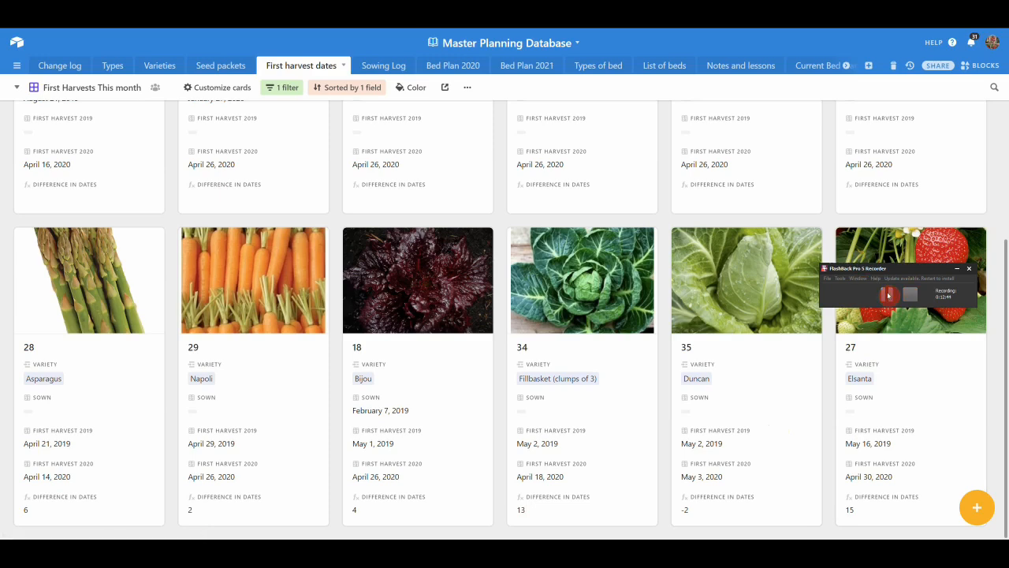
pyautogui.click(379, 65)
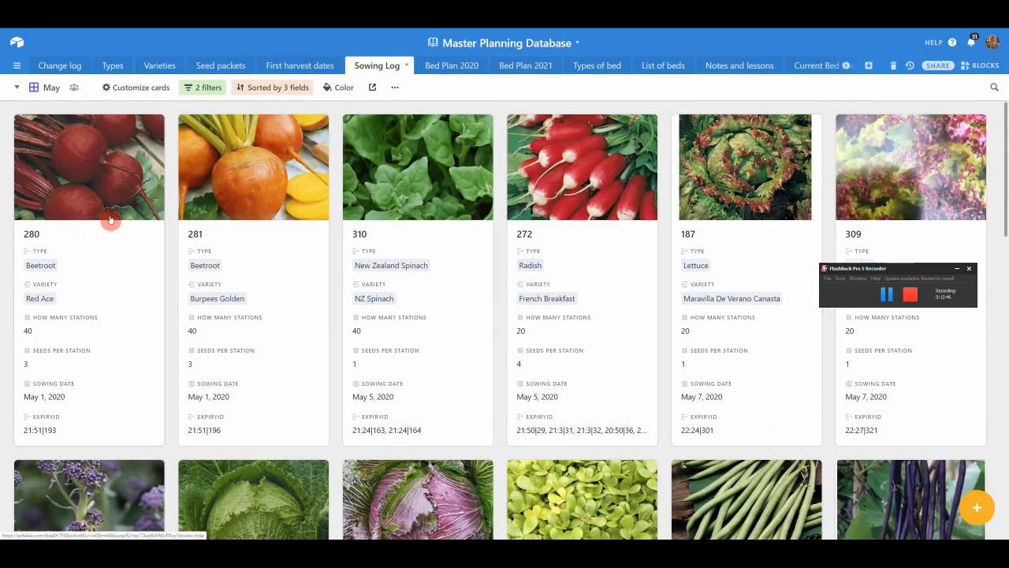
pyautogui.moveTo(162, 230)
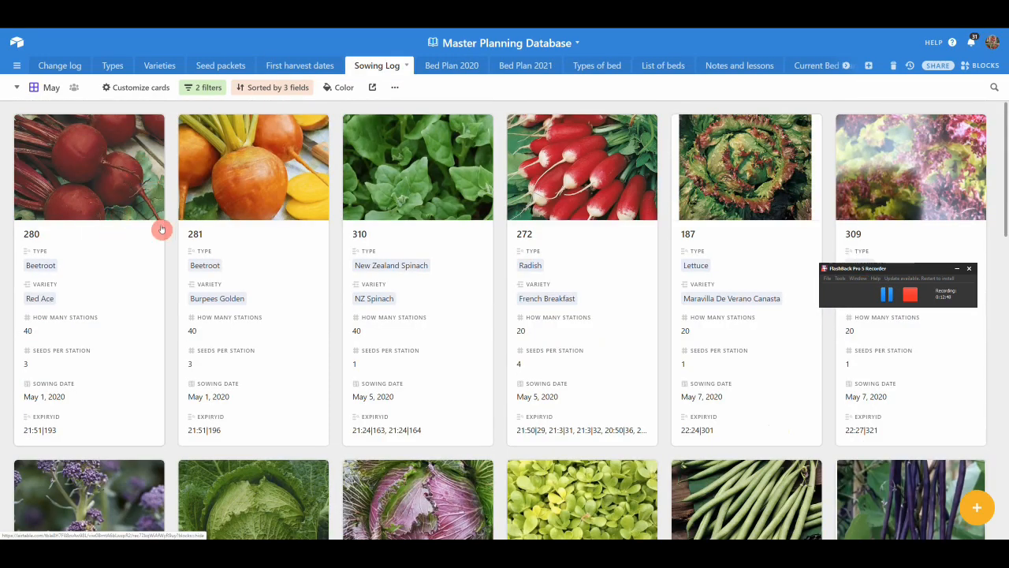
pyautogui.moveTo(700, 360)
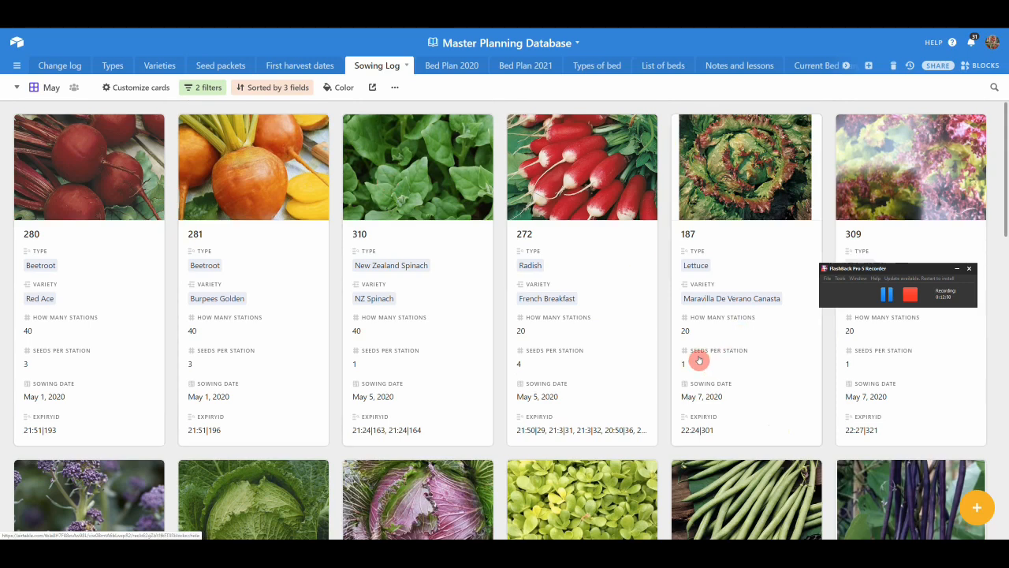
pyautogui.moveTo(440, 326)
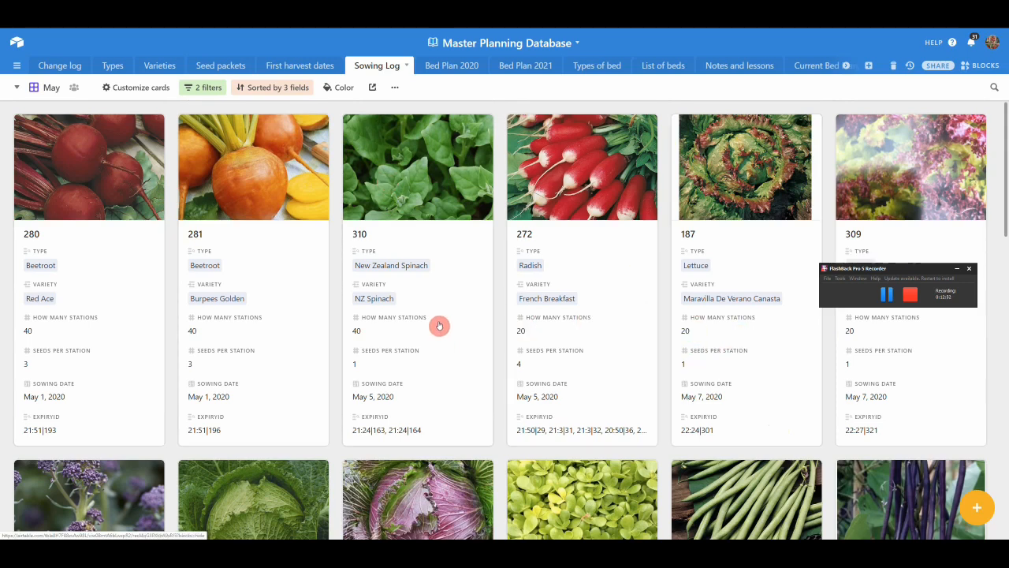
pyautogui.moveTo(629, 300)
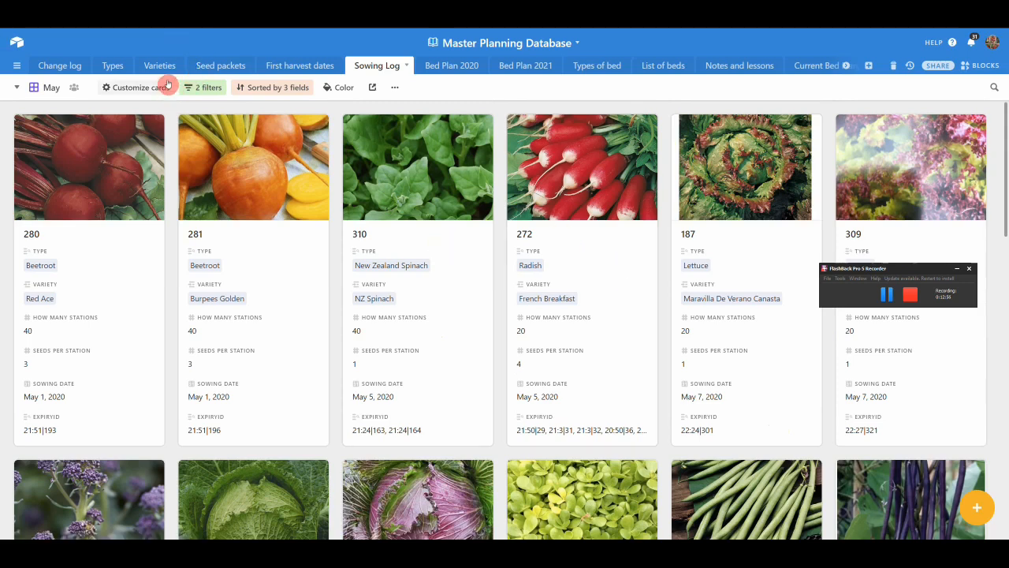
pyautogui.moveTo(271, 246)
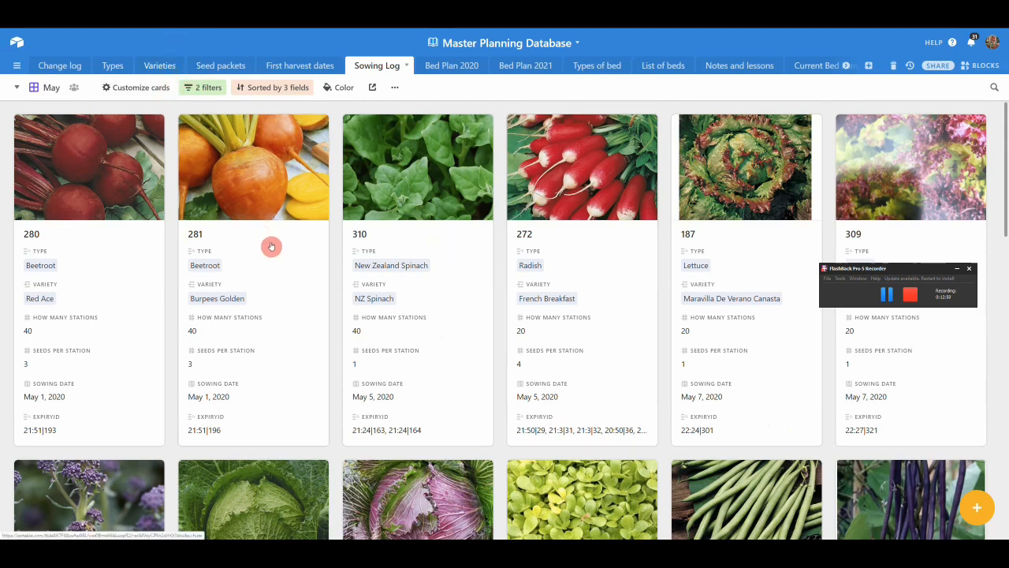
pyautogui.moveTo(140, 270)
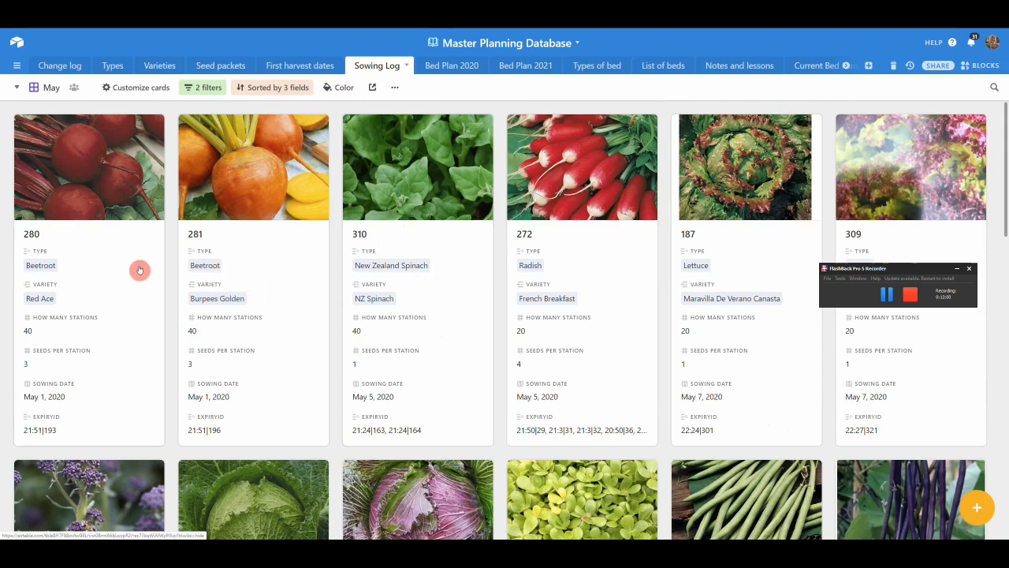
pyautogui.moveTo(452, 274)
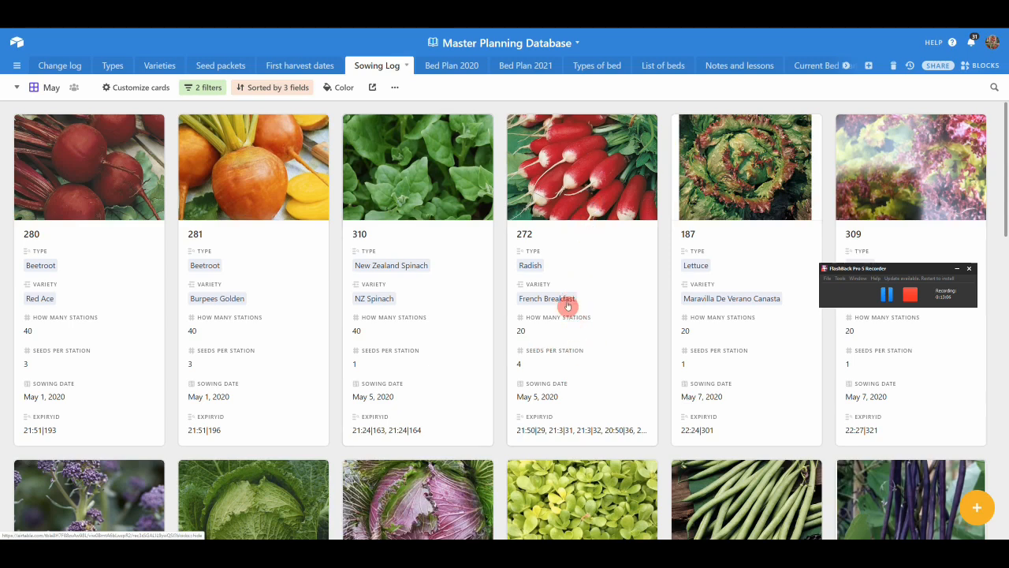
pyautogui.moveTo(837, 360)
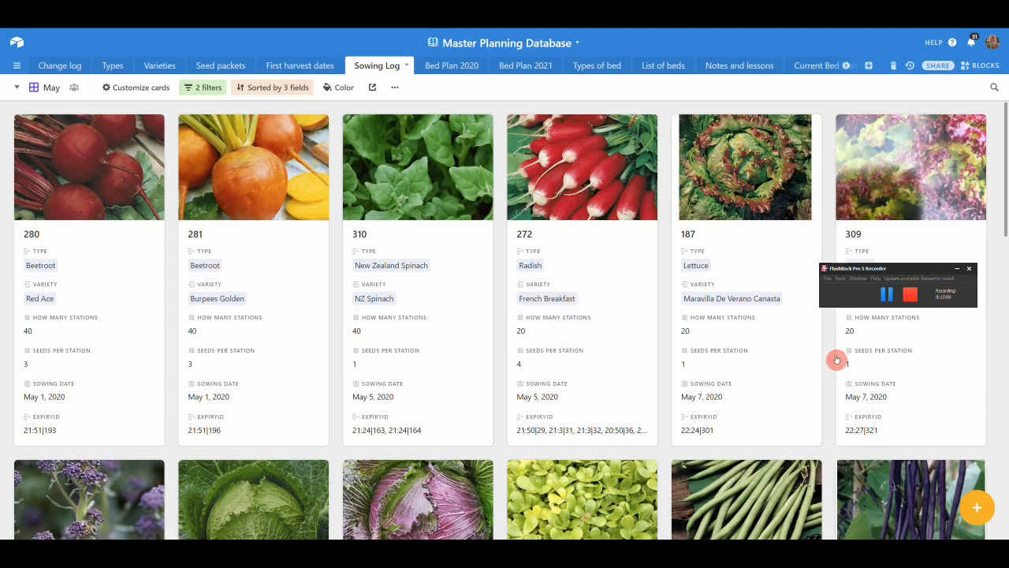
pyautogui.scroll(-3)
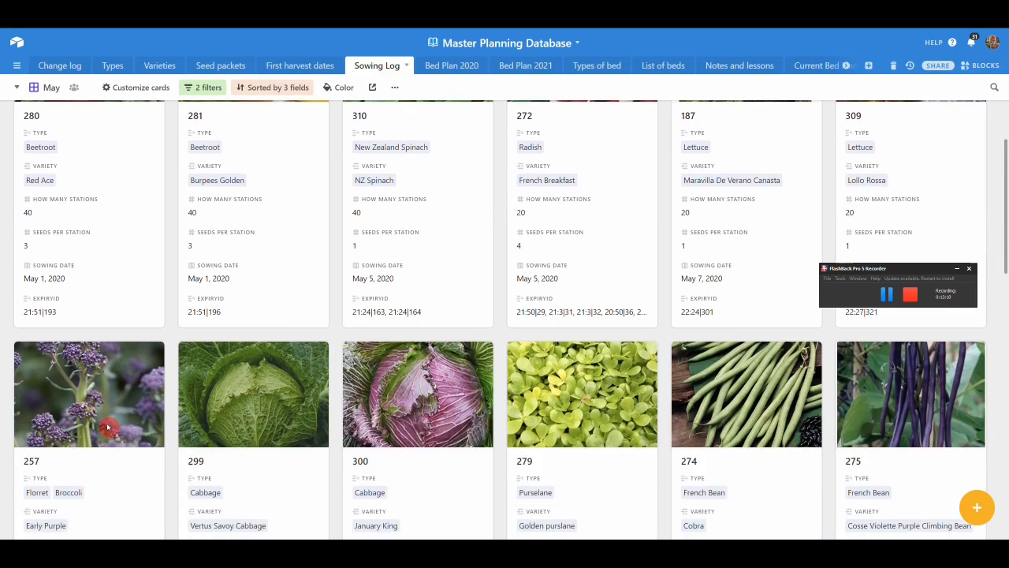
pyautogui.scroll(-3)
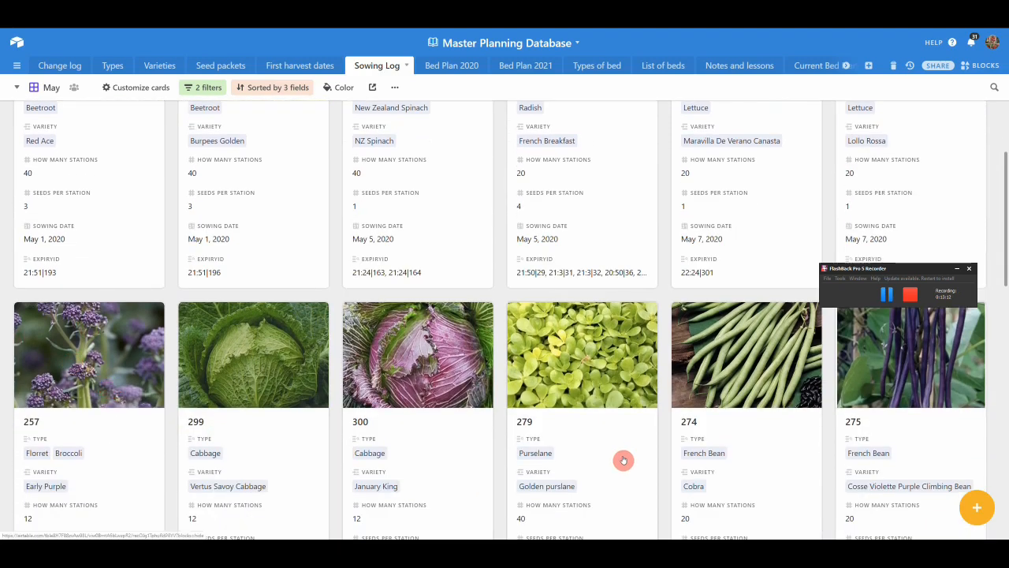
pyautogui.scroll(-3)
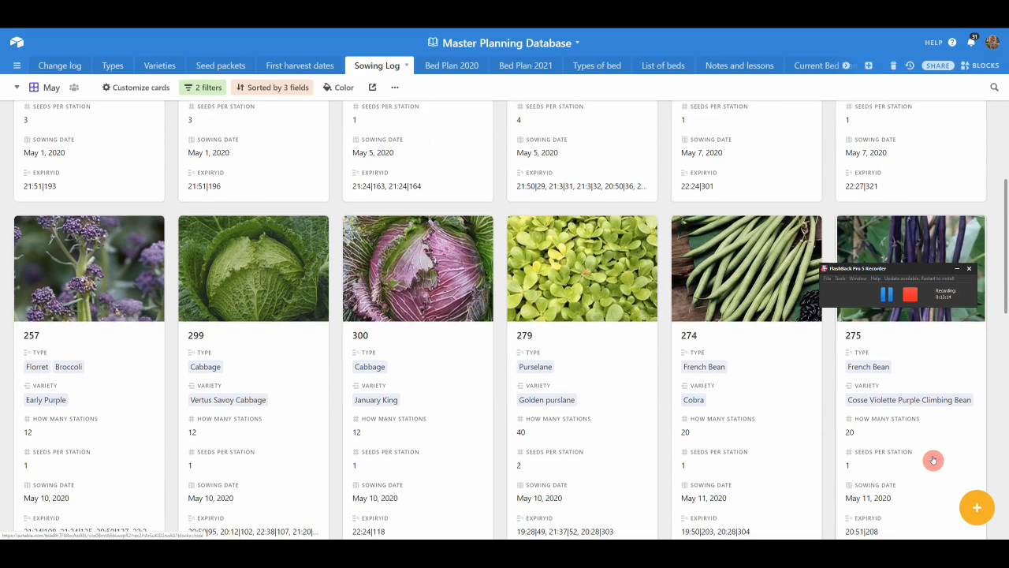
pyautogui.scroll(-3)
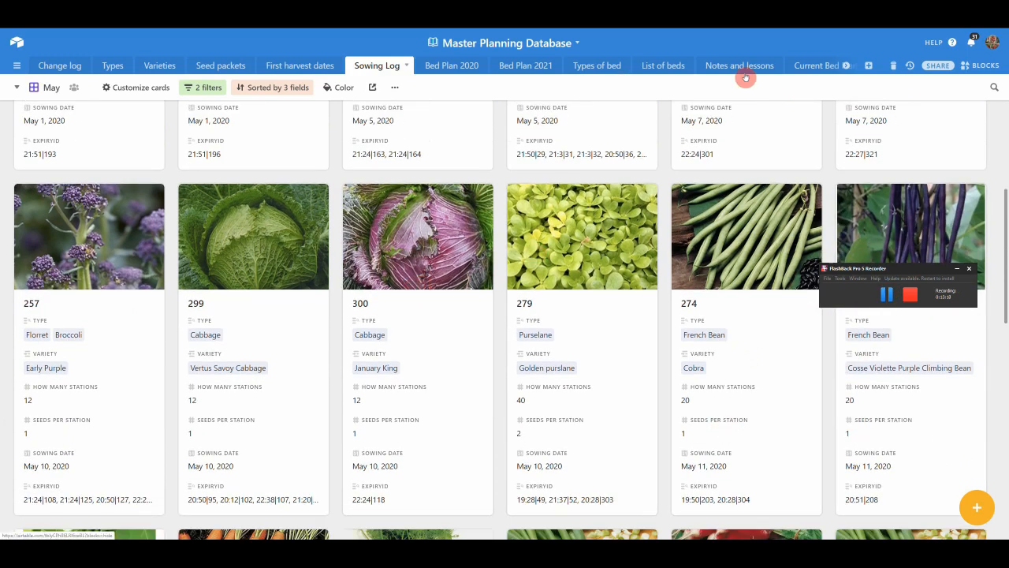
pyautogui.moveTo(524, 361)
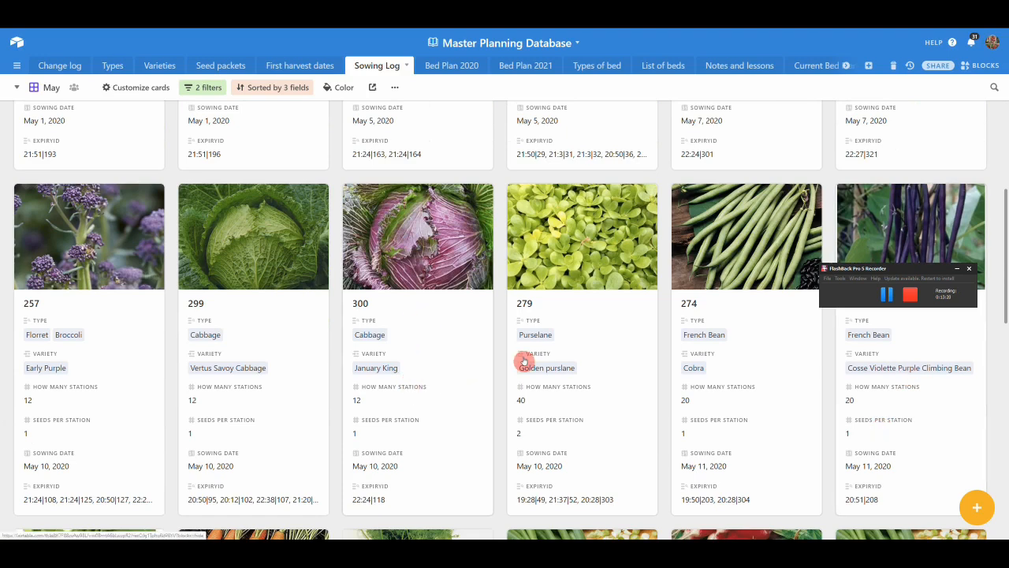
pyautogui.click(889, 296)
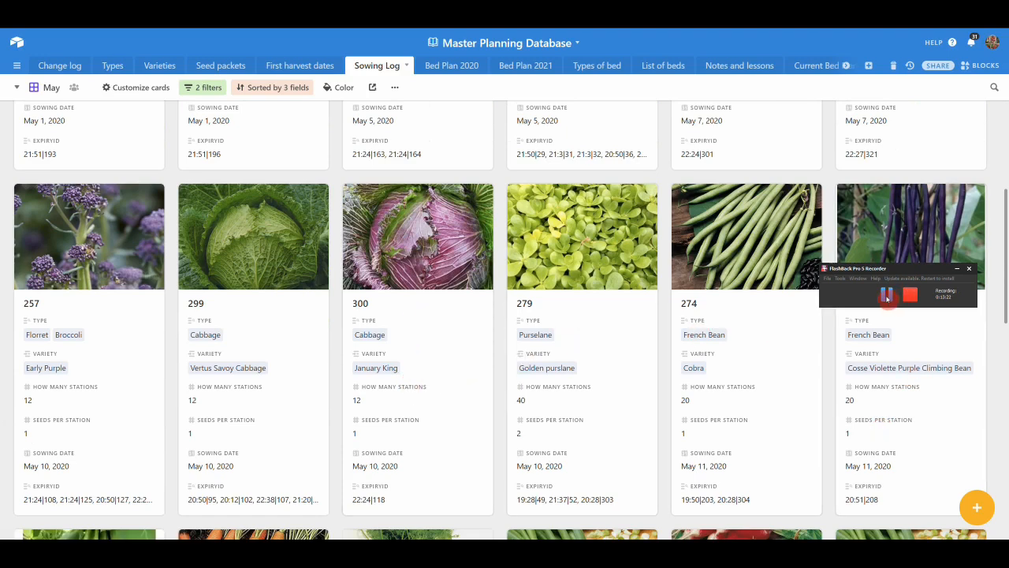
# Switch to Bed Plan 2020, remove its filter condition and browse all 137 bed records.
pyautogui.click(447, 65)
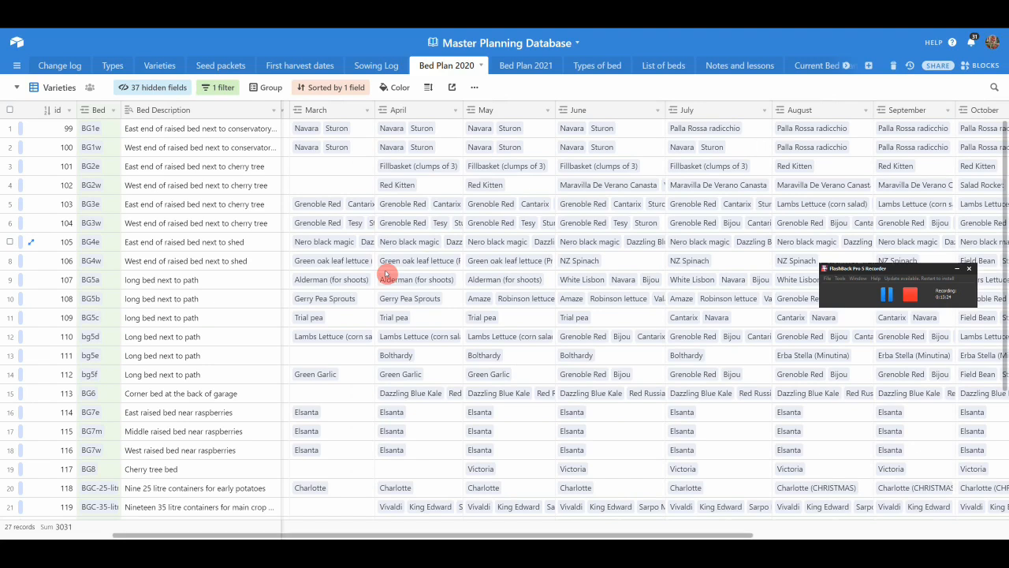
pyautogui.moveTo(351, 151)
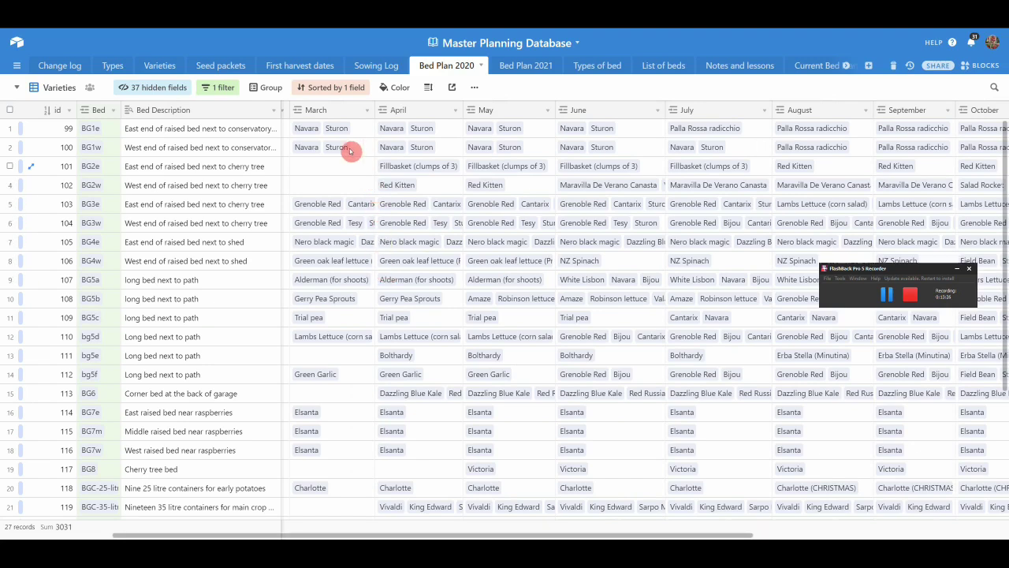
pyautogui.moveTo(315, 162)
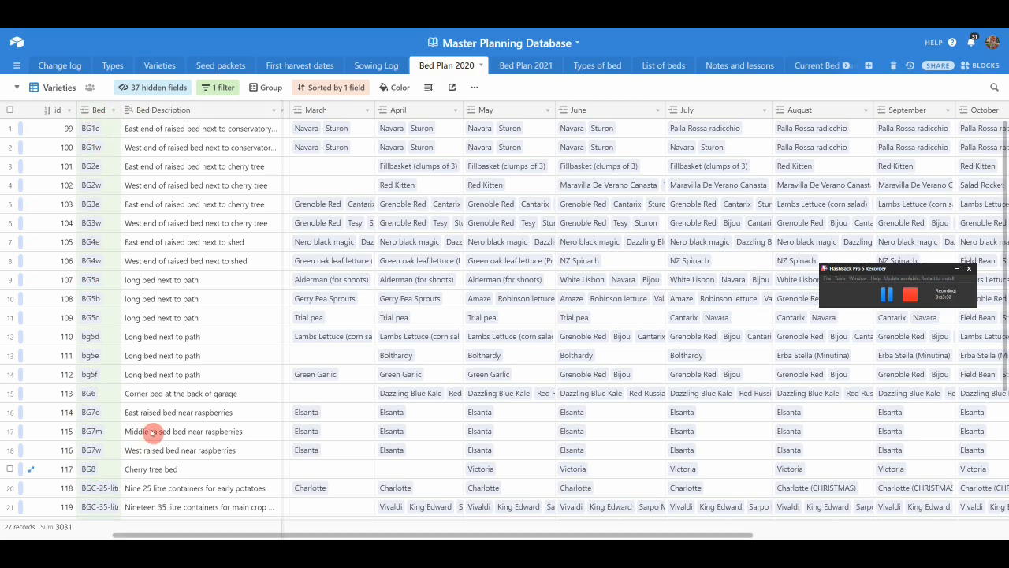
pyautogui.click(217, 86)
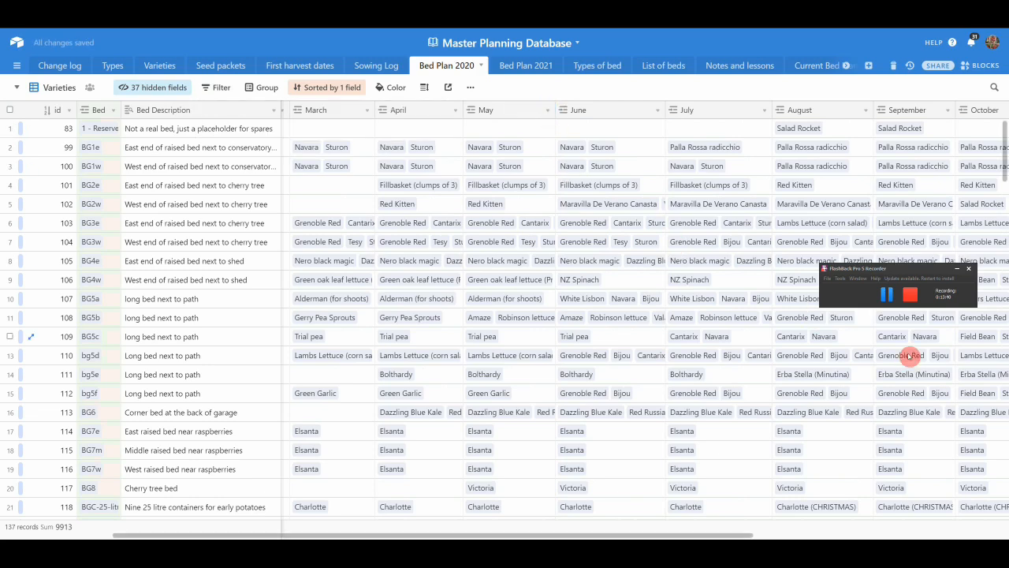
pyautogui.scroll(-3)
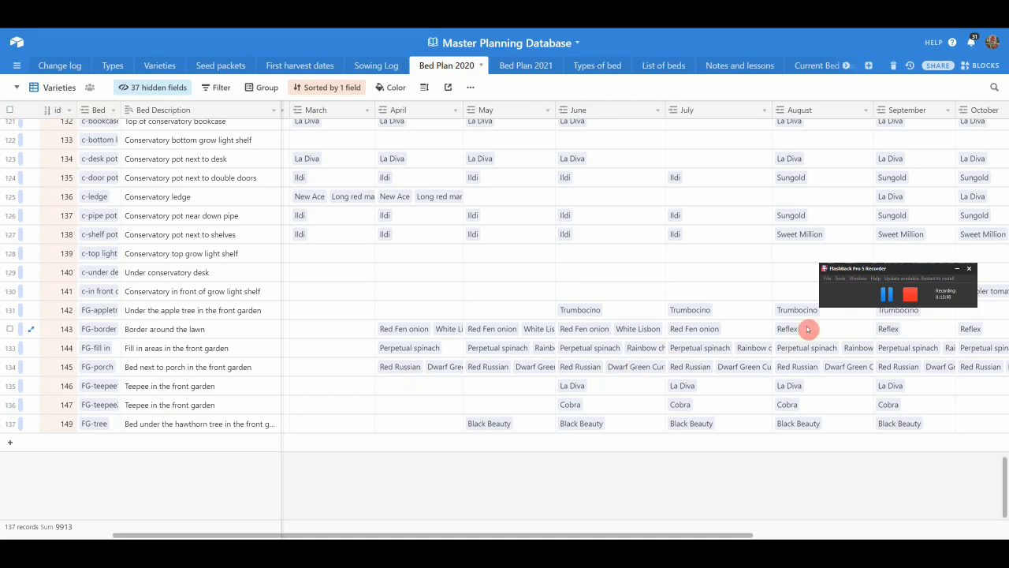
pyautogui.scroll(3)
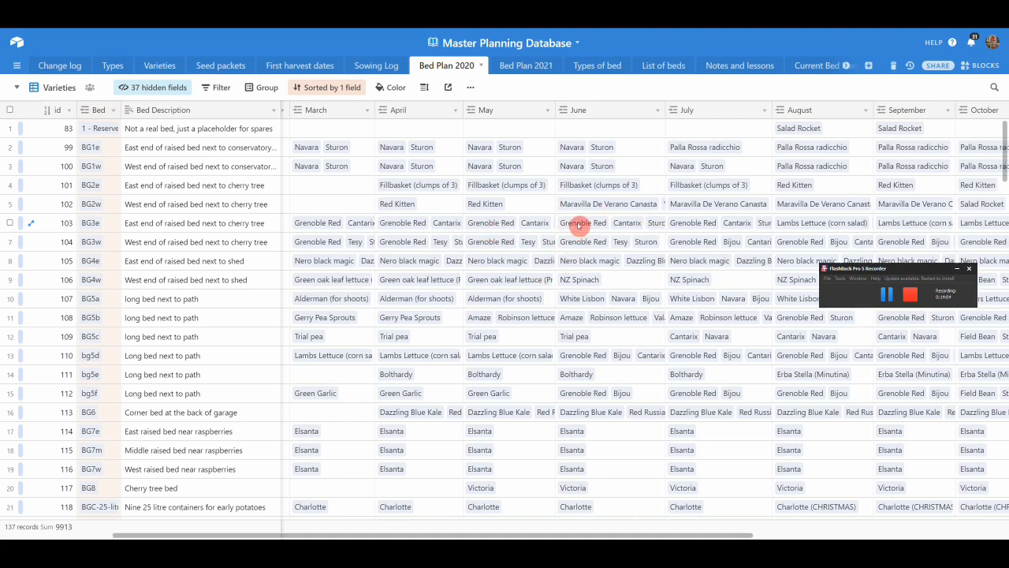
pyautogui.click(583, 223)
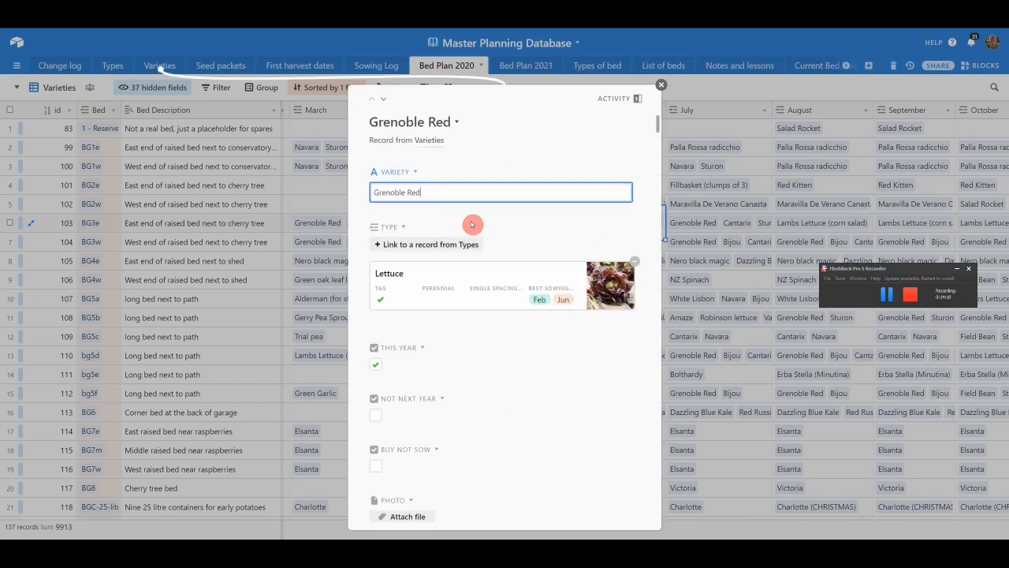
pyautogui.scroll(-3)
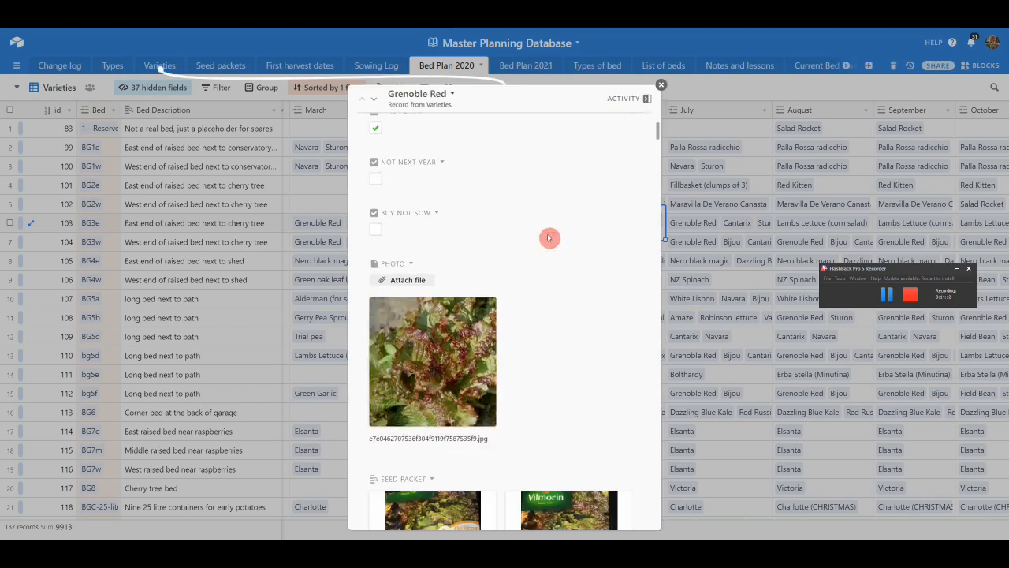
pyautogui.scroll(-3)
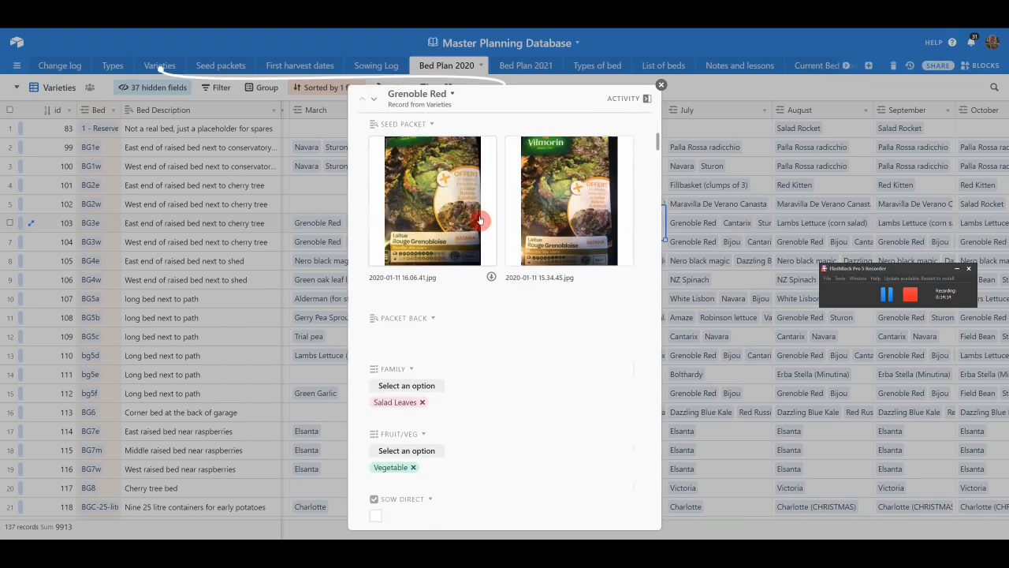
pyautogui.scroll(-3)
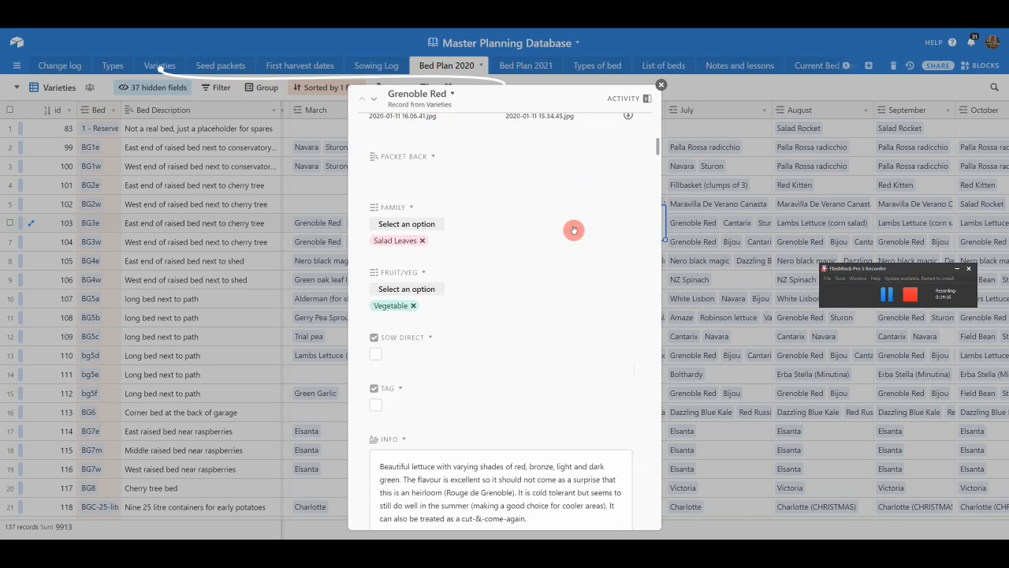
pyautogui.scroll(-3)
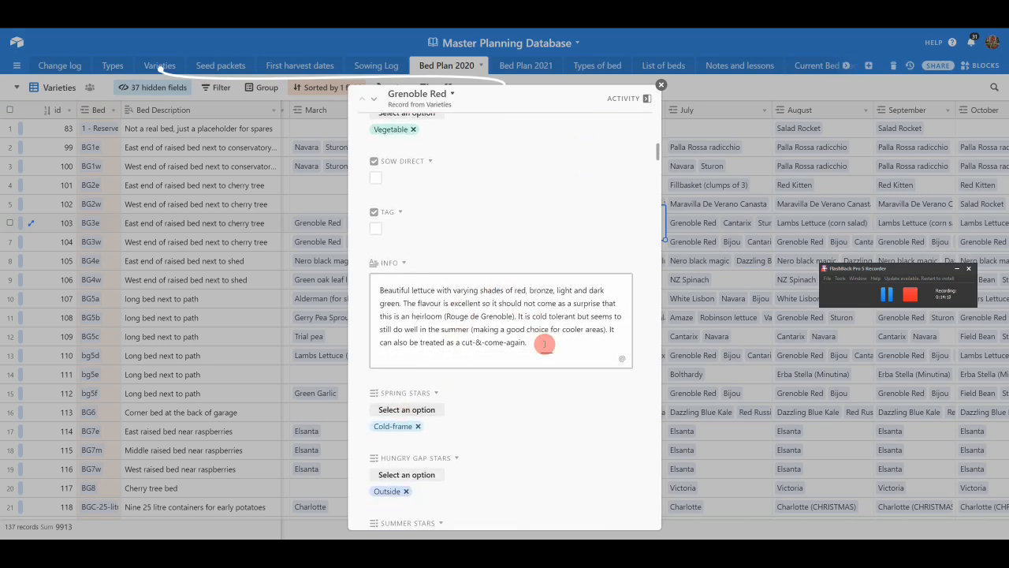
pyautogui.scroll(-3)
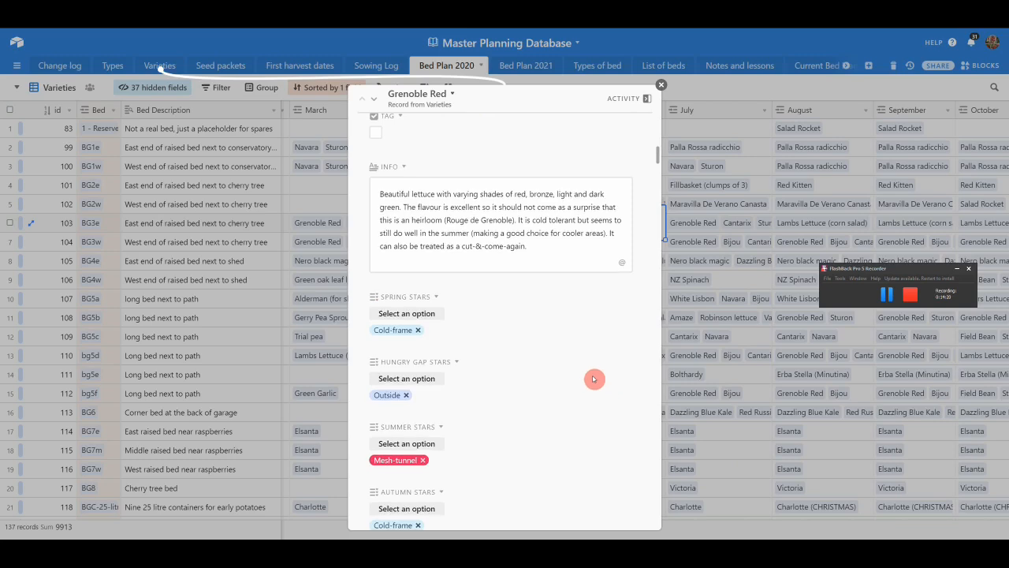
pyautogui.scroll(-3)
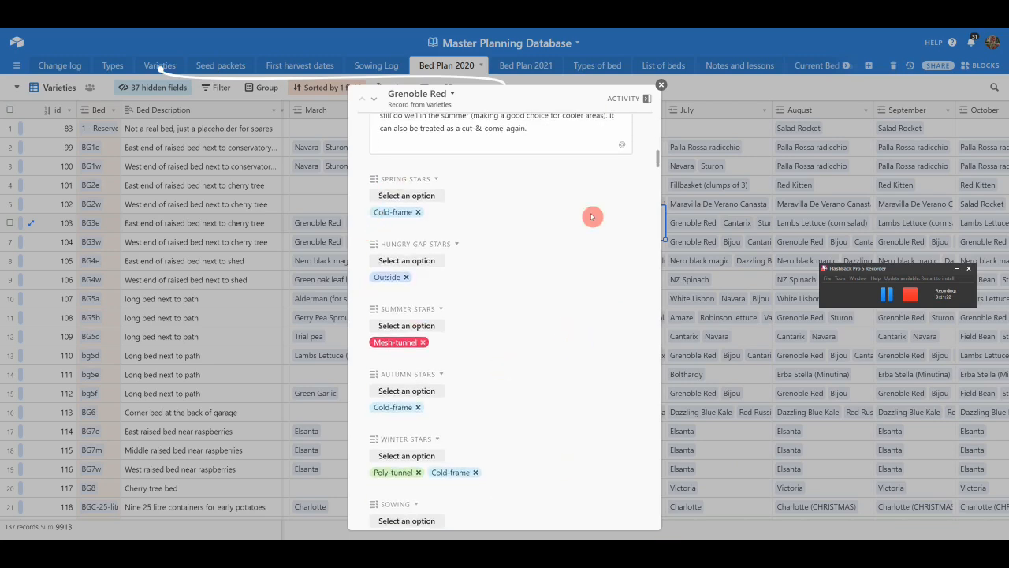
pyautogui.click(661, 85)
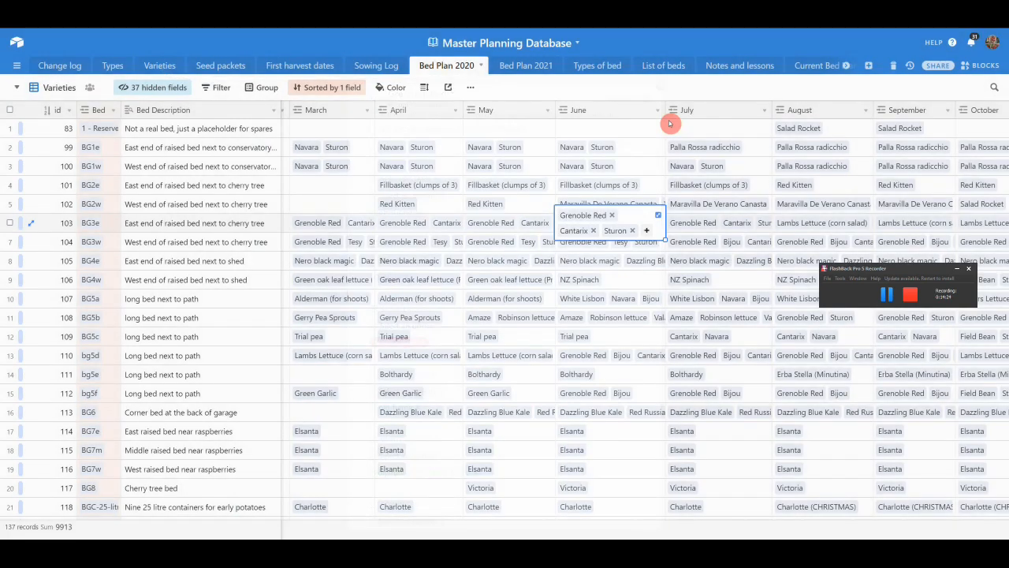
pyautogui.click(563, 119)
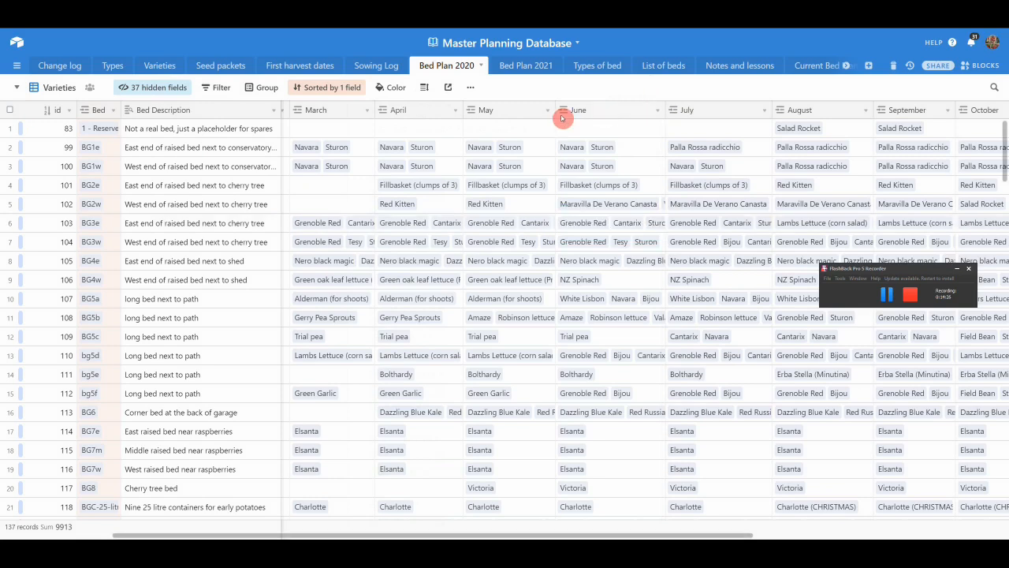
pyautogui.moveTo(487, 305)
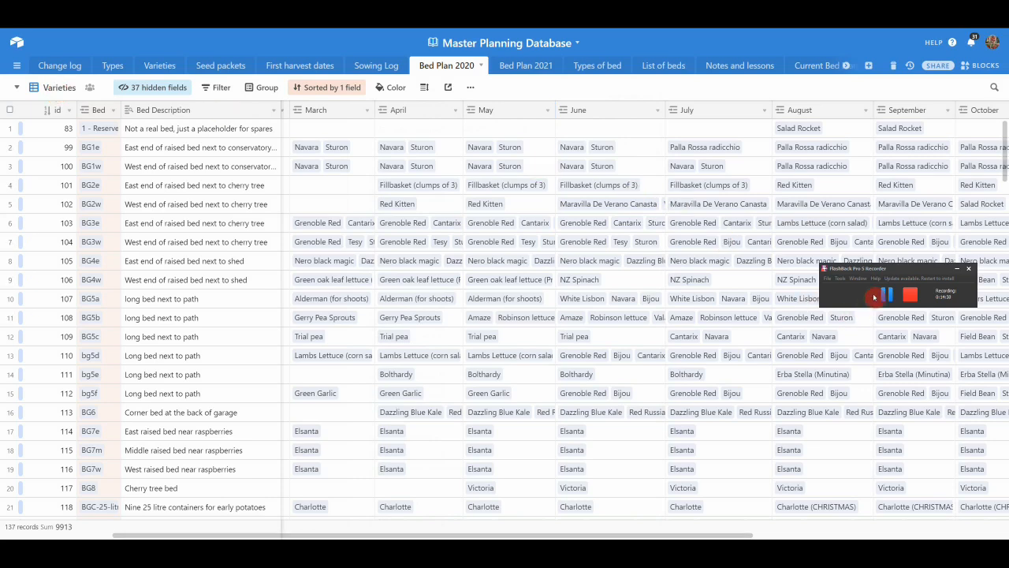
pyautogui.click(59, 87)
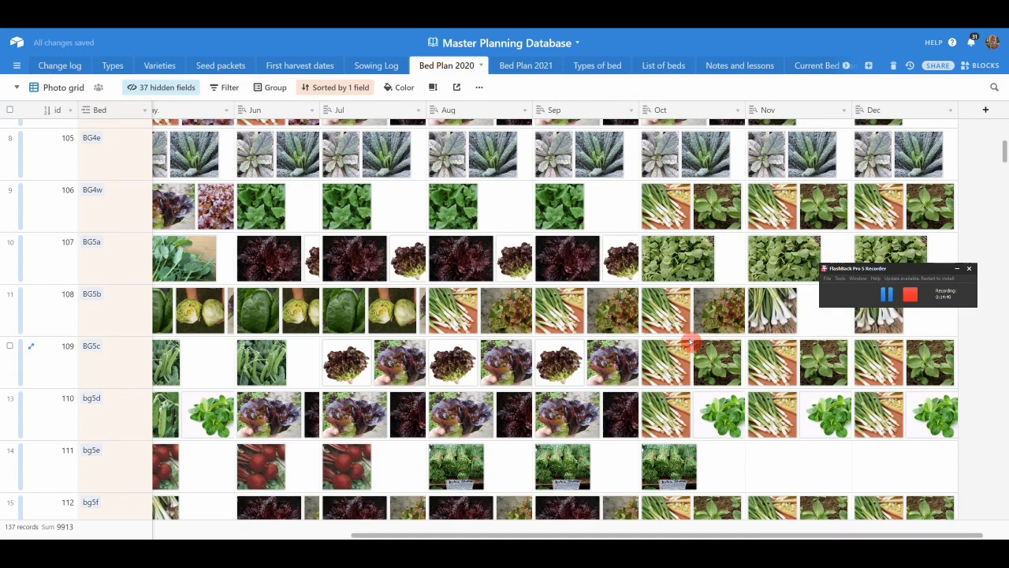
pyautogui.moveTo(584, 205)
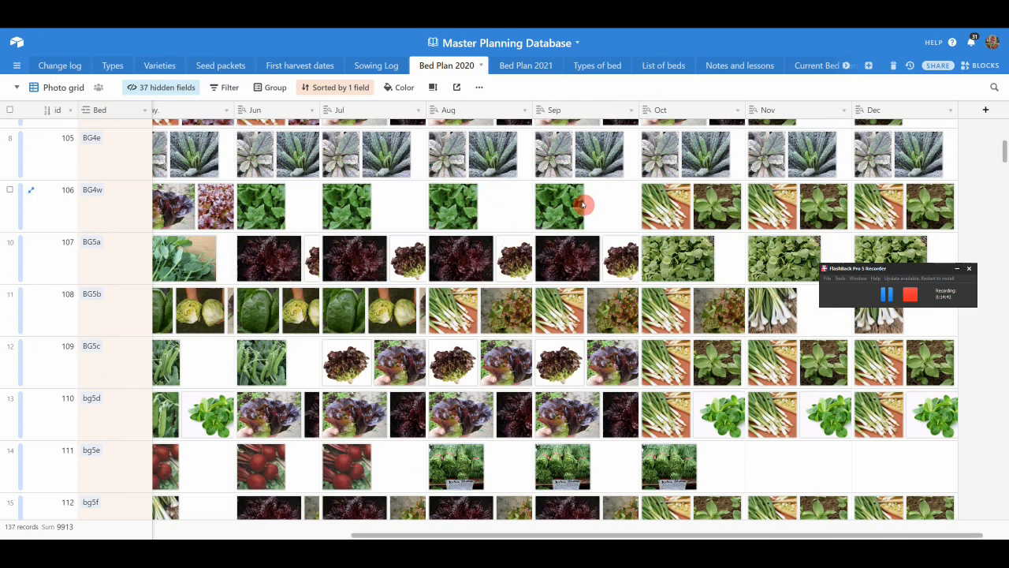
pyautogui.scroll(-3)
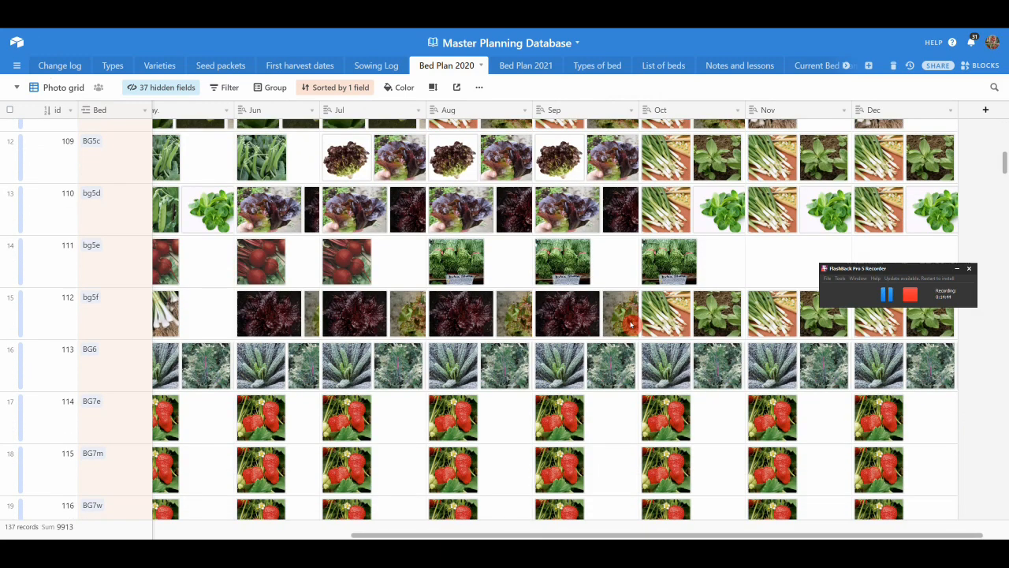
pyautogui.scroll(-3)
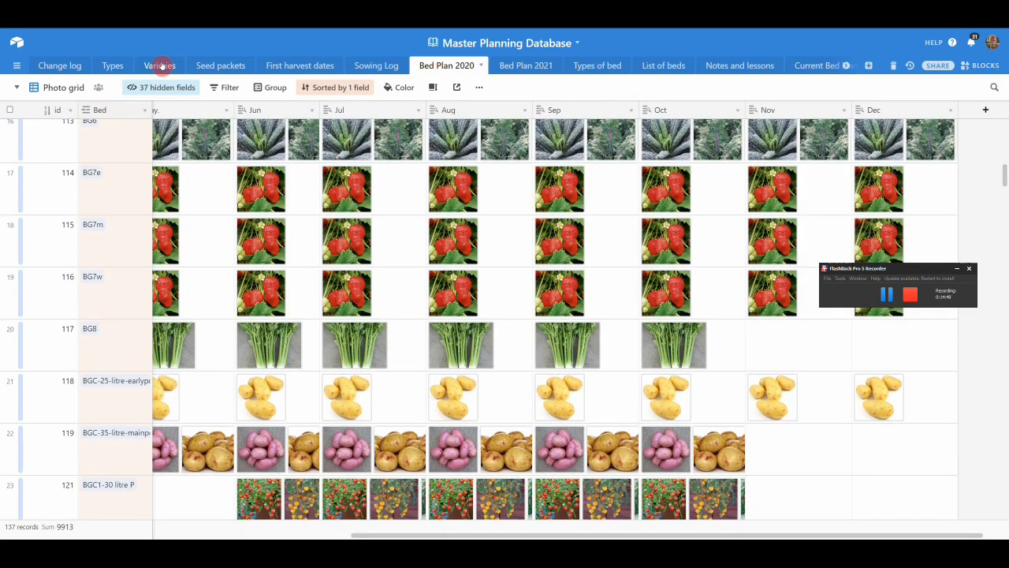
pyautogui.scroll(-3)
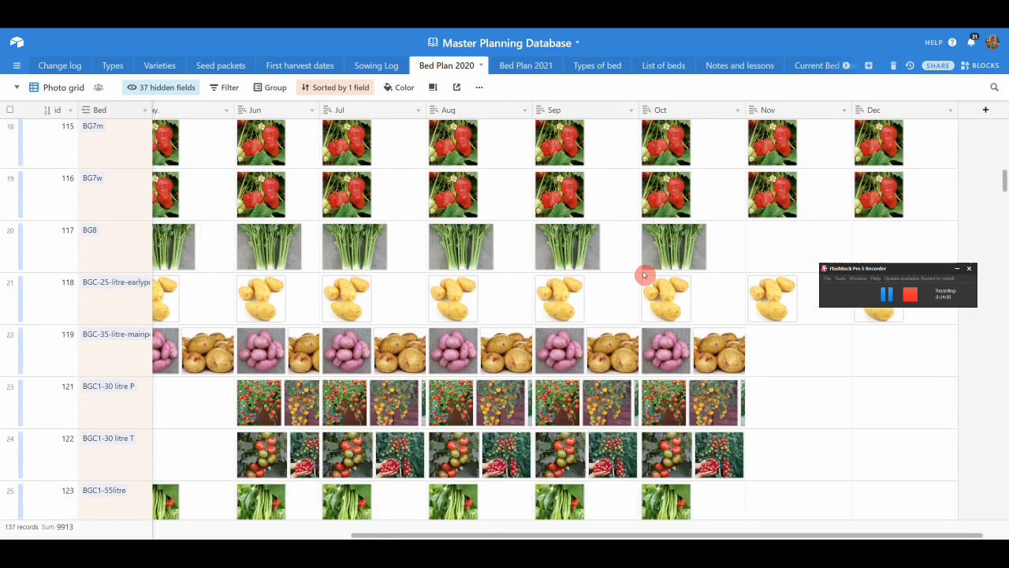
pyautogui.scroll(-3)
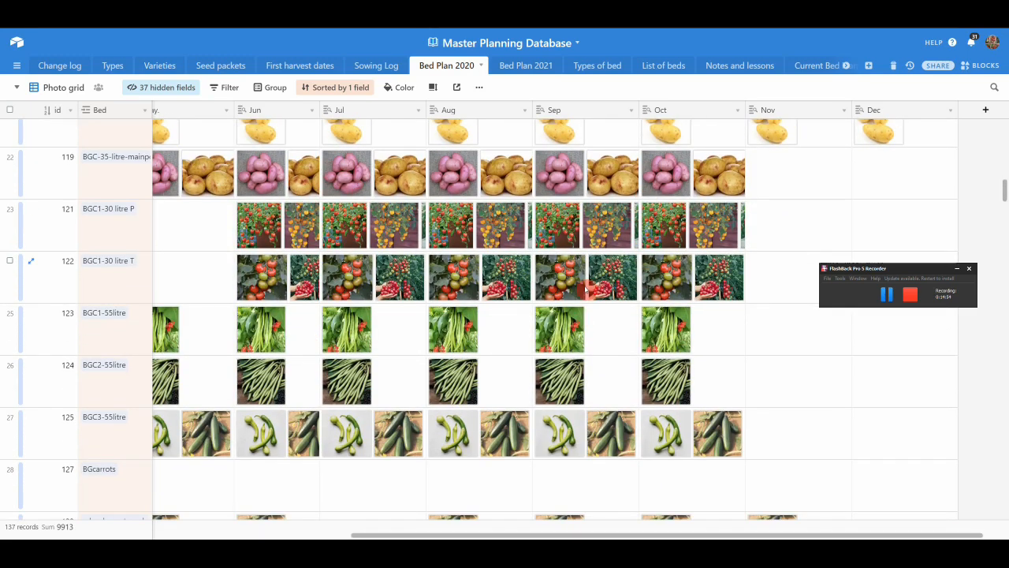
pyautogui.scroll(-3)
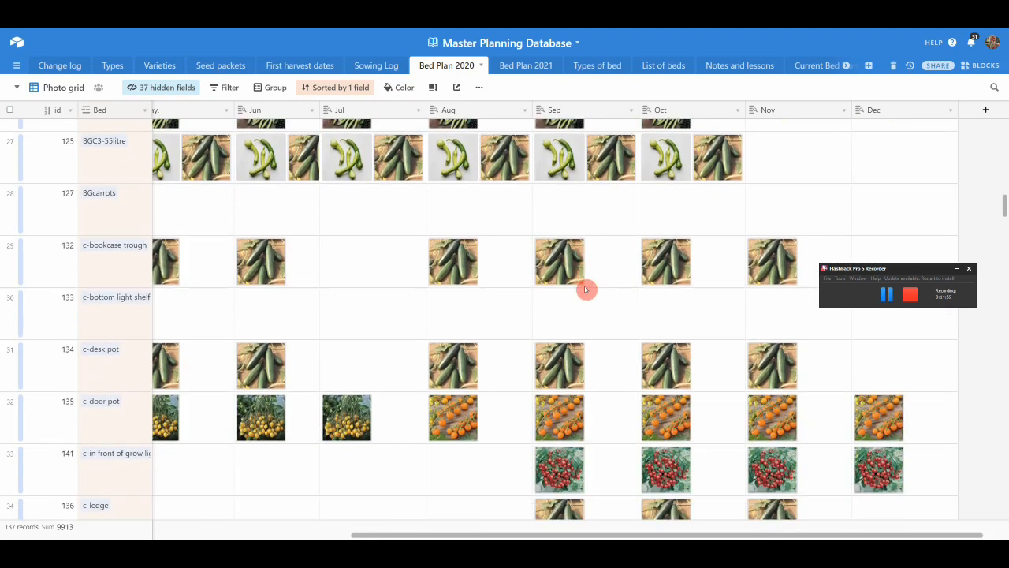
pyautogui.scroll(-3)
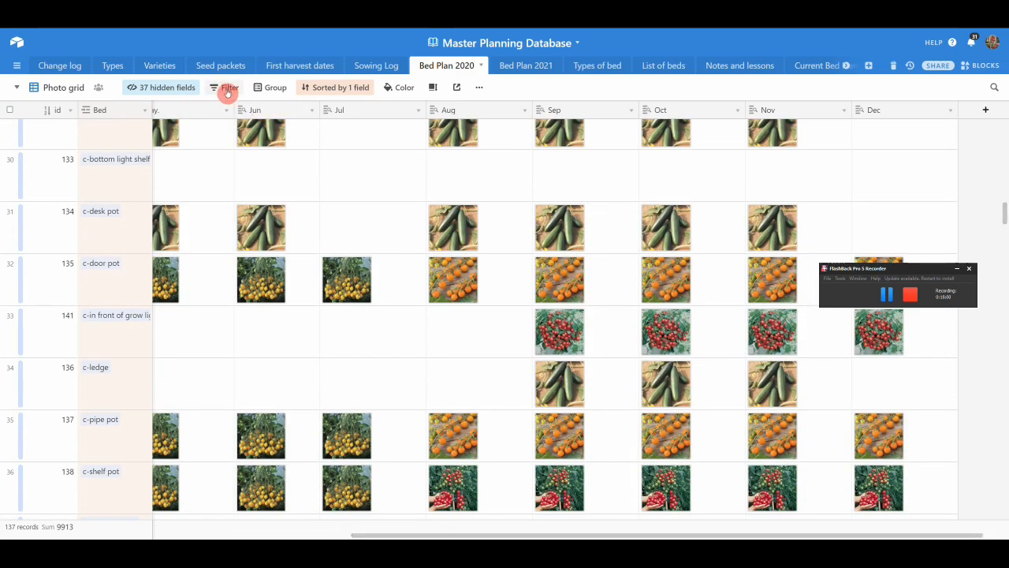
# Filter Bed Plan 2020 to Bed contains 'pt', leaving the 13 PT beds from PT1e to PTT.
pyautogui.click(228, 87)
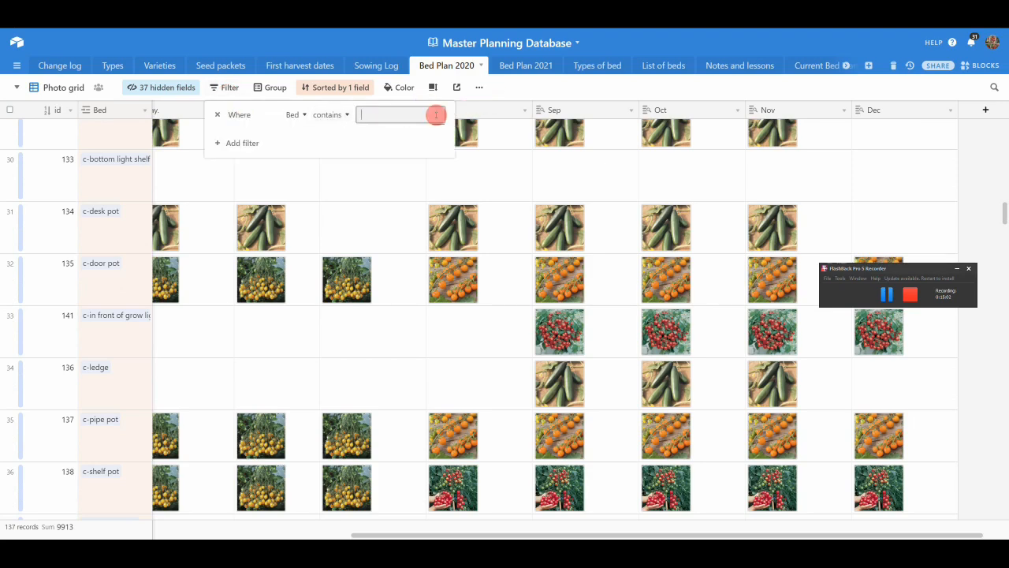
pyautogui.write('pt')
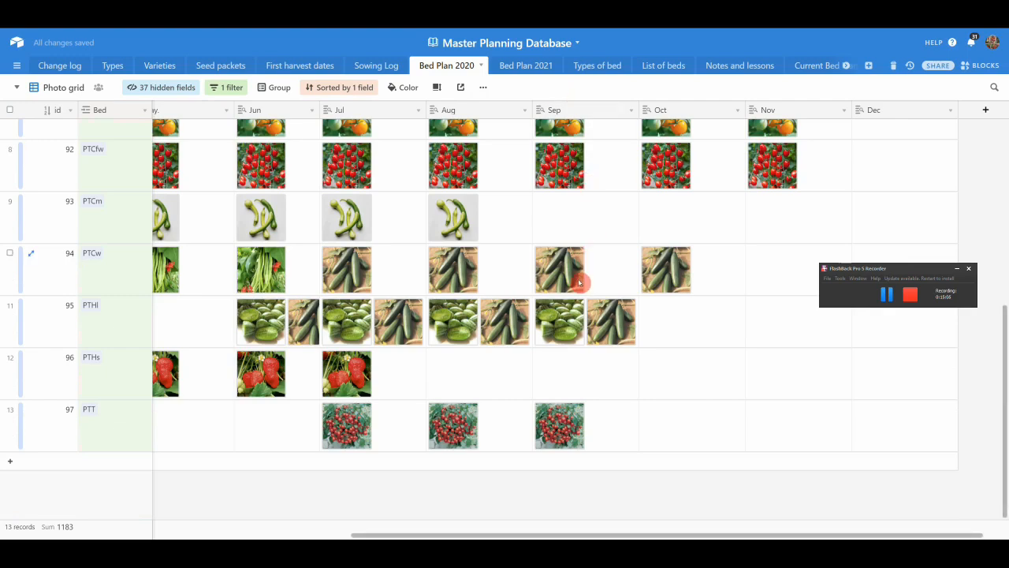
pyautogui.scroll(3)
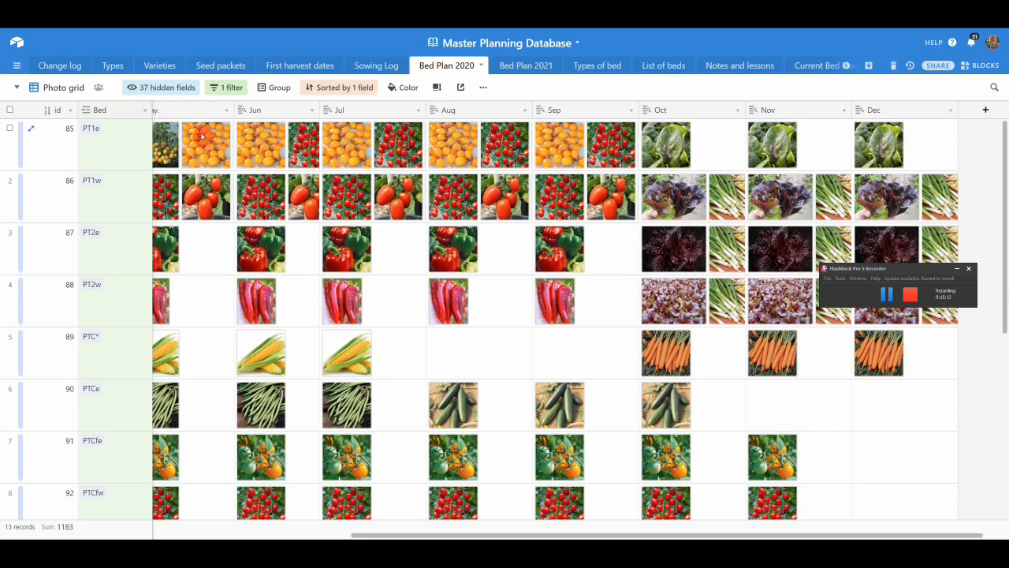
# Switch the Bed Plan 2020 grid to the Spinach planner view.
pyautogui.click(17, 88)
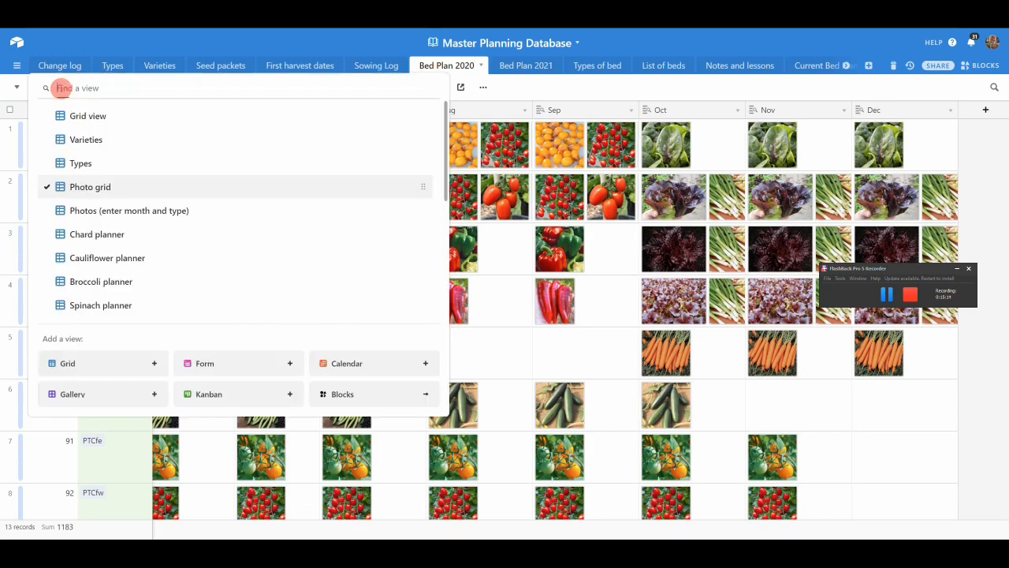
pyautogui.scroll(-3)
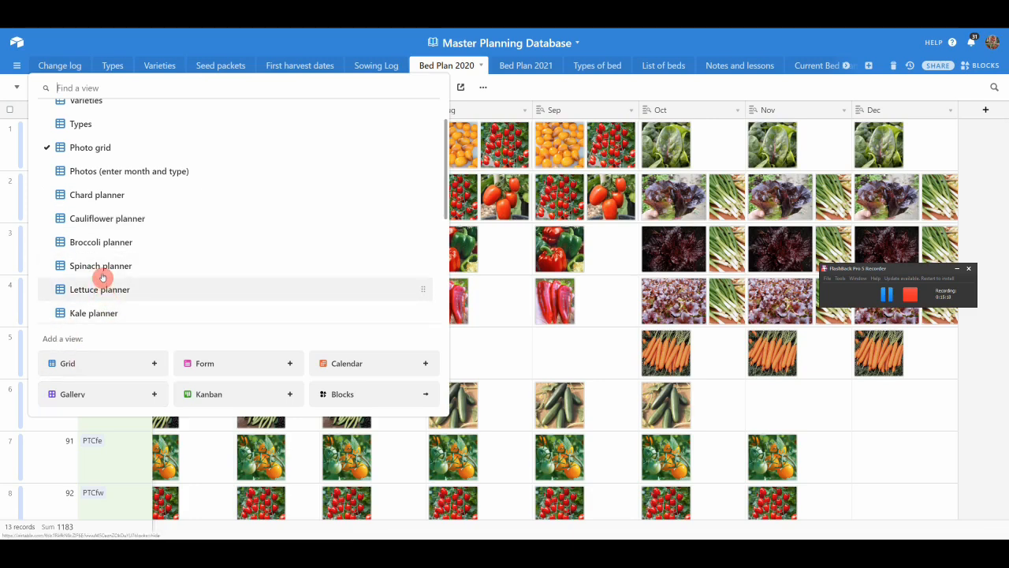
pyautogui.click(100, 289)
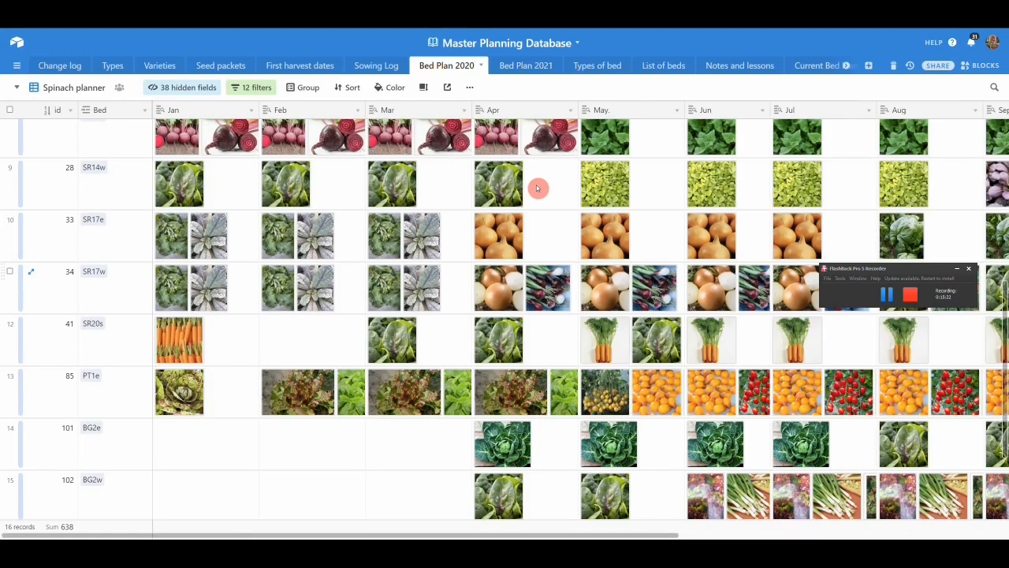
pyautogui.moveTo(929, 132)
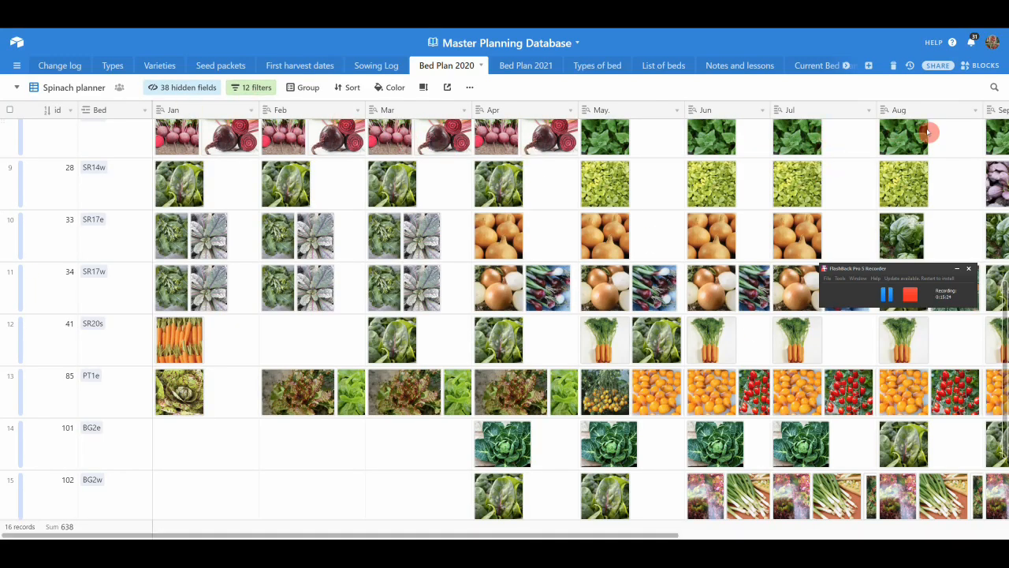
pyautogui.moveTo(658, 184)
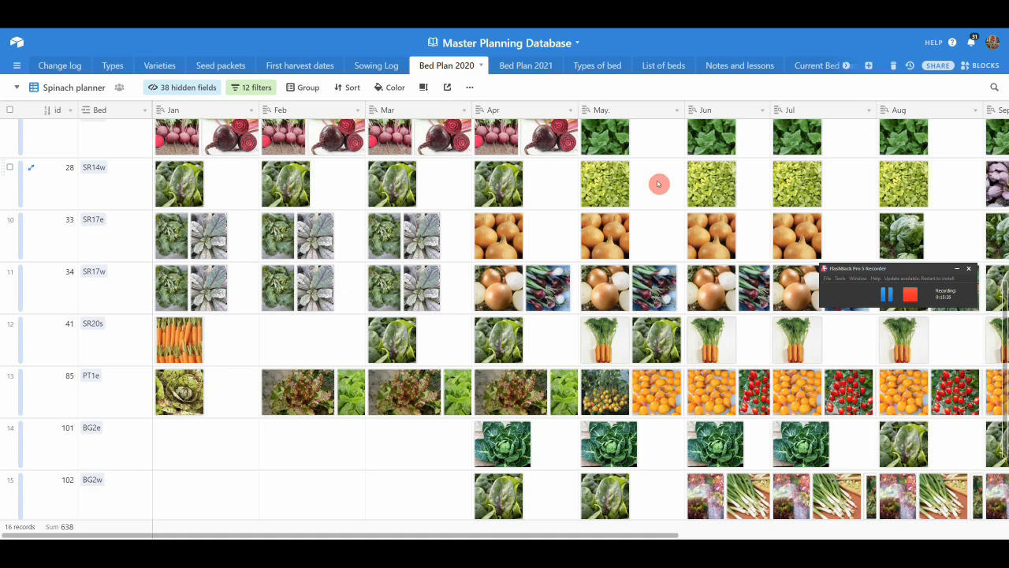
pyautogui.moveTo(601, 108)
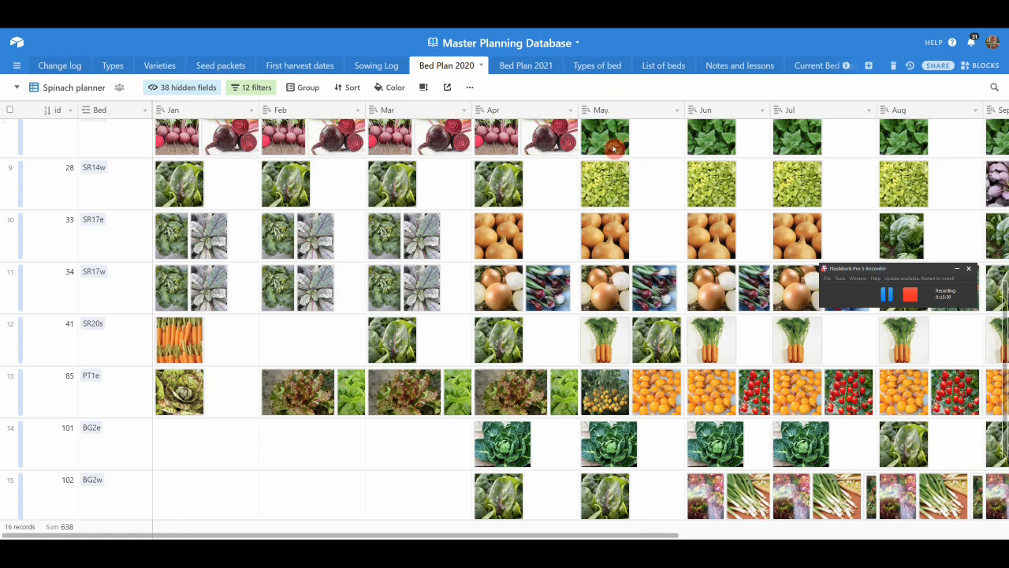
# Browse down and across the Spinach planner records.
pyautogui.scroll(3)
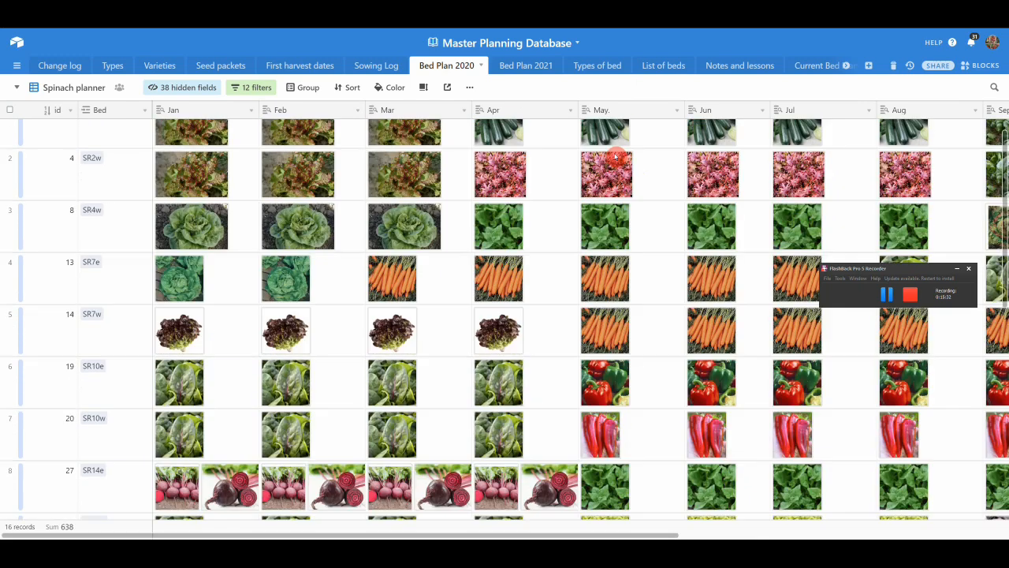
pyautogui.scroll(-3)
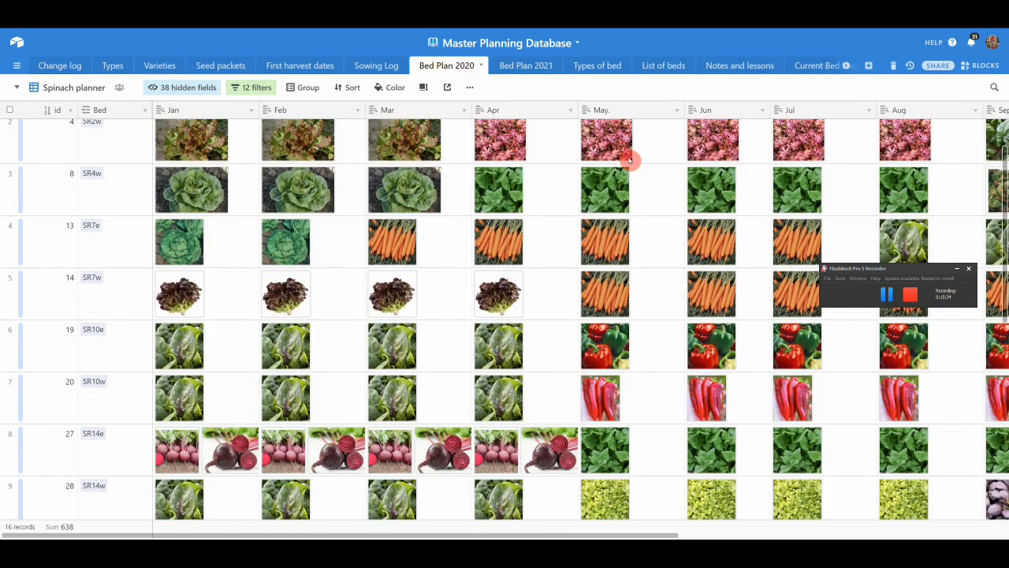
pyautogui.moveTo(607, 189)
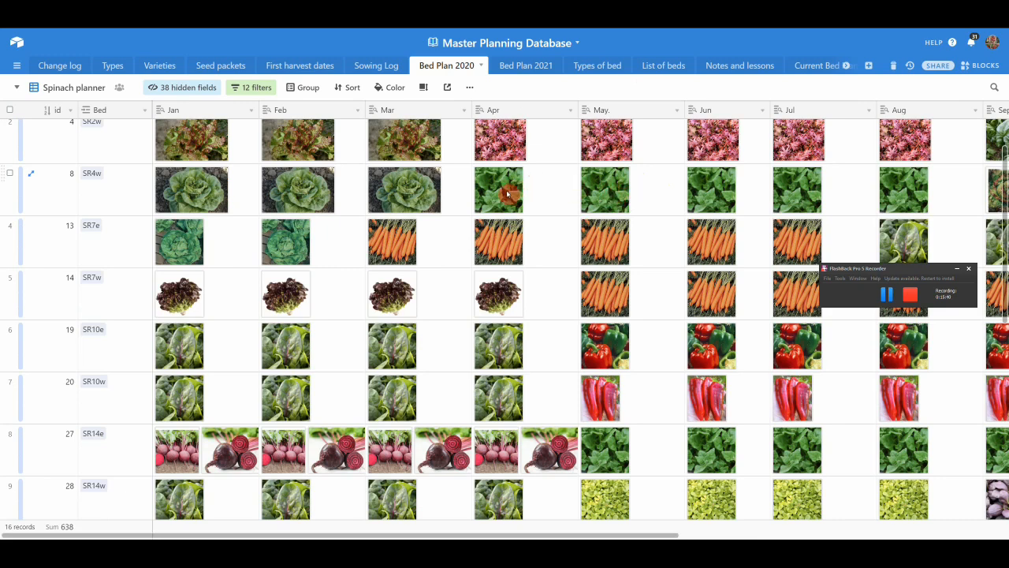
pyautogui.scroll(-3)
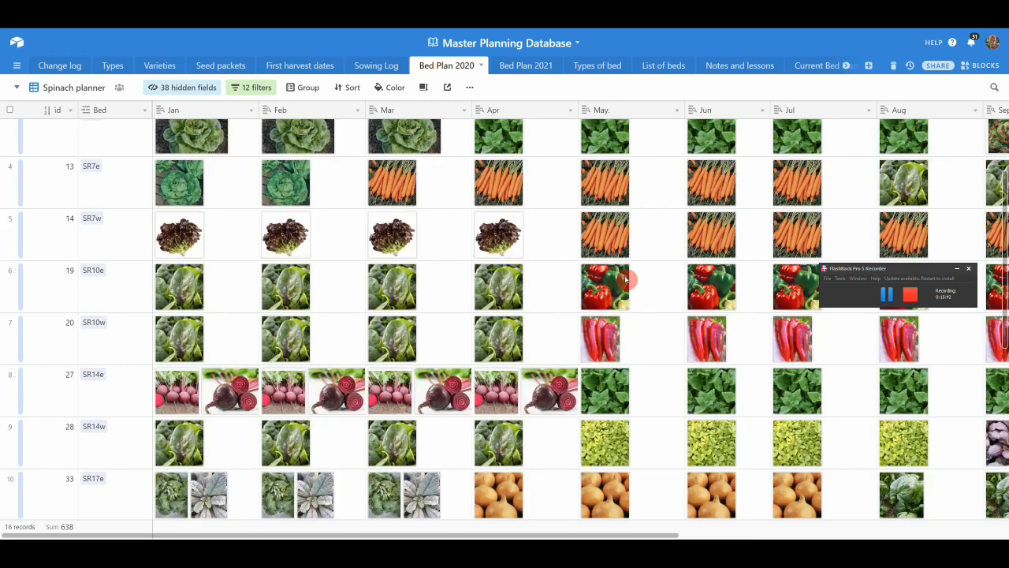
pyautogui.scroll(-3)
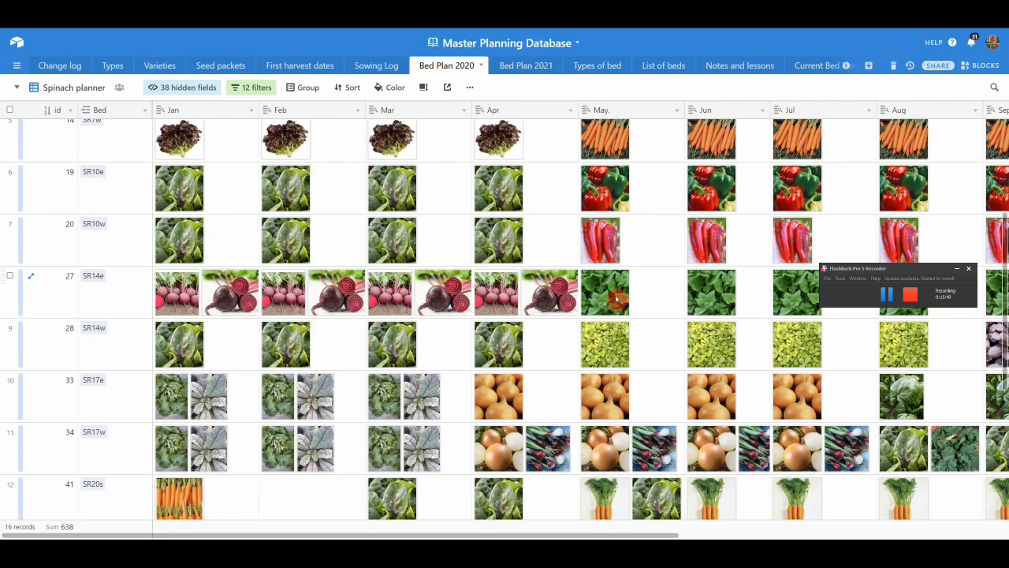
pyautogui.scroll(-3)
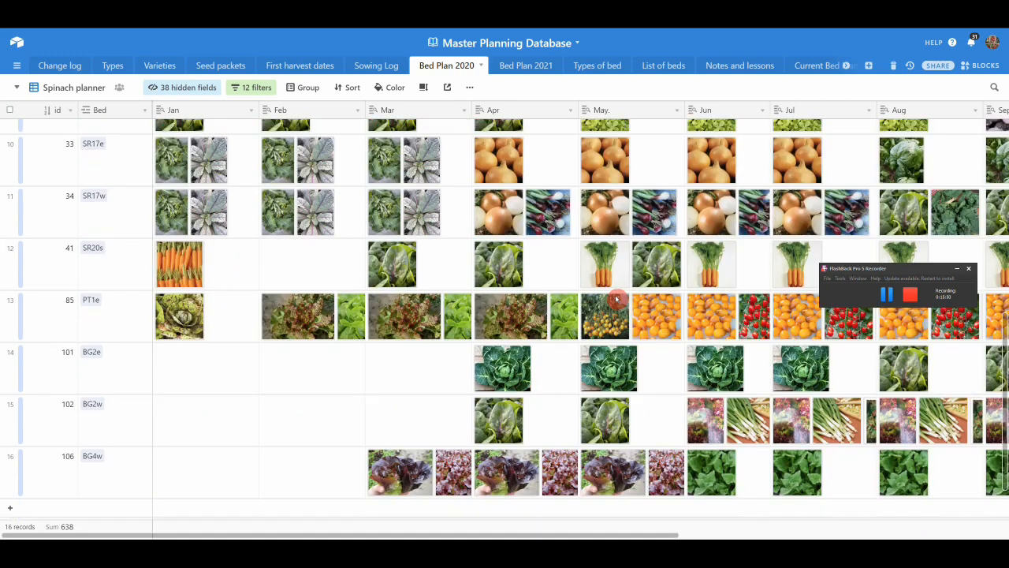
pyautogui.scroll(-3)
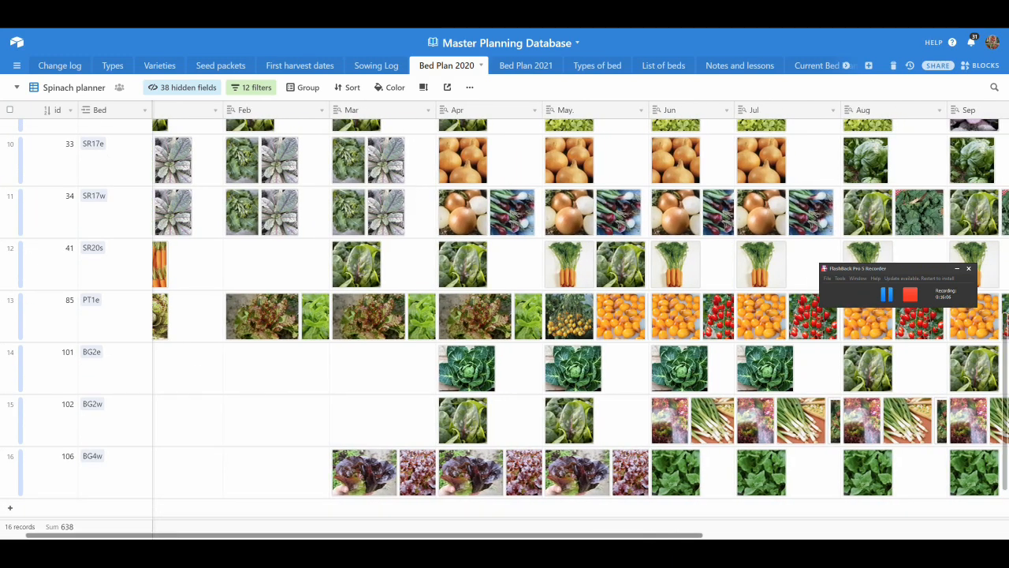
pyautogui.hscroll(3)
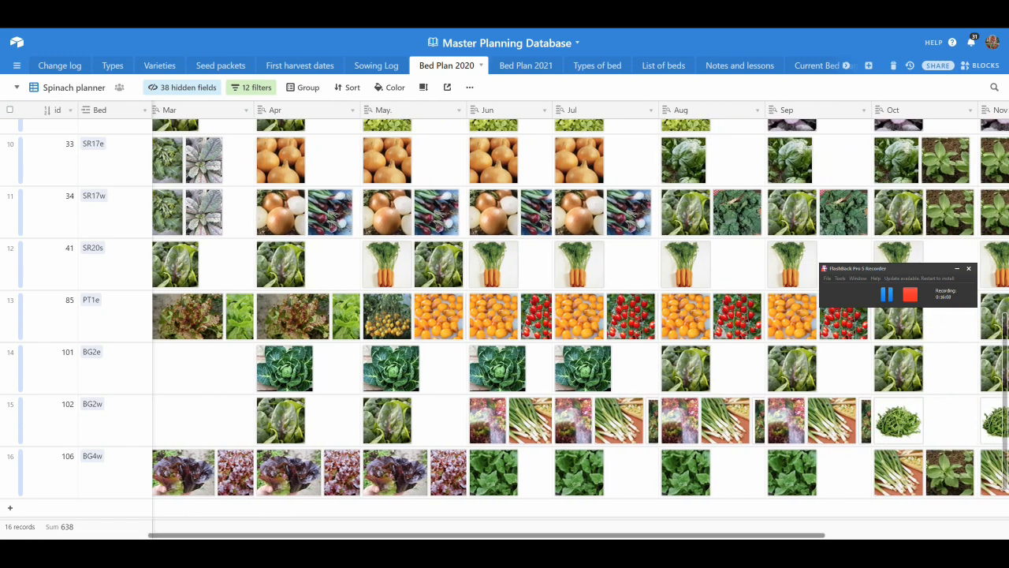
pyautogui.hscroll(3)
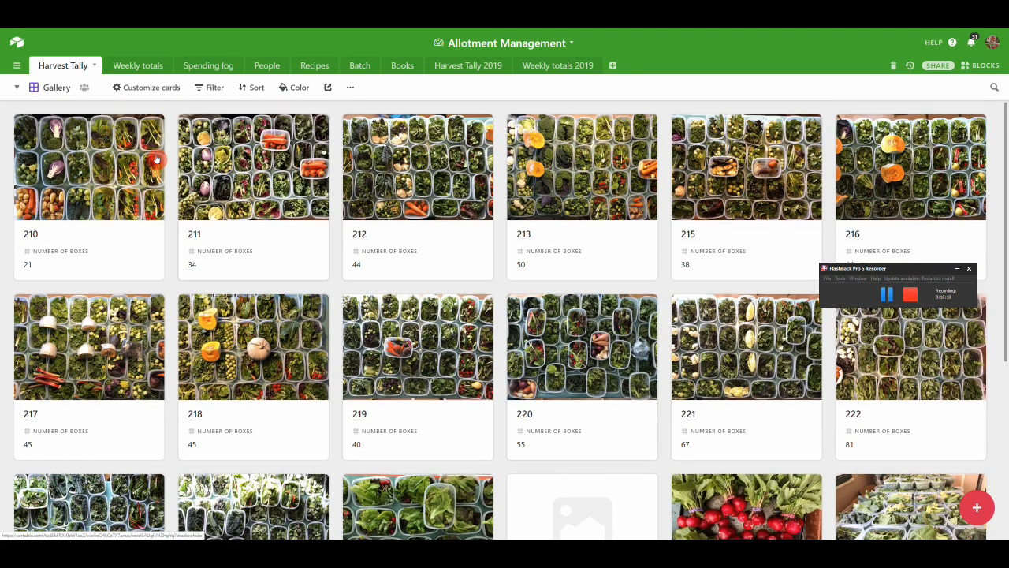
# Browse the Harvest Tally gallery, then switch to the Weekly totals table of 2020 box counts.
pyautogui.scroll(-3)
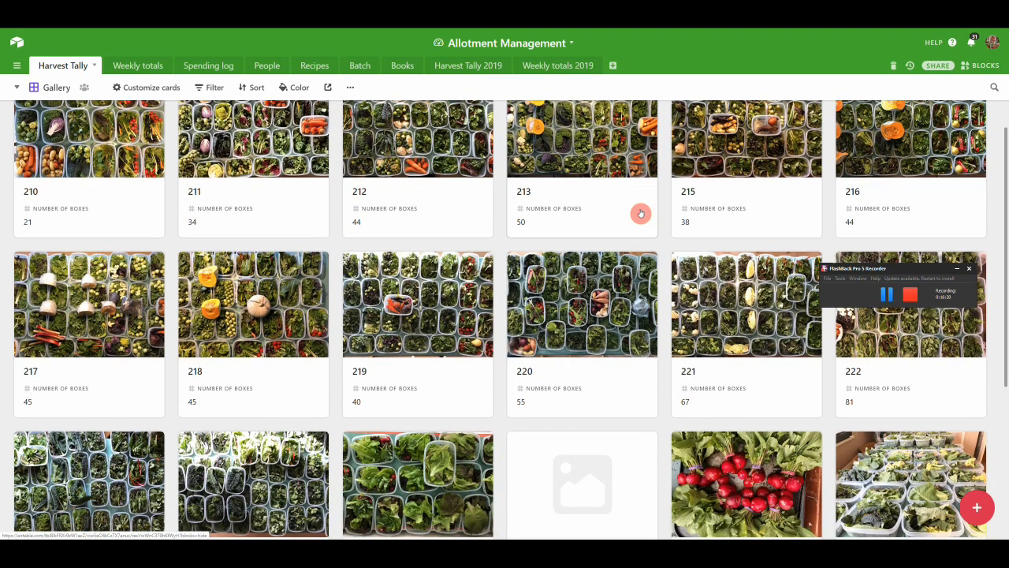
pyautogui.scroll(-3)
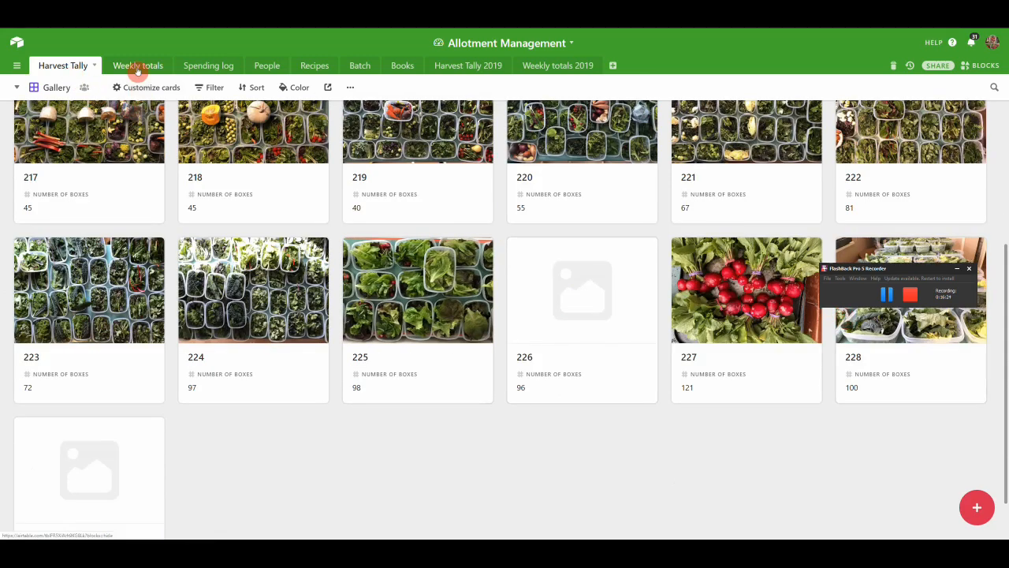
pyautogui.click(138, 66)
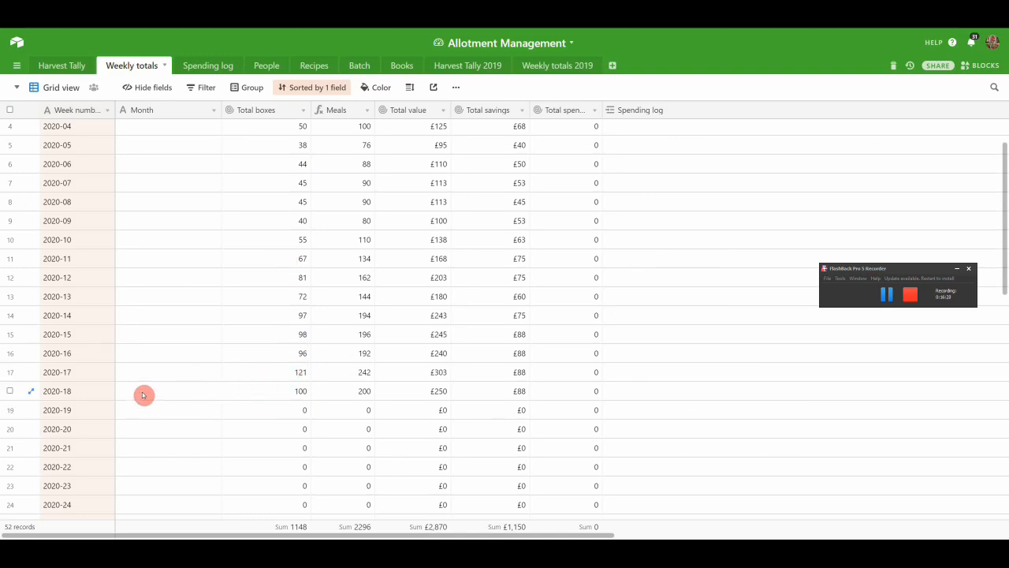
pyautogui.moveTo(467, 398)
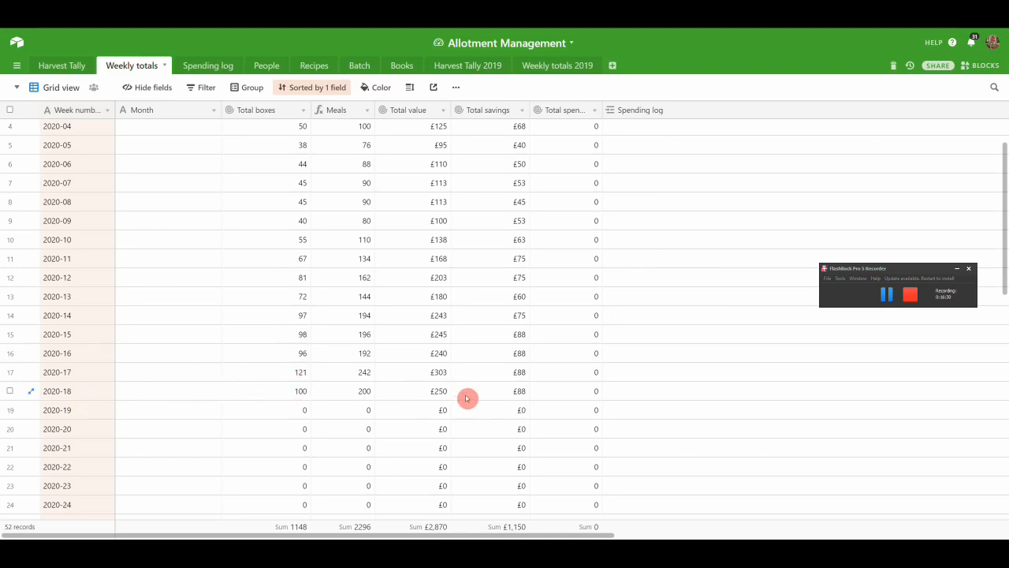
pyautogui.moveTo(422, 381)
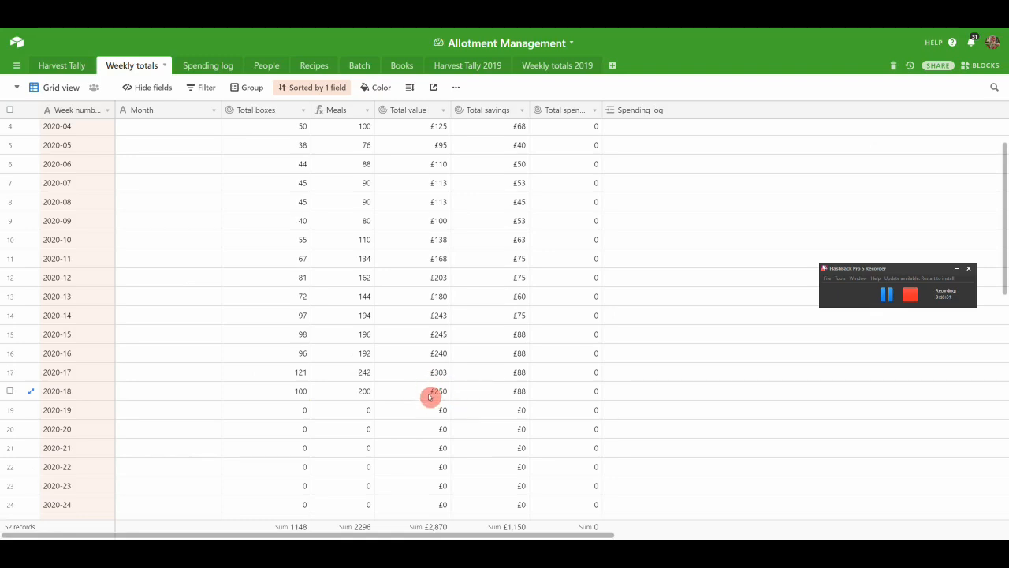
pyautogui.moveTo(446, 381)
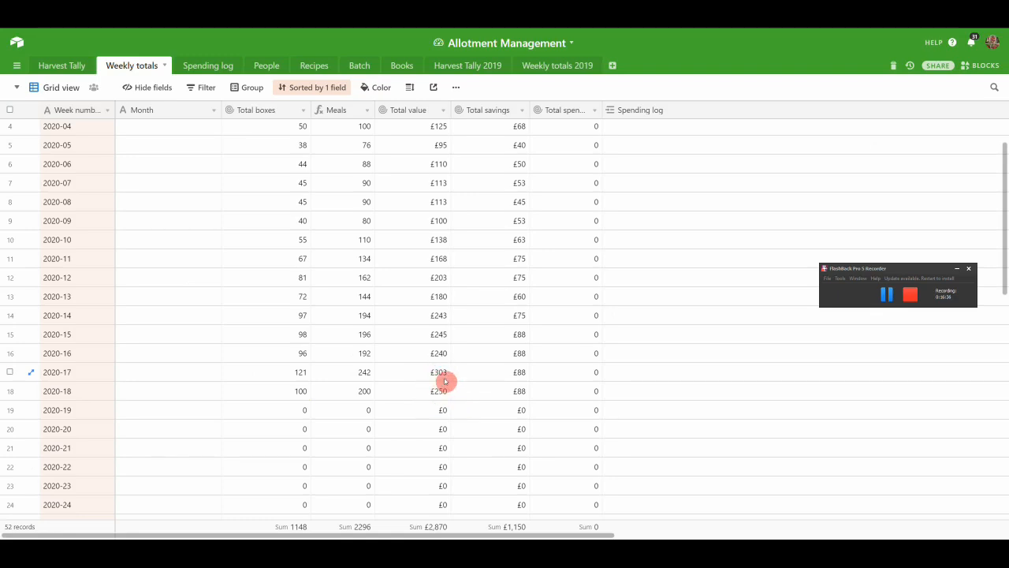
pyautogui.moveTo(521, 372)
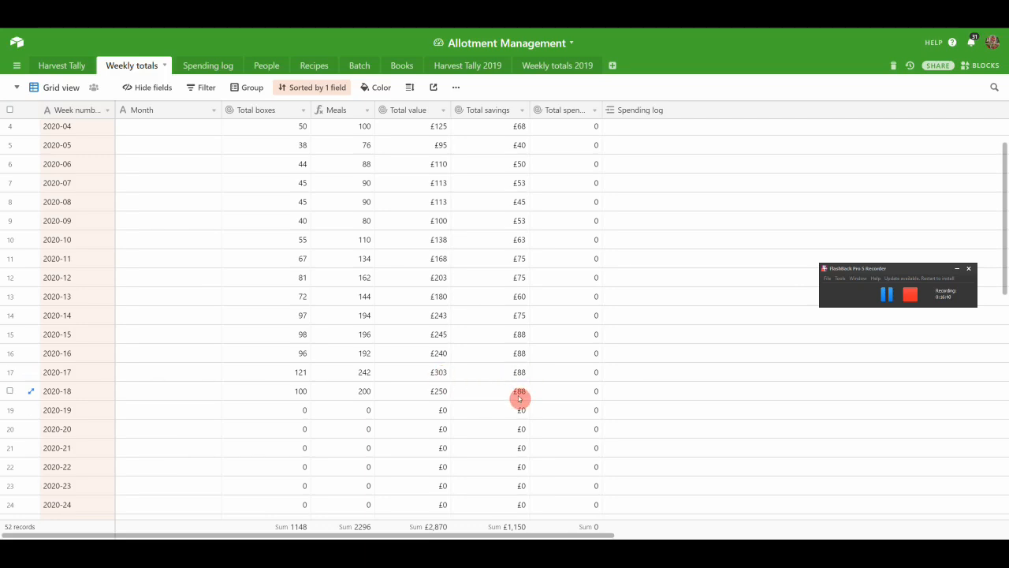
pyautogui.moveTo(410, 393)
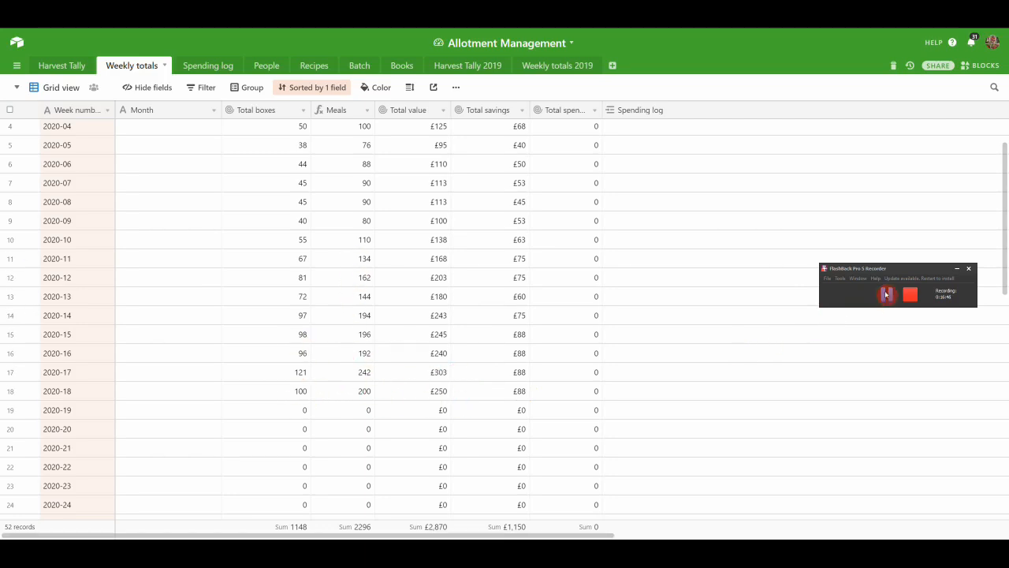
# Browse the Spending log gallery, then switch to Recipes showing the seven strawberry preserves.
pyautogui.click(201, 66)
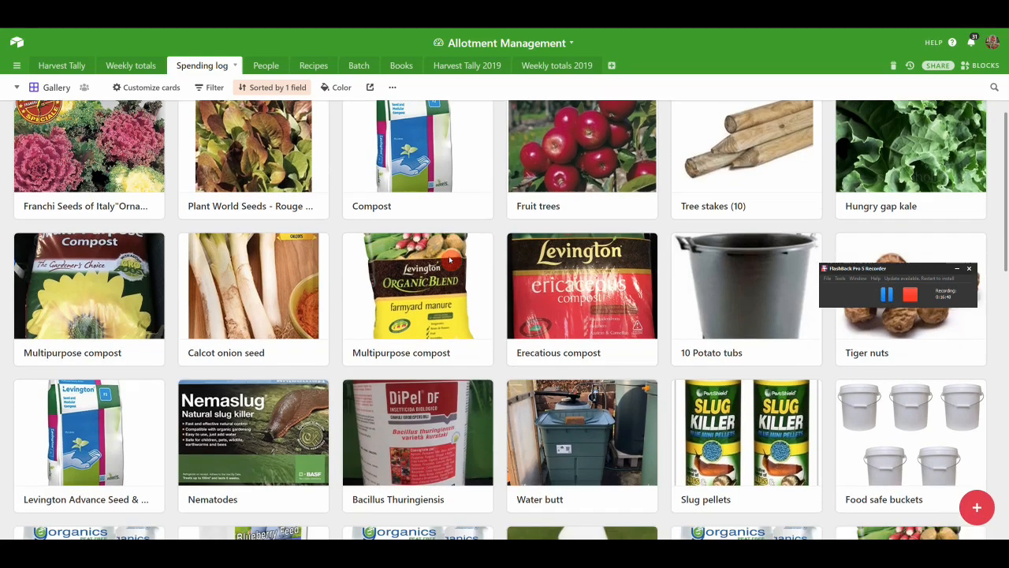
pyautogui.scroll(-3)
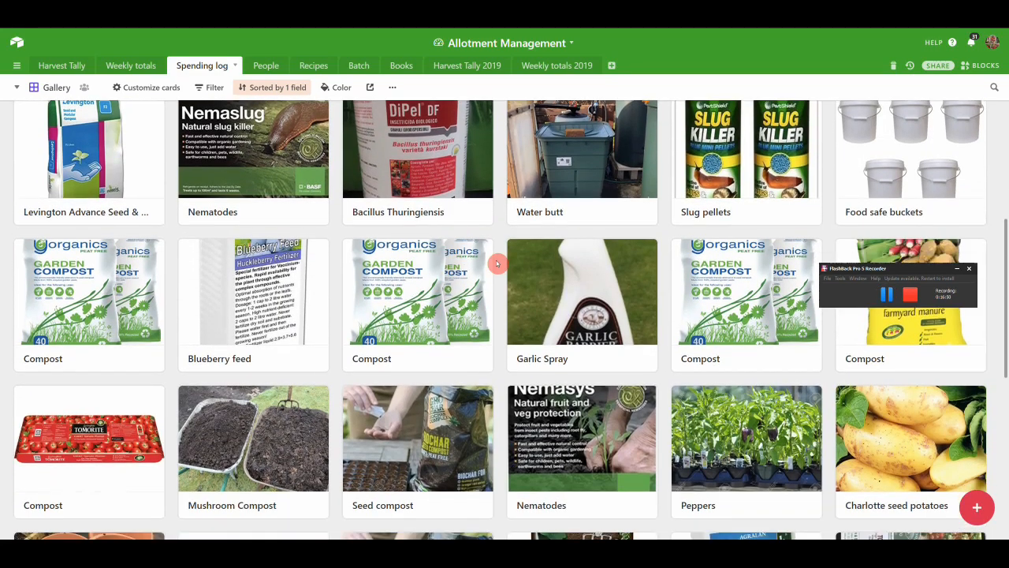
pyautogui.click(308, 65)
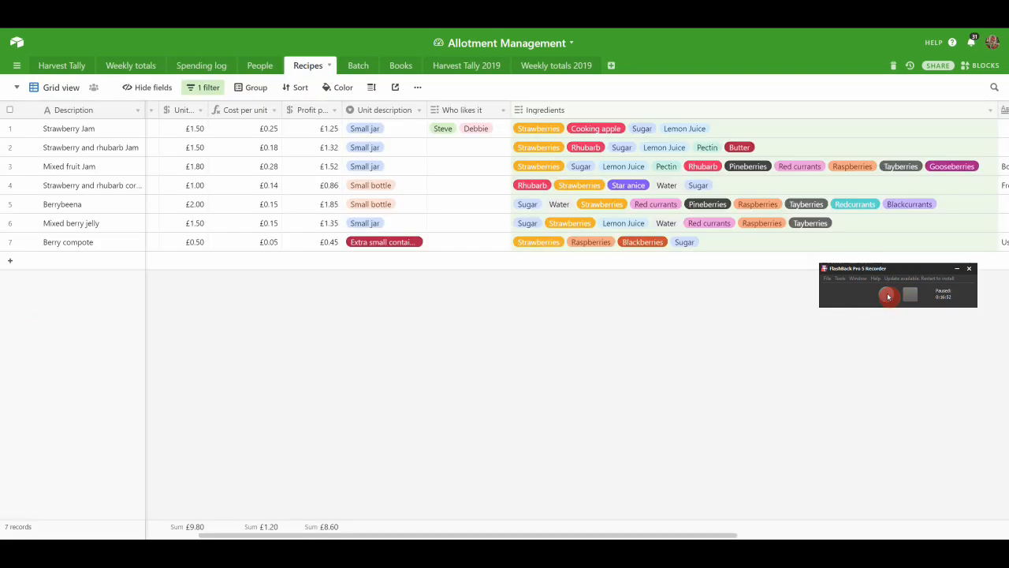
# Widen the ingredient filter to strawberries or Rhubarb, then delete it so all 47 recipes show.
pyautogui.click(890, 295)
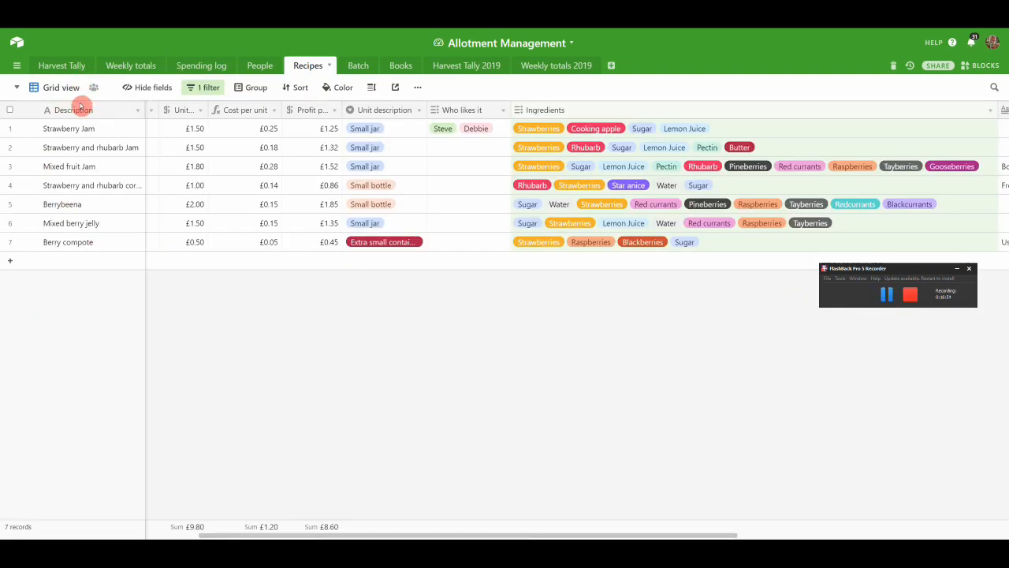
pyautogui.moveTo(81, 315)
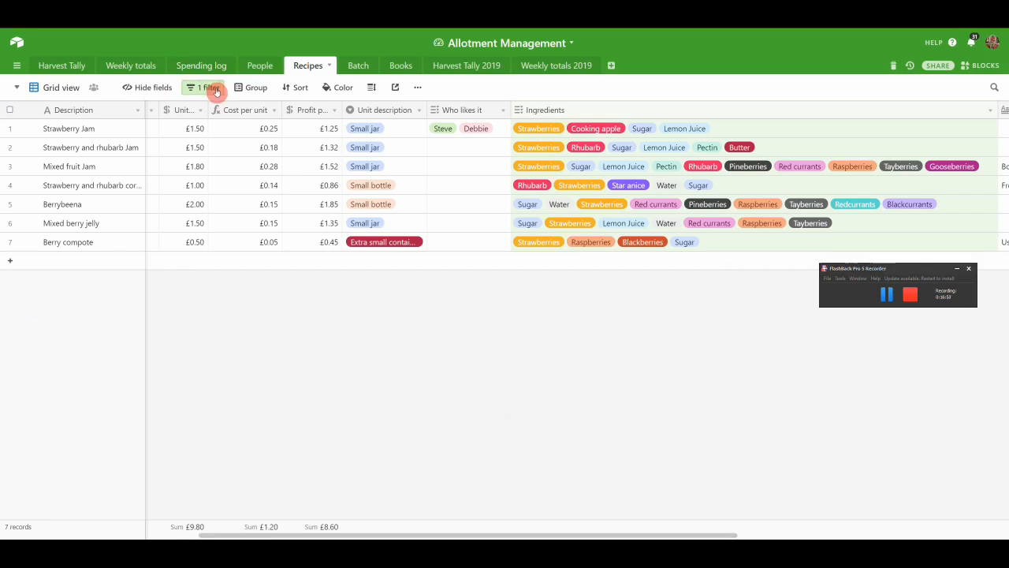
pyautogui.click(206, 87)
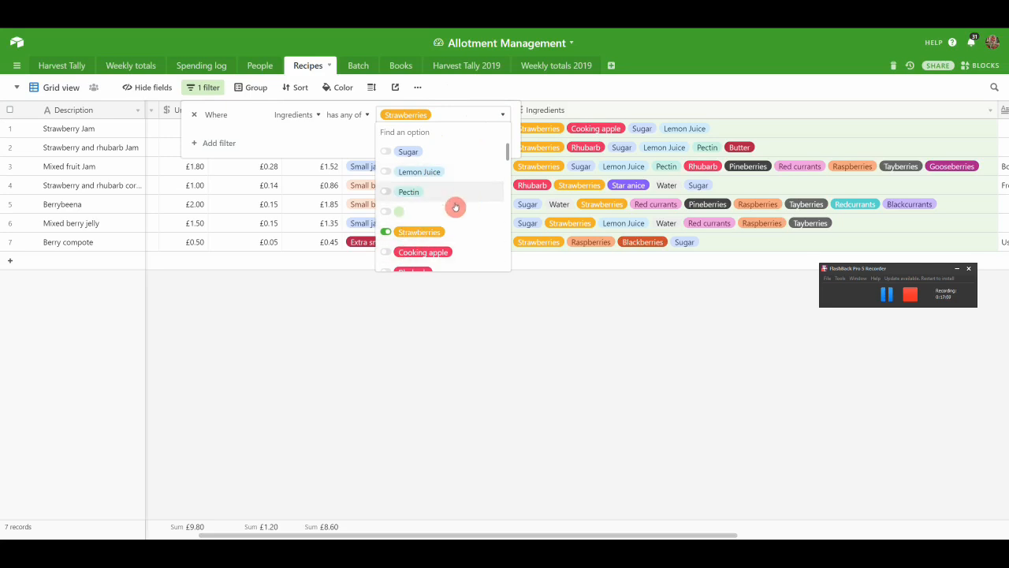
pyautogui.scroll(-3)
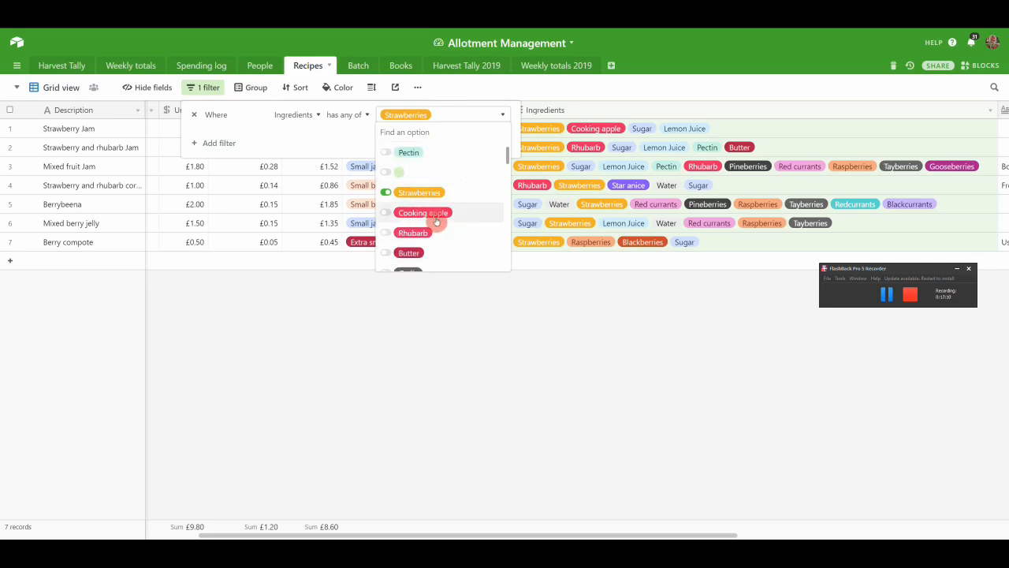
pyautogui.click(385, 232)
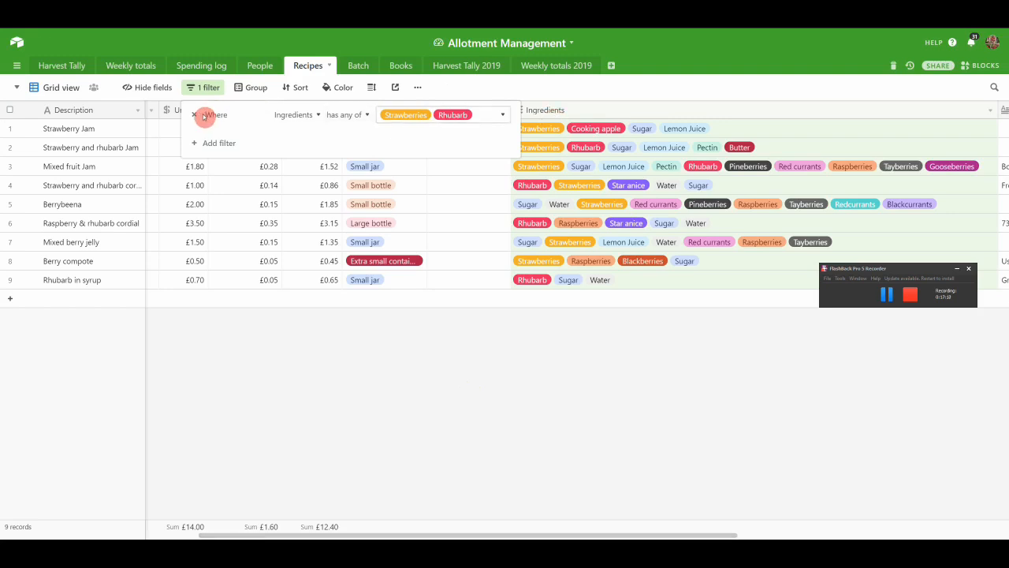
pyautogui.click(194, 114)
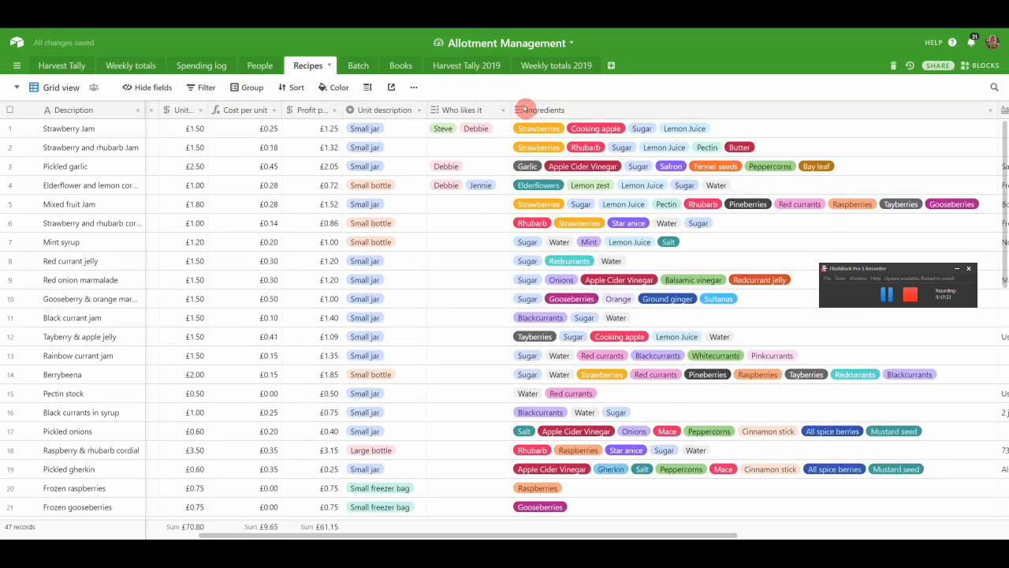
# Browse down the full recipe list and the Batch gallery of bottled preserves.
pyautogui.scroll(-3)
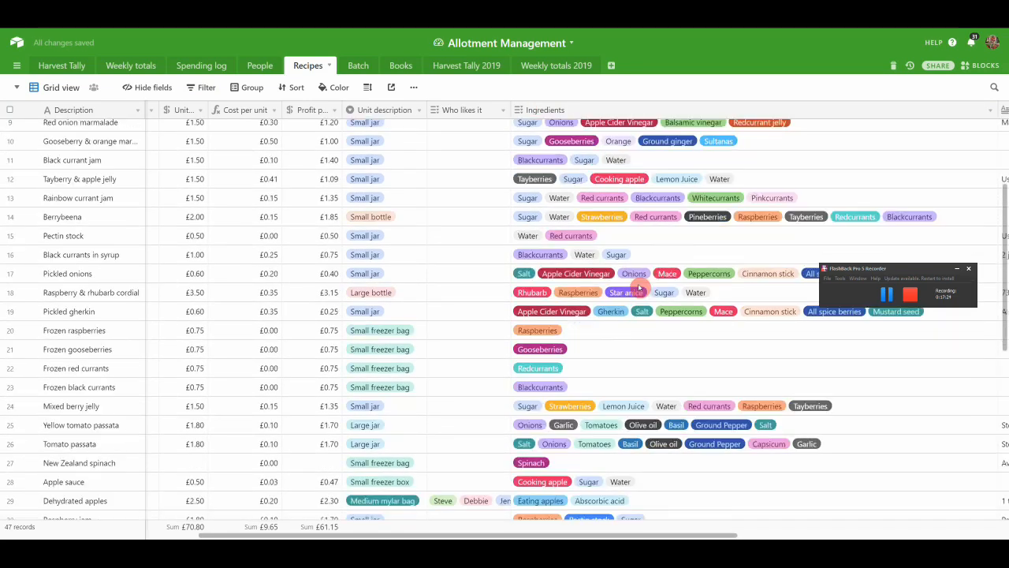
pyautogui.scroll(-3)
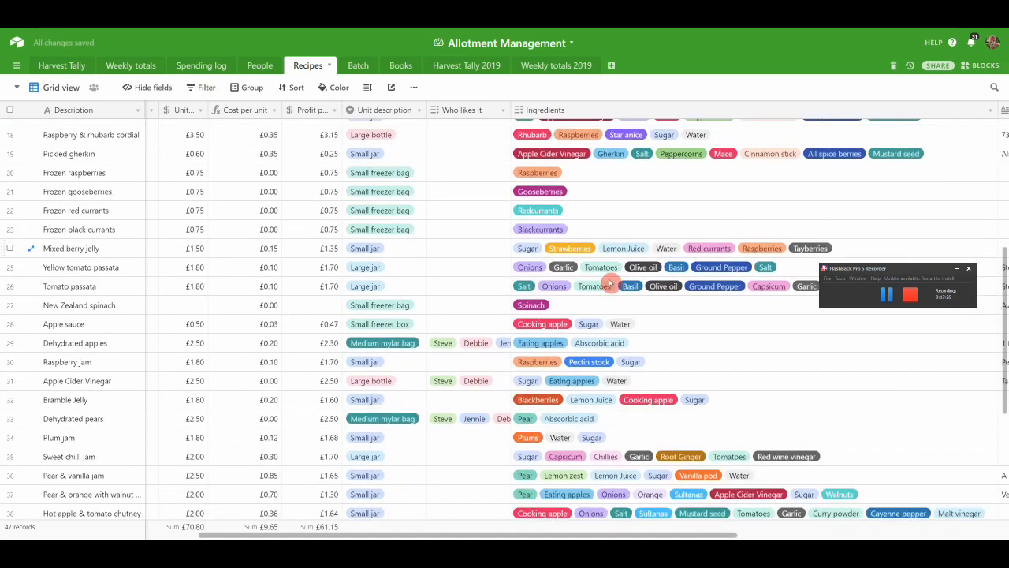
pyautogui.scroll(-3)
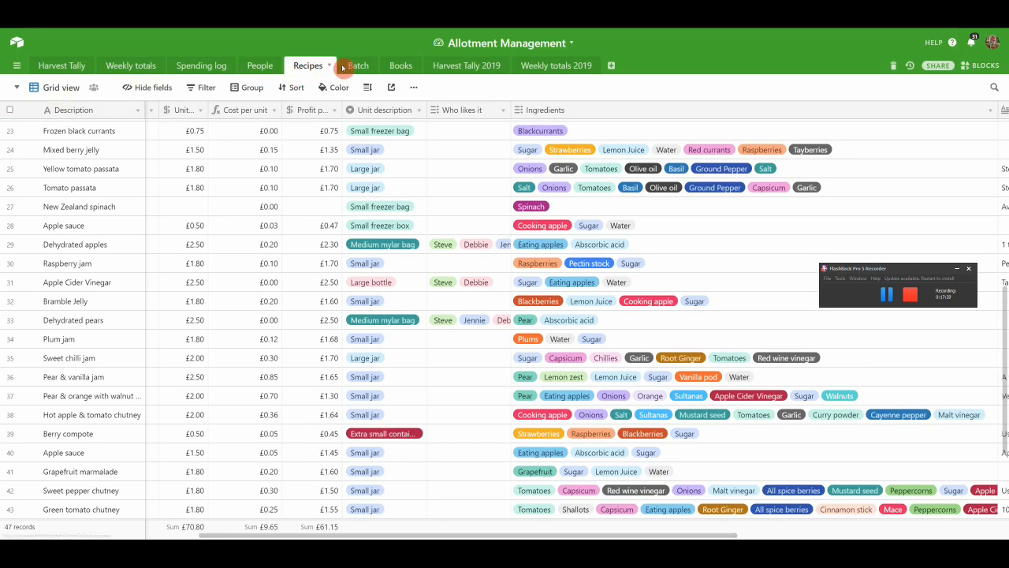
pyautogui.click(354, 65)
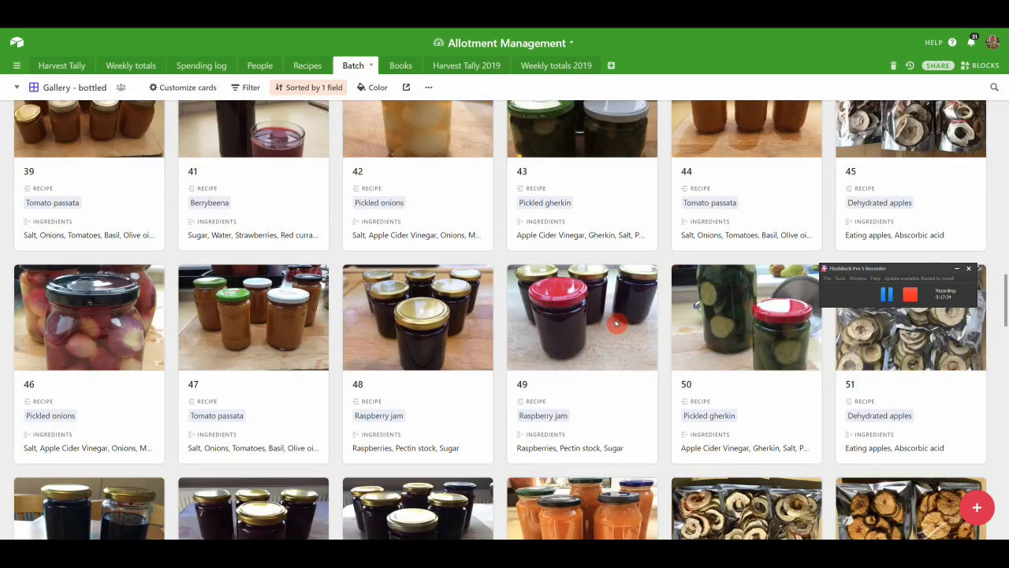
pyautogui.scroll(3)
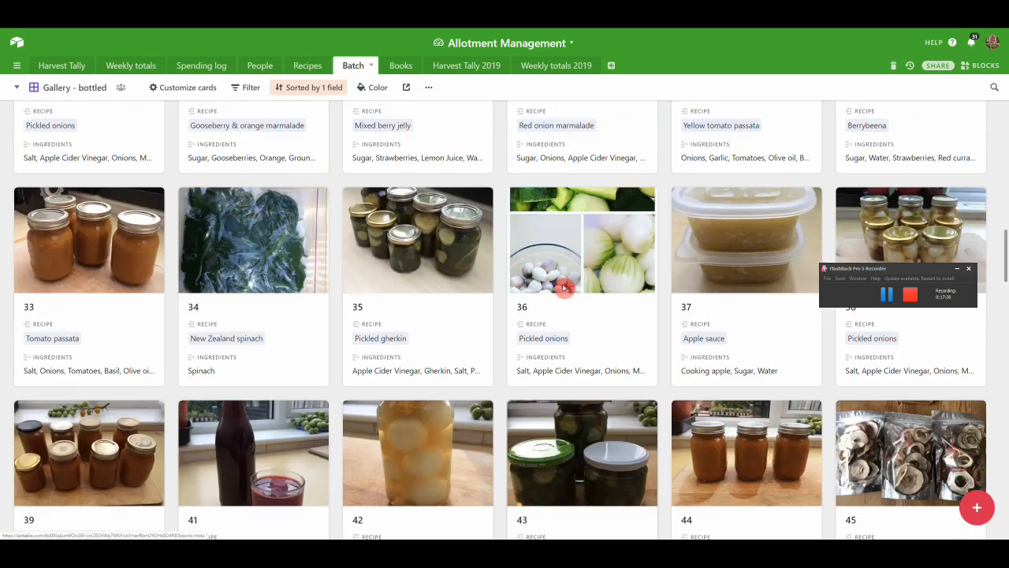
# In the Books table, expand the Home Made Jams & Preserves record.
pyautogui.click(396, 66)
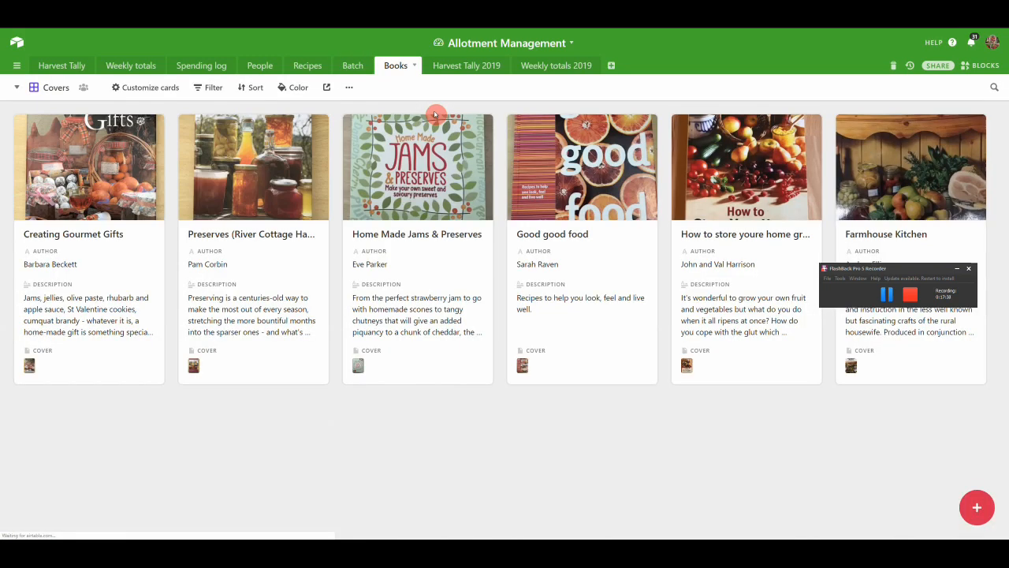
pyautogui.moveTo(348, 215)
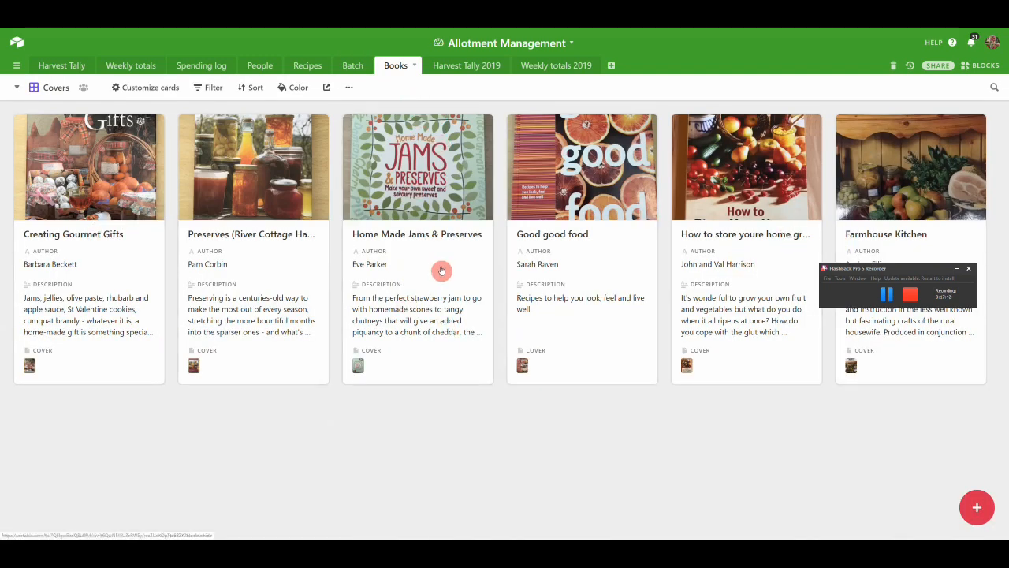
pyautogui.click(417, 167)
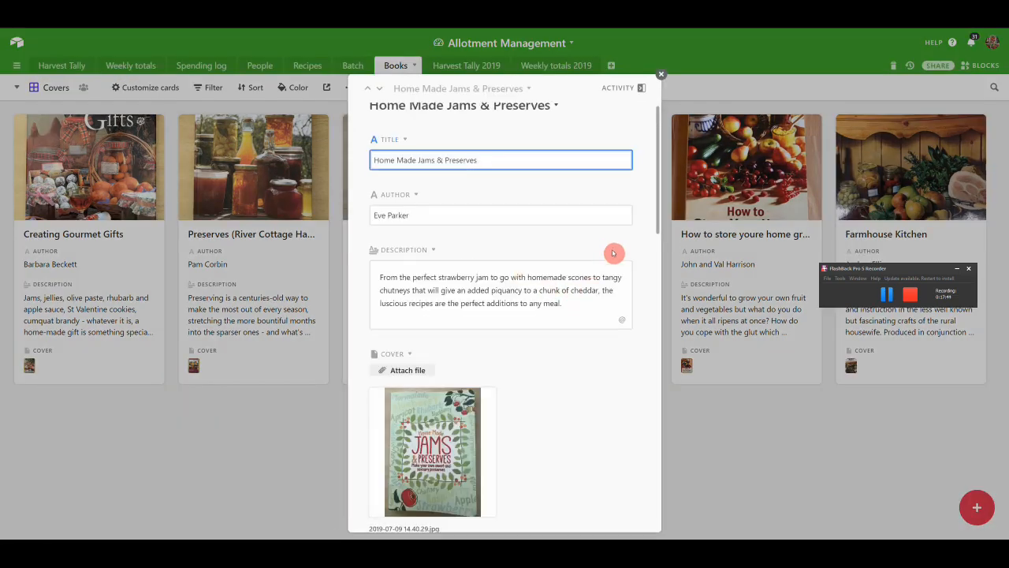
# Read through the linked Recipes of Home Made Jams & Preserves, then close the record.
pyautogui.scroll(-3)
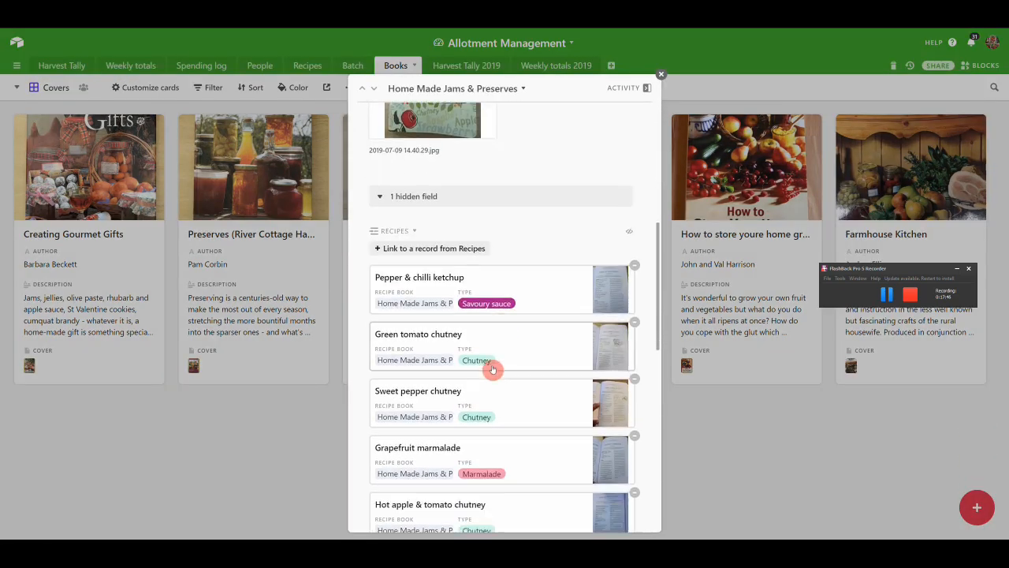
pyautogui.scroll(-3)
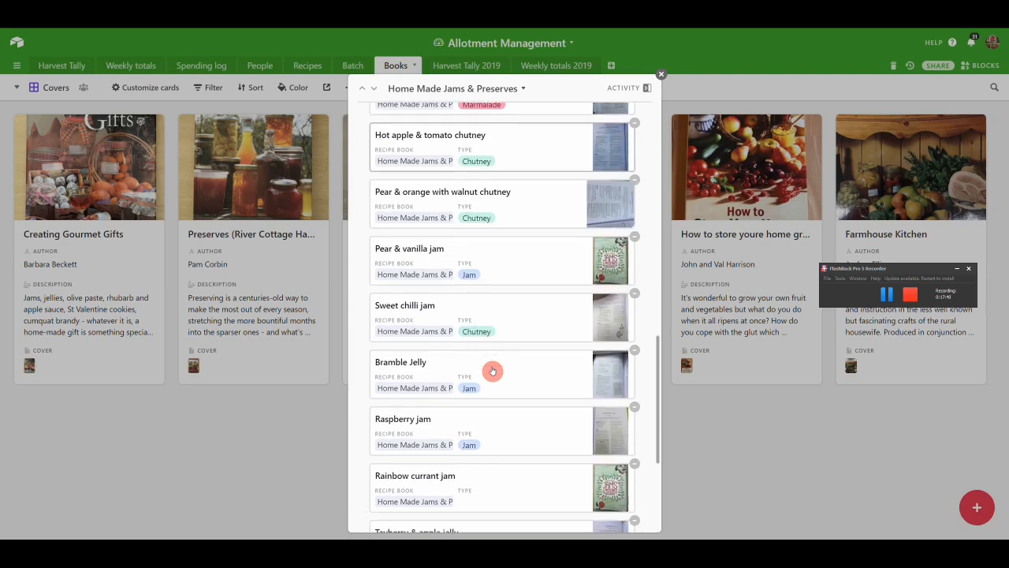
pyautogui.scroll(-3)
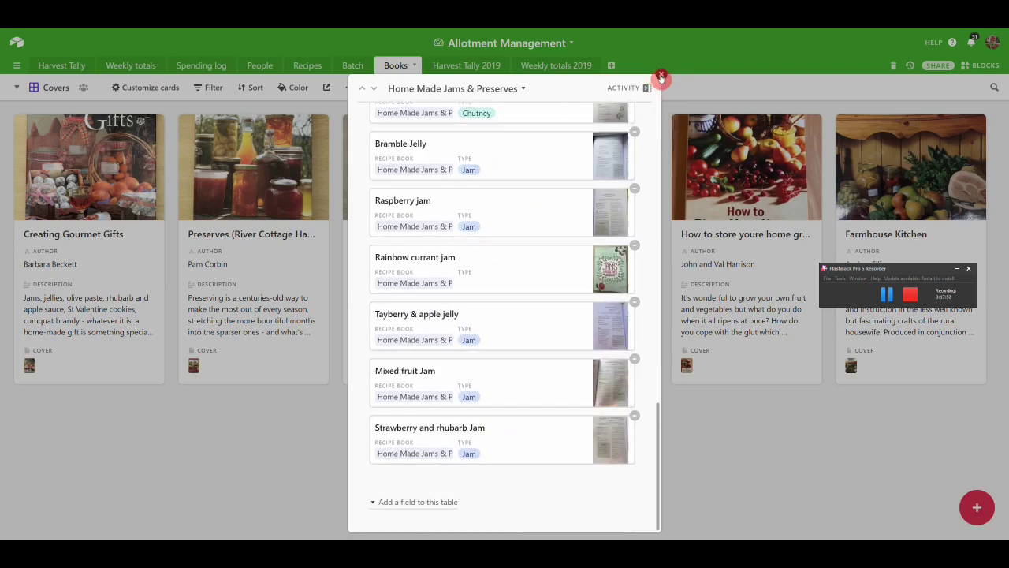
pyautogui.click(661, 77)
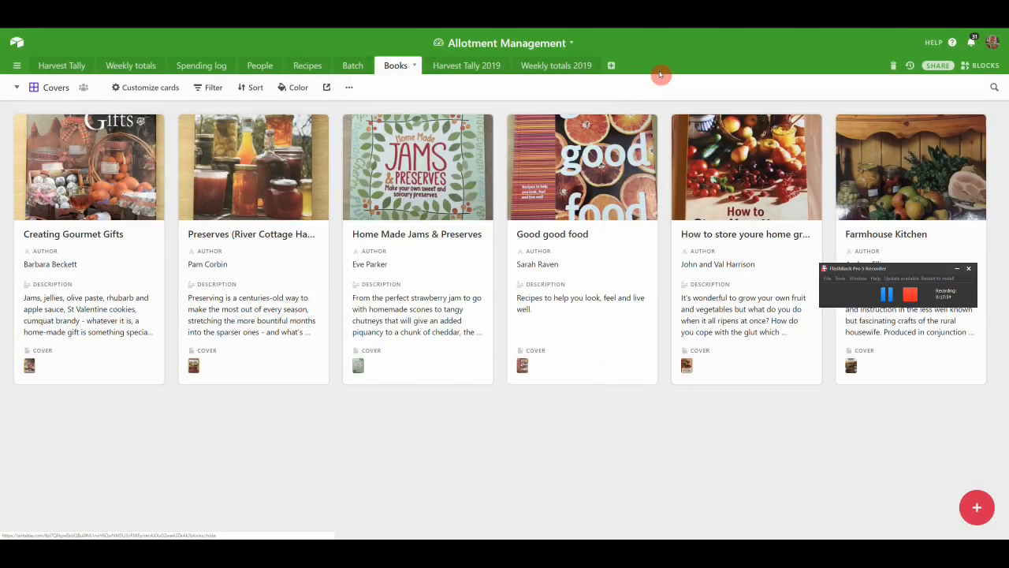
pyautogui.moveTo(683, 61)
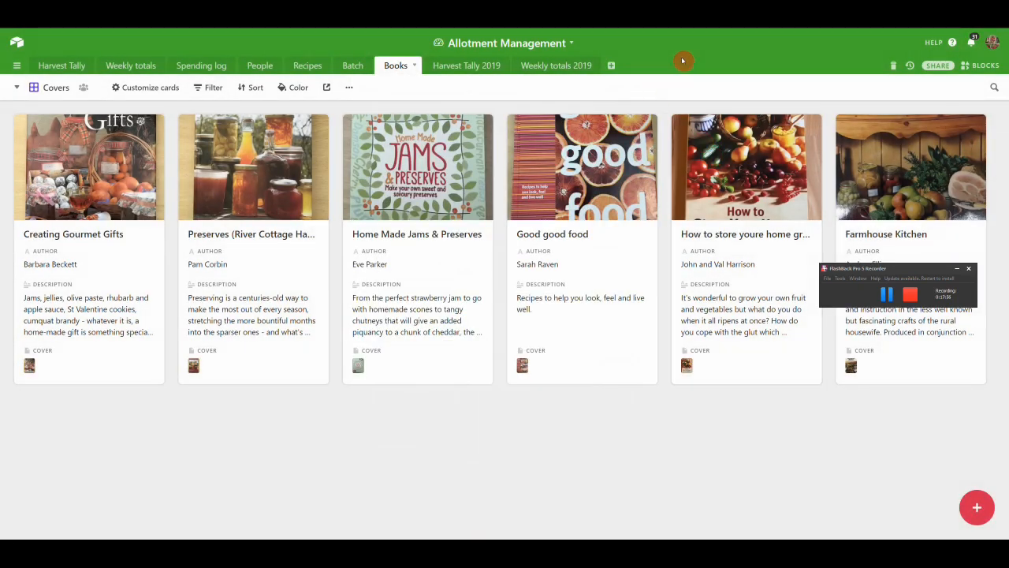
pyautogui.moveTo(185, 103)
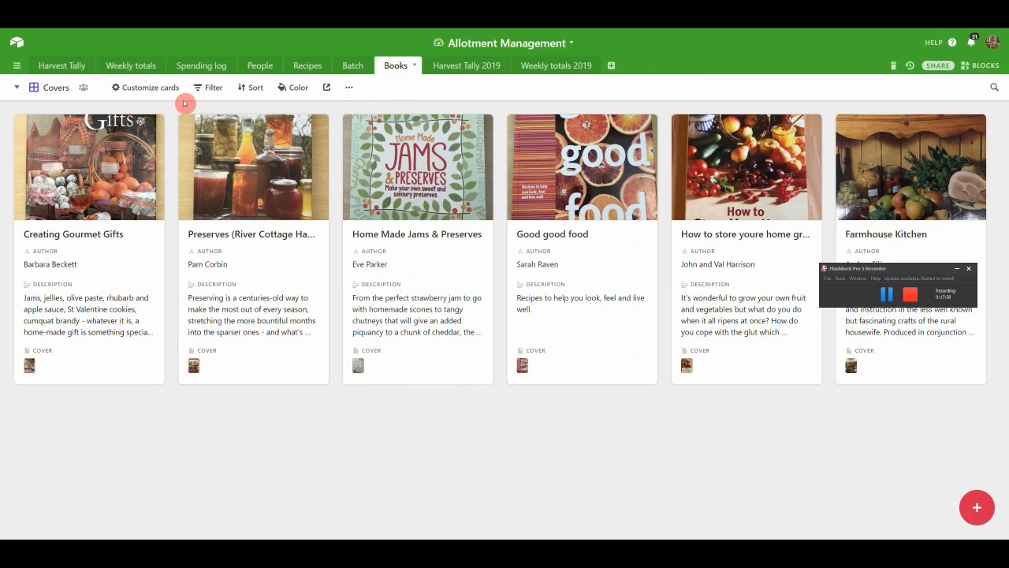
pyautogui.moveTo(82, 48)
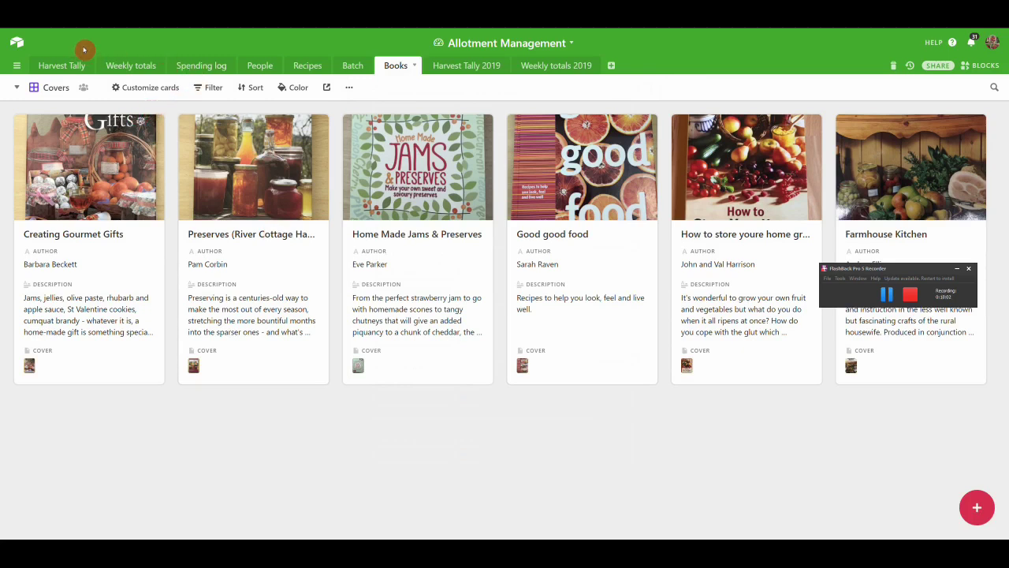
pyautogui.moveTo(253, 39)
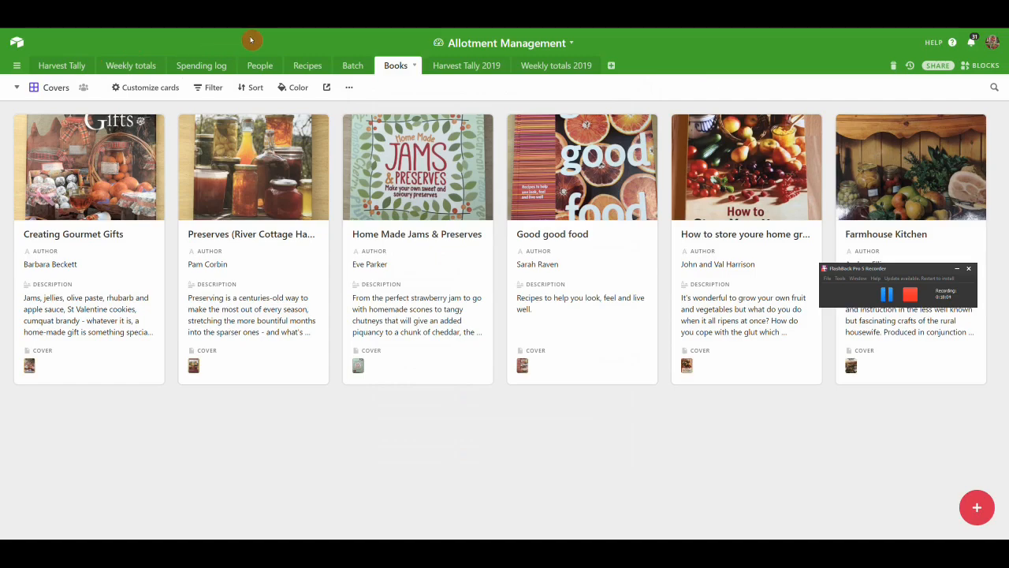